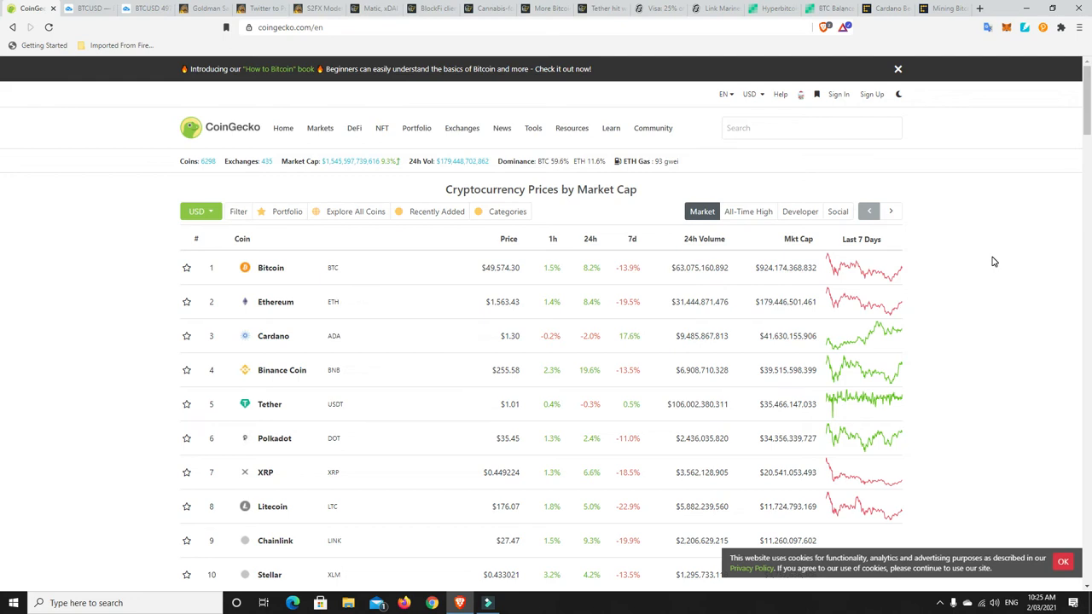
{"action": "mouse_move", "coordinate": [506, 398]}
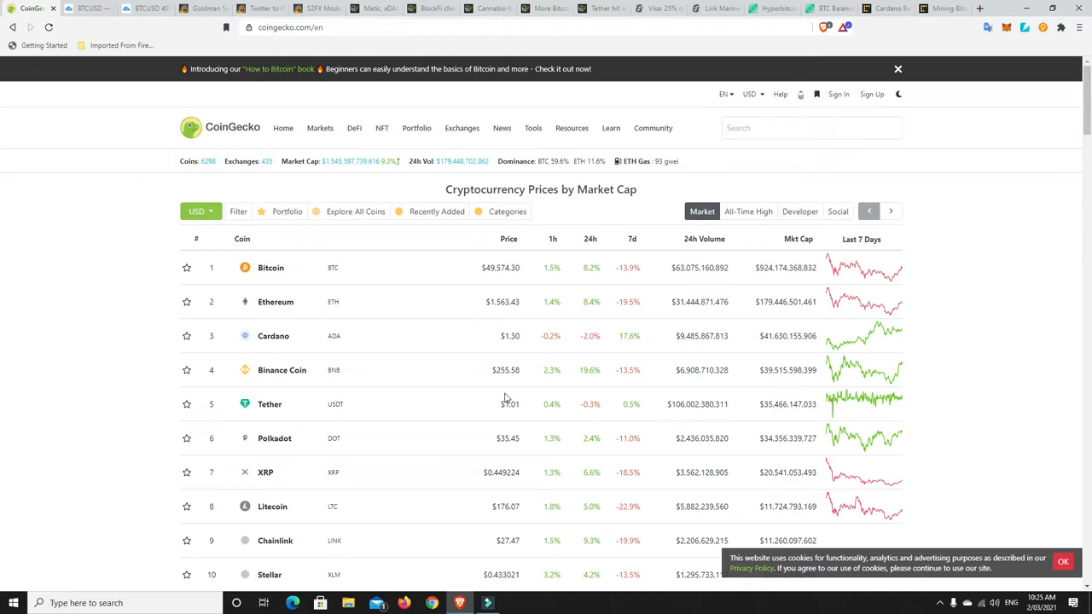
{"action": "mouse_move", "coordinate": [452, 394]}
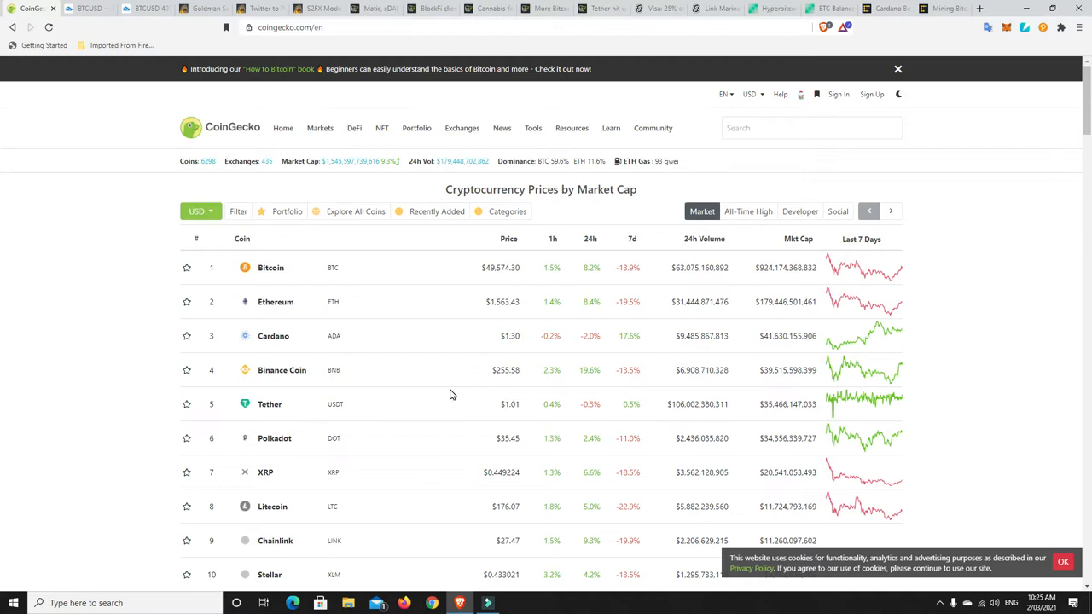
{"action": "mouse_move", "coordinate": [569, 383]}
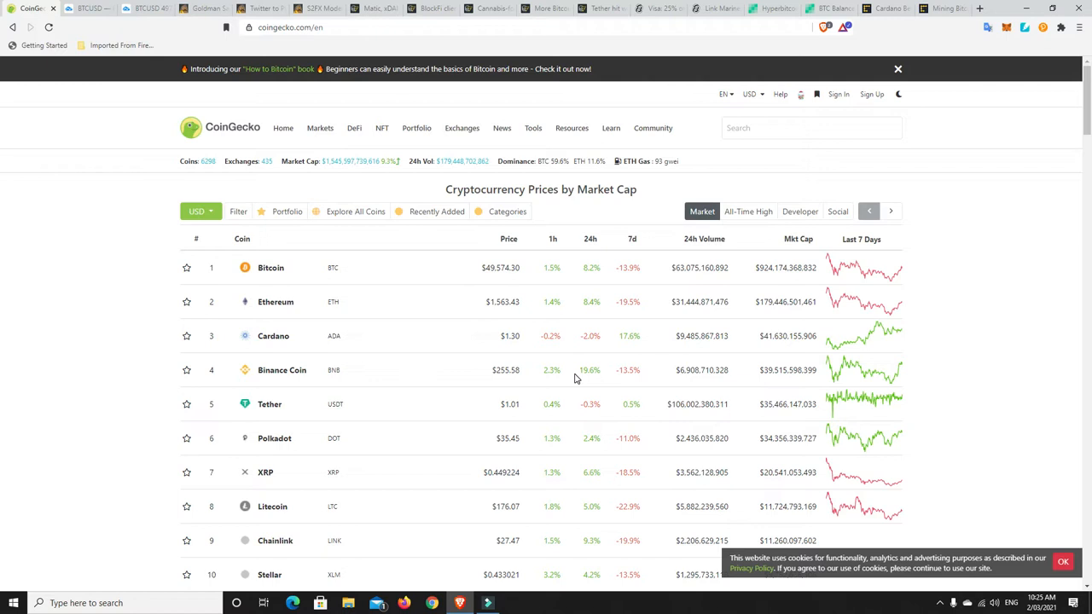
{"action": "mouse_move", "coordinate": [555, 386]}
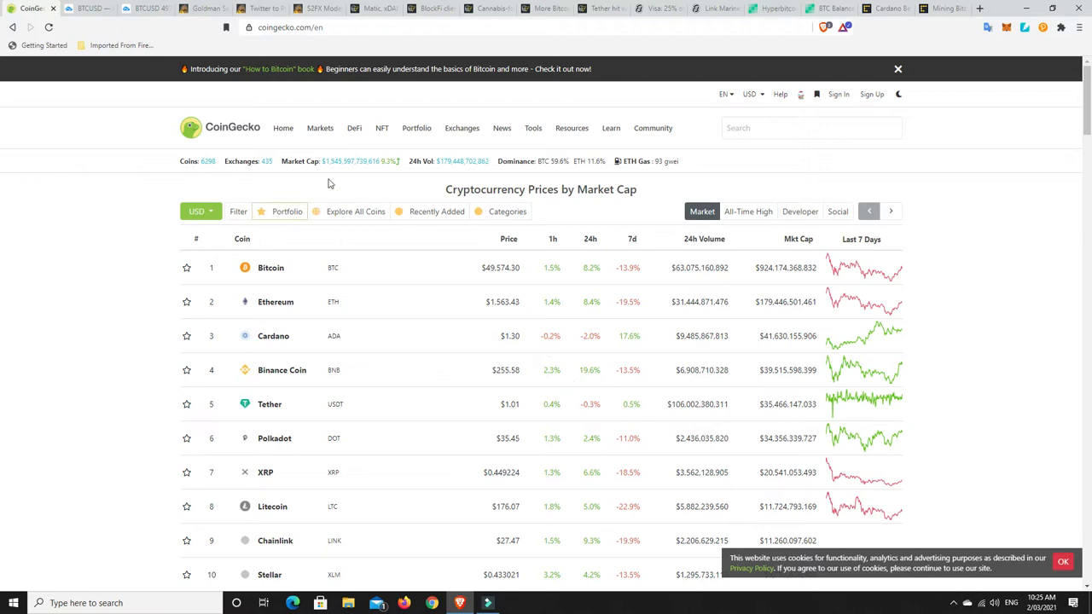
{"action": "mouse_move", "coordinate": [335, 172]}
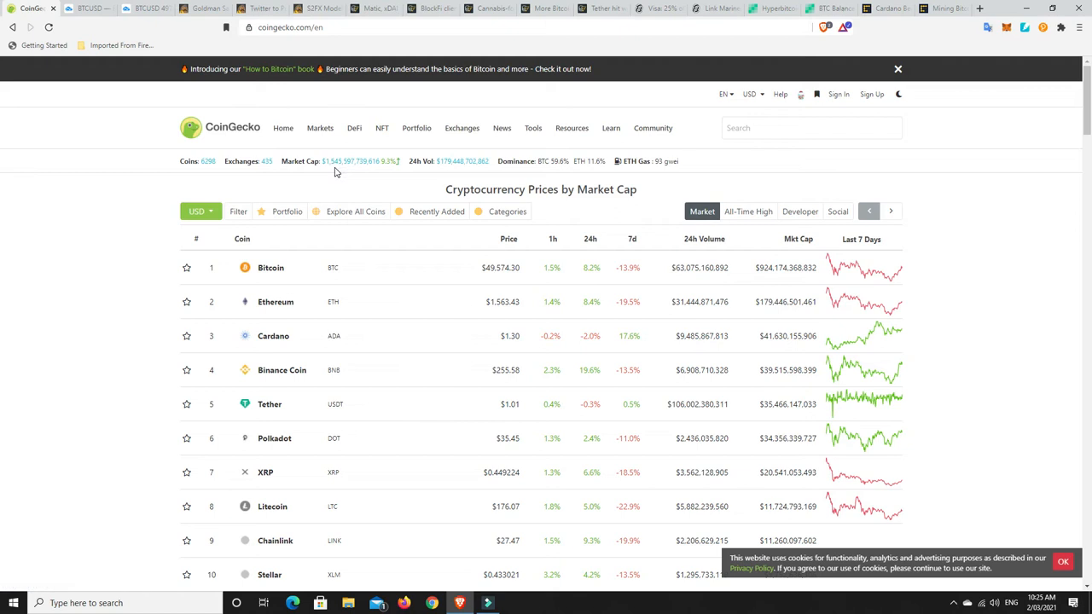
{"action": "mouse_move", "coordinate": [665, 161]}
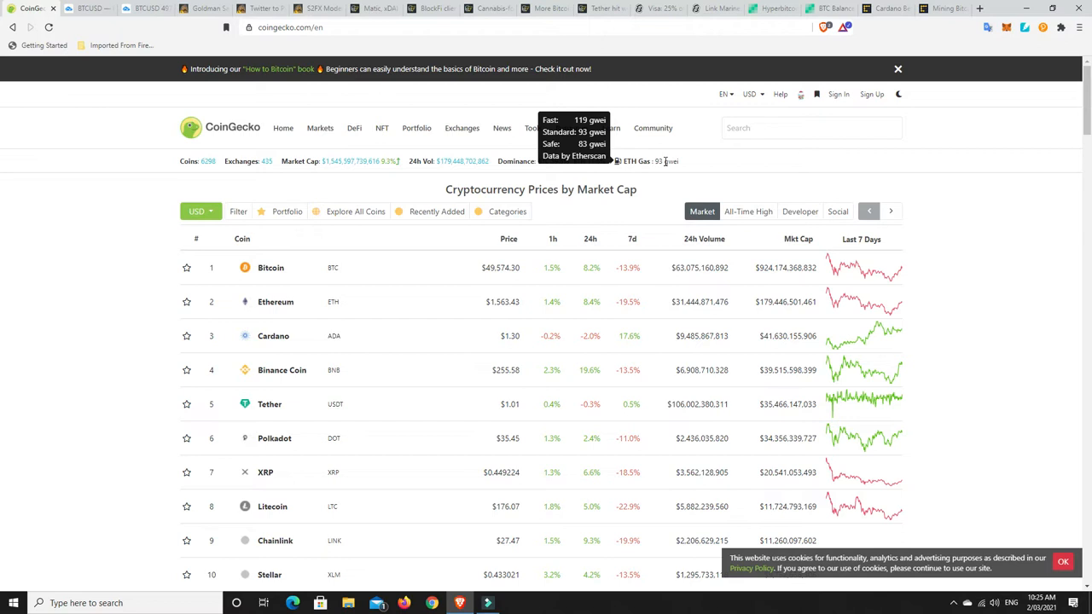
{"action": "mouse_move", "coordinate": [661, 166]}
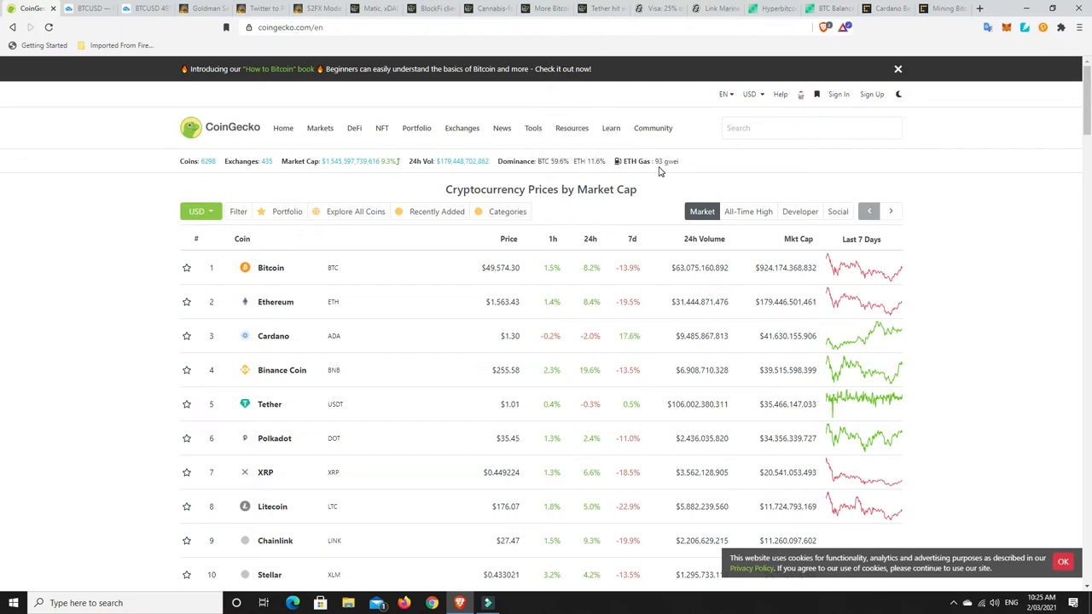
- Sort CoinGecko coins by 24h change descending and review gainers Fantom, Flow and PancakeSwap
{"action": "scroll", "scroll_direction": "down", "scroll_amount": 3}
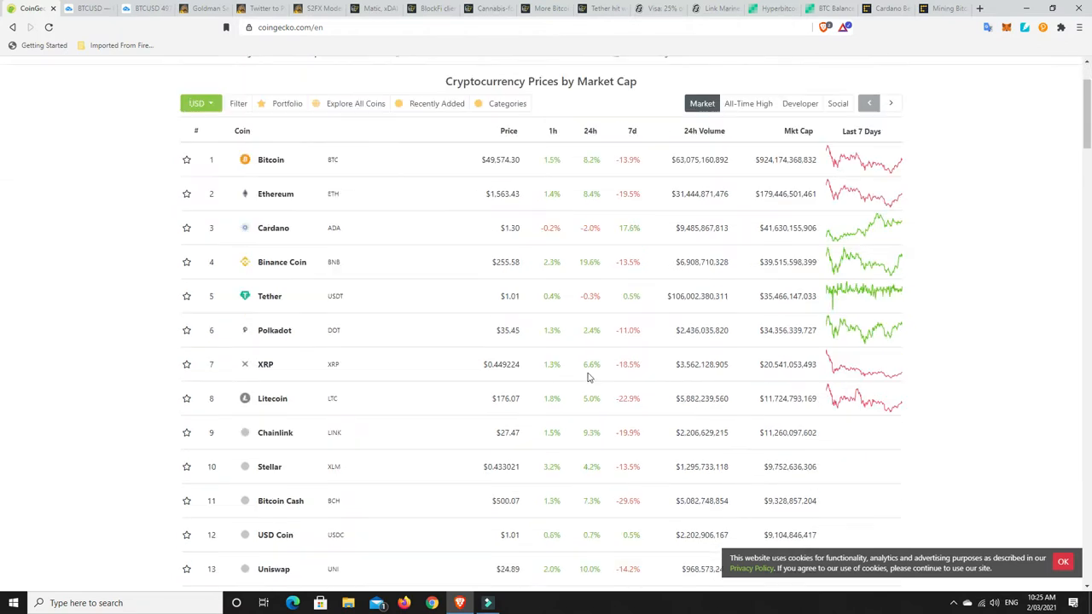
{"action": "scroll", "scroll_direction": "up", "scroll_amount": 3}
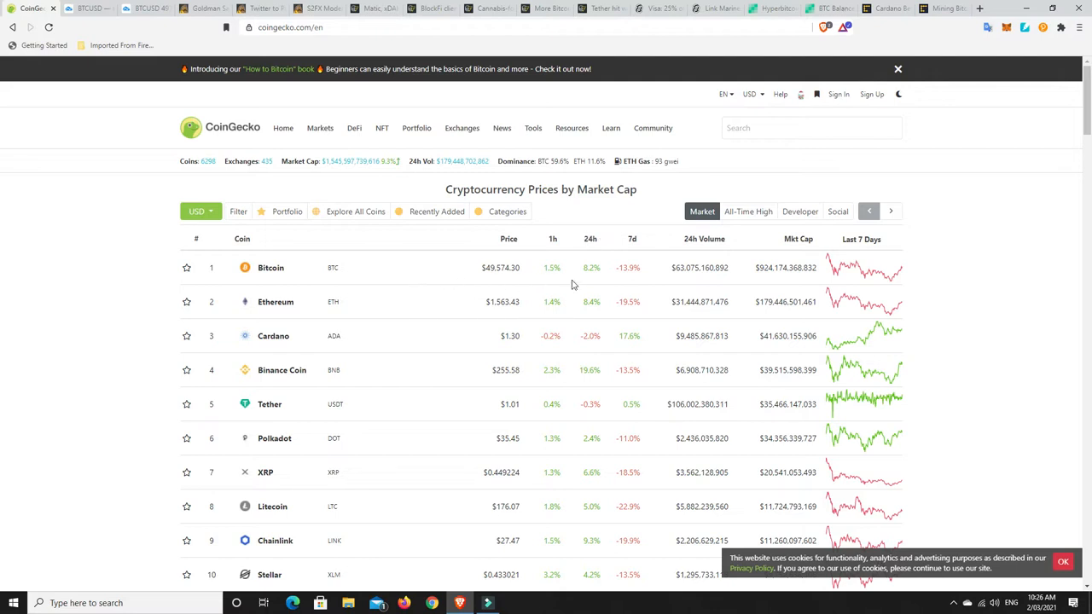
{"action": "mouse_move", "coordinate": [592, 268]}
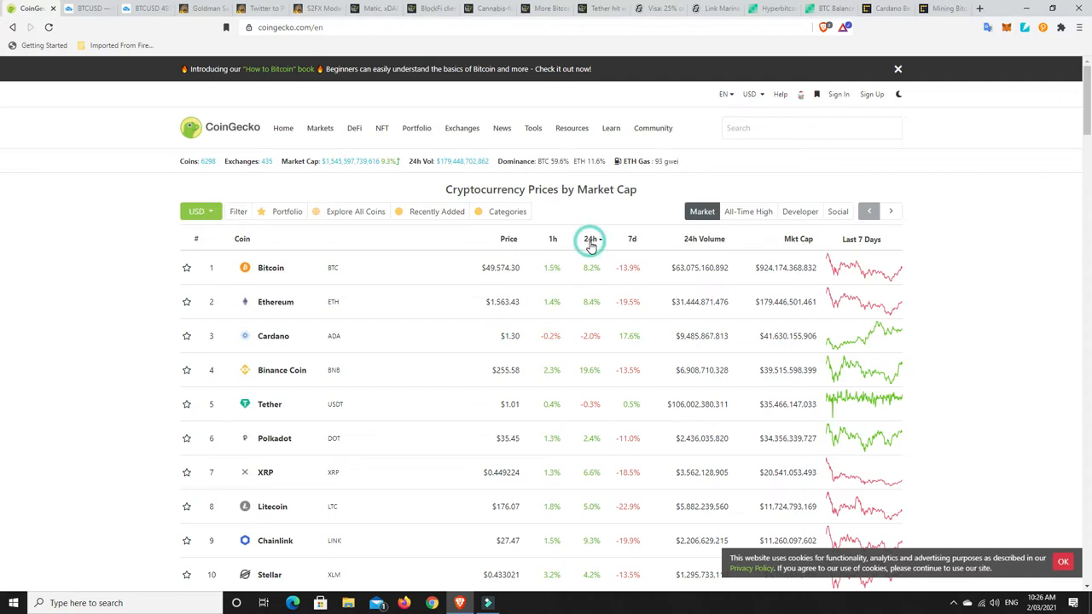
{"action": "left_click", "coordinate": [590, 239]}
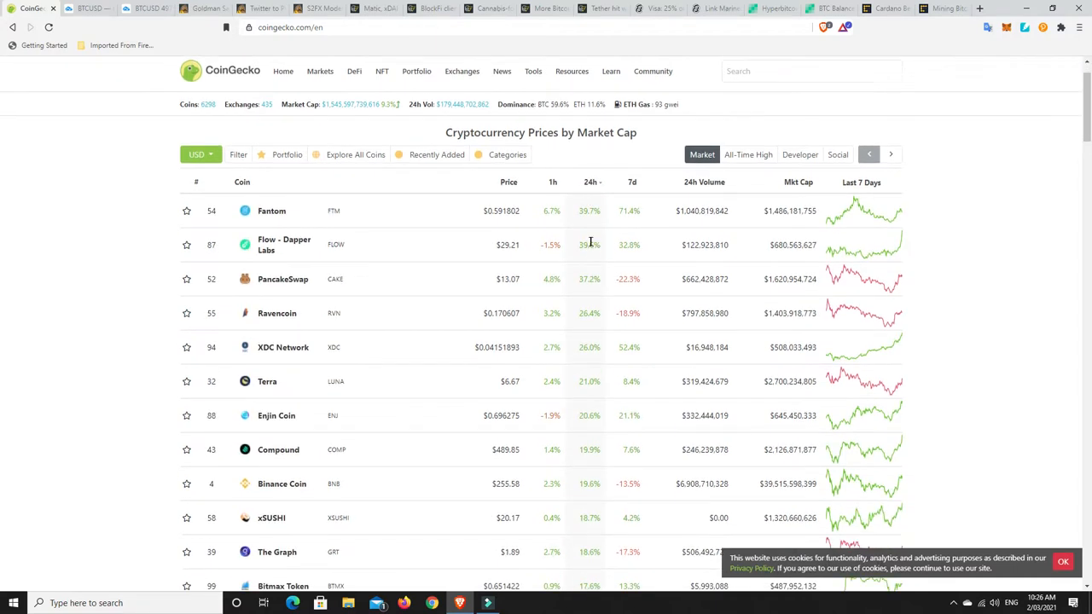
{"action": "mouse_move", "coordinate": [678, 228]}
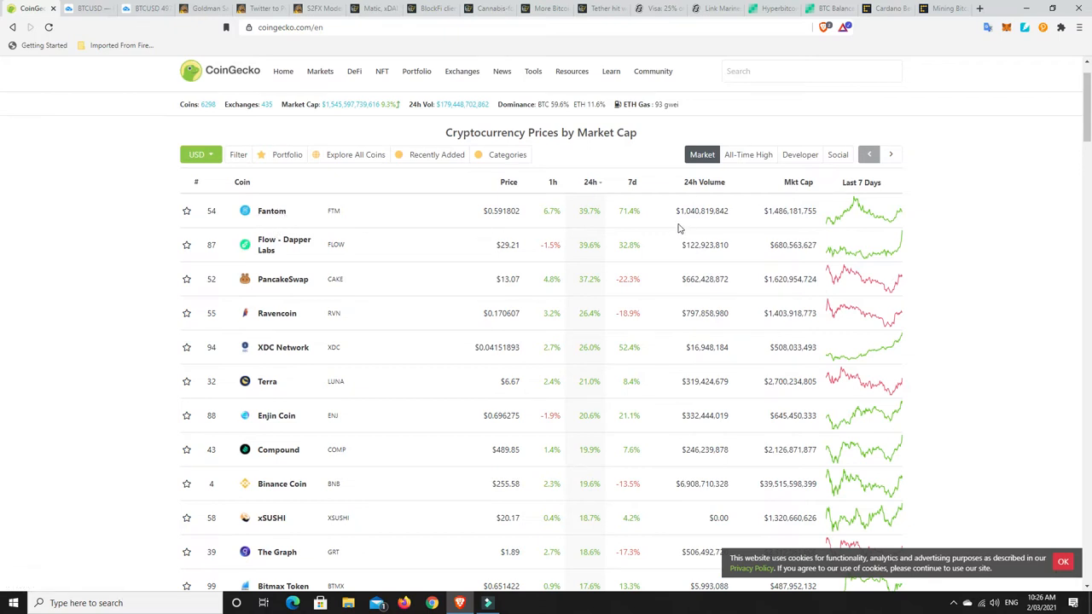
{"action": "mouse_move", "coordinate": [597, 237]}
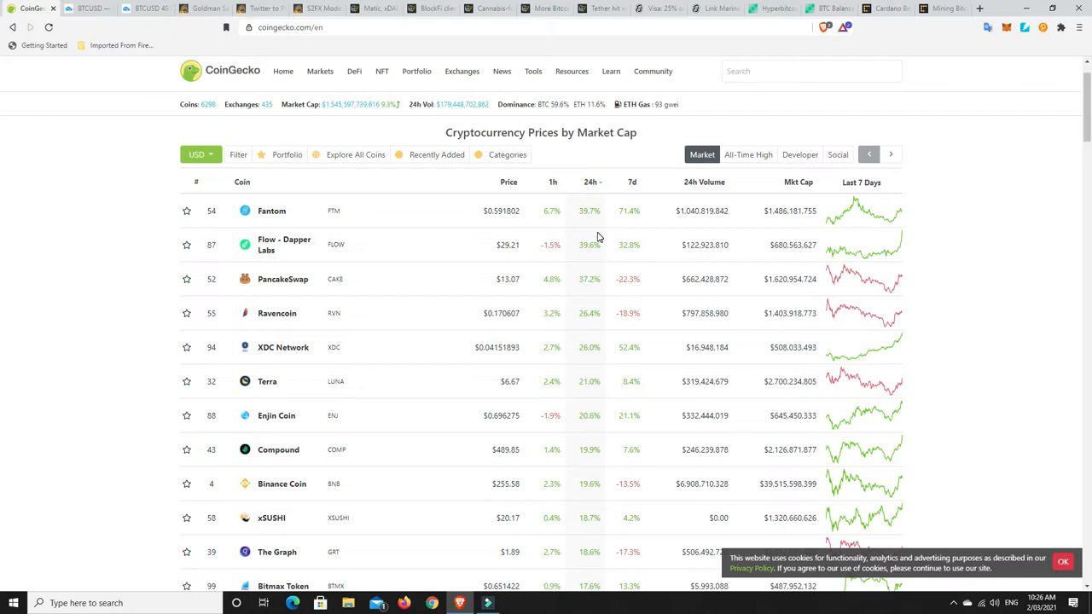
{"action": "mouse_move", "coordinate": [571, 312]}
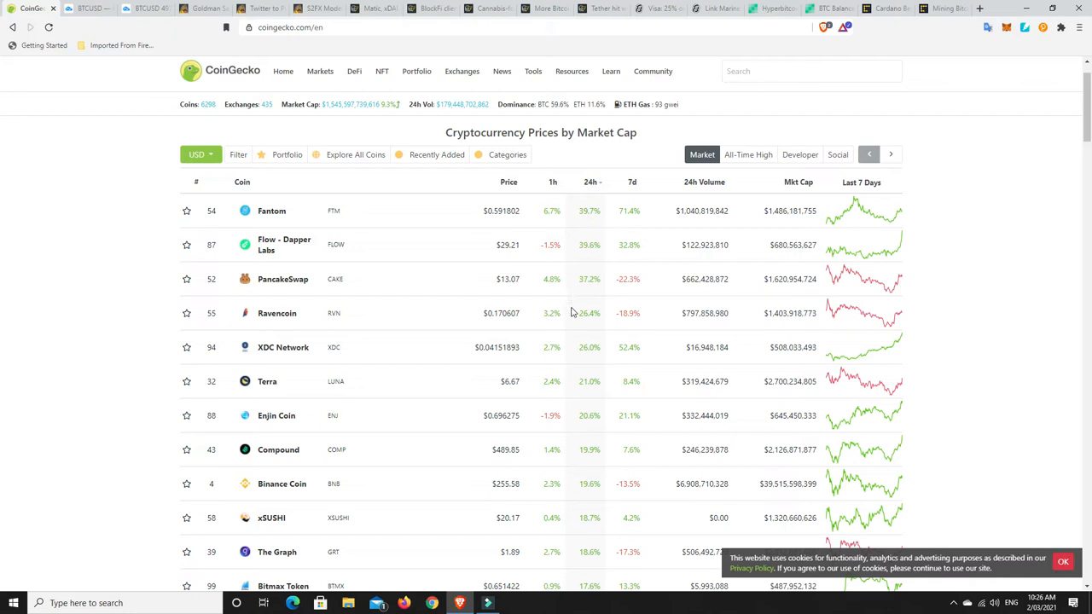
{"action": "mouse_move", "coordinate": [580, 363]}
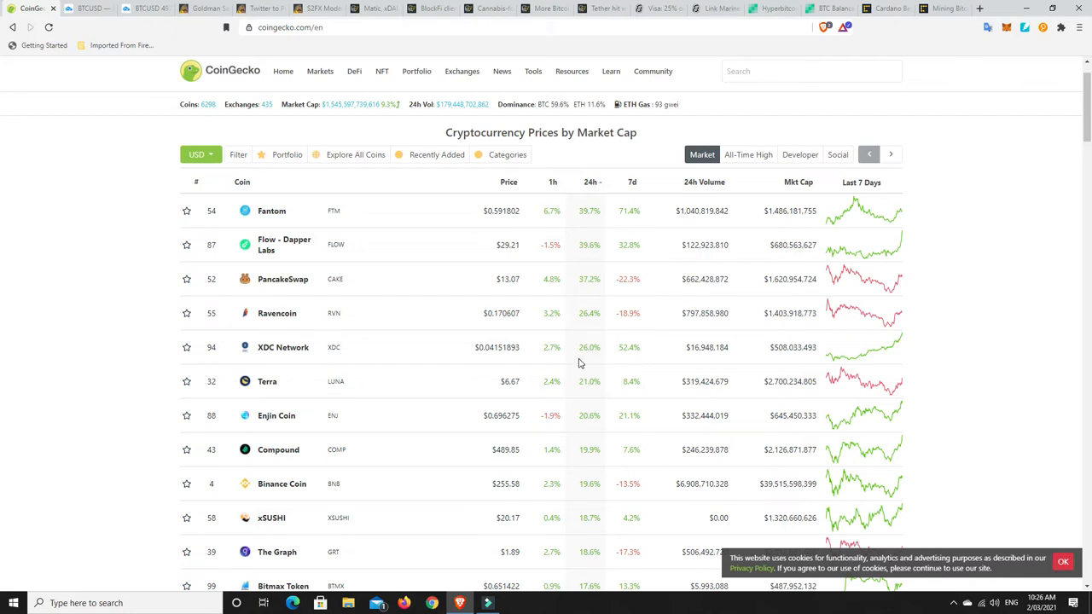
{"action": "scroll", "scroll_direction": "down", "scroll_amount": 3}
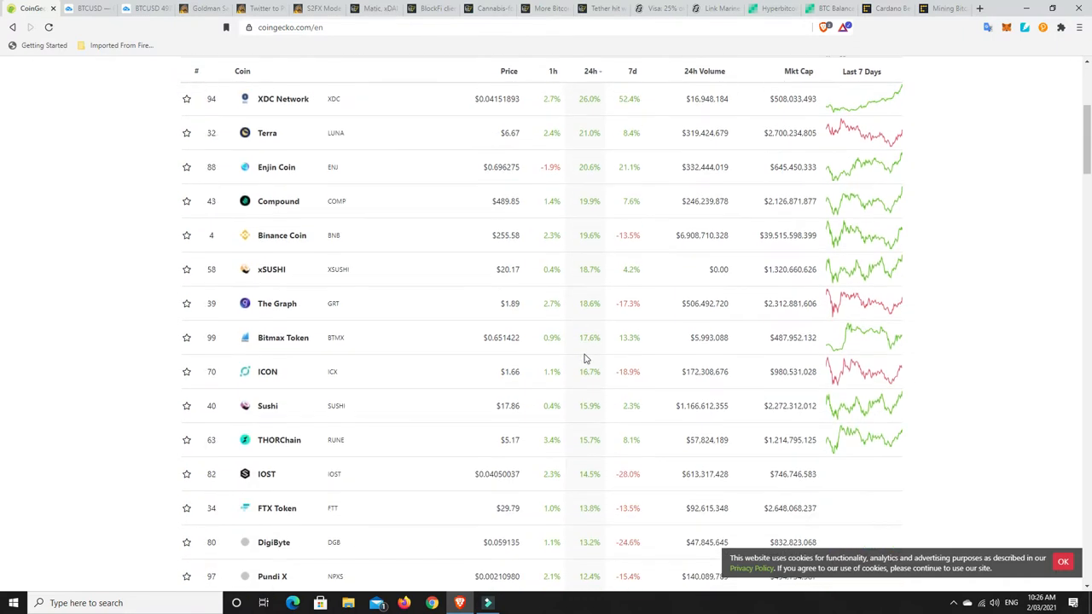
{"action": "scroll", "scroll_direction": "down", "scroll_amount": 3}
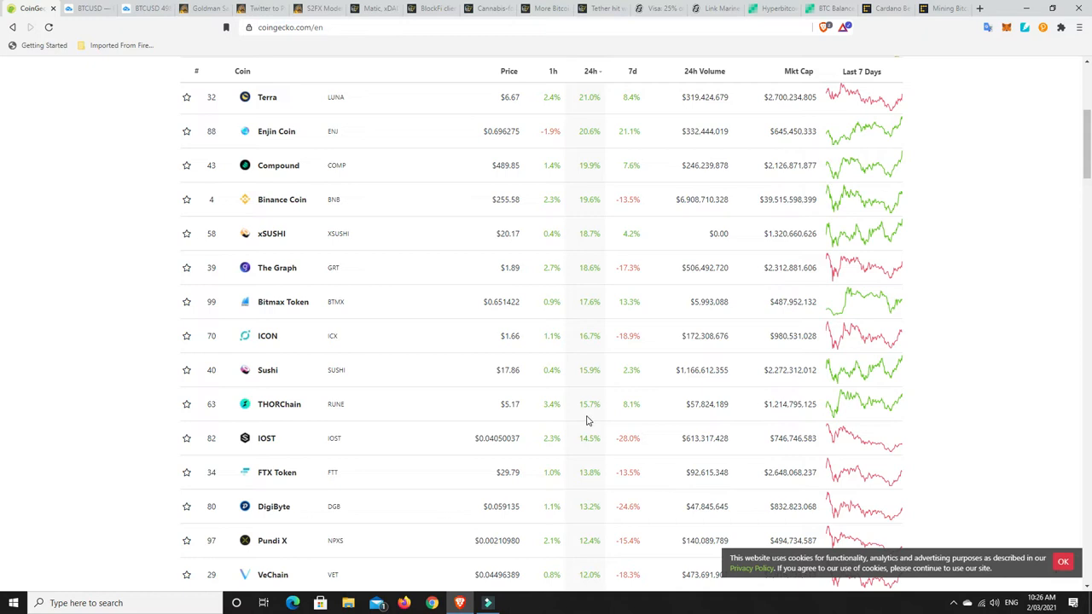
{"action": "scroll", "scroll_direction": "down", "scroll_amount": 3}
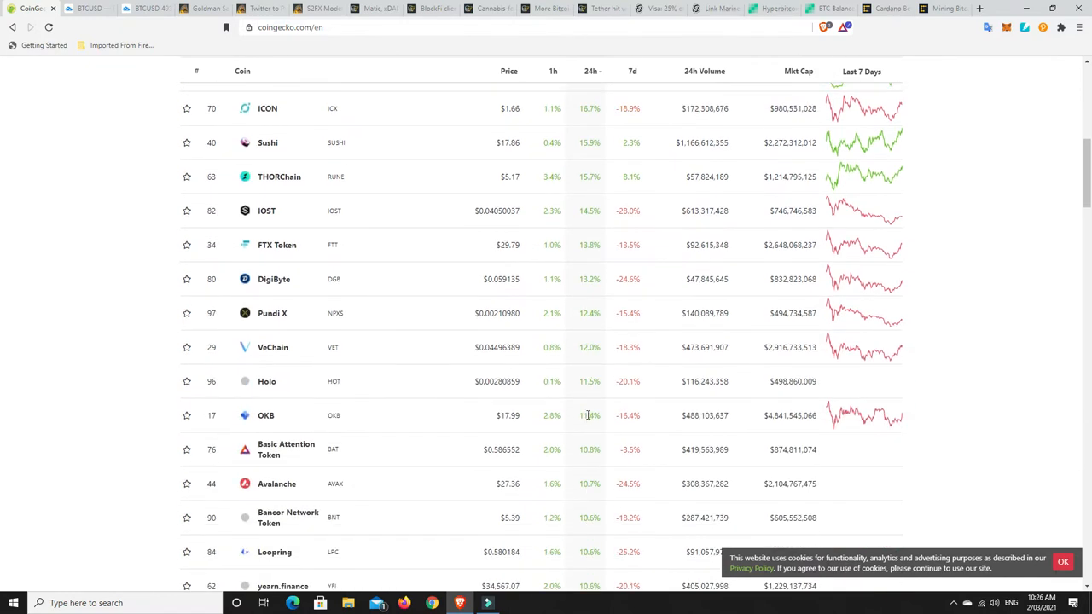
{"action": "mouse_move", "coordinate": [580, 430]}
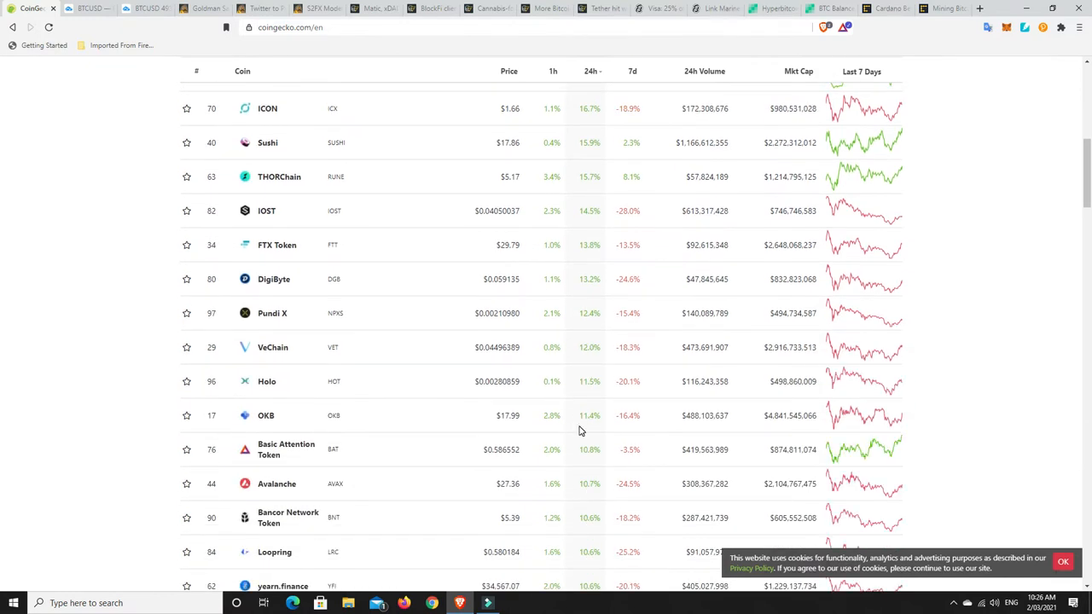
{"action": "scroll", "scroll_direction": "up", "scroll_amount": 3}
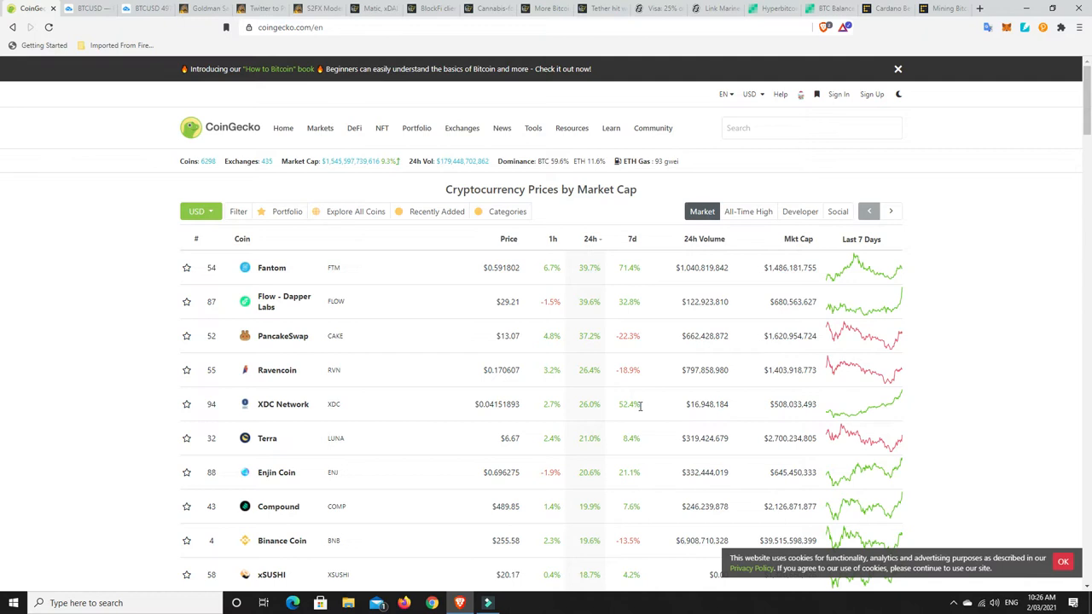
{"action": "mouse_move", "coordinate": [573, 298]}
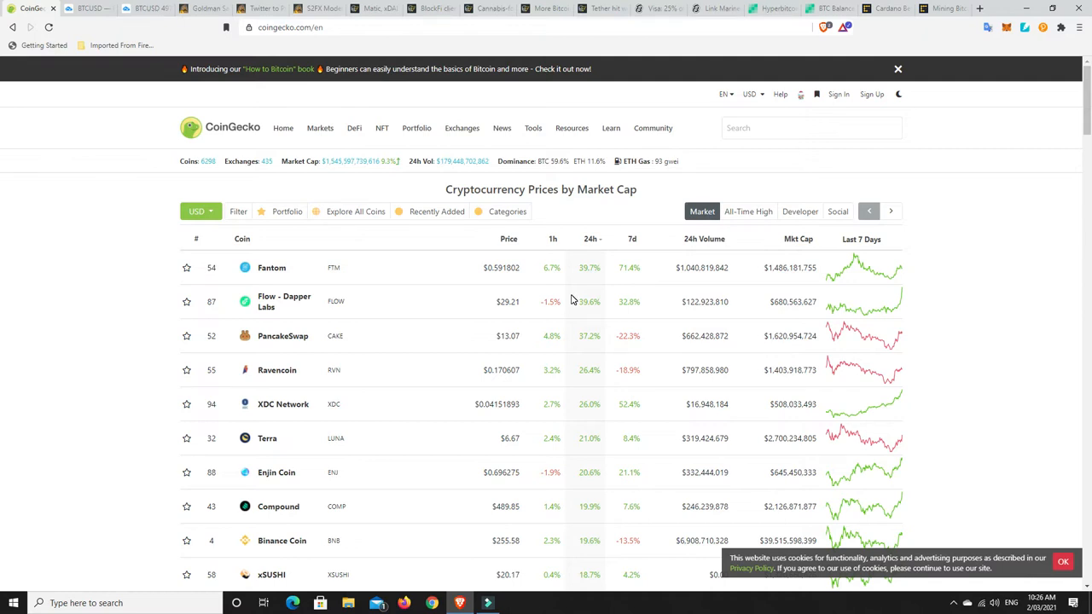
{"action": "mouse_move", "coordinate": [590, 247]}
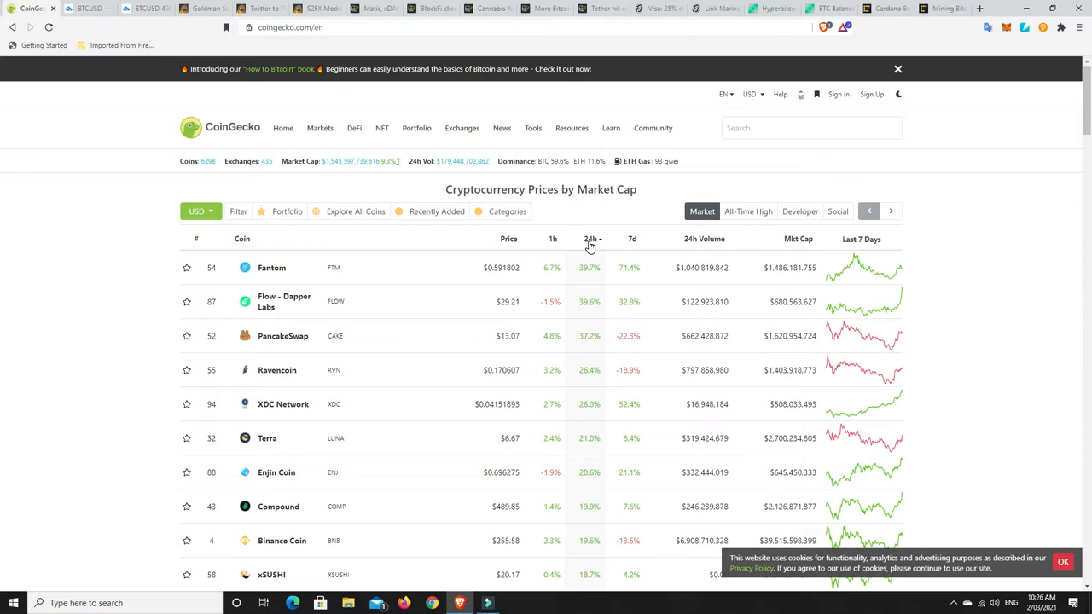
- Reverse the 24h sort to ascending so ZKSwap and Cardano losses lead
{"action": "left_click", "coordinate": [592, 239]}
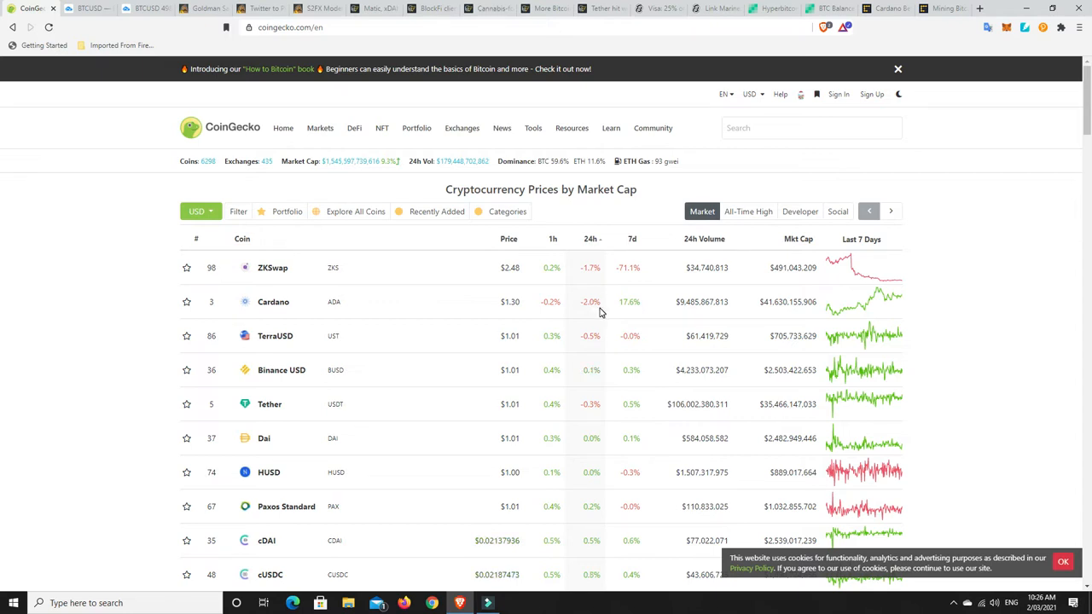
{"action": "mouse_move", "coordinate": [300, 286]}
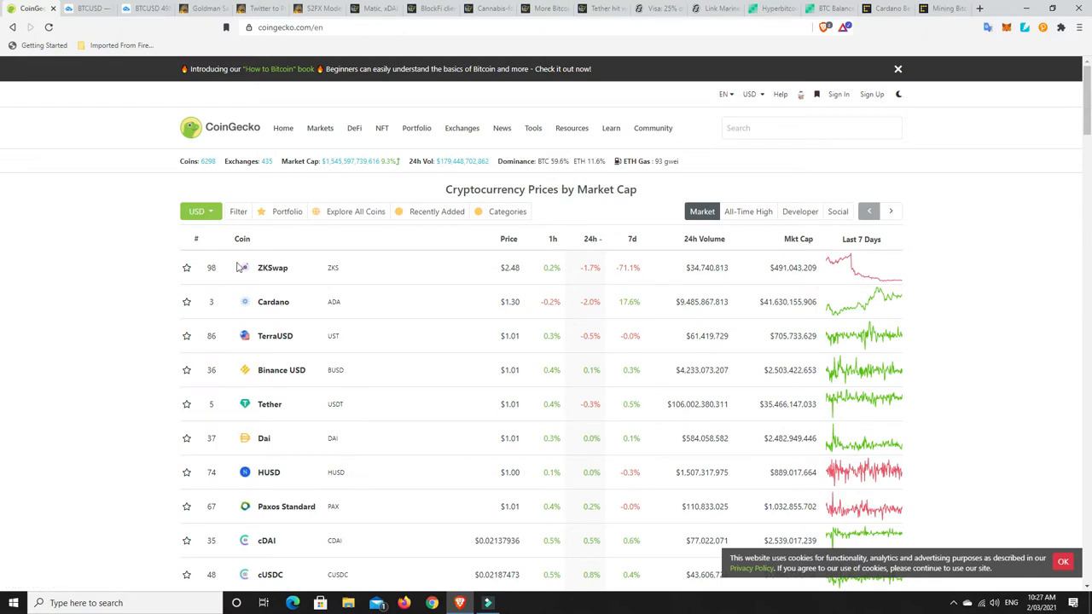
{"action": "mouse_move", "coordinate": [273, 273]}
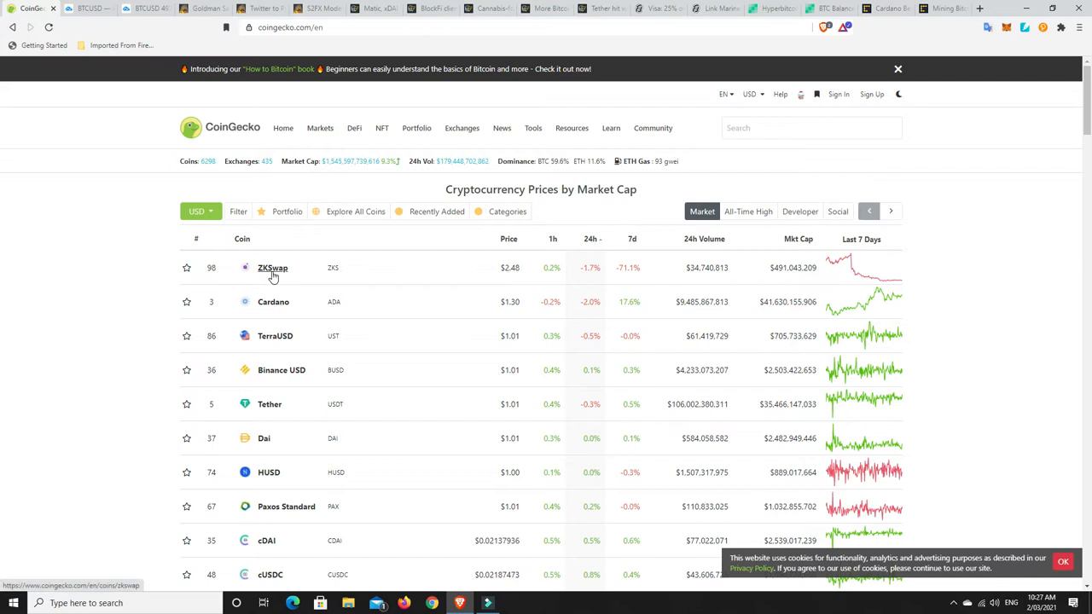
{"action": "mouse_move", "coordinate": [284, 271]}
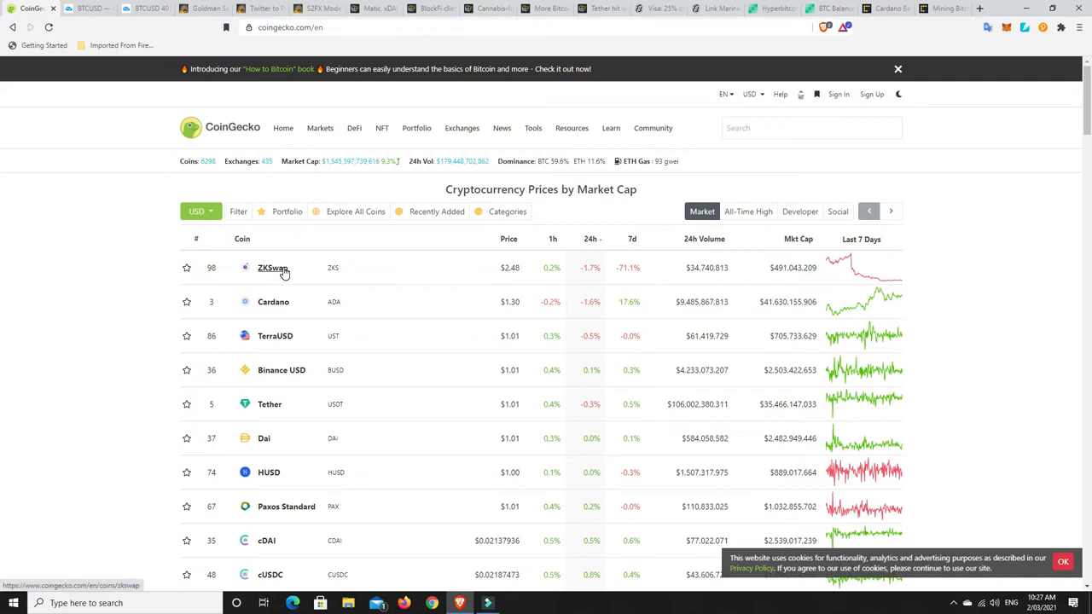
{"action": "mouse_move", "coordinate": [253, 275]}
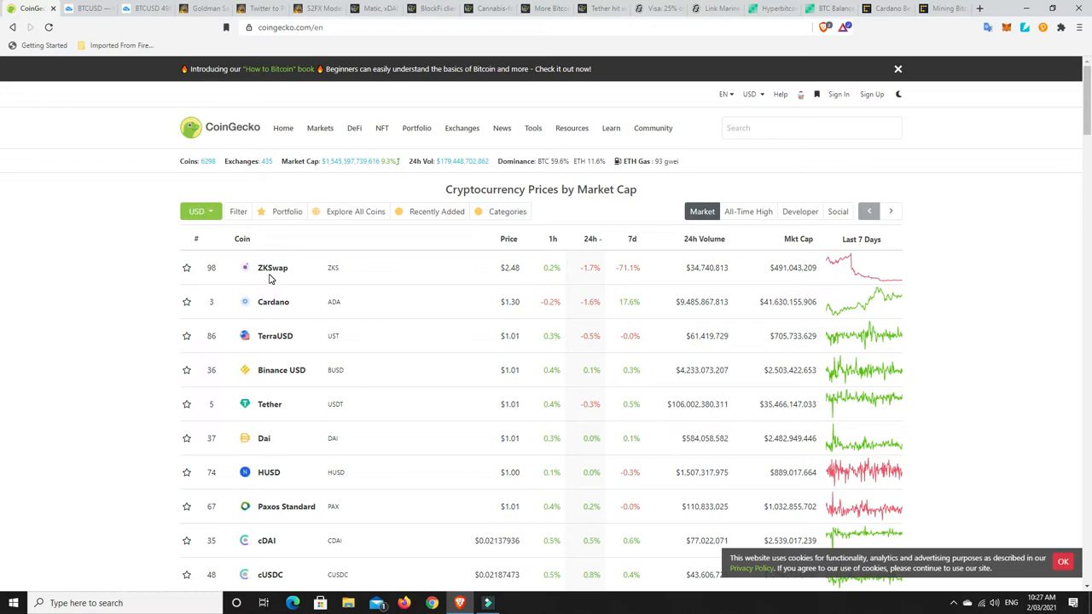
{"action": "mouse_move", "coordinate": [849, 279]}
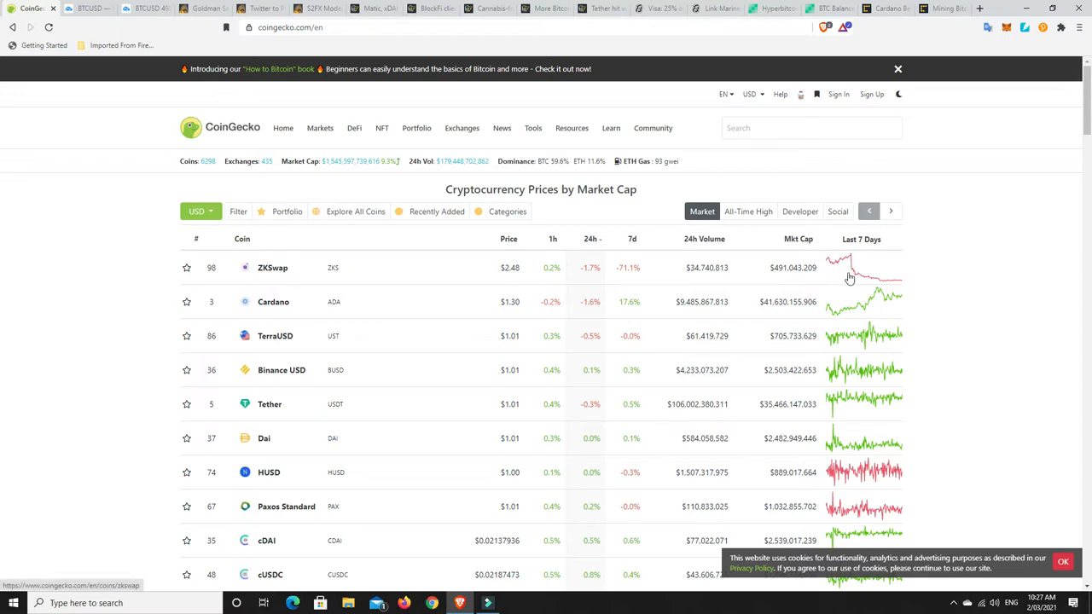
{"action": "mouse_move", "coordinate": [623, 297]}
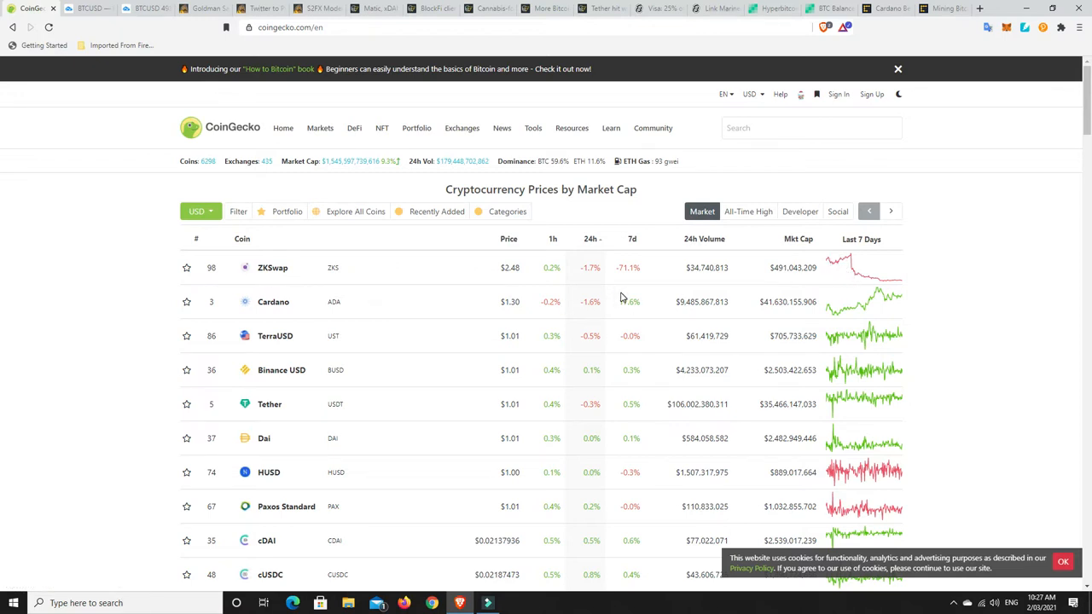
{"action": "scroll", "scroll_direction": "down", "scroll_amount": 3}
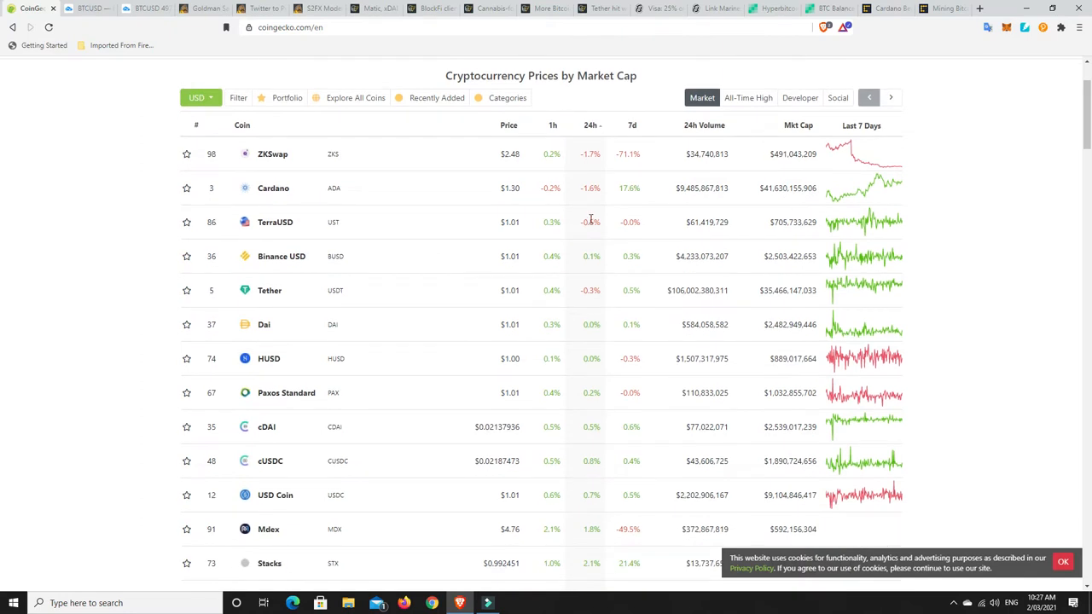
{"action": "mouse_move", "coordinate": [308, 217]}
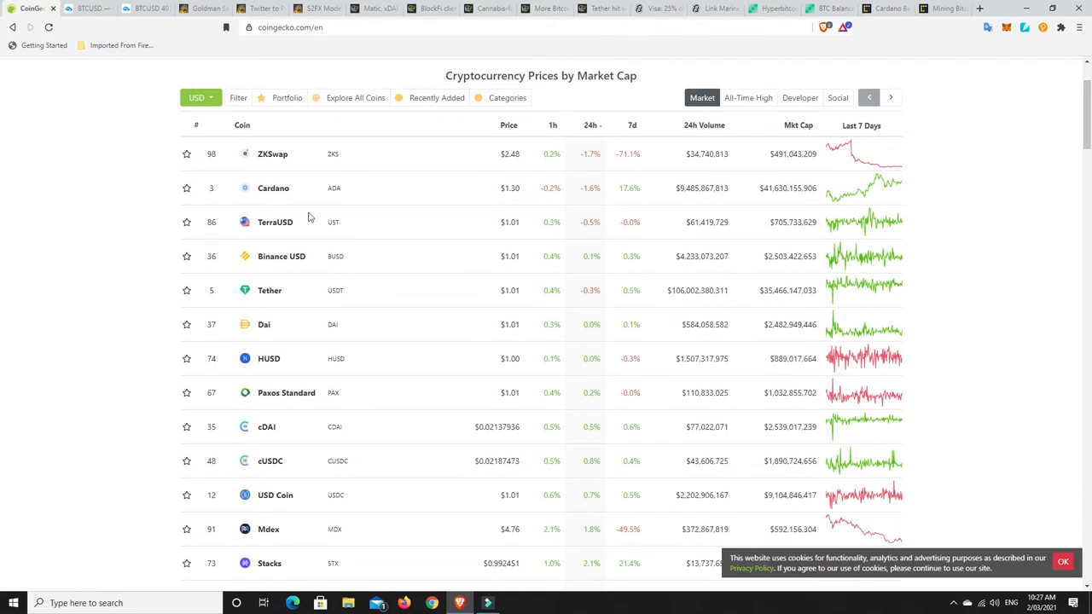
{"action": "mouse_move", "coordinate": [594, 296]}
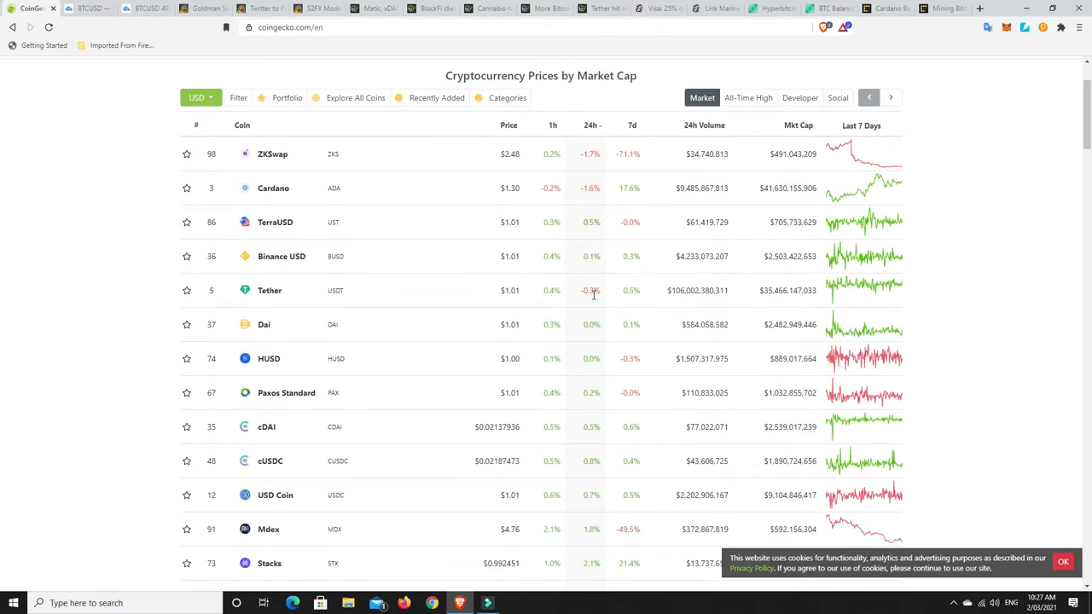
{"action": "mouse_move", "coordinate": [578, 395]}
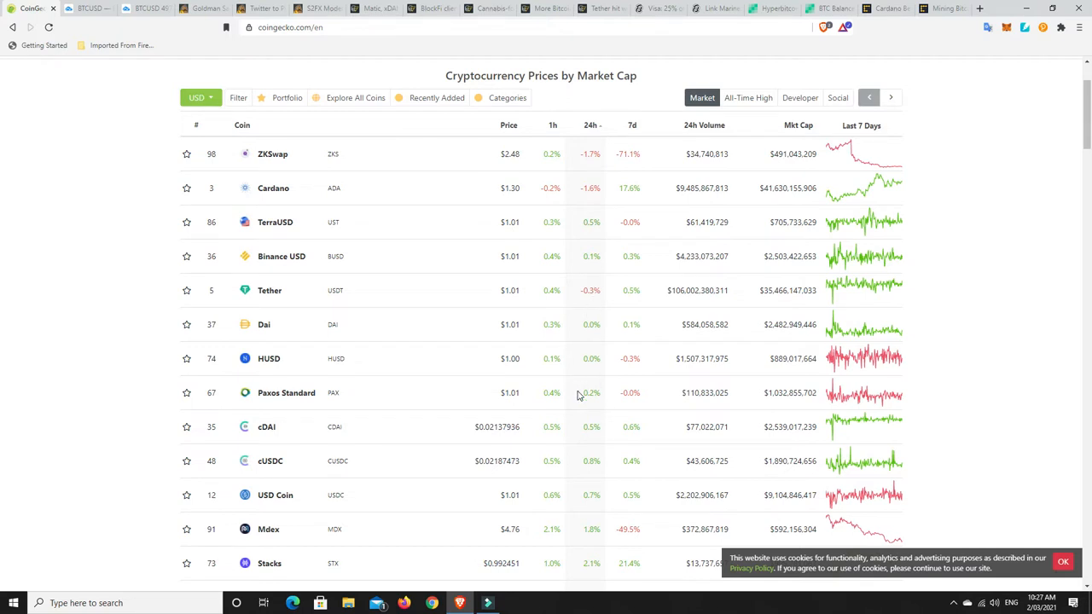
{"action": "mouse_move", "coordinate": [600, 432]}
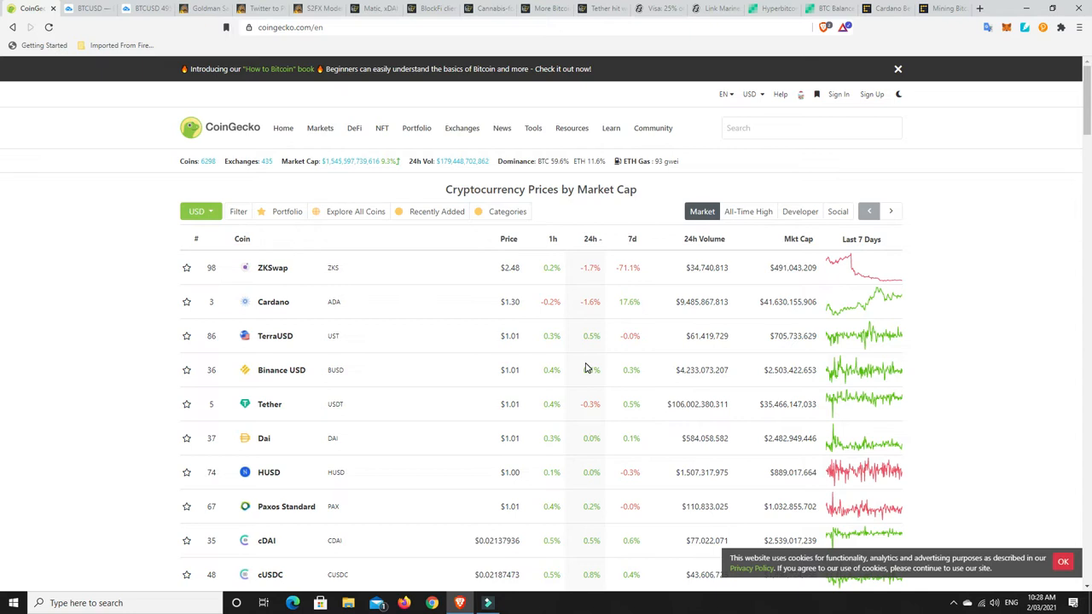
{"action": "mouse_move", "coordinate": [587, 382]}
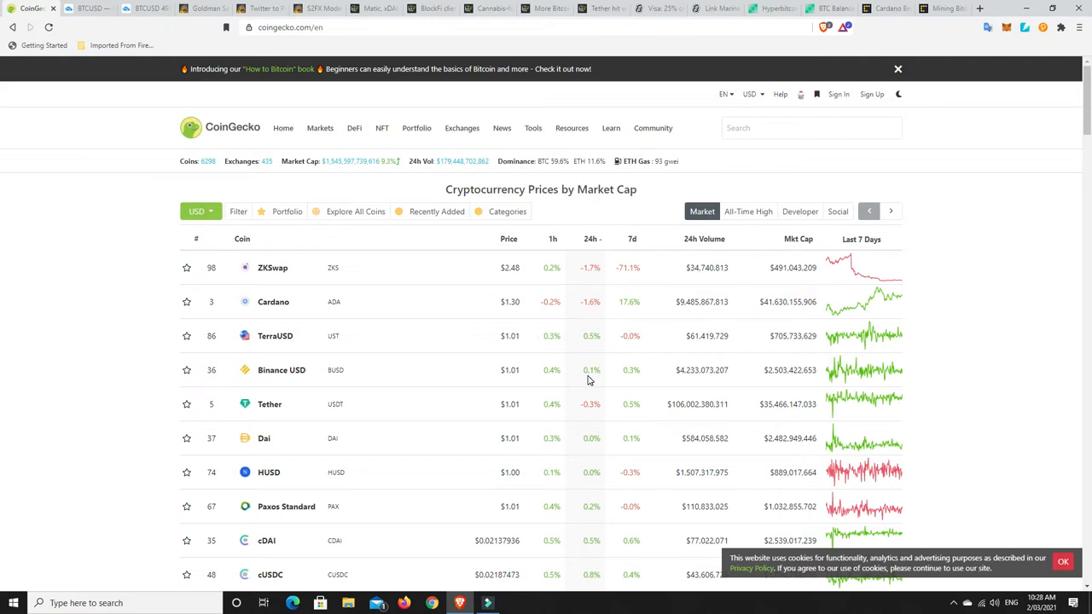
{"action": "mouse_move", "coordinate": [468, 269]}
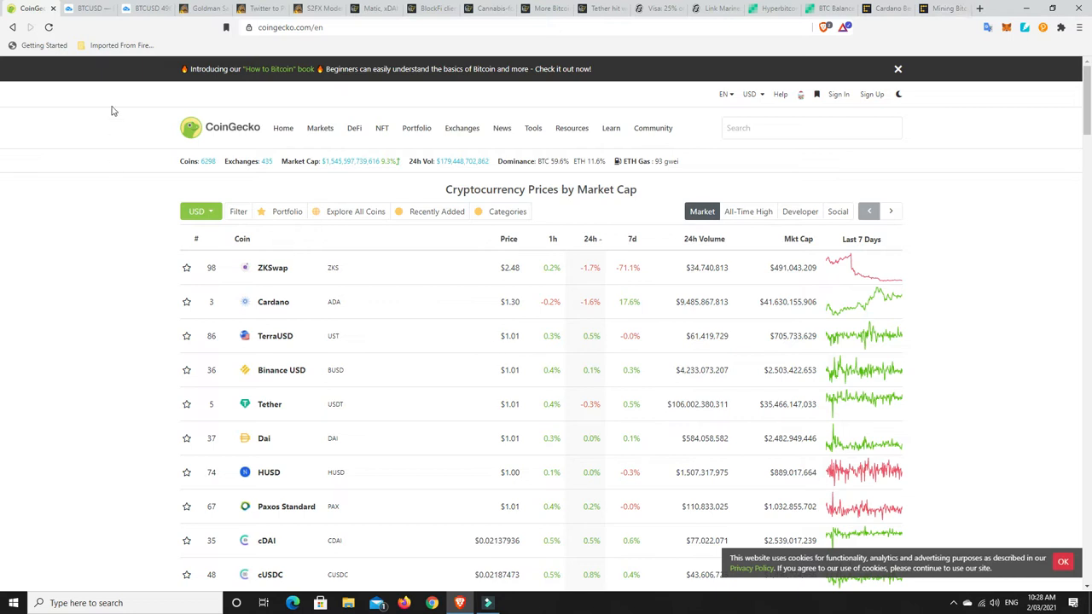
- Switch to the BTCUSD tab showing TradingView's daily chart and February trend line
{"action": "left_click", "coordinate": [145, 8]}
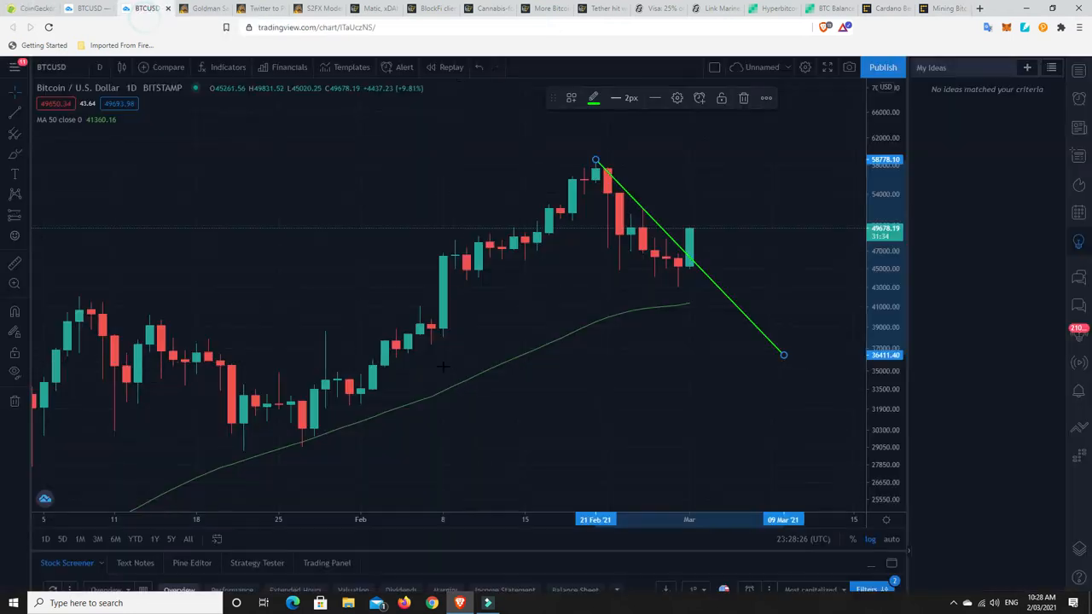
{"action": "mouse_move", "coordinate": [608, 213]}
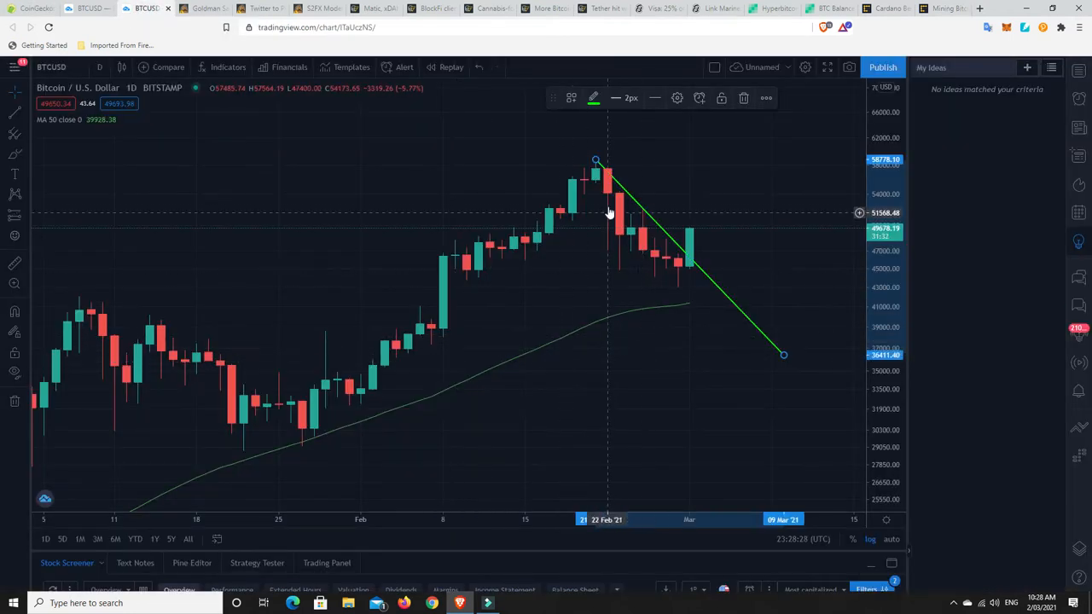
{"action": "mouse_move", "coordinate": [655, 226]}
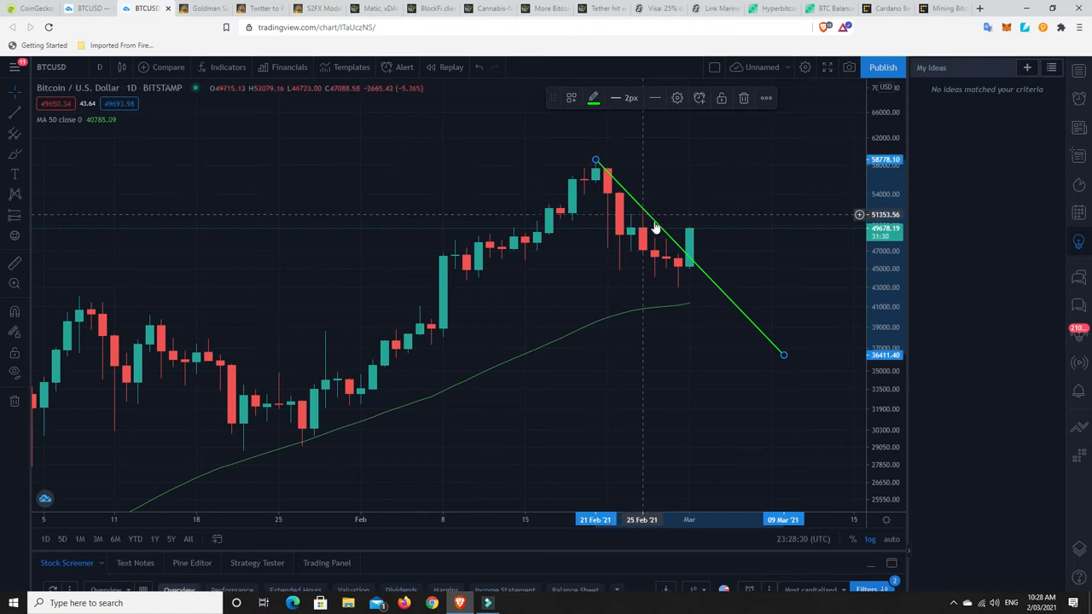
{"action": "mouse_move", "coordinate": [691, 270]}
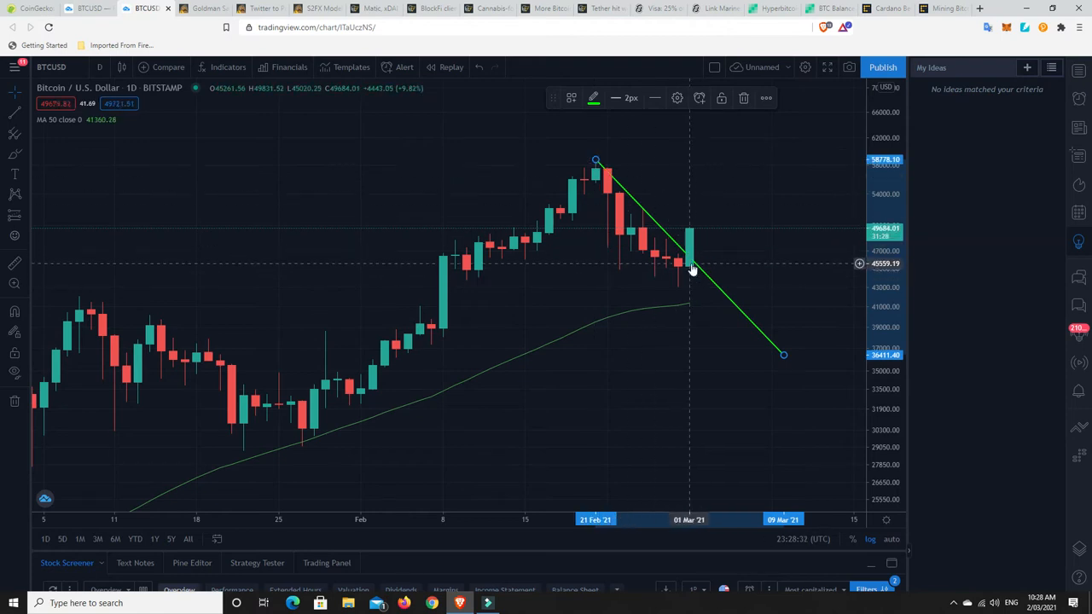
{"action": "mouse_move", "coordinate": [689, 241]}
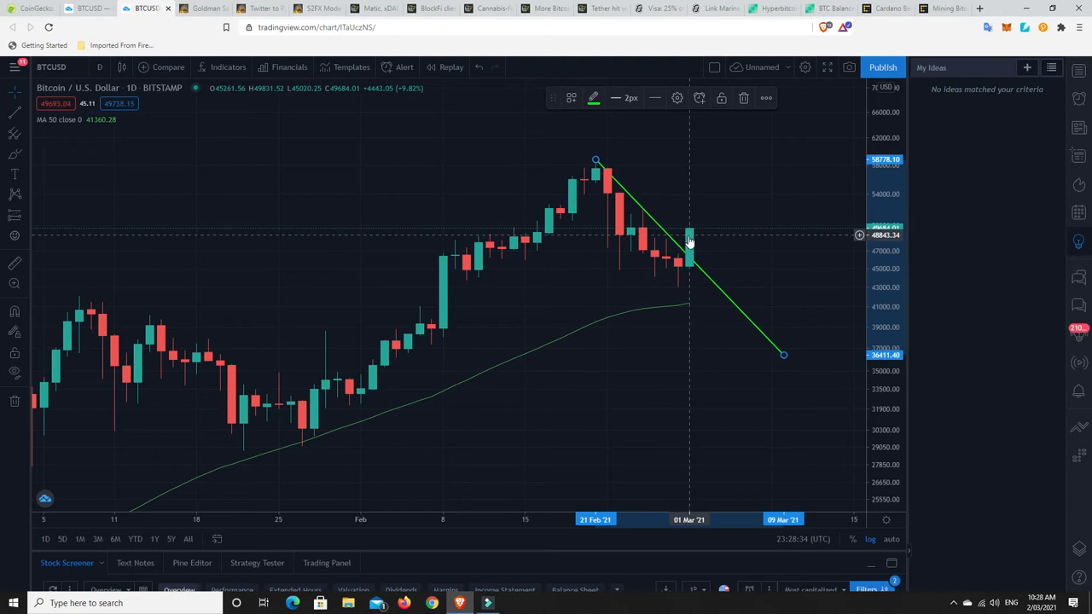
{"action": "mouse_move", "coordinate": [689, 381]}
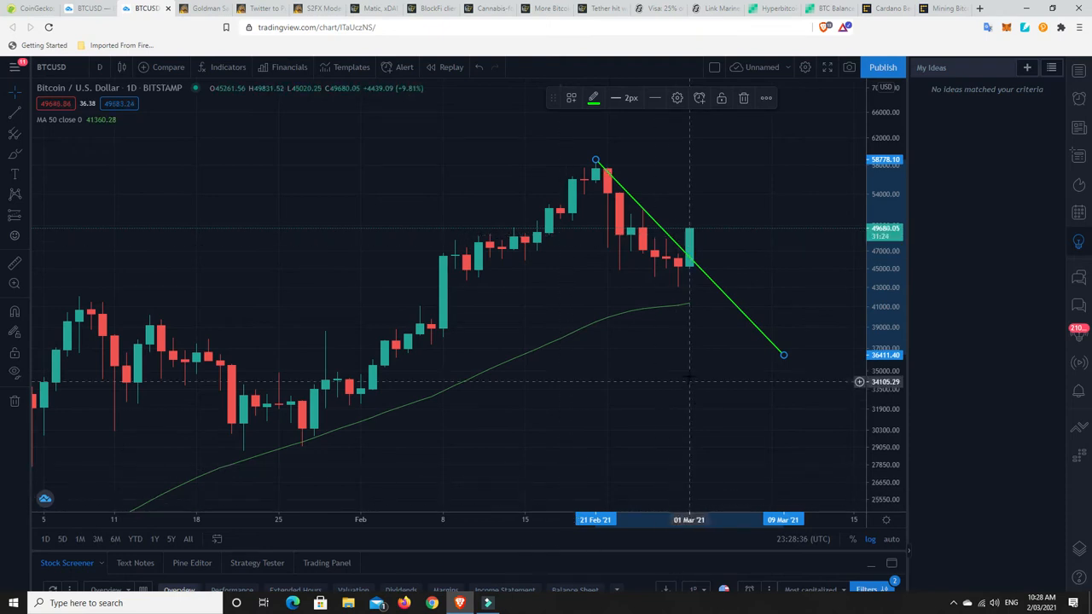
{"action": "mouse_move", "coordinate": [702, 313]}
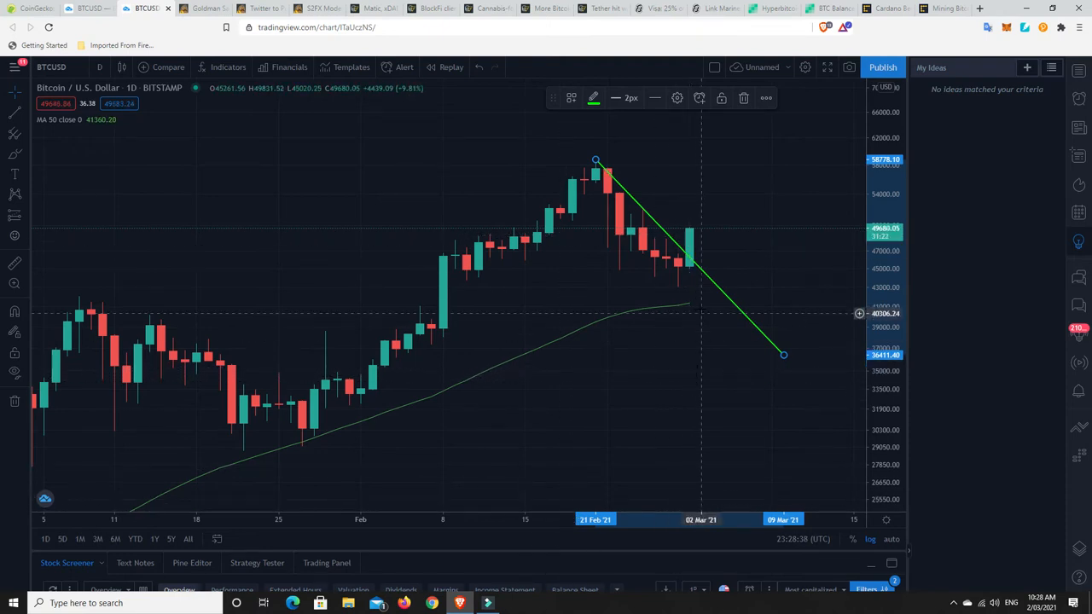
{"action": "mouse_move", "coordinate": [691, 273]}
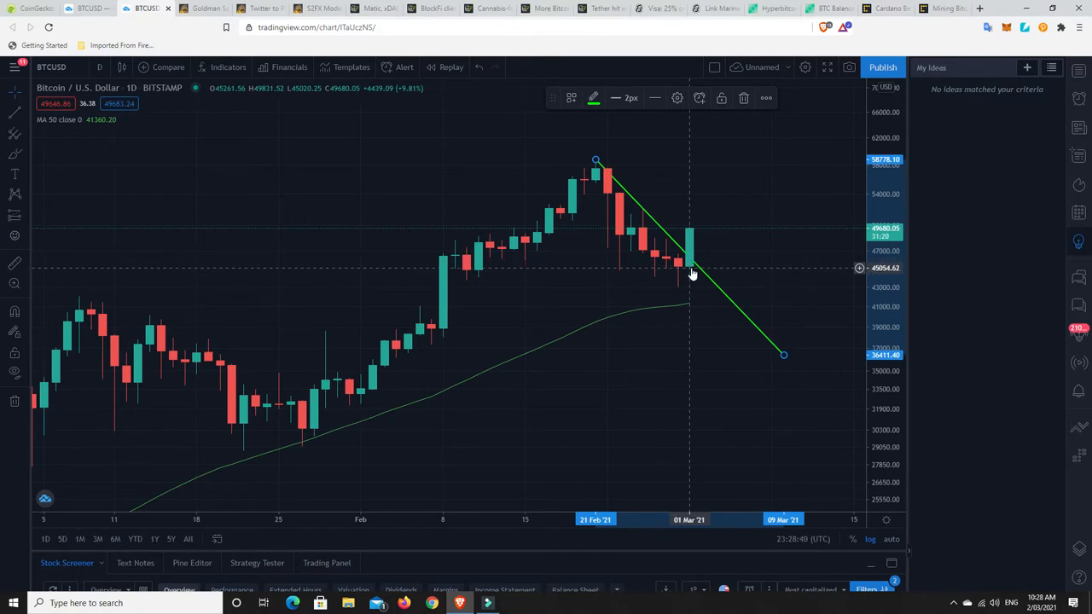
{"action": "mouse_move", "coordinate": [691, 273]}
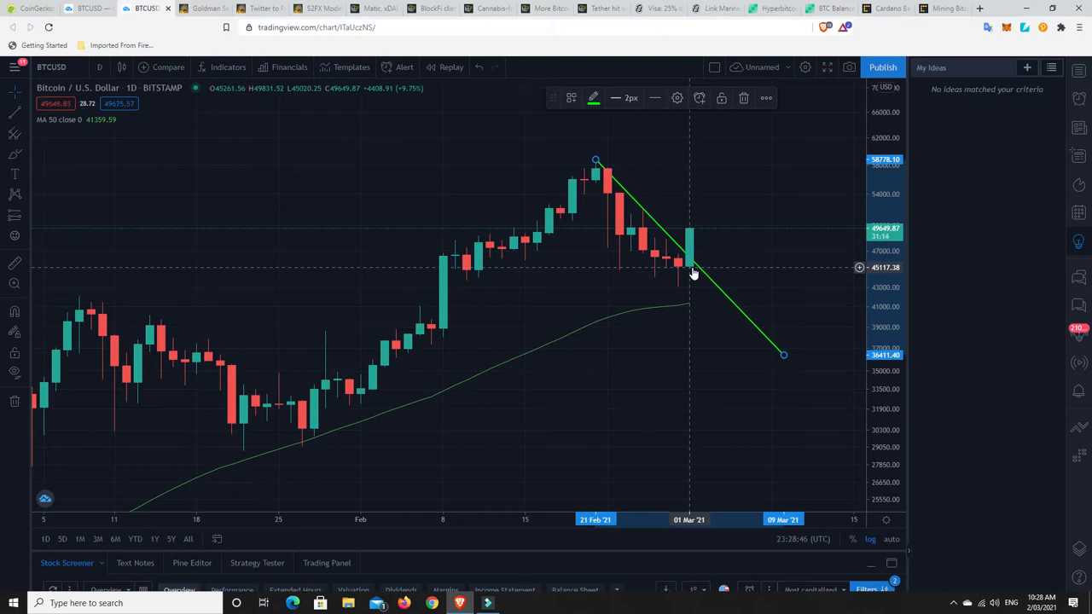
{"action": "mouse_move", "coordinate": [691, 237]}
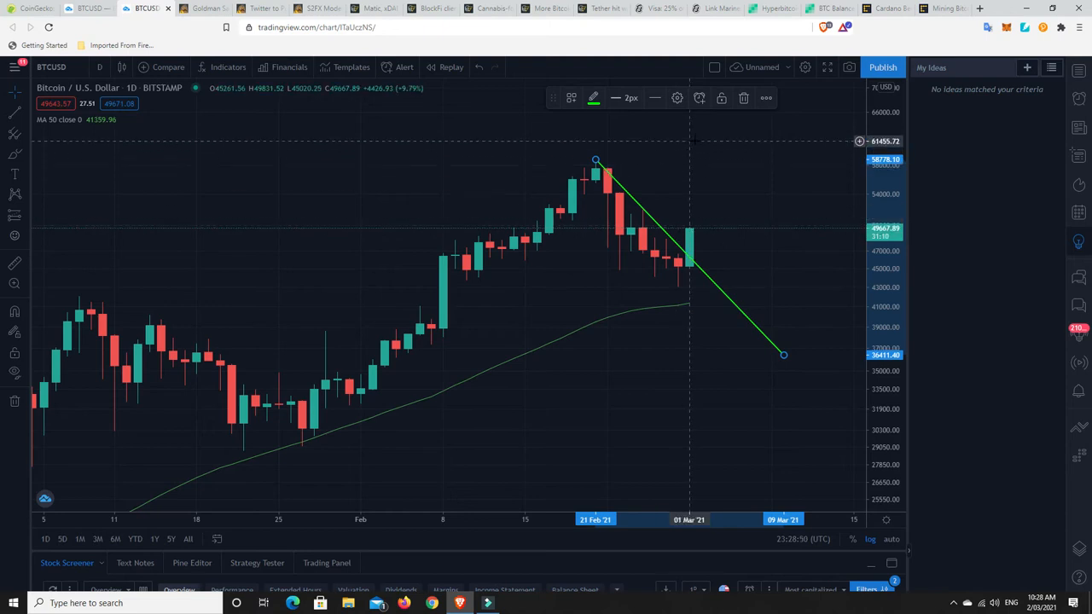
{"action": "mouse_move", "coordinate": [690, 162]}
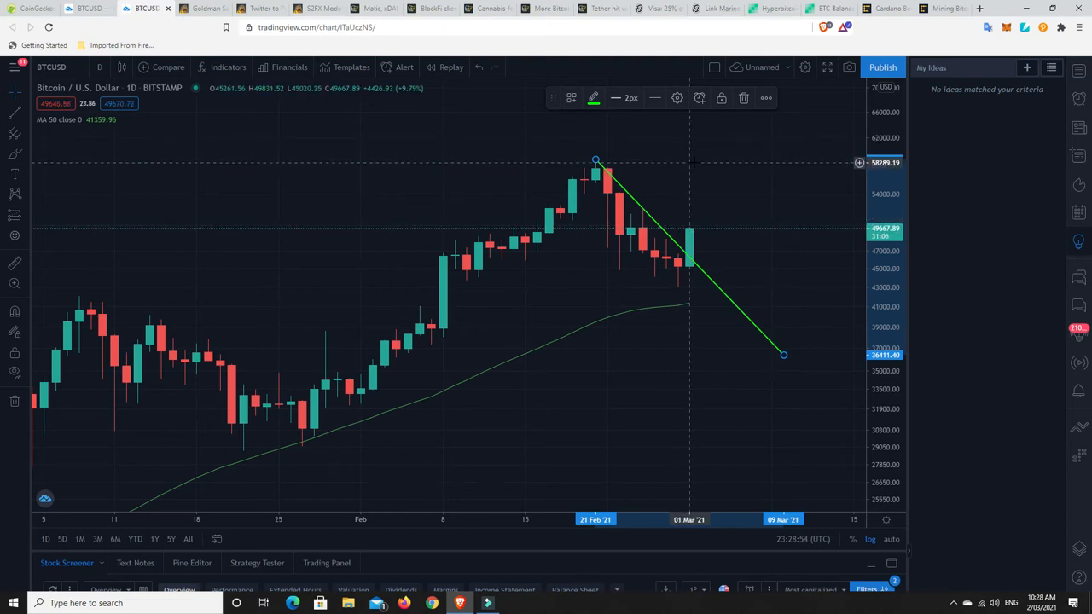
{"action": "mouse_move", "coordinate": [702, 160]}
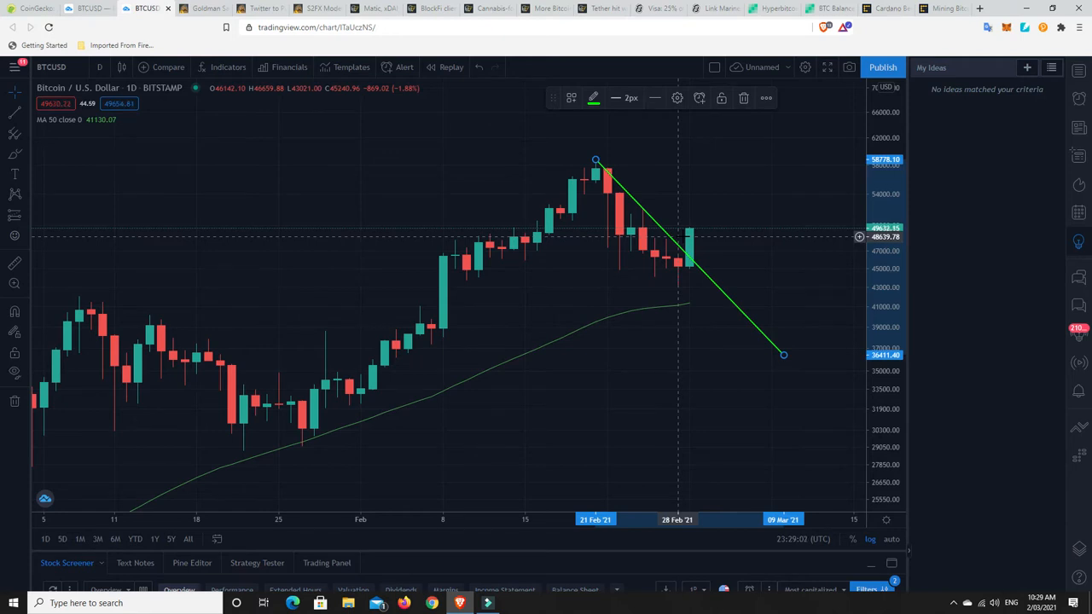
{"action": "mouse_move", "coordinate": [701, 238]}
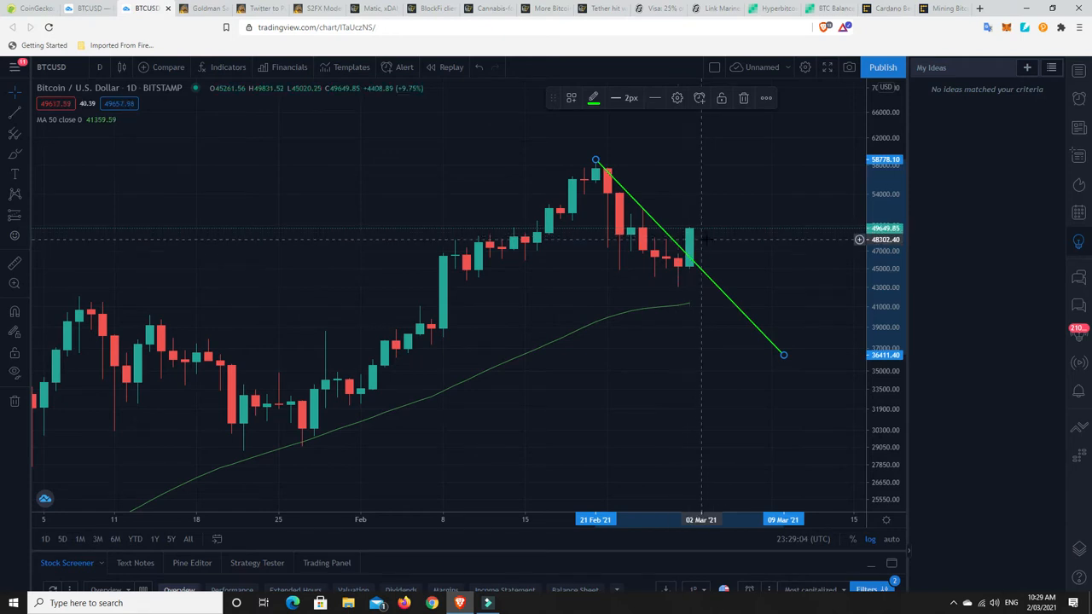
{"action": "mouse_move", "coordinate": [719, 289]}
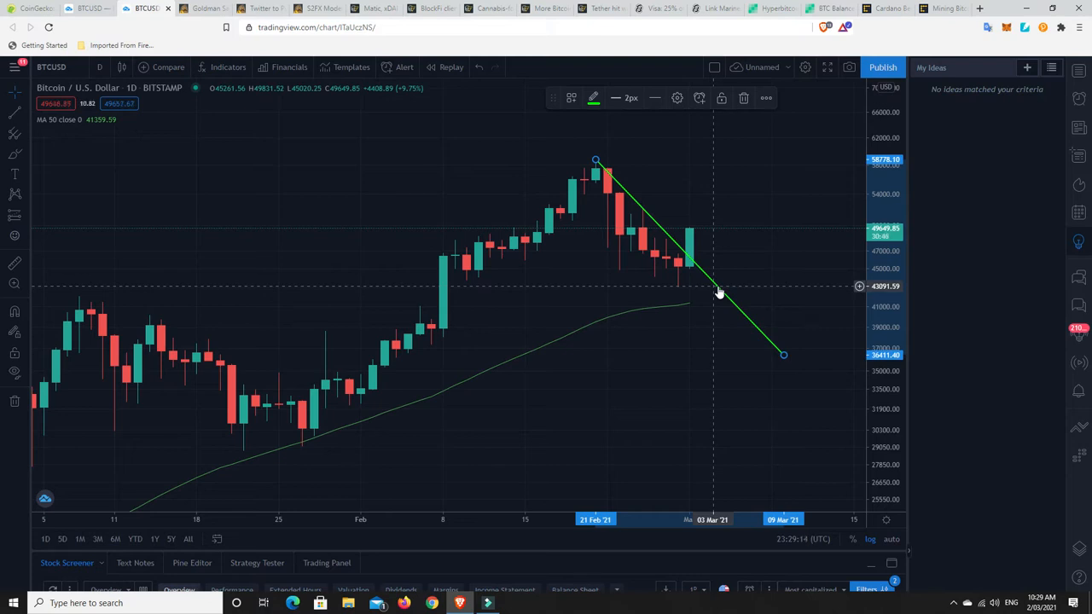
{"action": "mouse_move", "coordinate": [689, 274]}
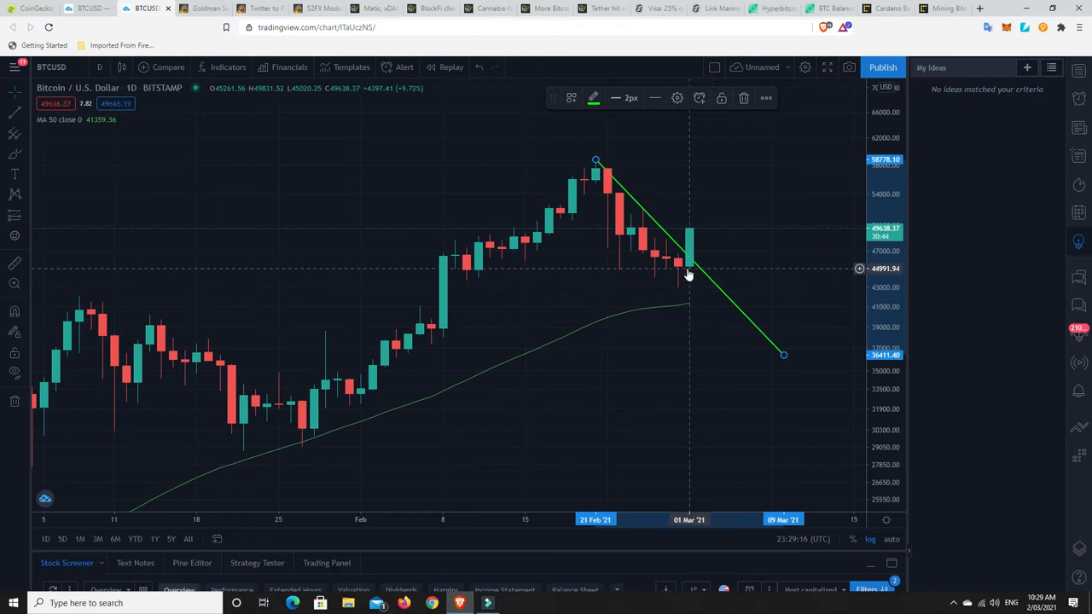
{"action": "mouse_move", "coordinate": [695, 238]}
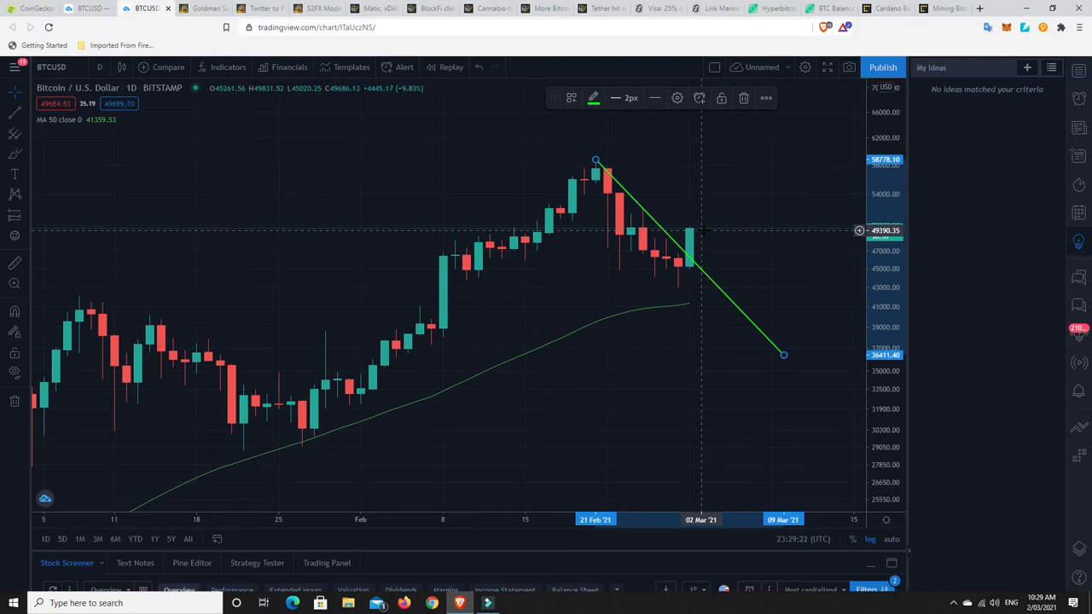
{"action": "mouse_move", "coordinate": [671, 262]}
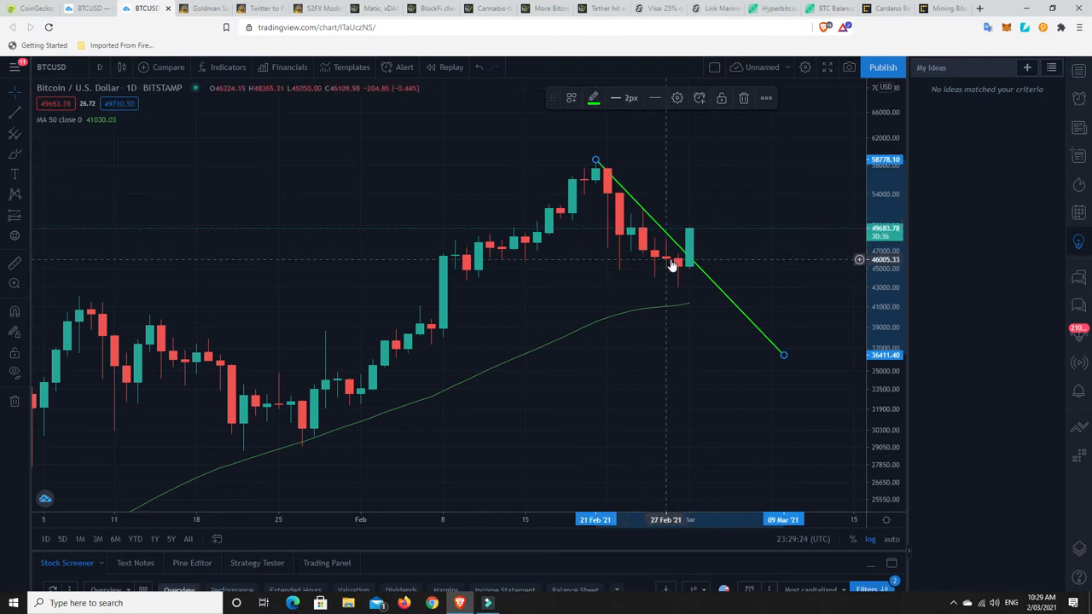
{"action": "mouse_move", "coordinate": [536, 272]}
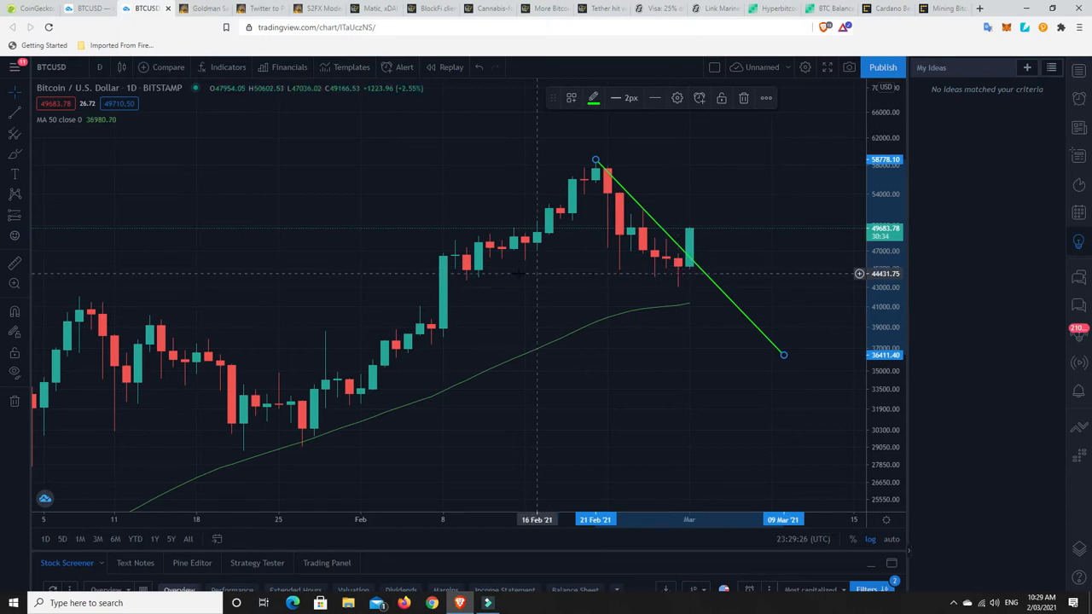
{"action": "mouse_move", "coordinate": [466, 273]}
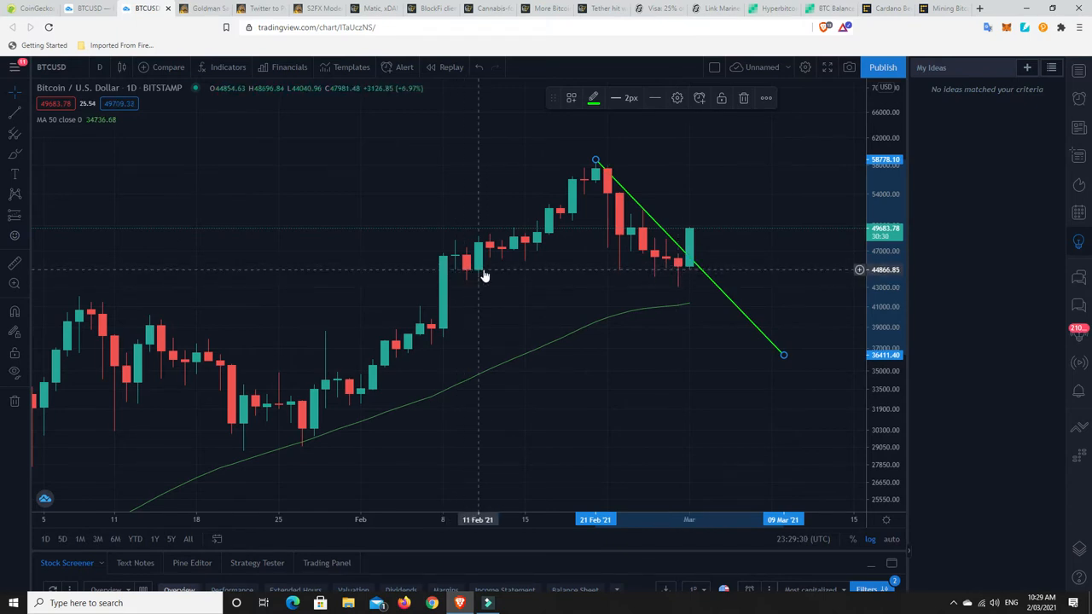
{"action": "mouse_move", "coordinate": [525, 268]}
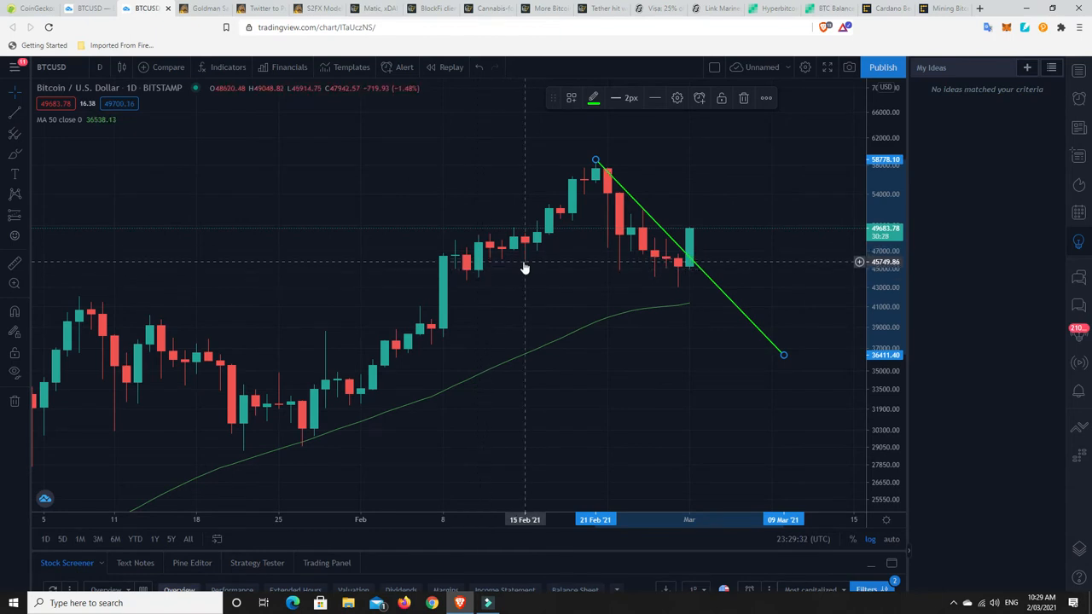
{"action": "mouse_move", "coordinate": [524, 271]}
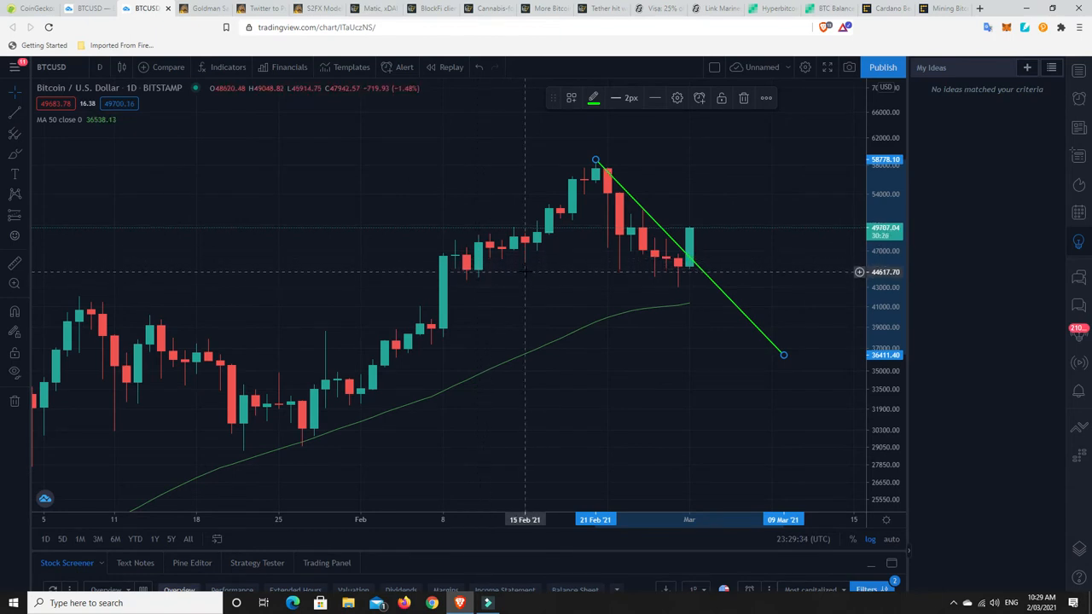
{"action": "mouse_move", "coordinate": [652, 271]}
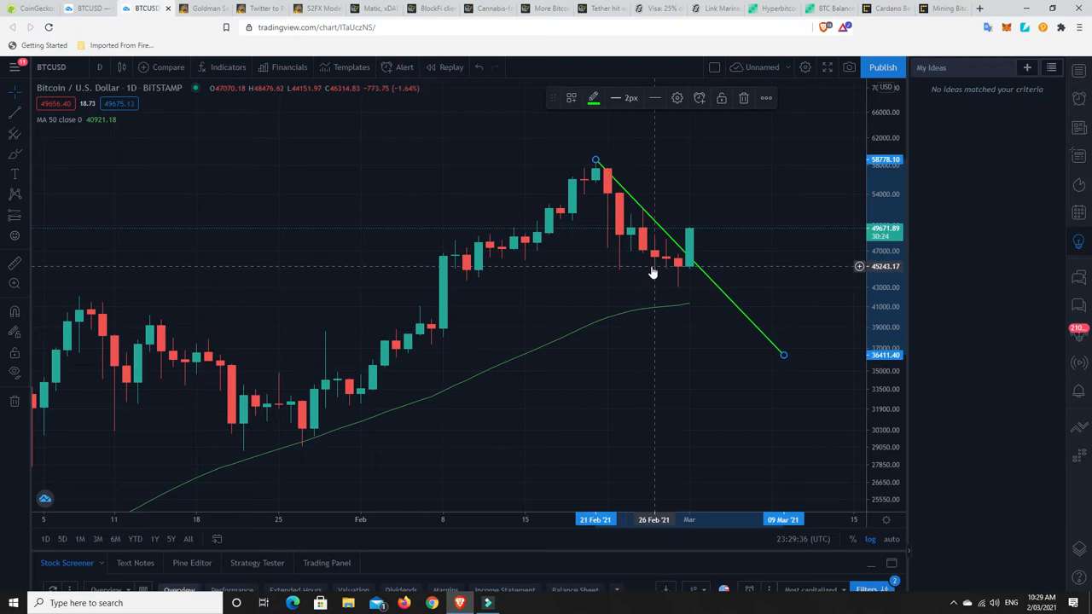
{"action": "mouse_move", "coordinate": [668, 269]}
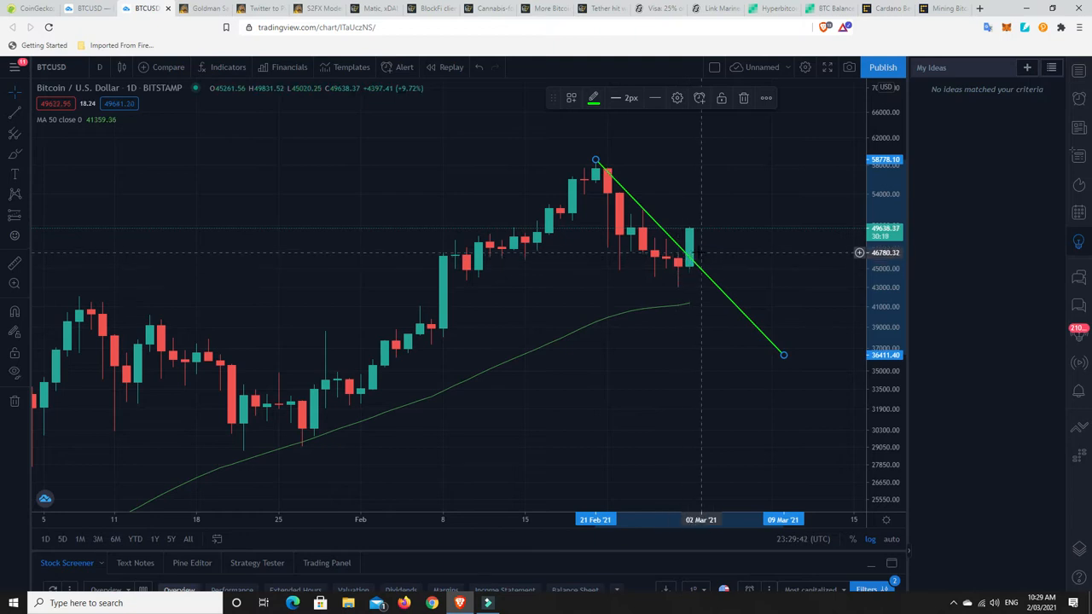
{"action": "mouse_move", "coordinate": [682, 268]}
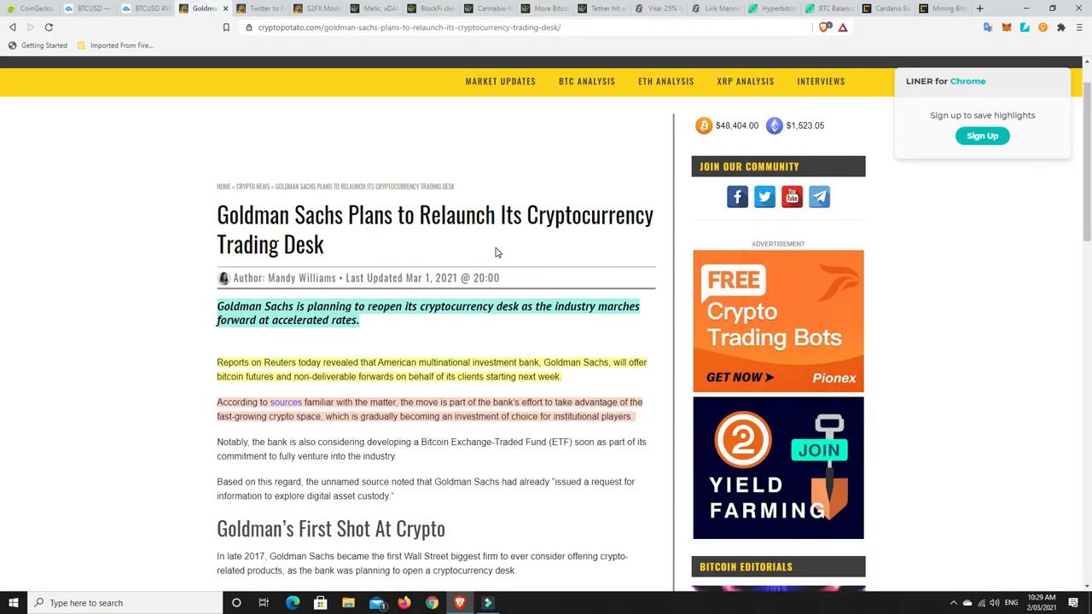
{"action": "mouse_move", "coordinate": [450, 246]}
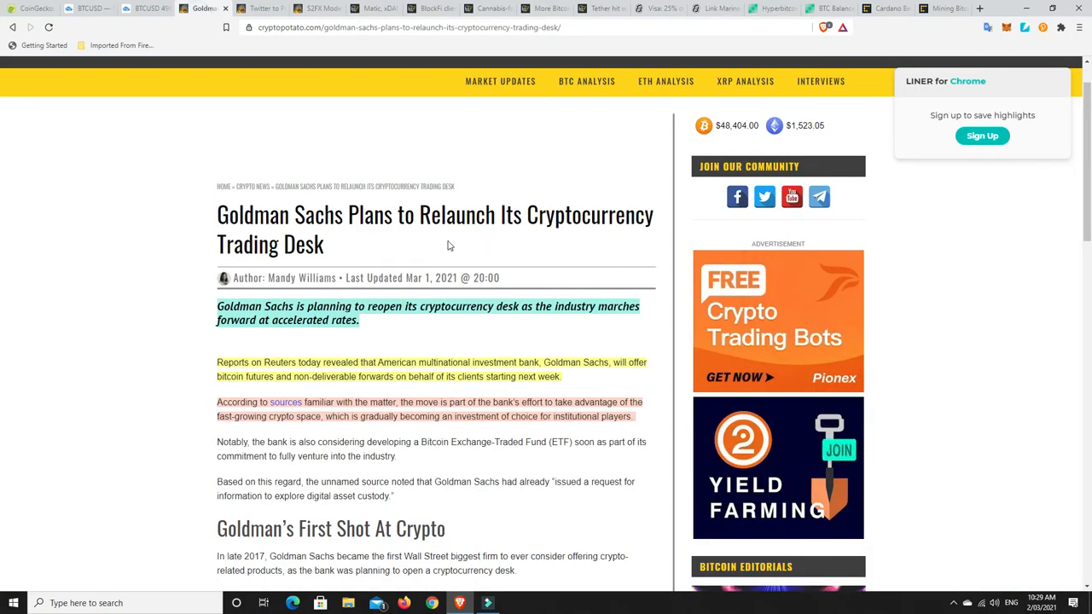
- Scroll down through the CryptoPotato Goldman Sachs crypto trading desk article
{"action": "scroll", "scroll_direction": "down", "scroll_amount": 3}
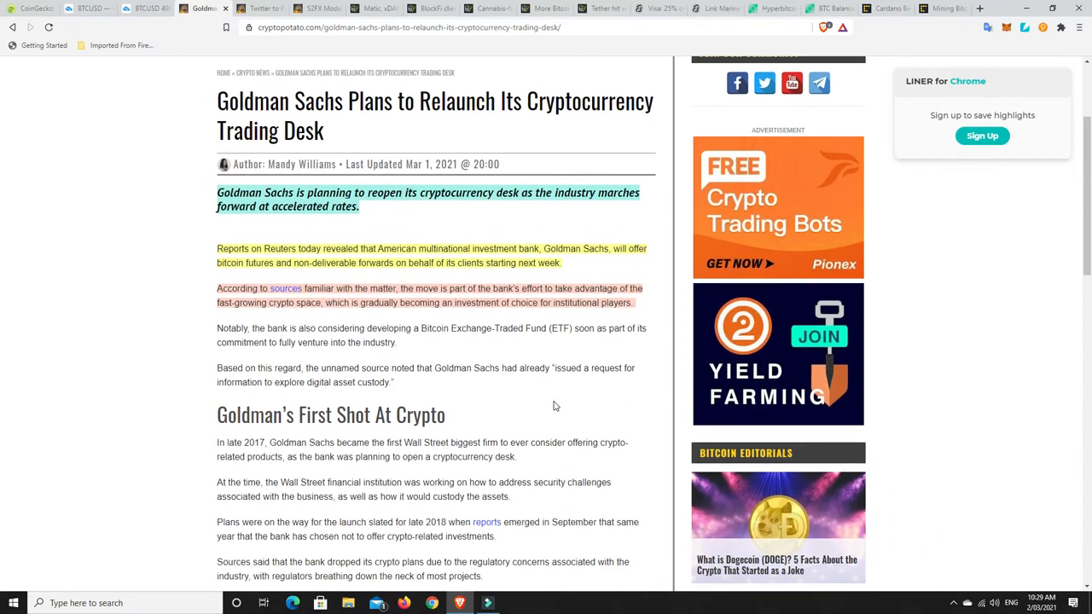
{"action": "mouse_move", "coordinate": [629, 381]}
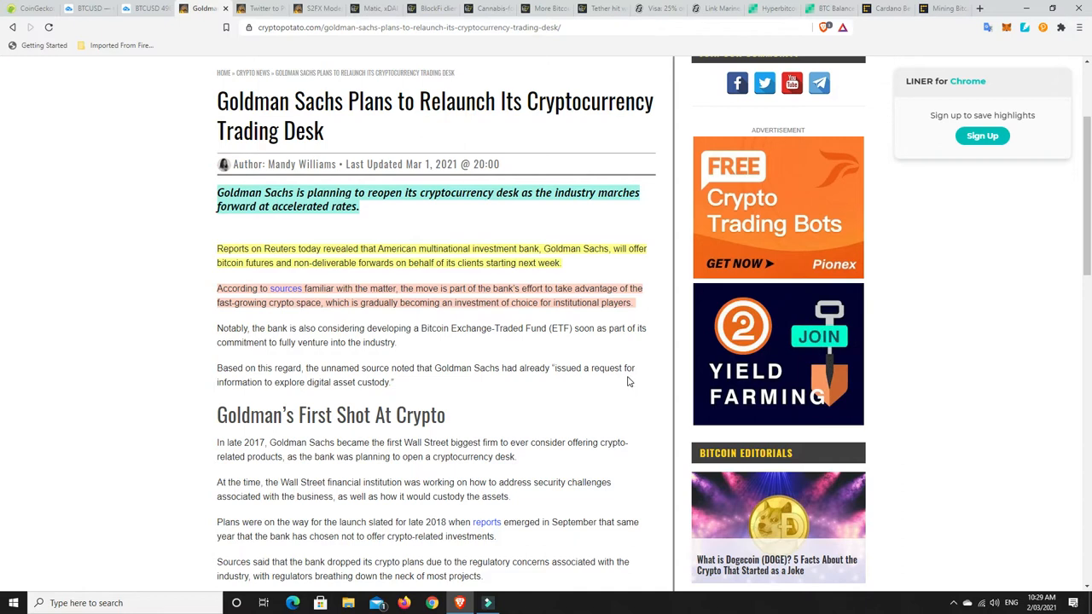
{"action": "mouse_move", "coordinate": [293, 224]}
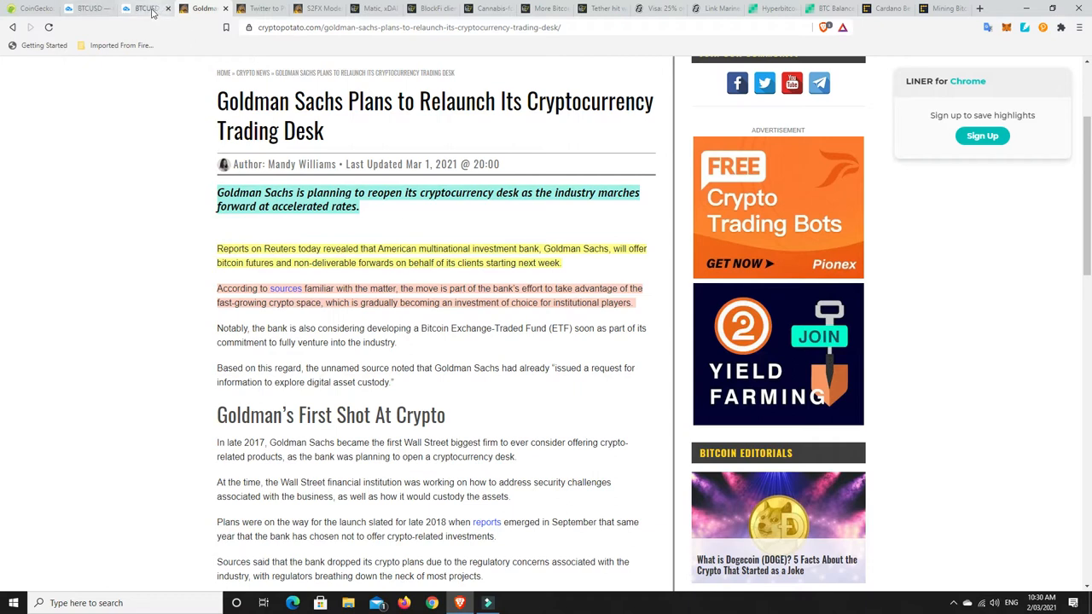
- Return to the TradingView BTCUSD daily chart covering the rally from late November
{"action": "left_click", "coordinate": [145, 8]}
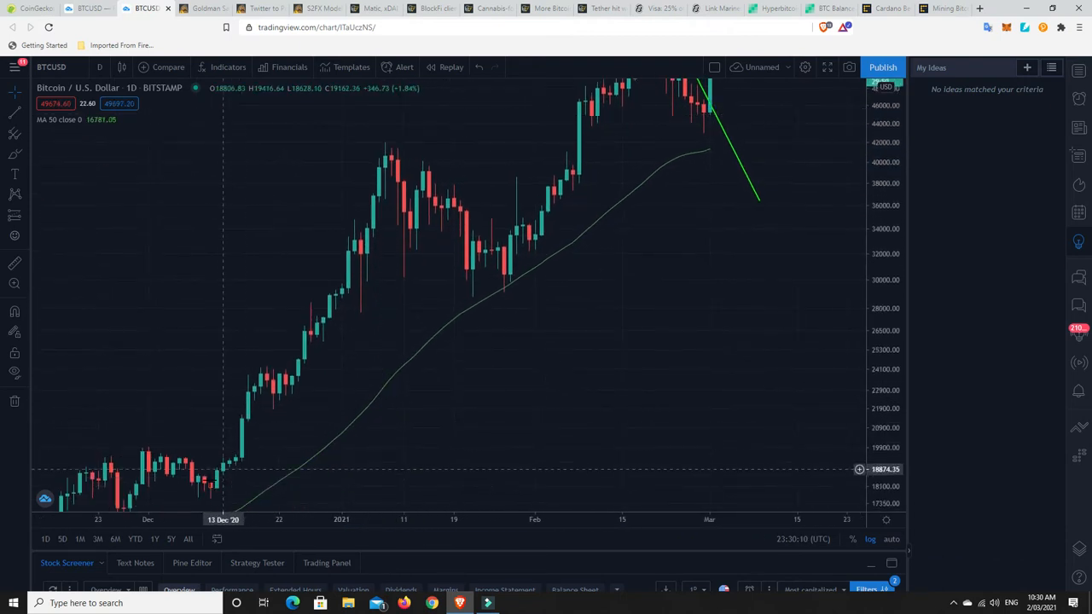
{"action": "mouse_move", "coordinate": [397, 232]}
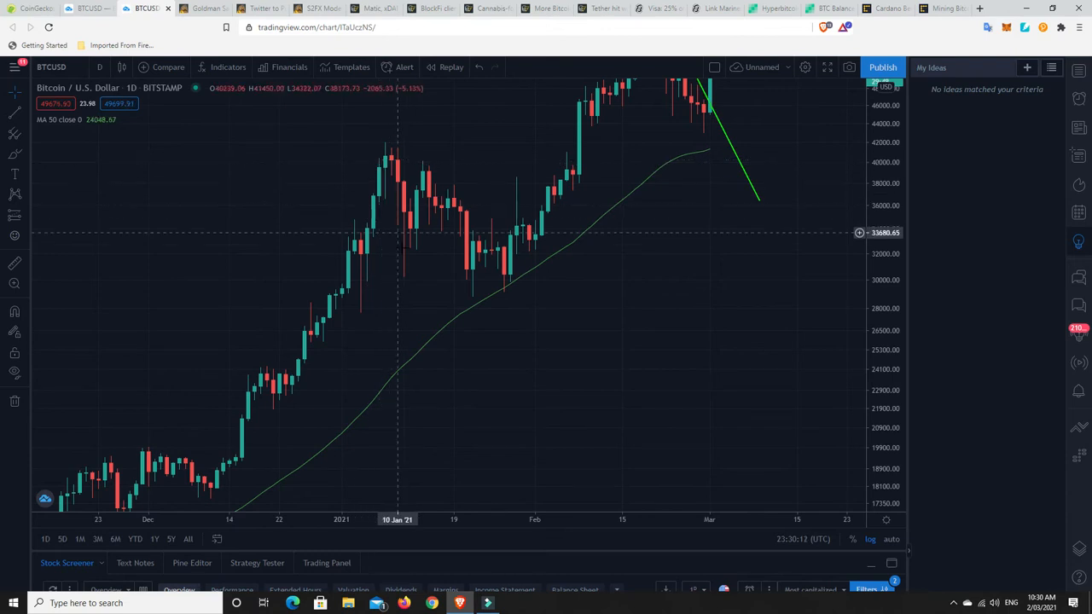
{"action": "mouse_move", "coordinate": [424, 168]}
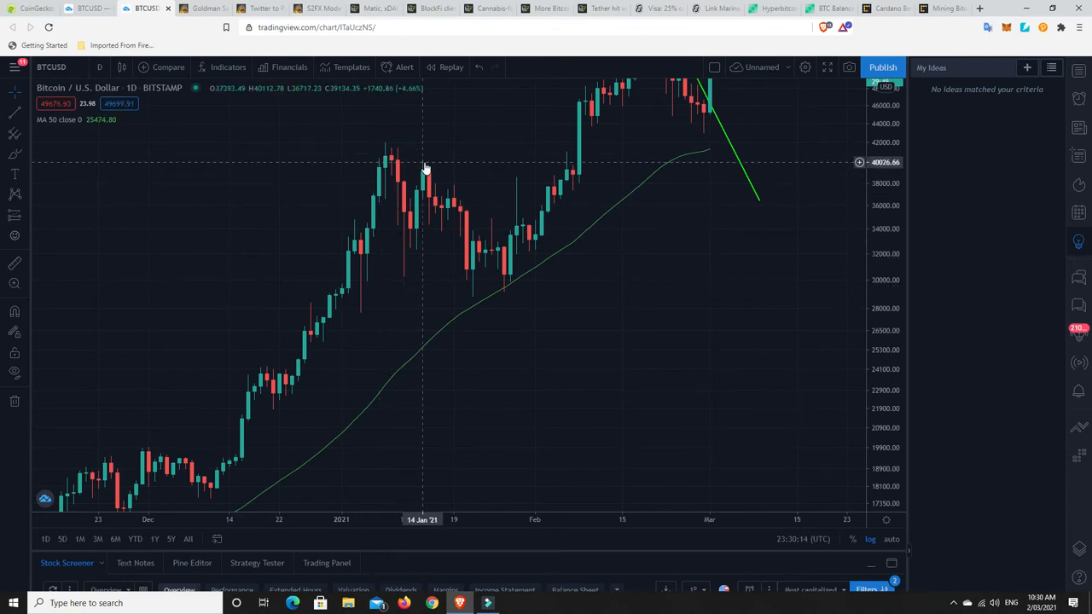
{"action": "mouse_move", "coordinate": [477, 254]}
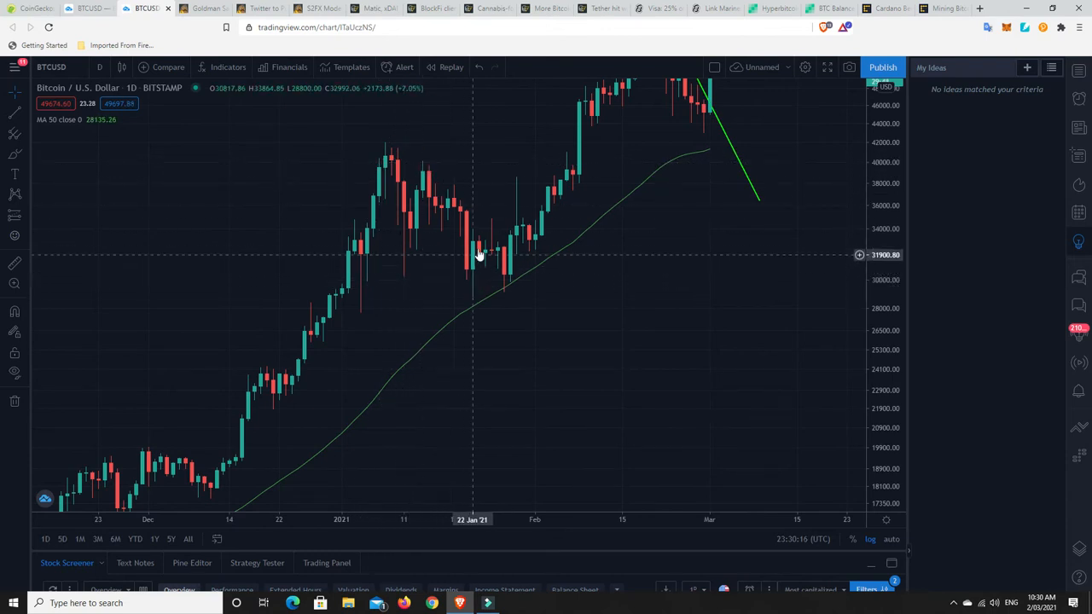
{"action": "mouse_move", "coordinate": [506, 298]}
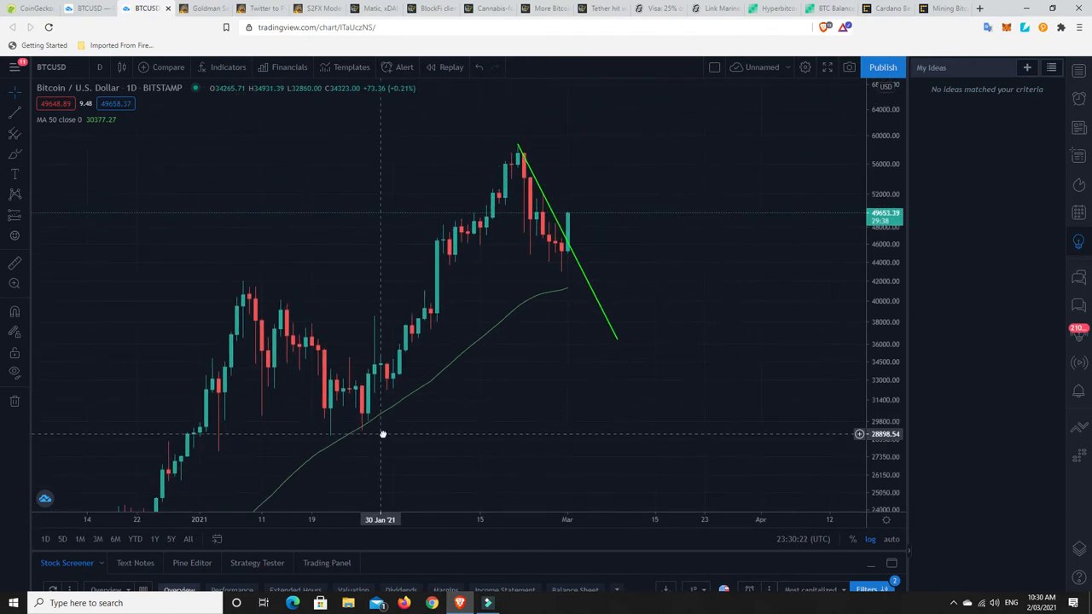
{"action": "mouse_move", "coordinate": [556, 247]}
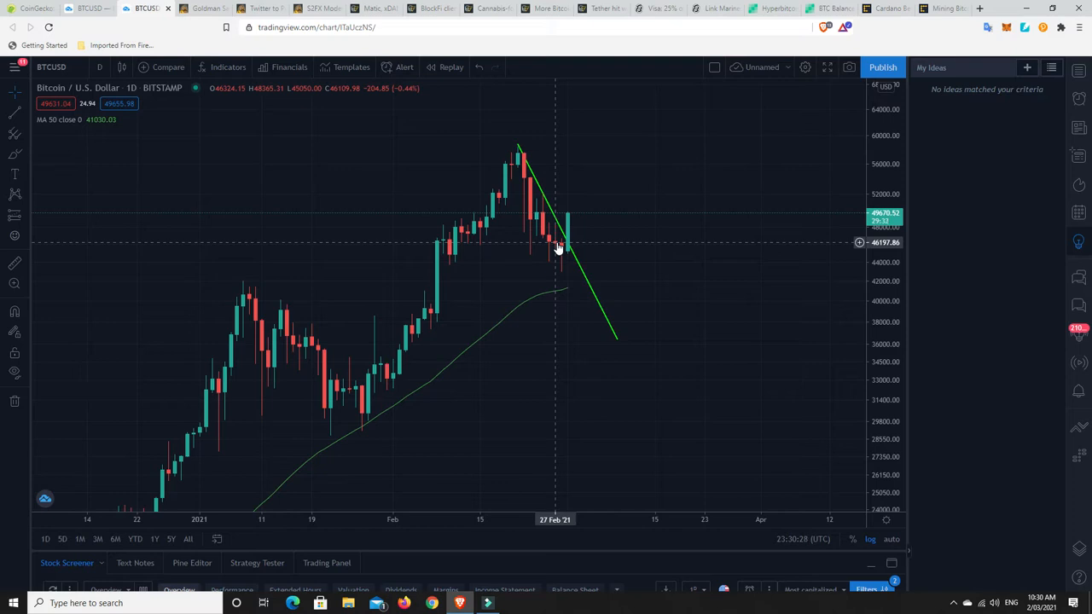
{"action": "mouse_move", "coordinate": [511, 156]}
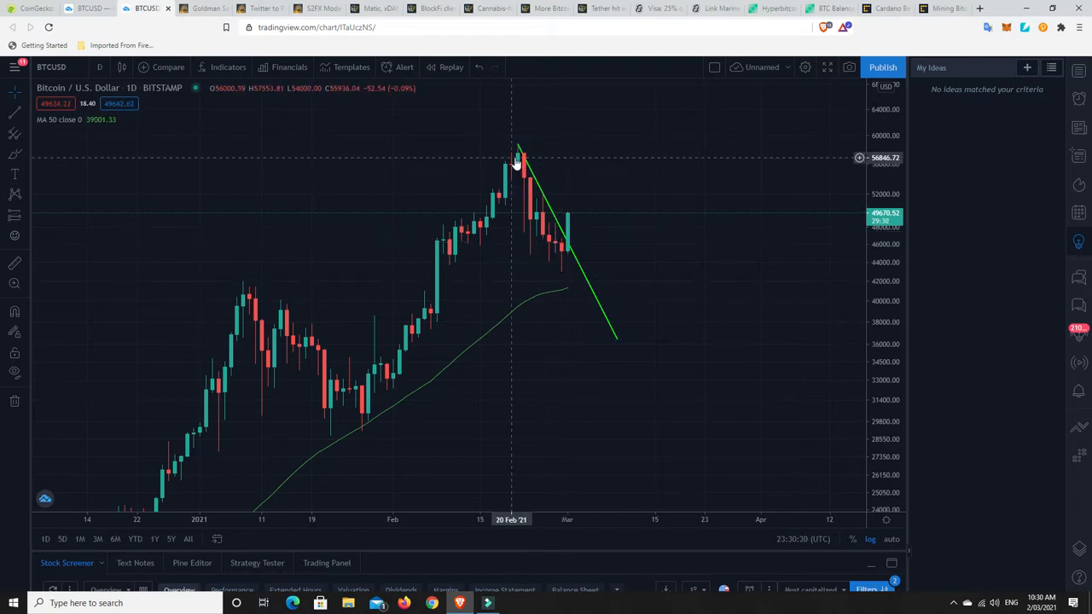
{"action": "mouse_move", "coordinate": [568, 260]}
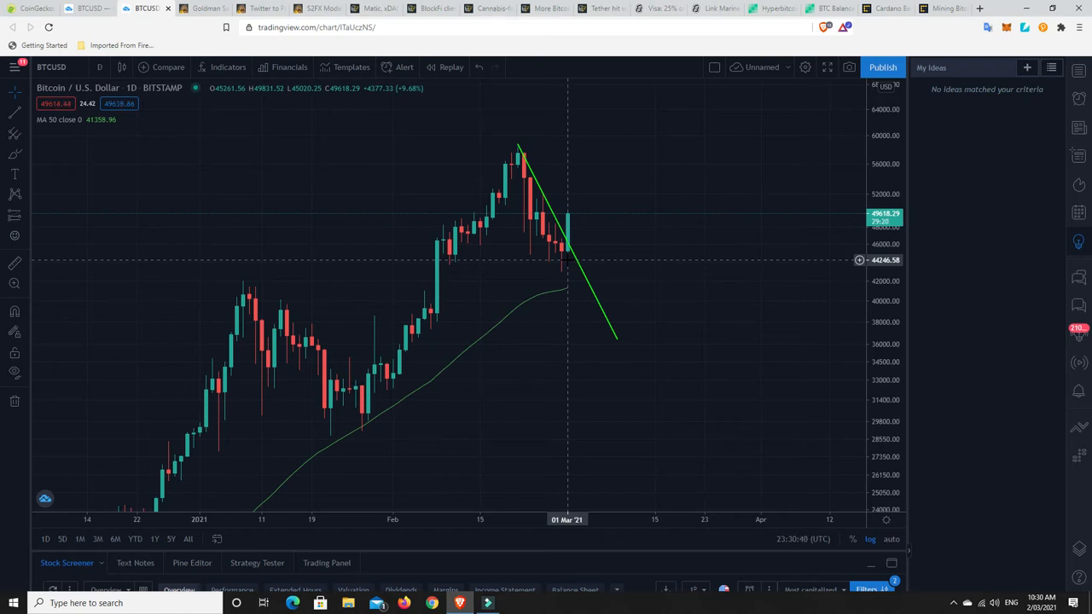
{"action": "mouse_move", "coordinate": [555, 263]}
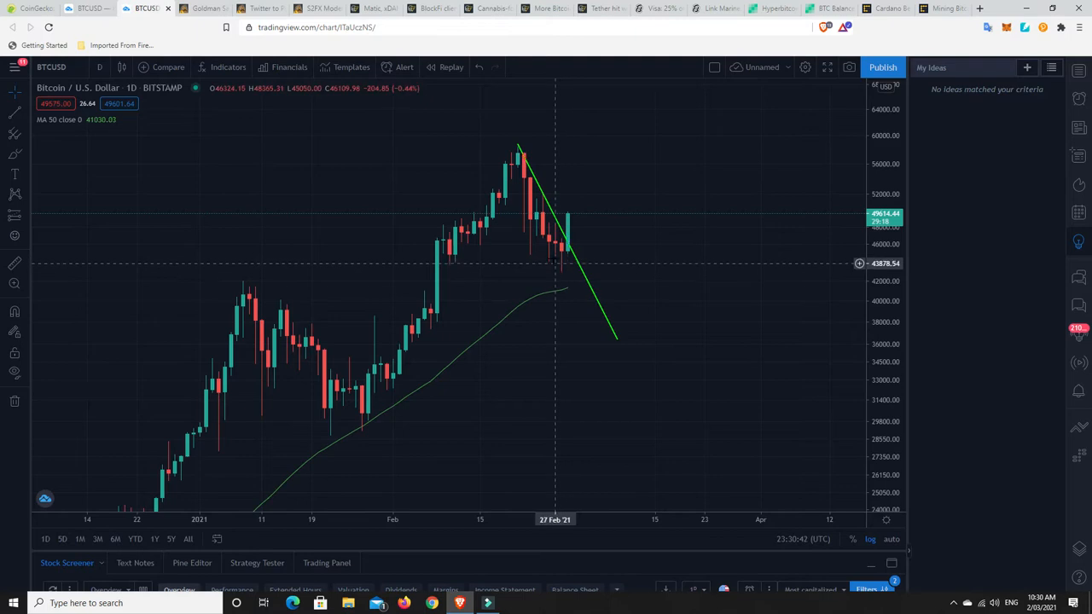
{"action": "mouse_move", "coordinate": [480, 209]}
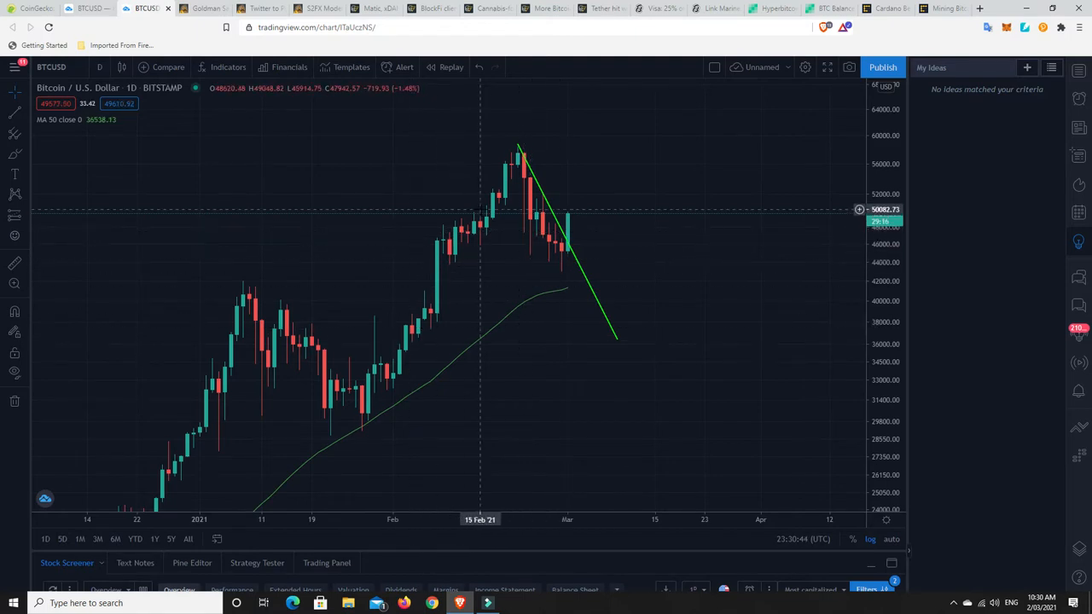
{"action": "mouse_move", "coordinate": [487, 215]}
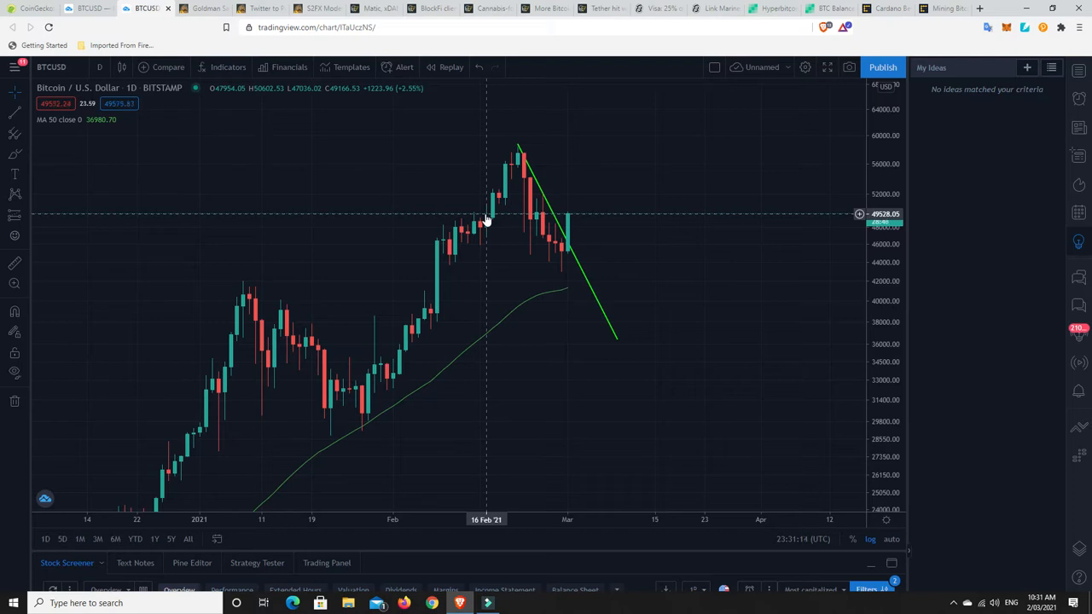
{"action": "mouse_move", "coordinate": [482, 222]}
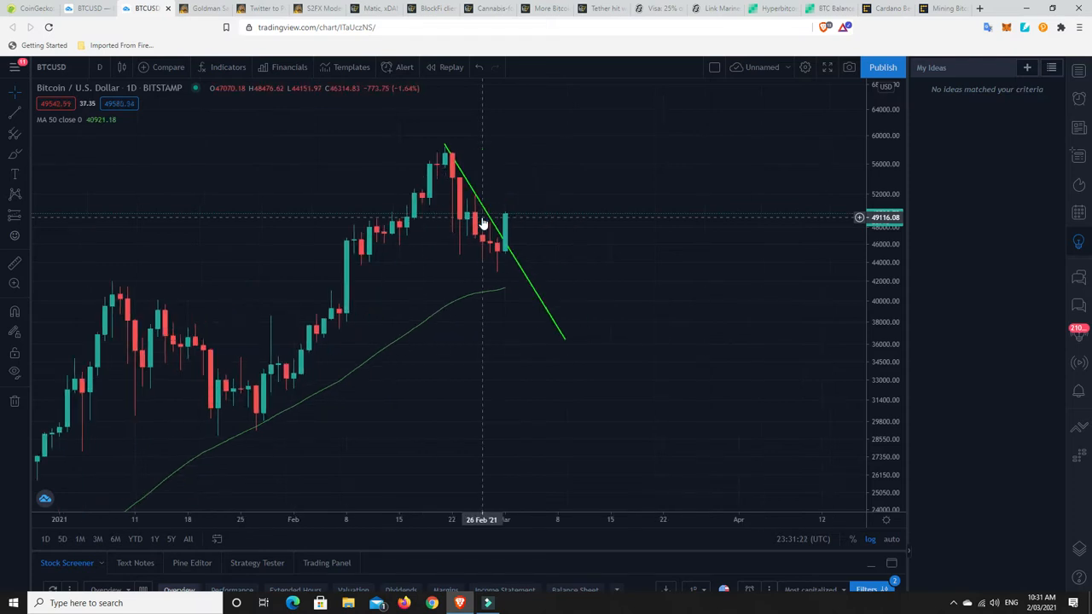
{"action": "mouse_move", "coordinate": [497, 235]}
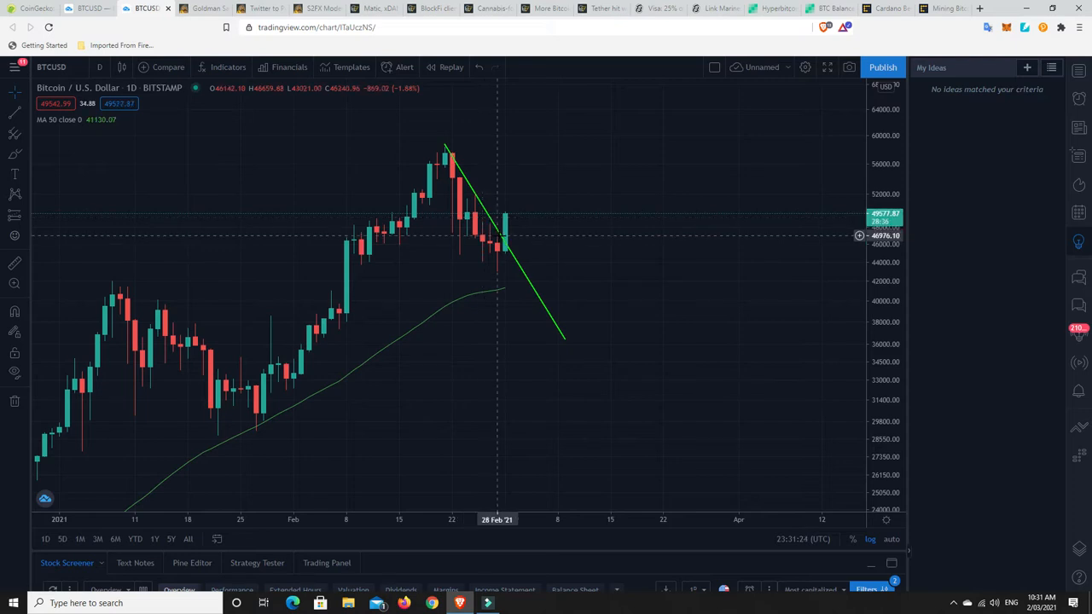
{"action": "mouse_move", "coordinate": [507, 246]}
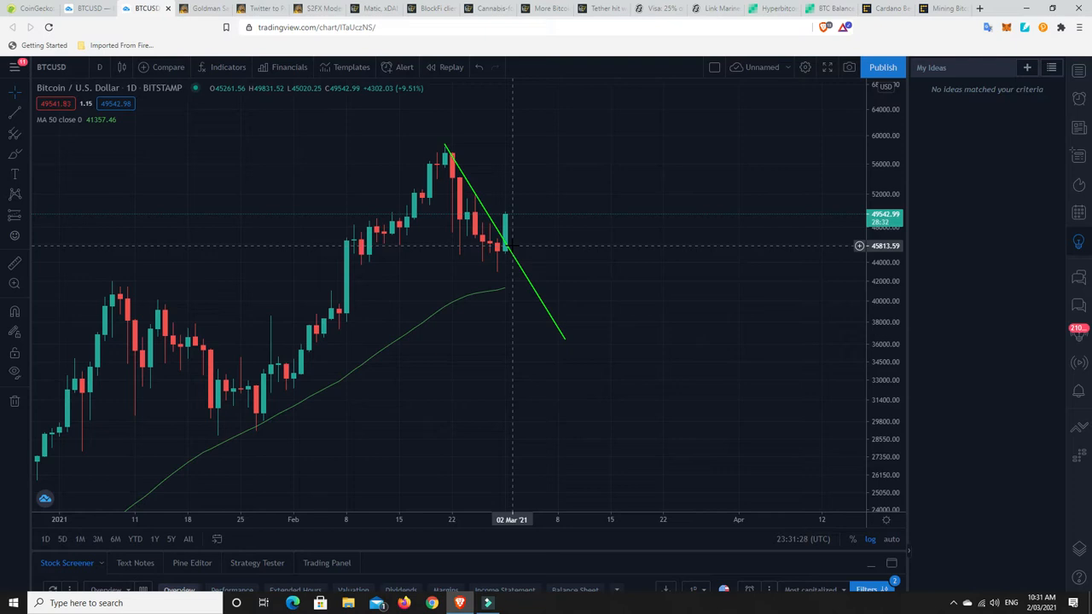
{"action": "mouse_move", "coordinate": [507, 231]}
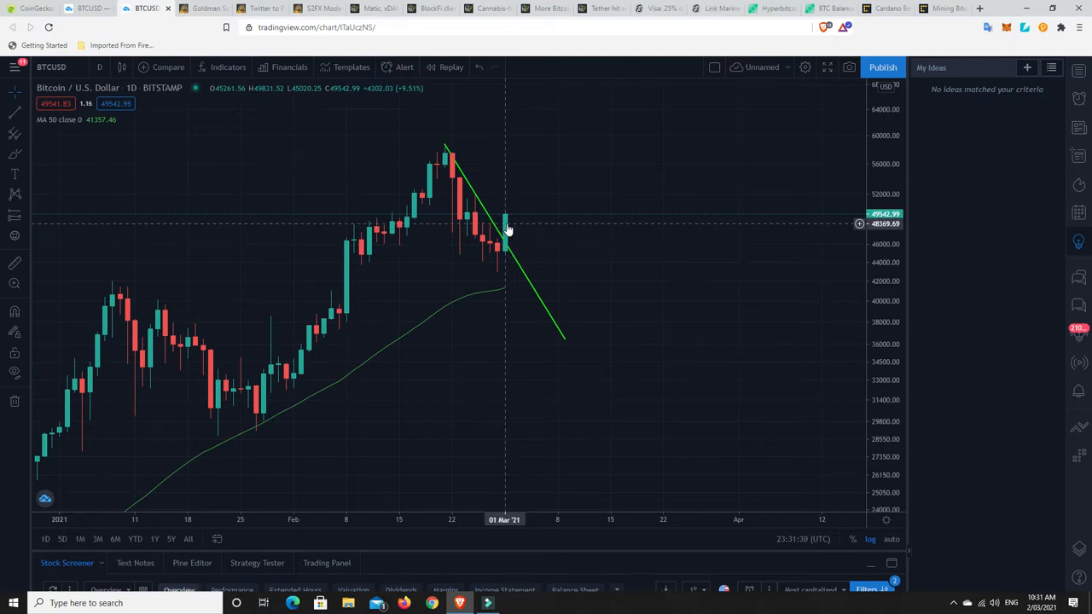
{"action": "mouse_move", "coordinate": [512, 224]}
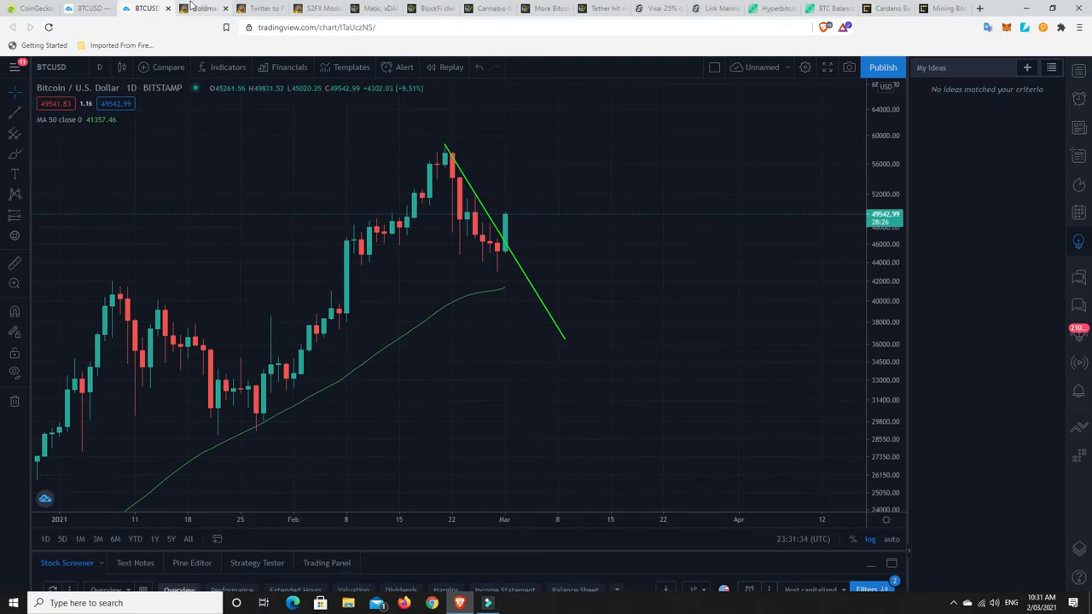
- Return to the Goldman Sachs article on bitcoin futures and a possible Bitcoin ETF
{"action": "left_click", "coordinate": [201, 8]}
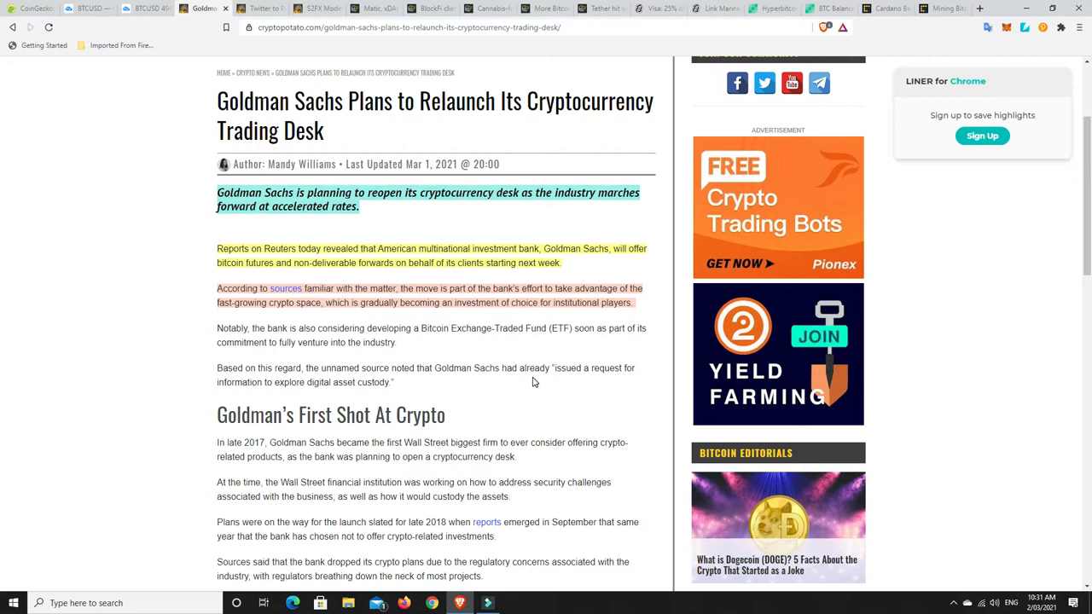
{"action": "mouse_move", "coordinate": [516, 396]}
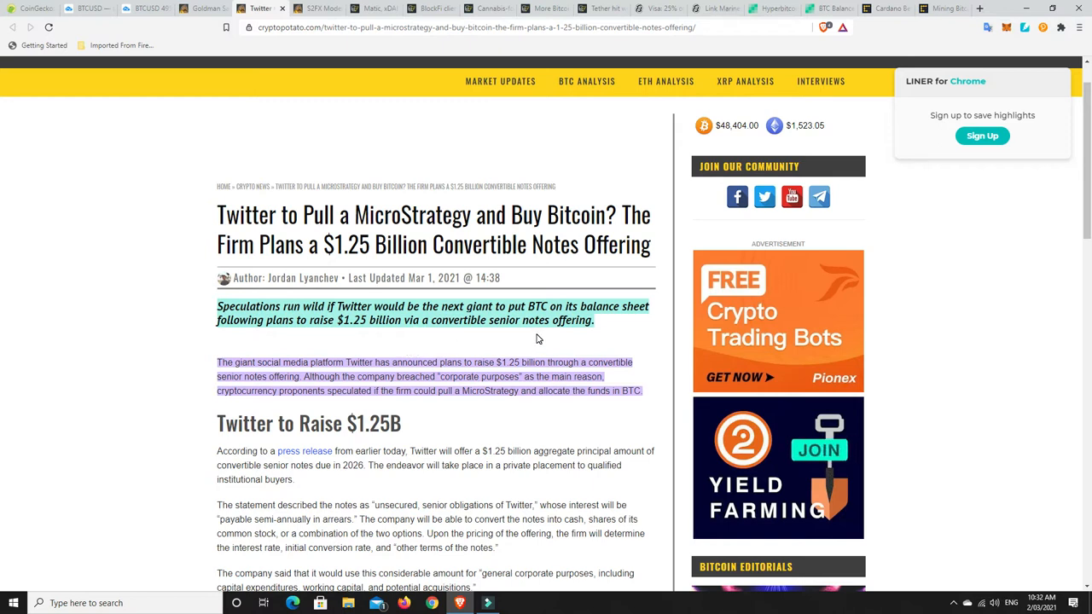
{"action": "mouse_move", "coordinate": [348, 335]}
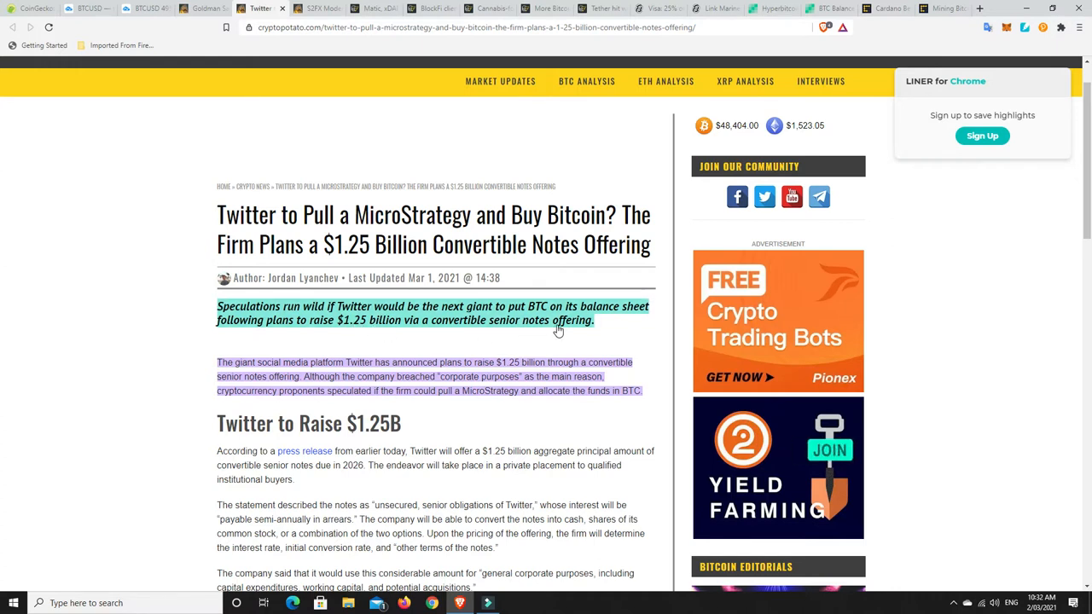
- Scroll through the article on Twitter's $1.25 billion convertible notes and possible bitcoin purchase
{"action": "scroll", "scroll_direction": "down", "scroll_amount": 3}
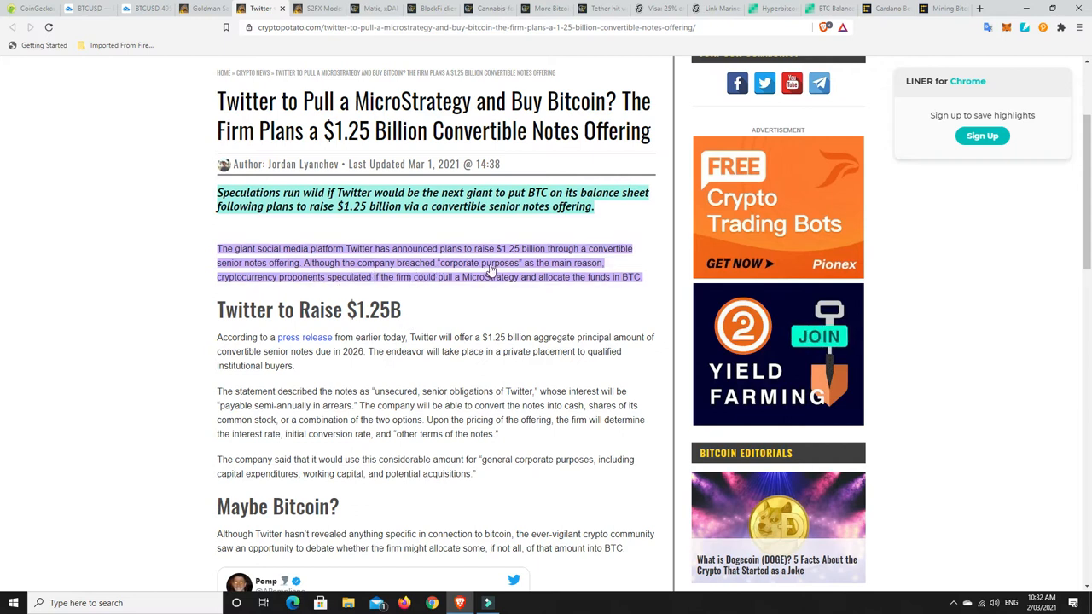
{"action": "mouse_move", "coordinate": [554, 270]}
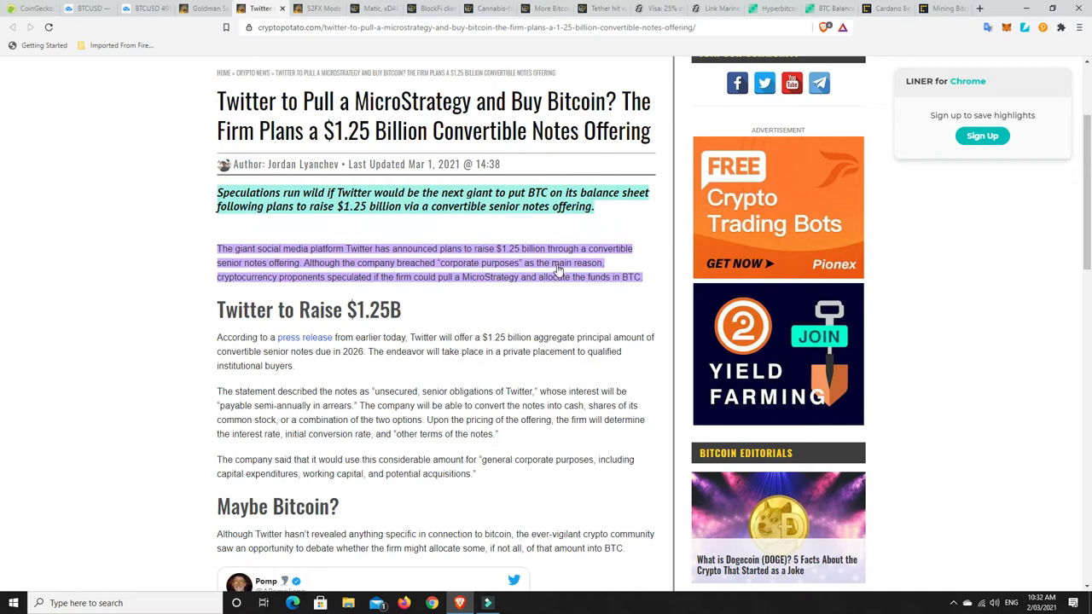
{"action": "mouse_move", "coordinate": [392, 284]}
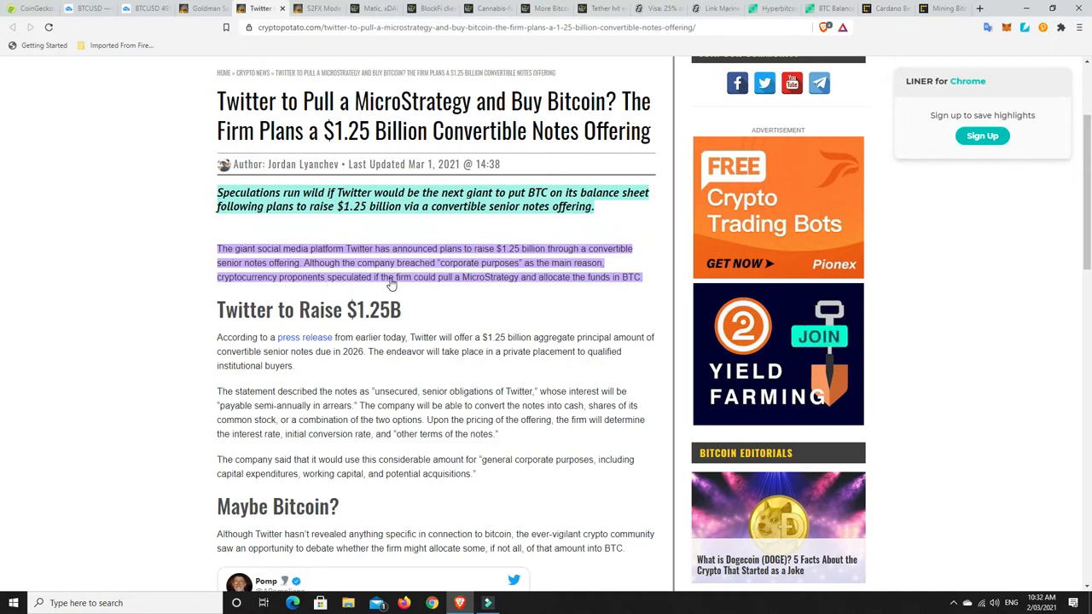
{"action": "mouse_move", "coordinate": [447, 285]}
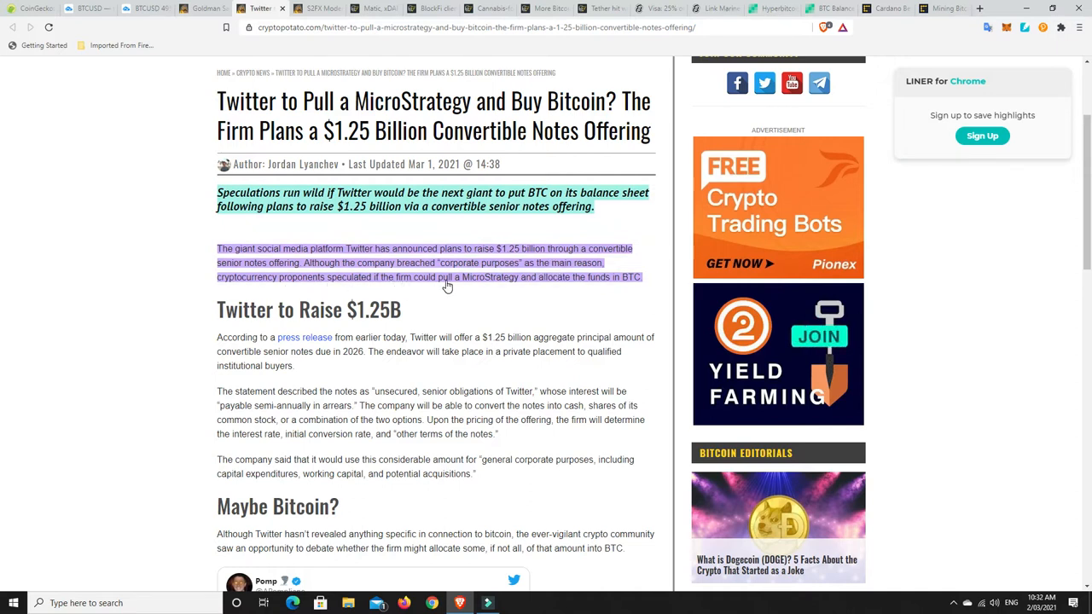
{"action": "mouse_move", "coordinate": [599, 278]}
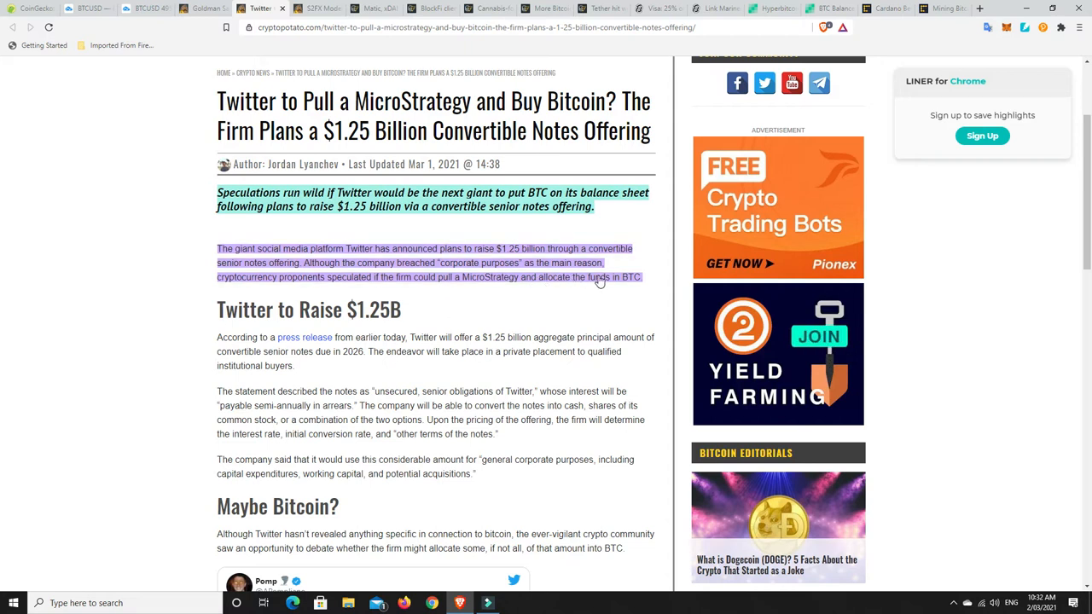
{"action": "mouse_move", "coordinate": [501, 291]}
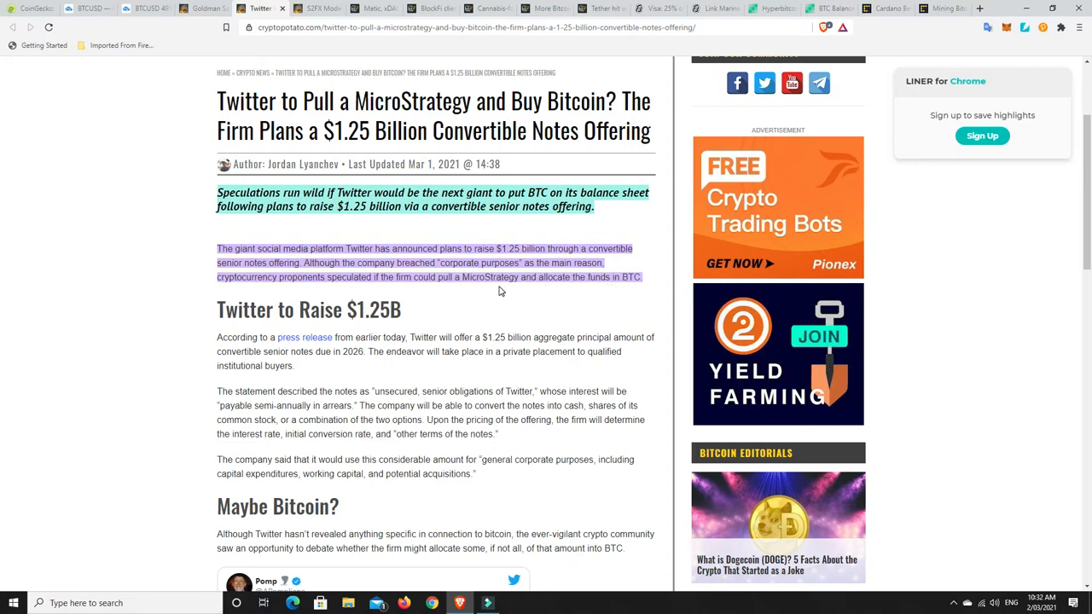
{"action": "mouse_move", "coordinate": [520, 291]}
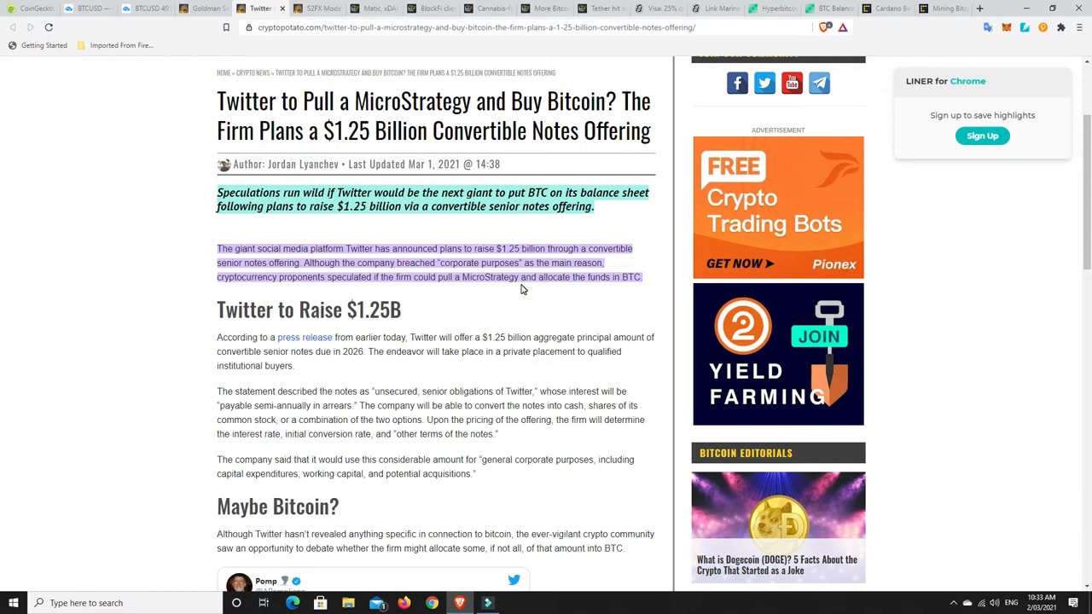
{"action": "mouse_move", "coordinate": [468, 304]}
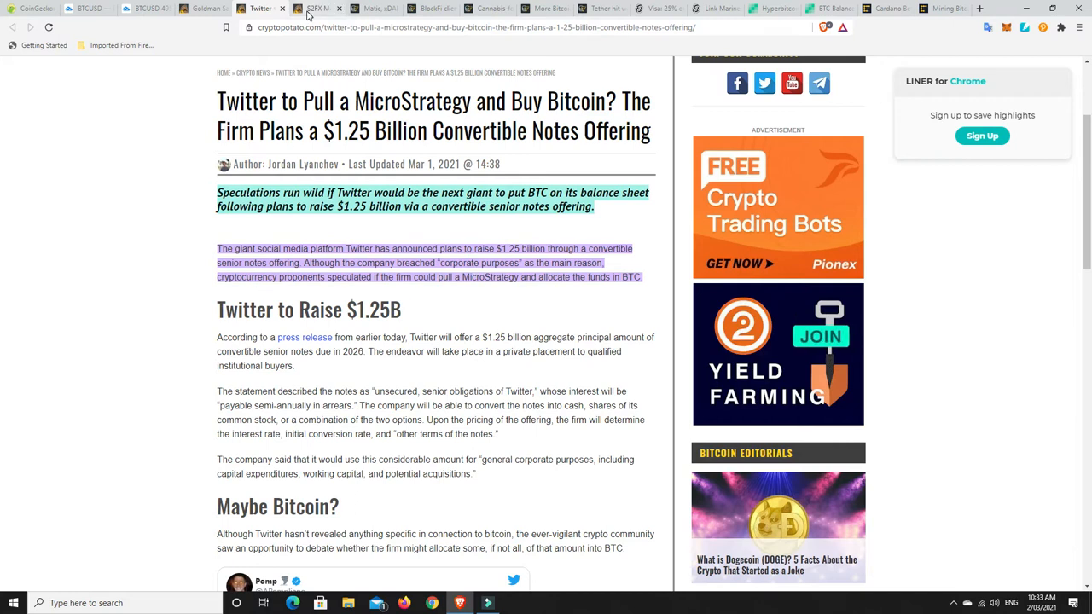
{"action": "left_click", "coordinate": [315, 9]}
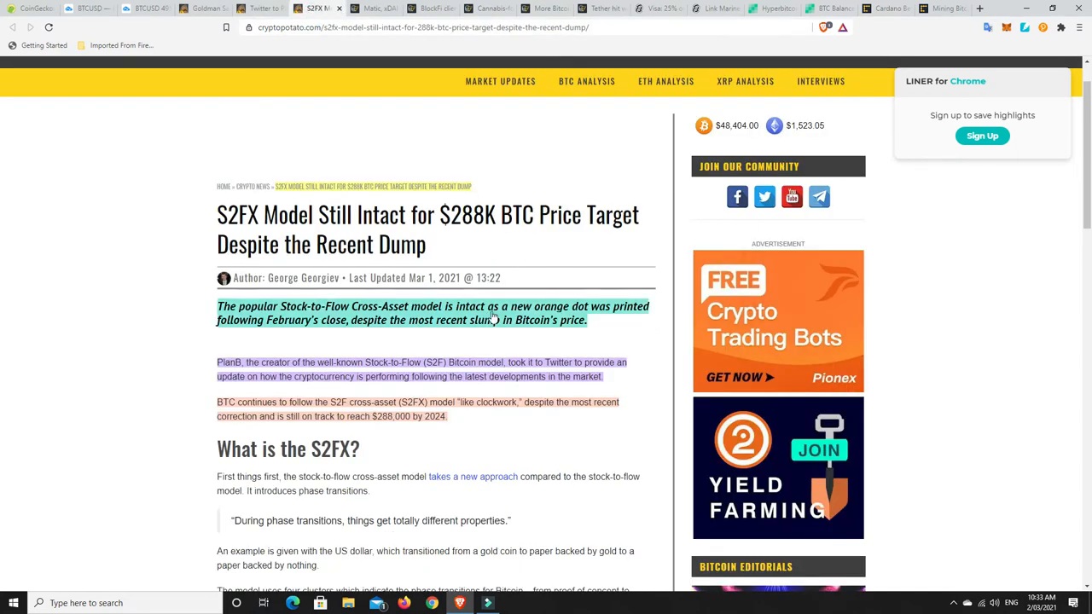
{"action": "mouse_move", "coordinate": [417, 343]}
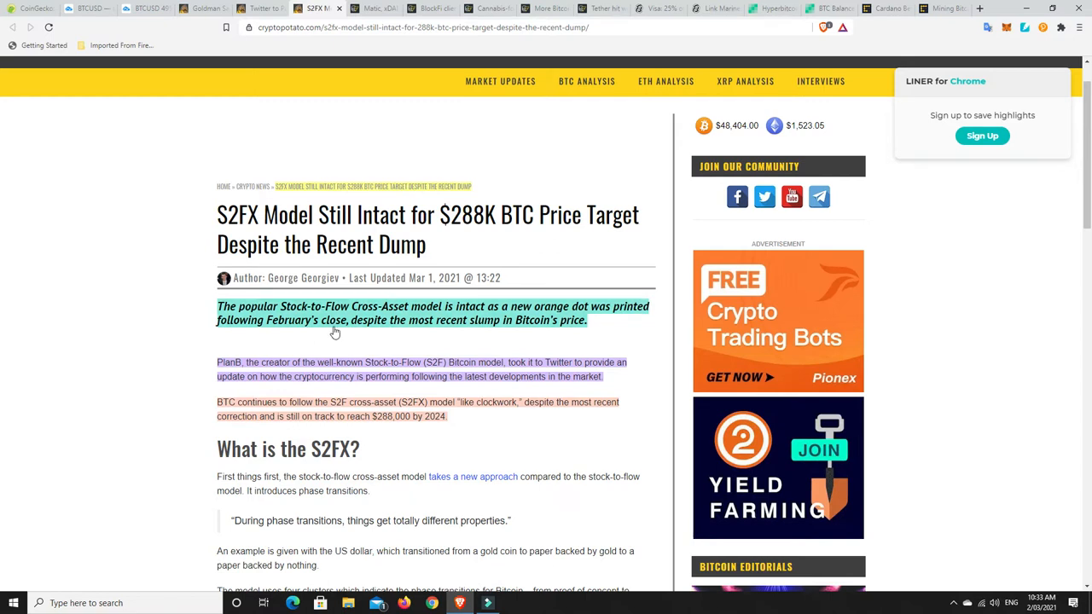
{"action": "mouse_move", "coordinate": [461, 324]}
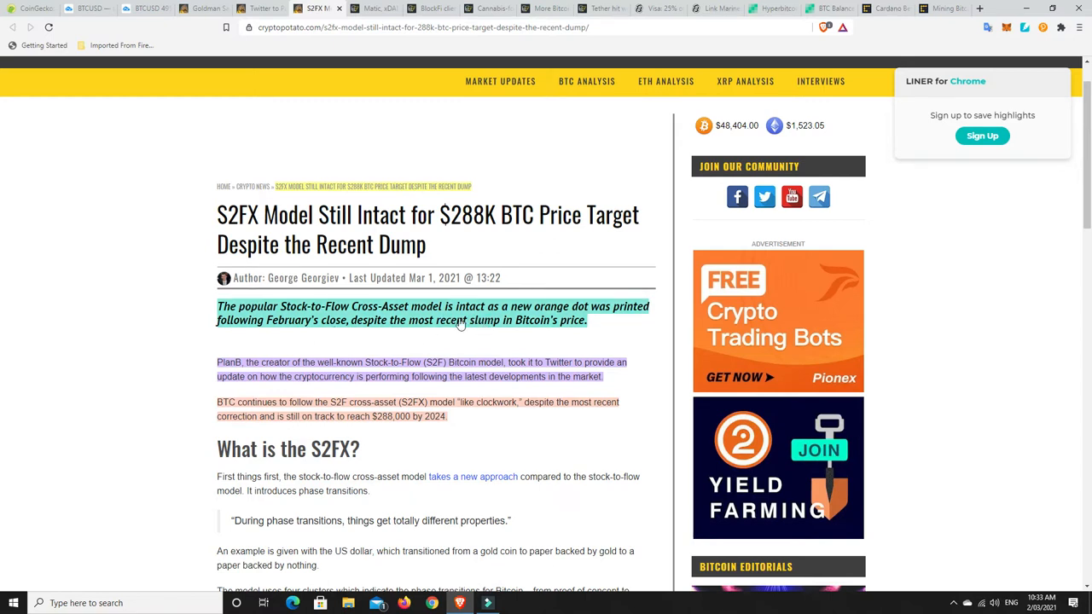
{"action": "scroll", "scroll_direction": "down", "scroll_amount": 3}
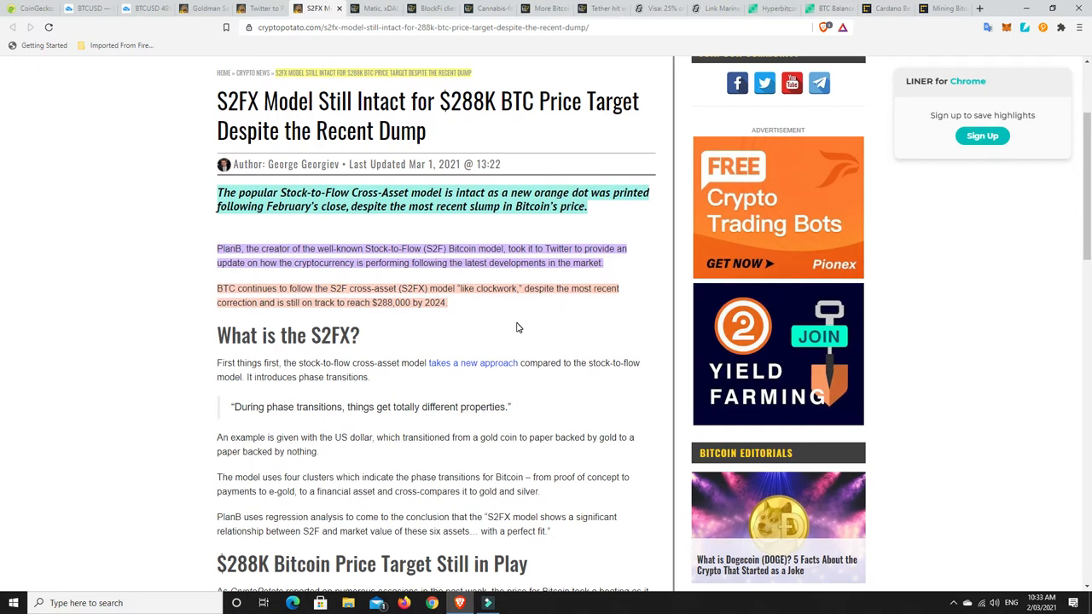
{"action": "mouse_move", "coordinate": [485, 329]}
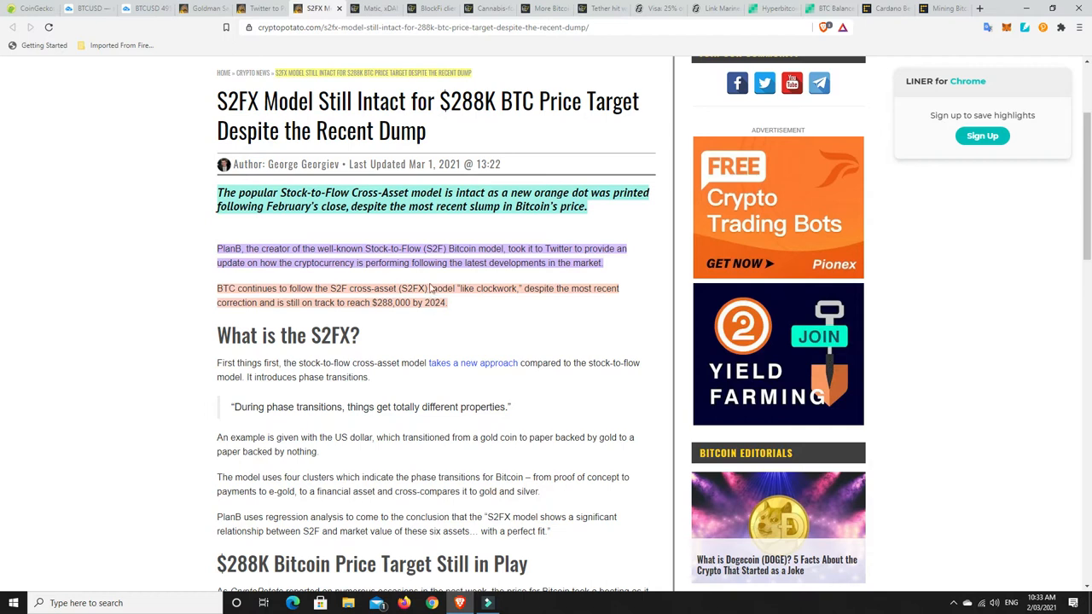
{"action": "mouse_move", "coordinate": [579, 277]}
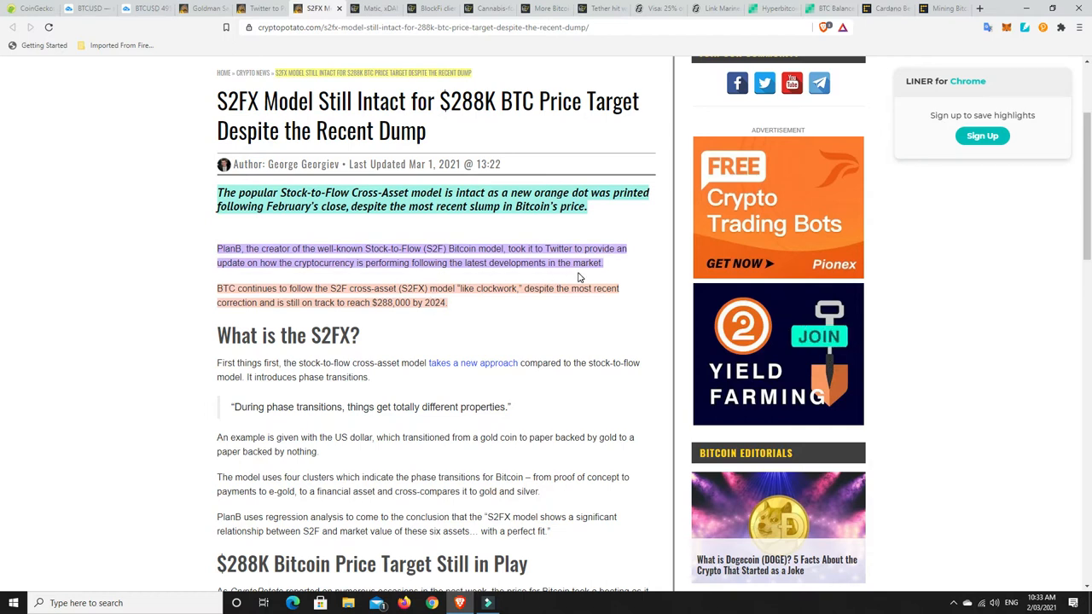
{"action": "mouse_move", "coordinate": [290, 299]}
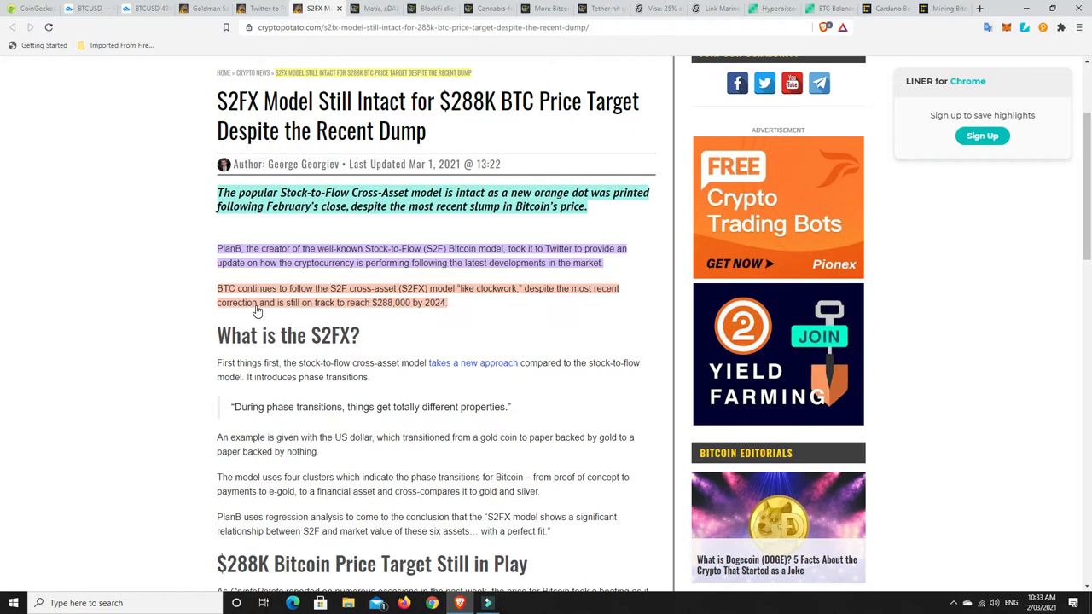
{"action": "mouse_move", "coordinate": [384, 305]}
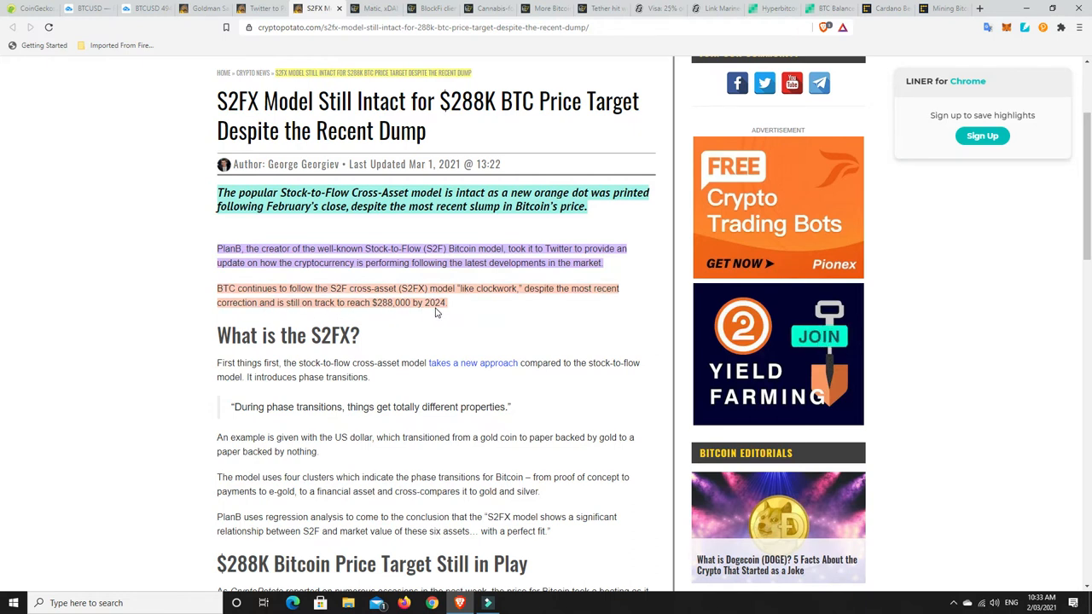
{"action": "mouse_move", "coordinate": [458, 318]}
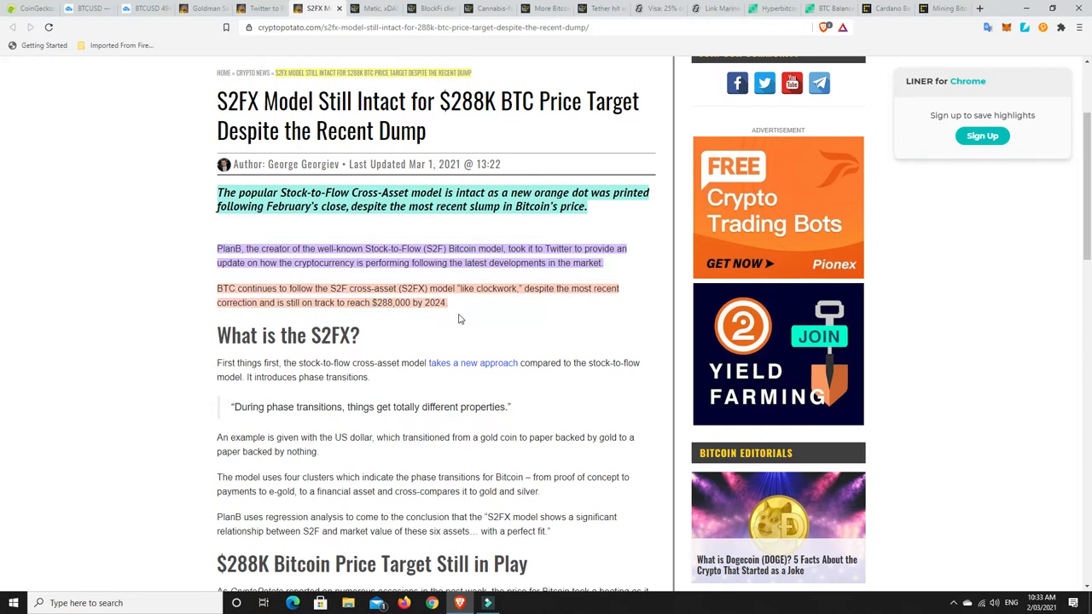
{"action": "mouse_move", "coordinate": [487, 315]}
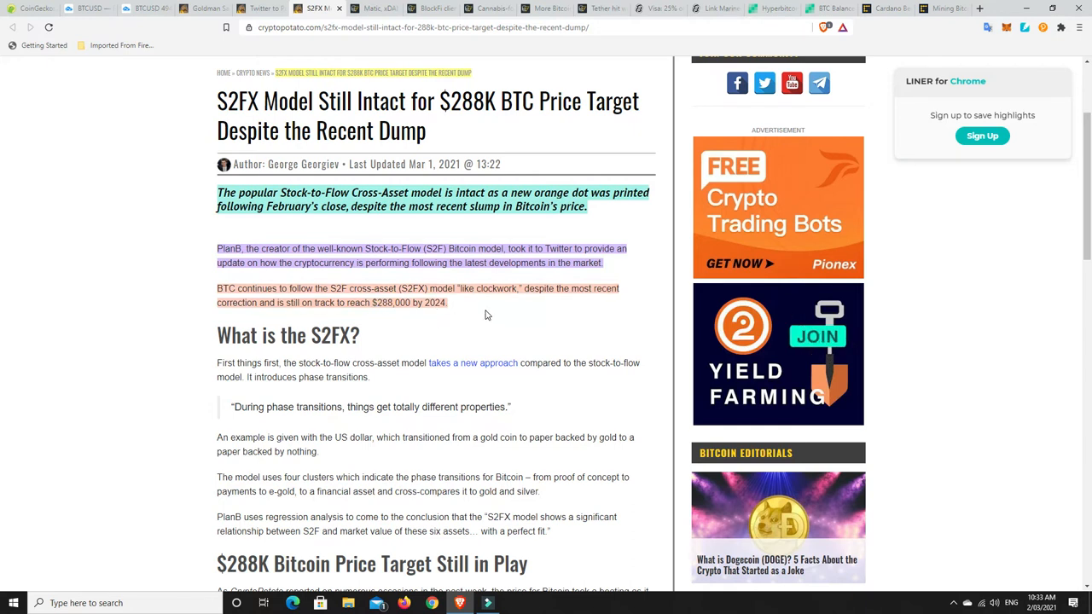
{"action": "scroll", "scroll_direction": "down", "scroll_amount": 3}
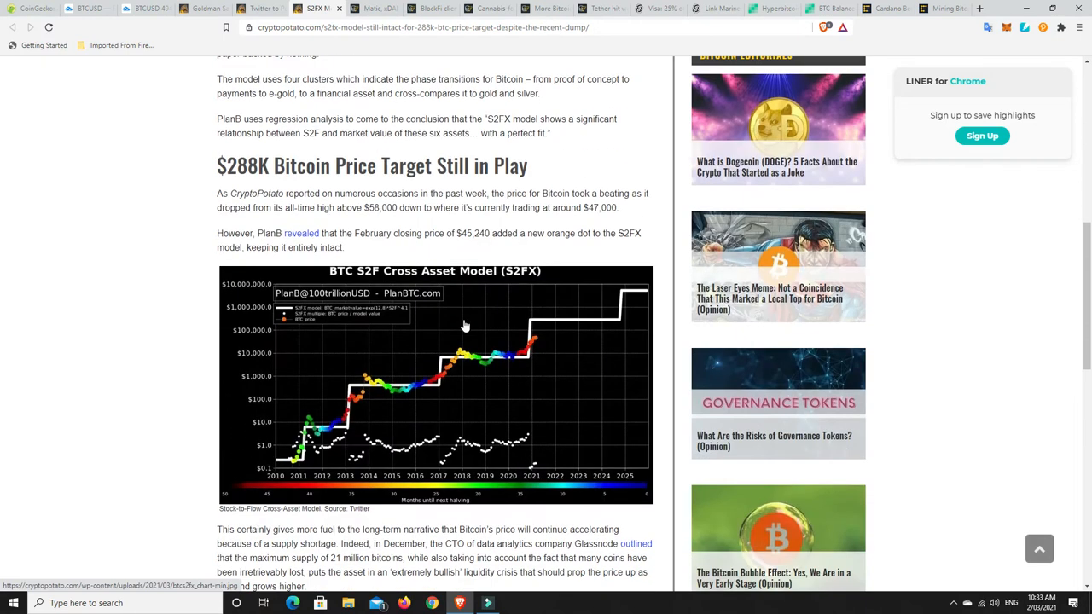
{"action": "scroll", "scroll_direction": "down", "scroll_amount": 3}
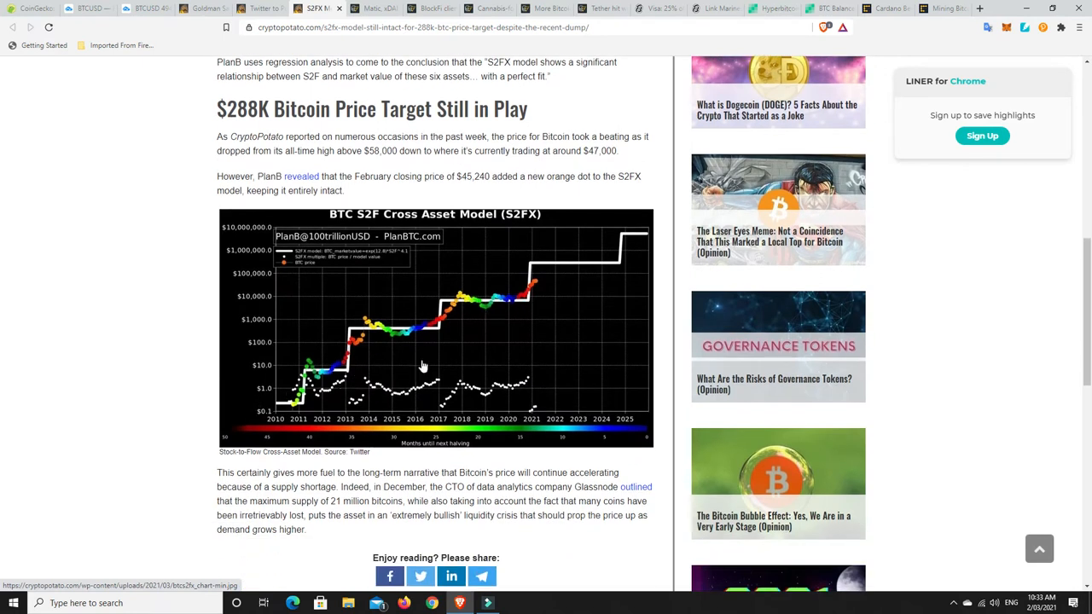
{"action": "mouse_move", "coordinate": [538, 288]}
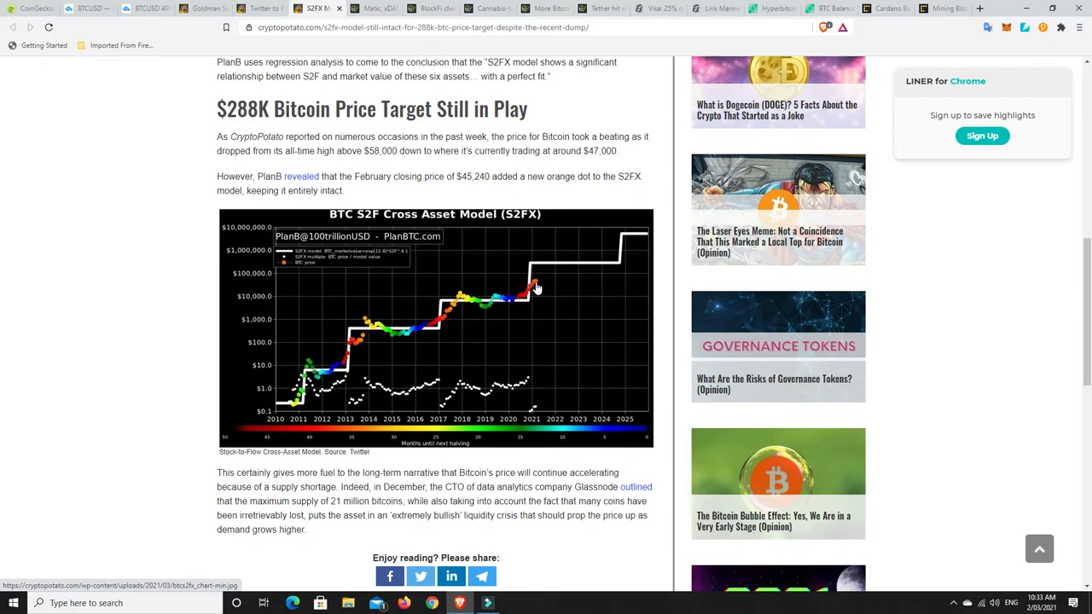
{"action": "mouse_move", "coordinate": [439, 324]}
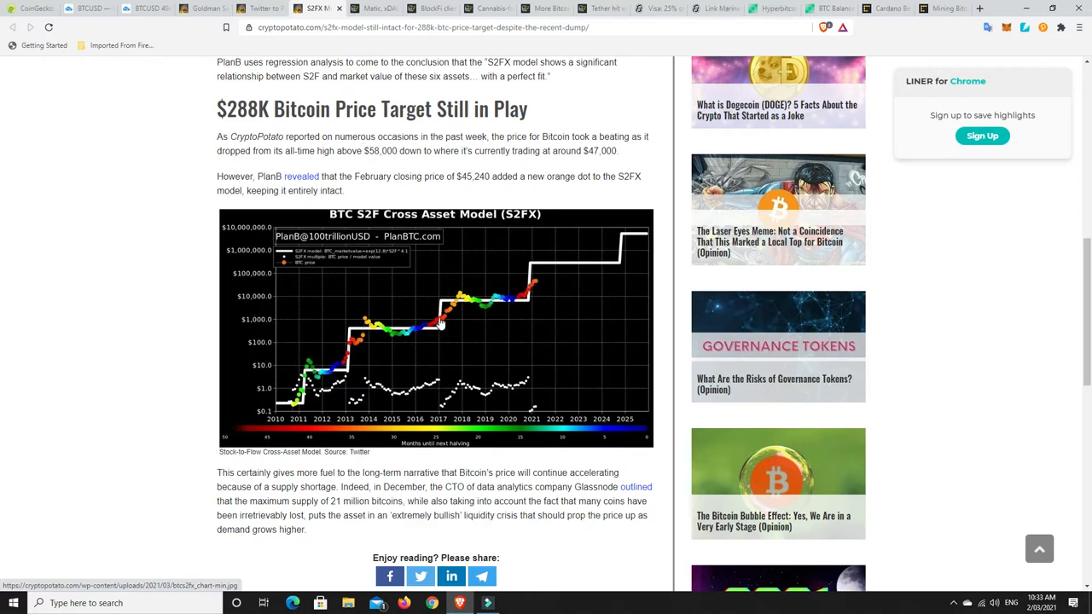
{"action": "mouse_move", "coordinate": [356, 352]}
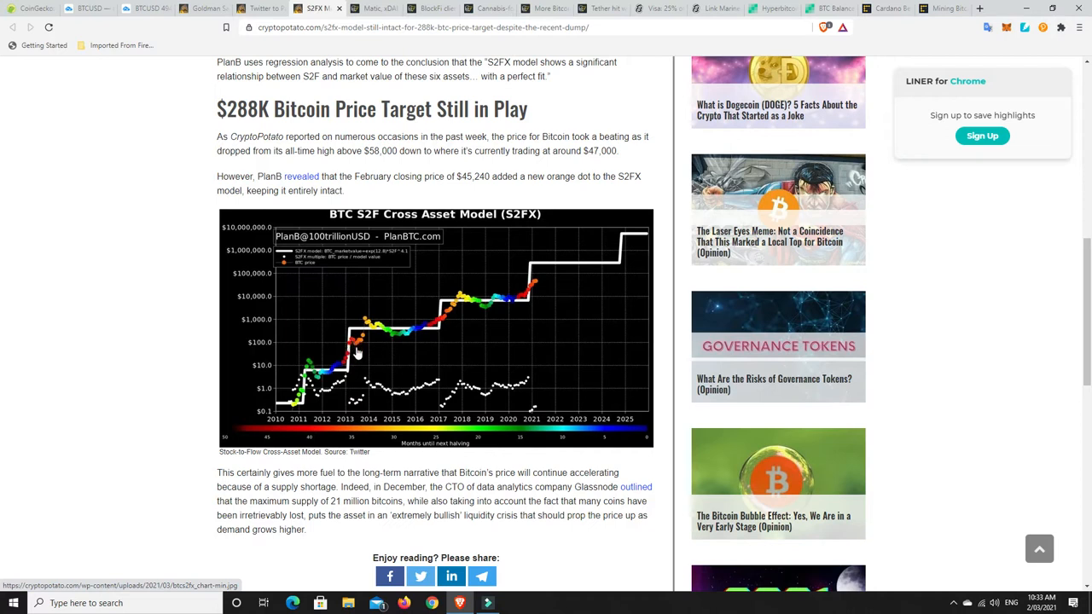
{"action": "mouse_move", "coordinate": [528, 296]}
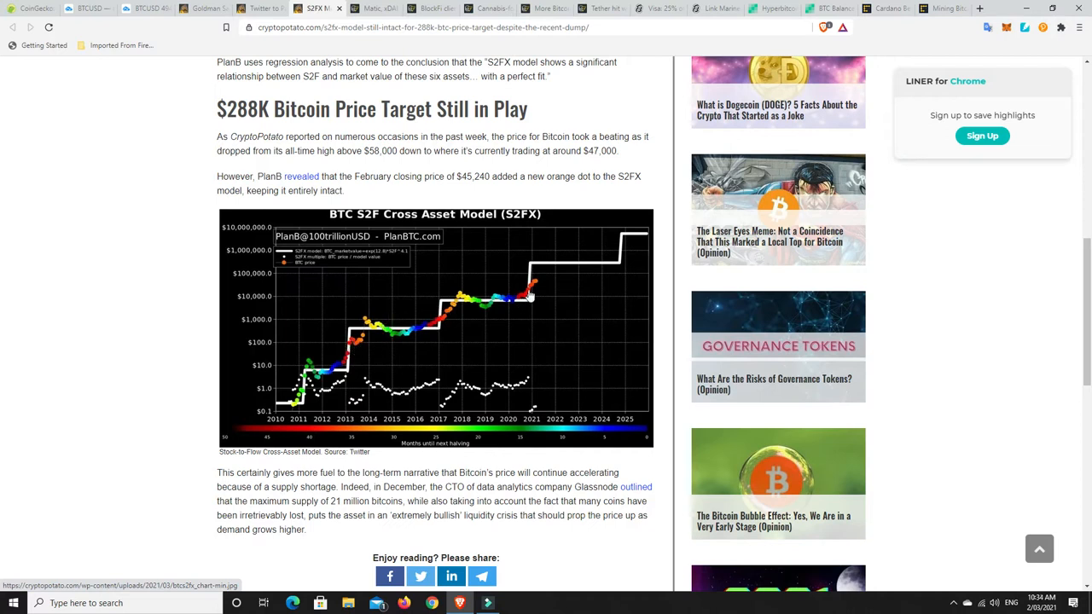
{"action": "mouse_move", "coordinate": [573, 263]}
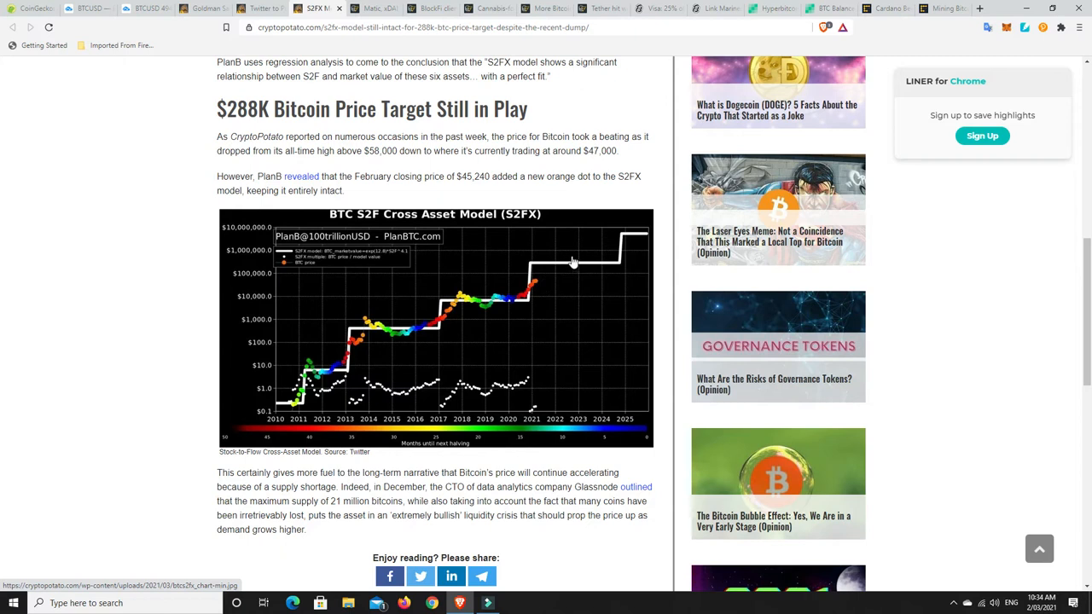
{"action": "mouse_move", "coordinate": [550, 265]}
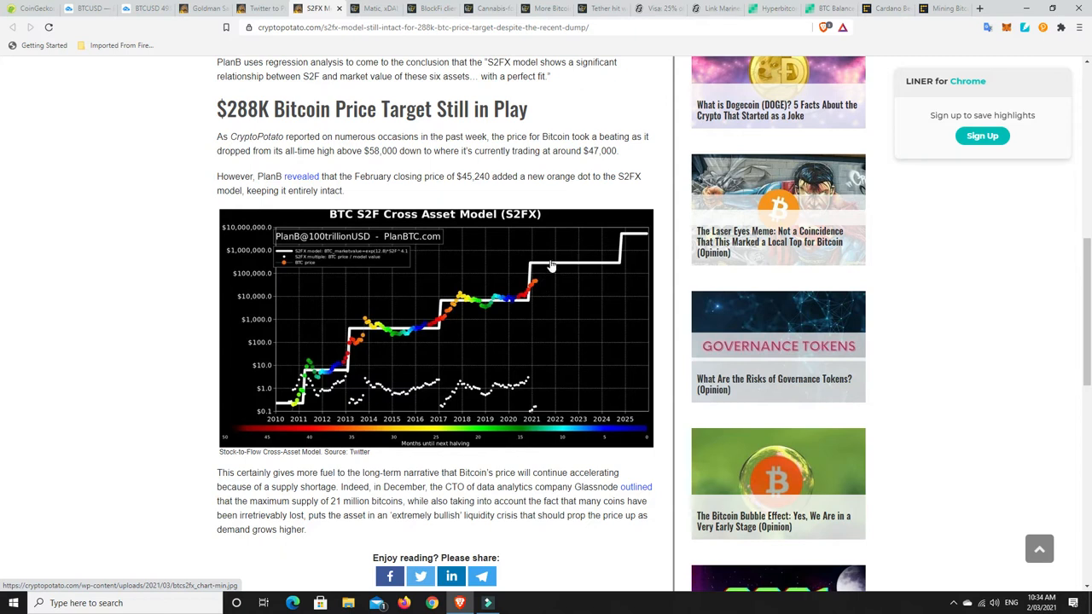
{"action": "mouse_move", "coordinate": [535, 286]}
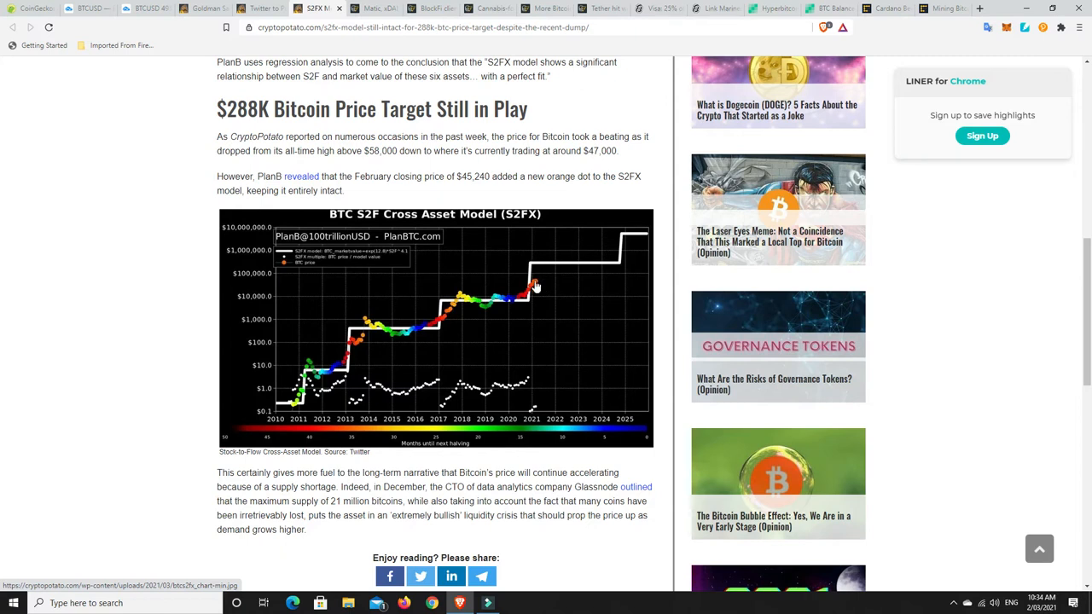
{"action": "mouse_move", "coordinate": [584, 274]}
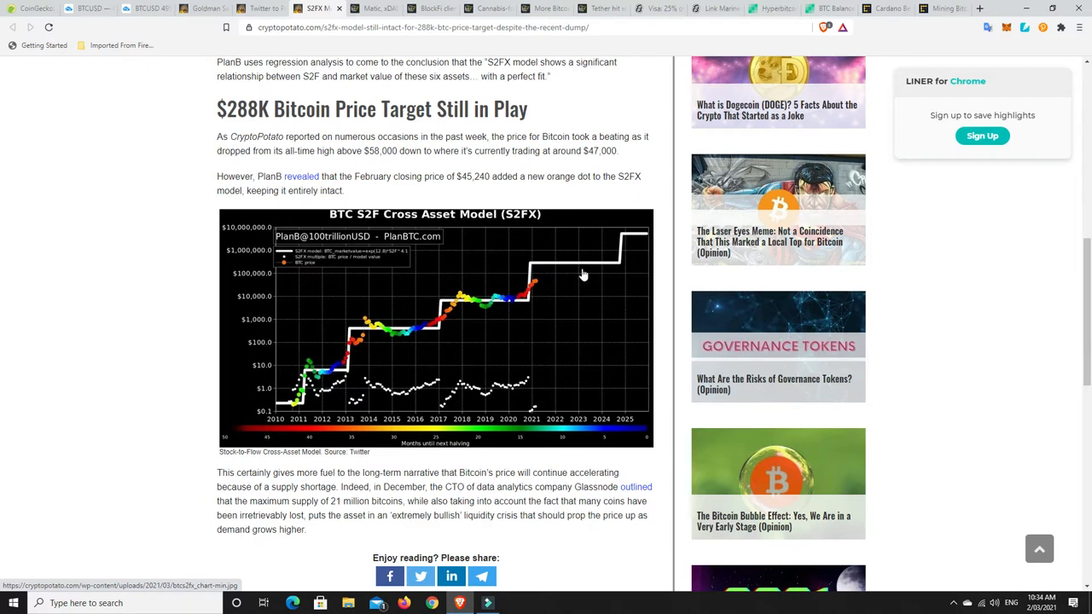
{"action": "mouse_move", "coordinate": [556, 253]}
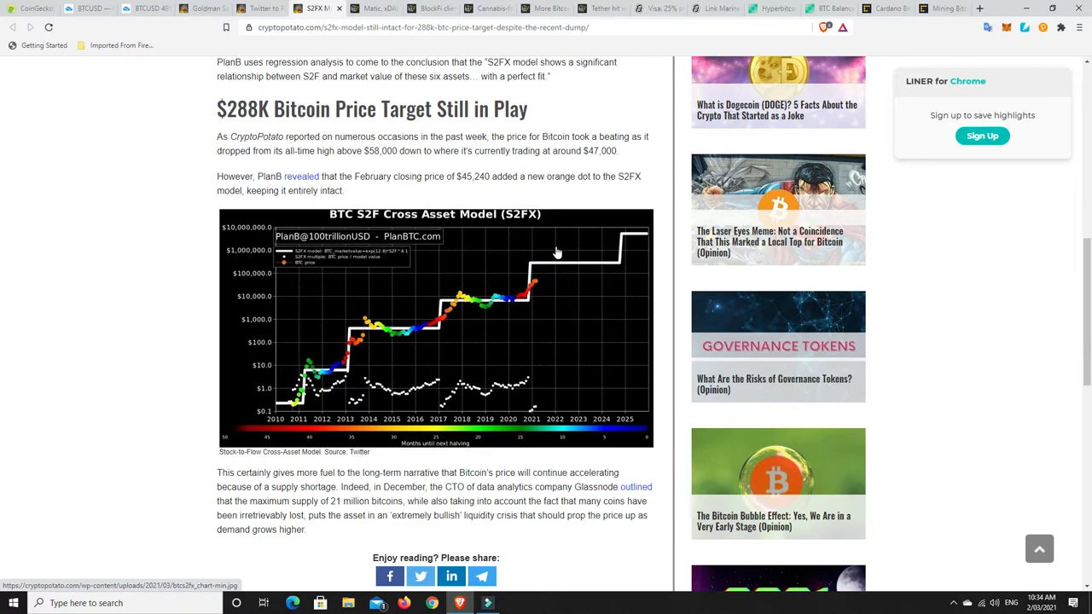
{"action": "mouse_move", "coordinate": [555, 269]}
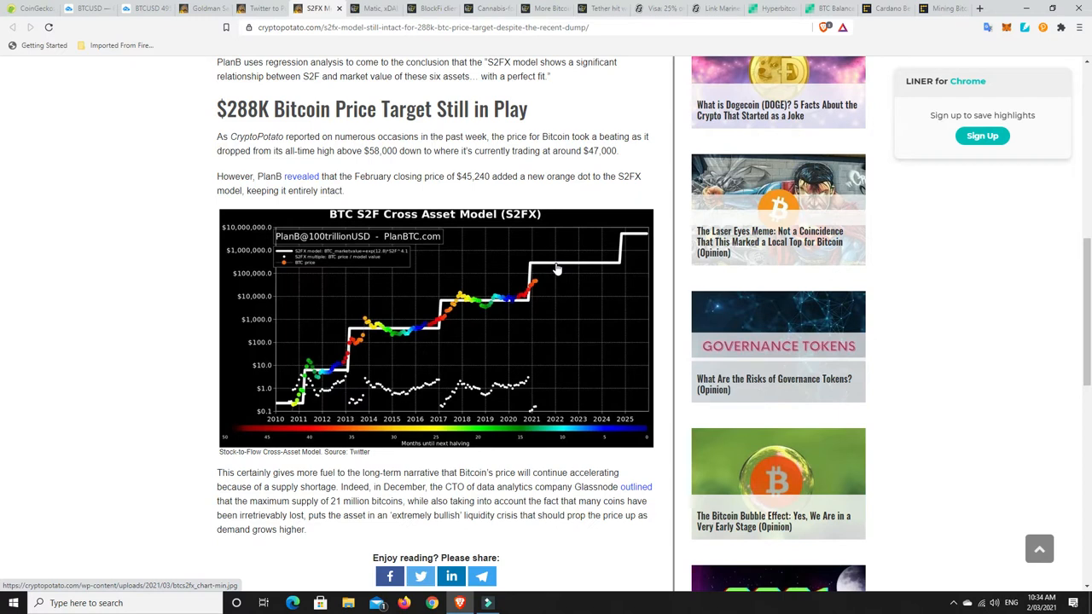
{"action": "mouse_move", "coordinate": [552, 328]}
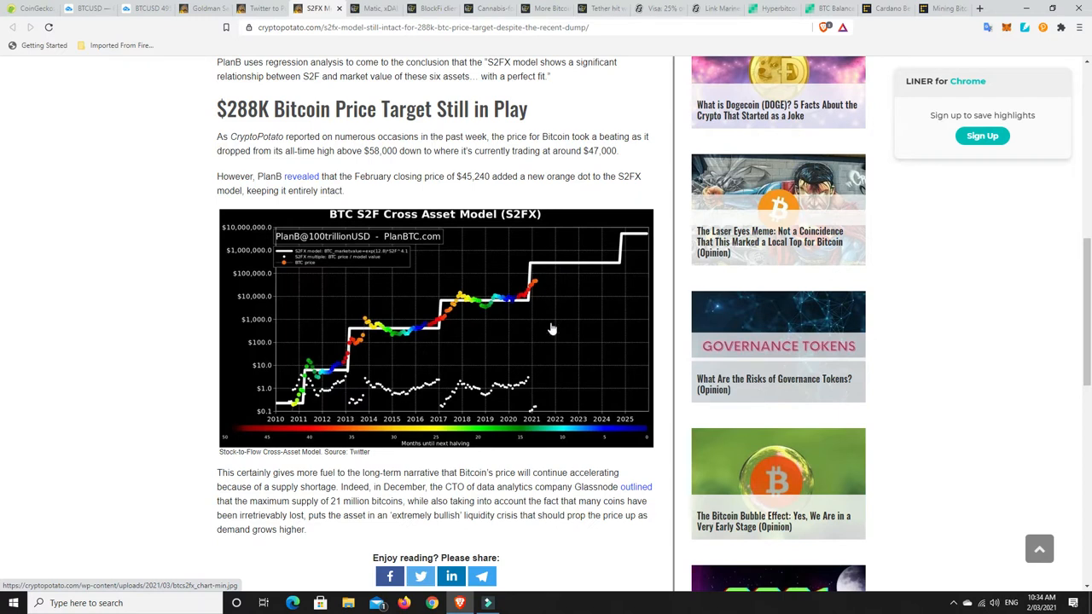
{"action": "mouse_move", "coordinate": [558, 279]}
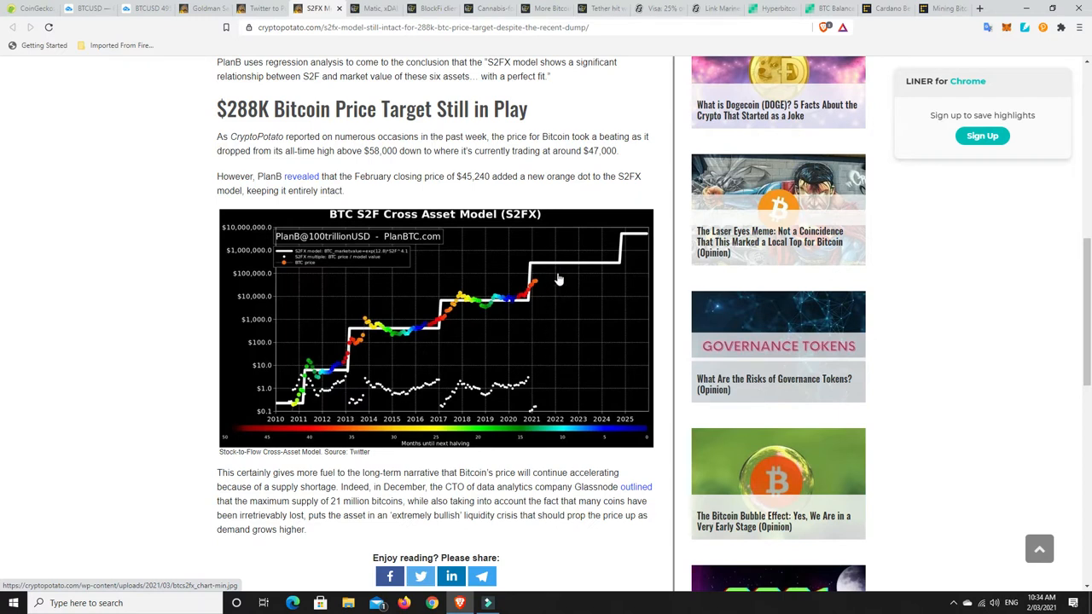
{"action": "mouse_move", "coordinate": [594, 260]}
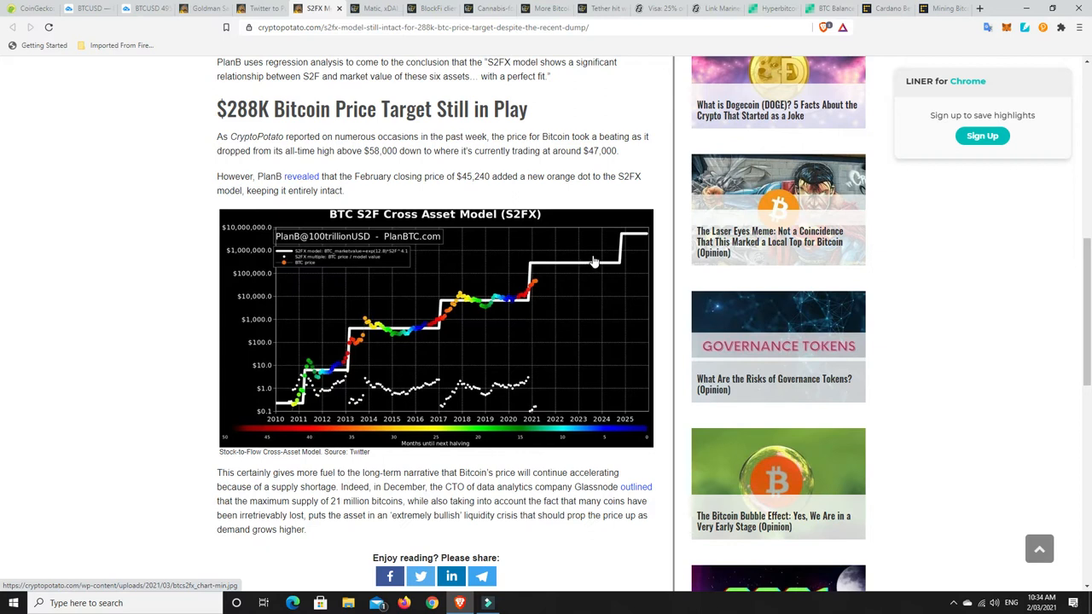
{"action": "mouse_move", "coordinate": [574, 273]}
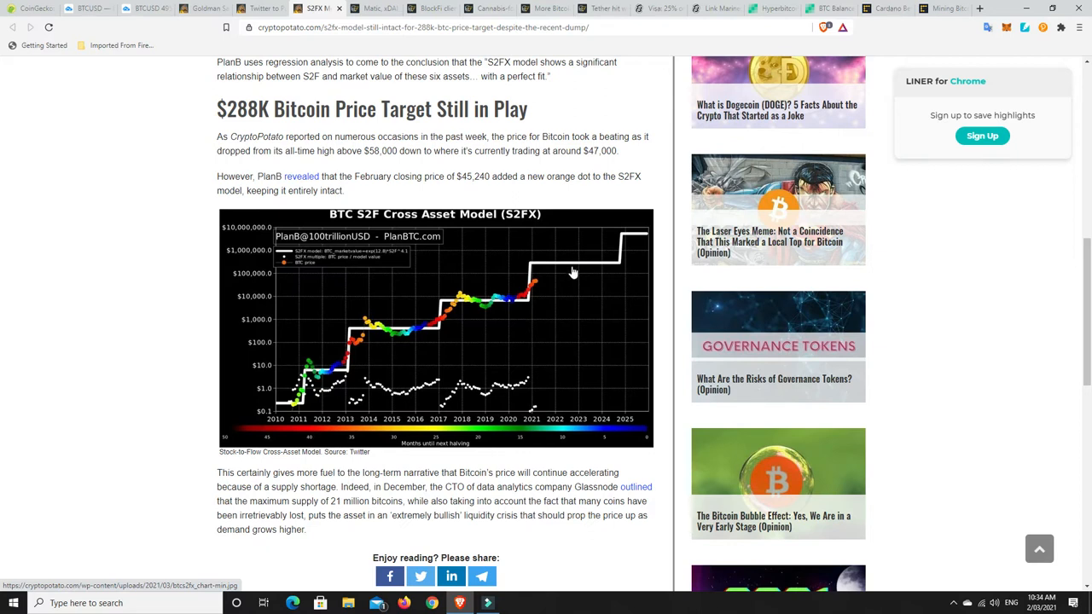
{"action": "mouse_move", "coordinate": [553, 258]}
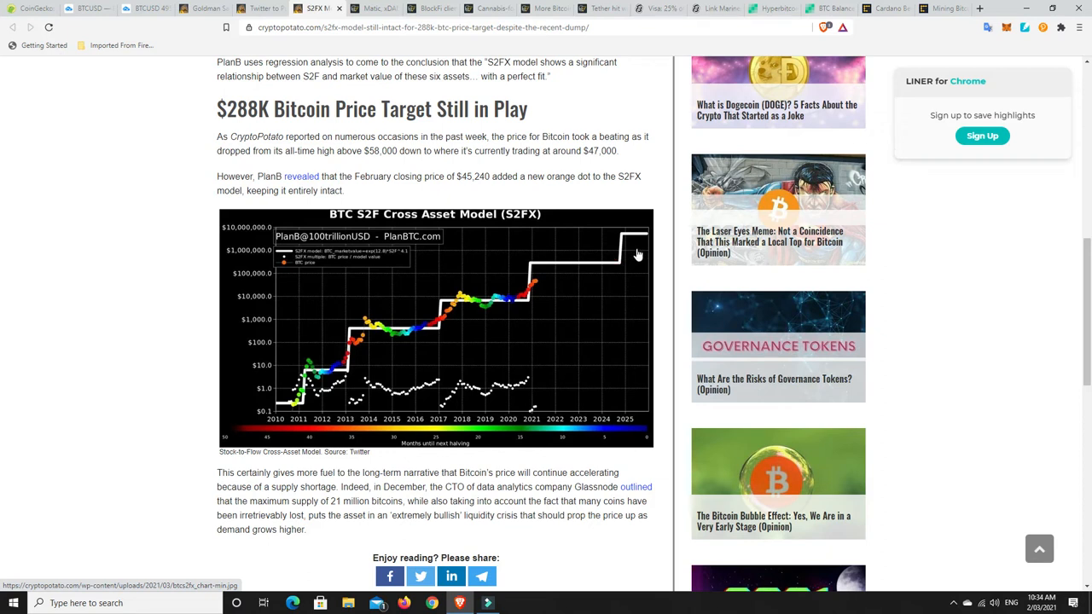
{"action": "mouse_move", "coordinate": [492, 375]}
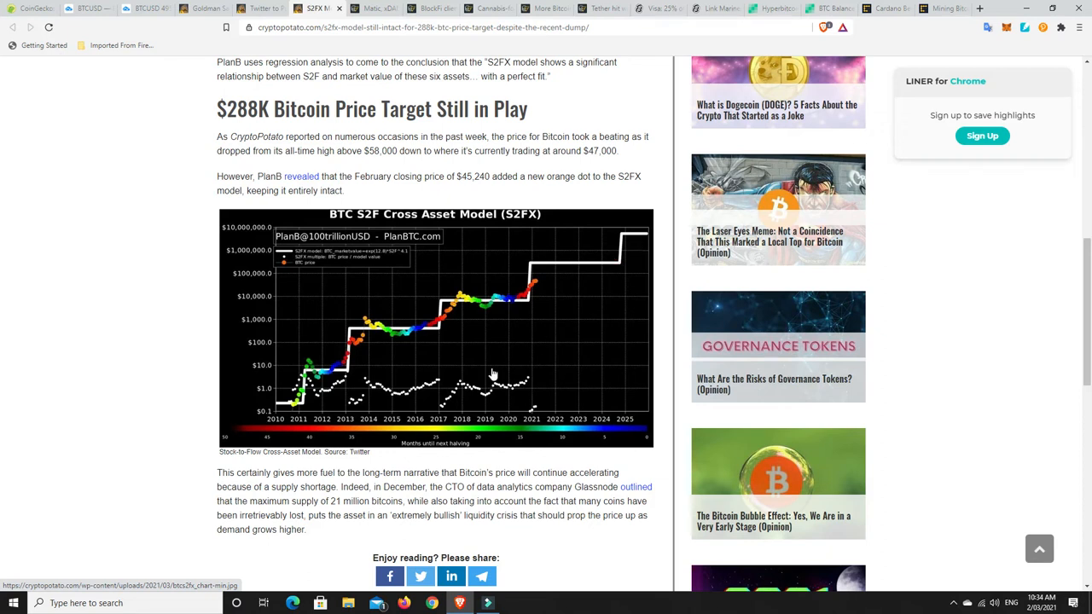
{"action": "scroll", "scroll_direction": "up", "scroll_amount": 3}
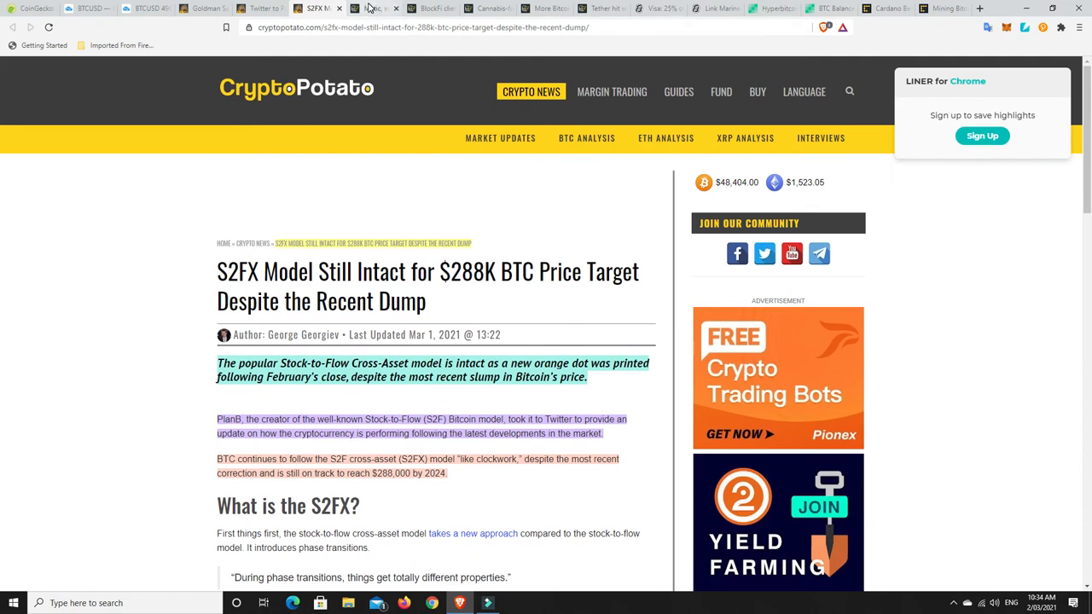
- Switch to the 'Matic, xDAI' tab with the Cointelegraph Loopring rally article
{"action": "left_click", "coordinate": [366, 7]}
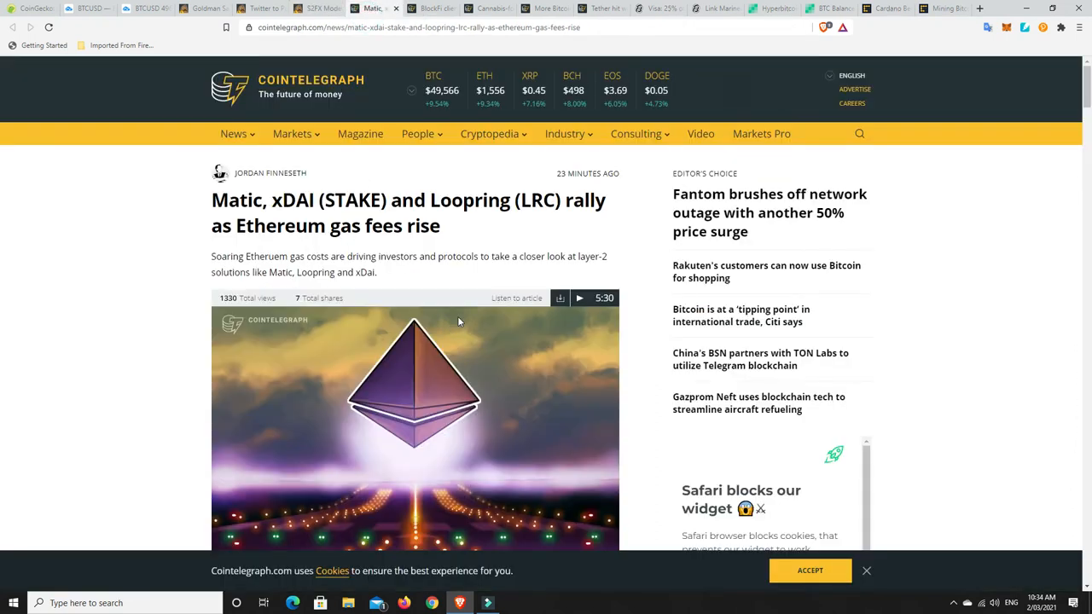
{"action": "mouse_move", "coordinate": [460, 313]}
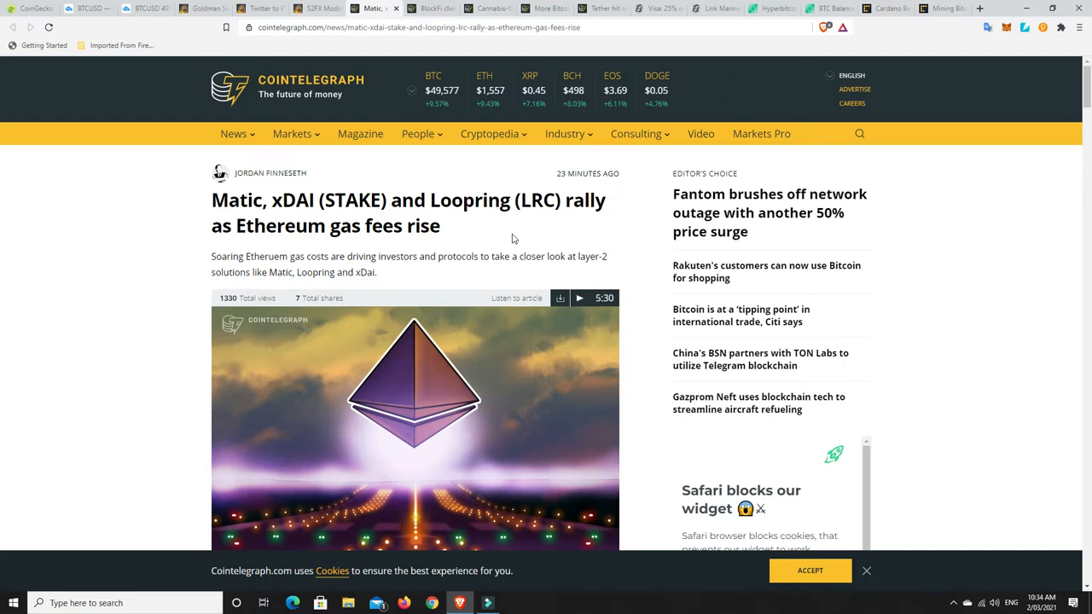
{"action": "mouse_move", "coordinate": [466, 267]}
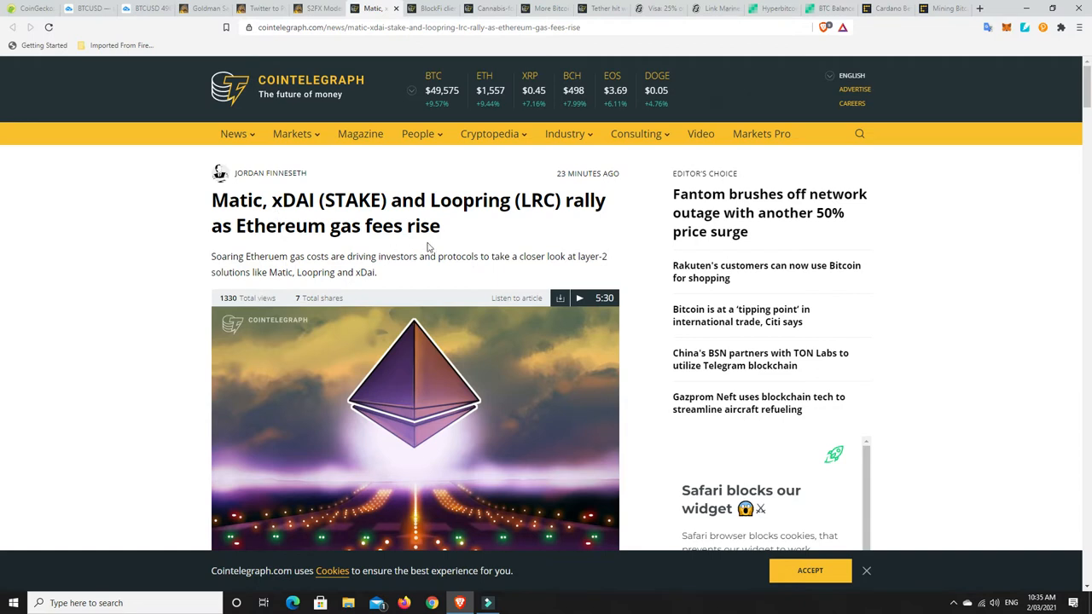
{"action": "mouse_move", "coordinate": [466, 239]}
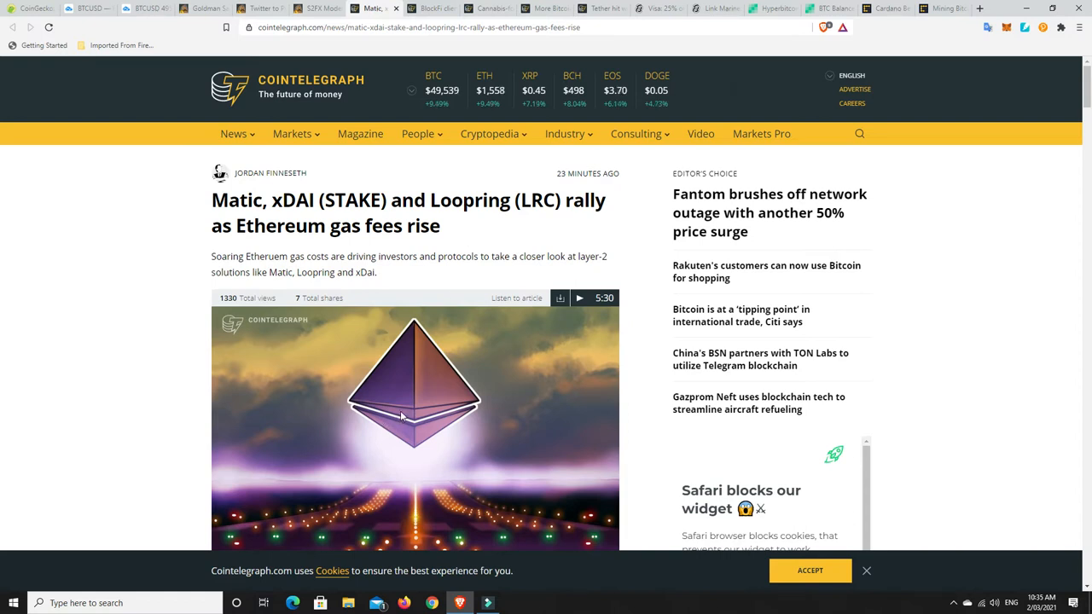
{"action": "mouse_move", "coordinate": [418, 378]}
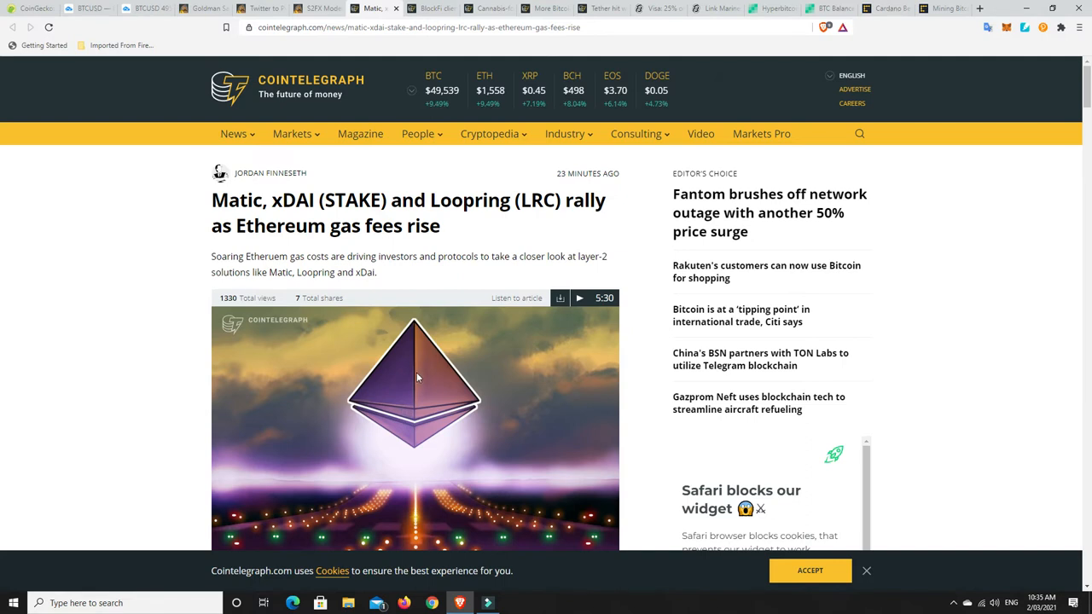
{"action": "mouse_move", "coordinate": [424, 378]}
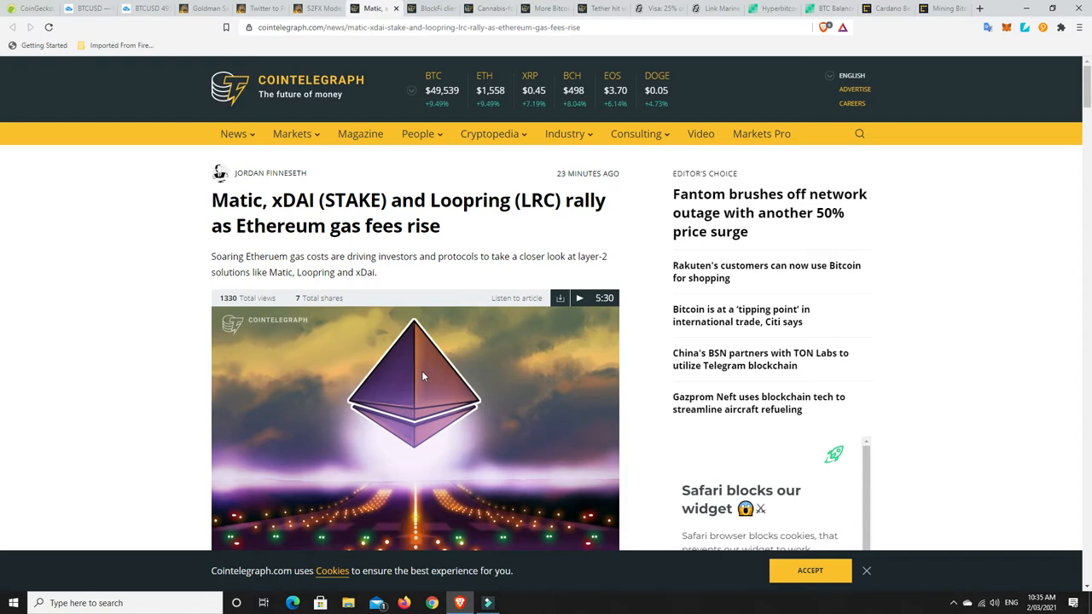
{"action": "mouse_move", "coordinate": [414, 414]}
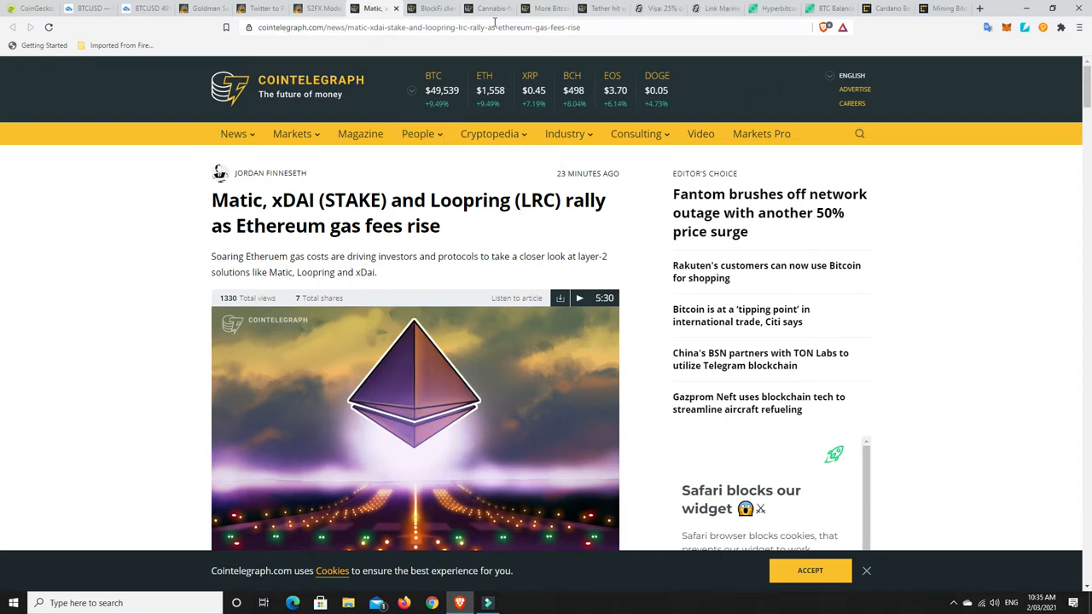
{"action": "left_click", "coordinate": [486, 8]}
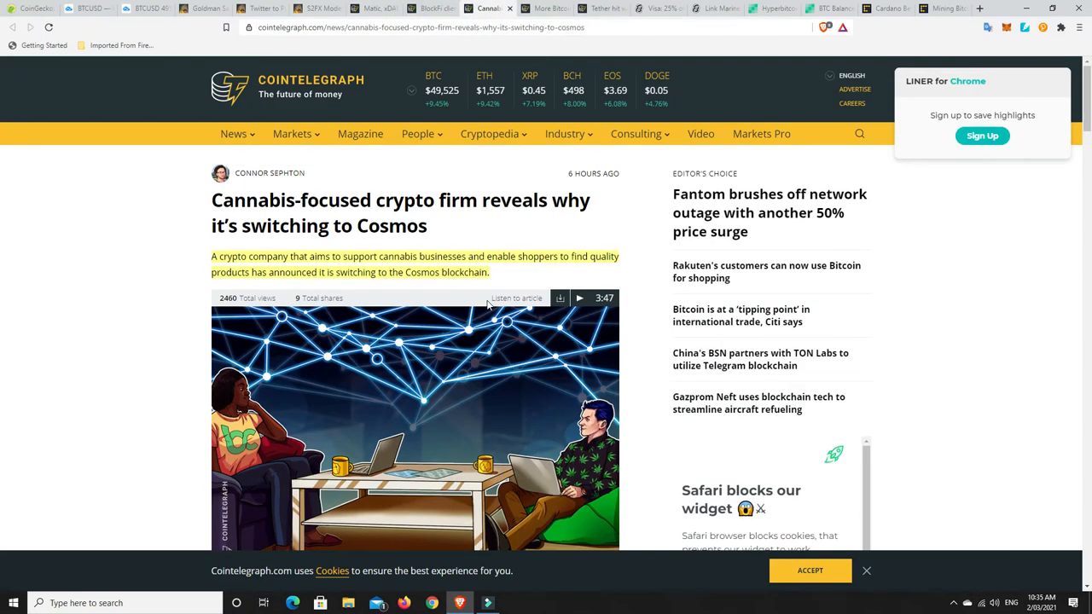
{"action": "mouse_move", "coordinate": [431, 371]}
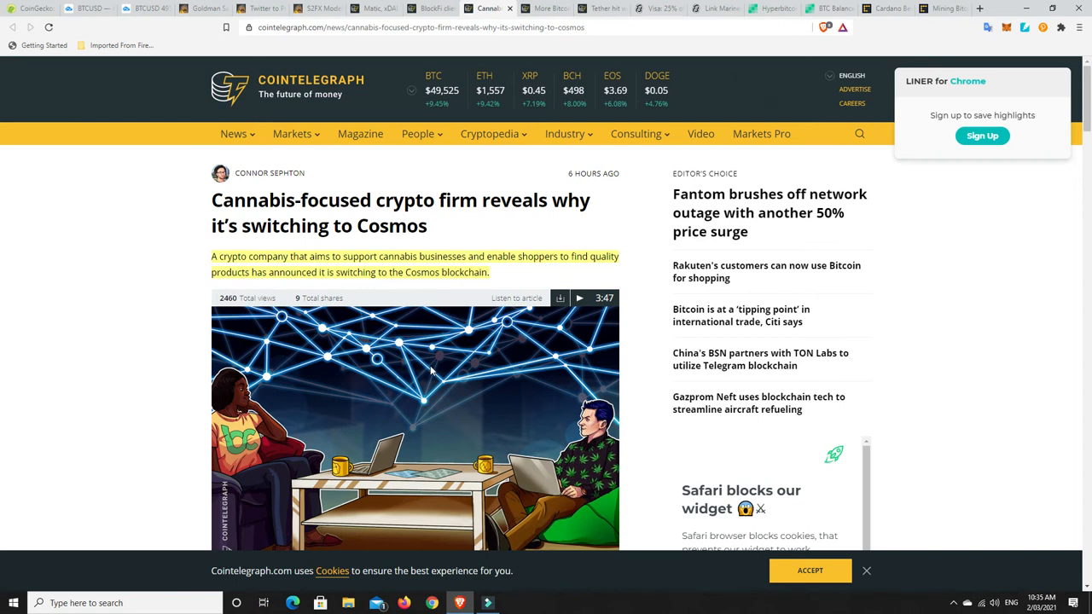
{"action": "mouse_move", "coordinate": [208, 219]}
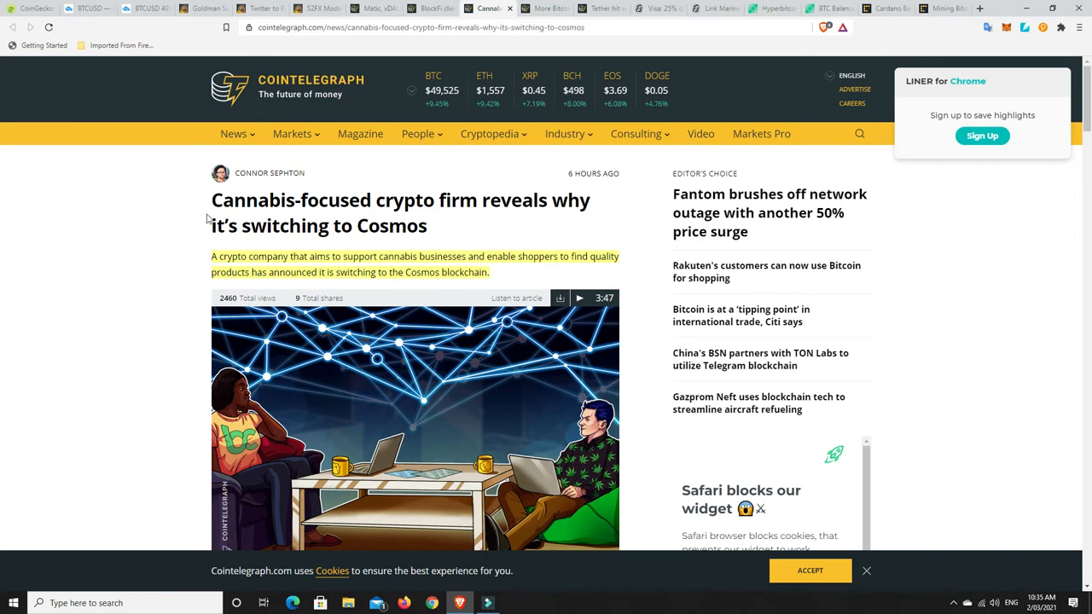
{"action": "scroll", "scroll_direction": "down", "scroll_amount": 3}
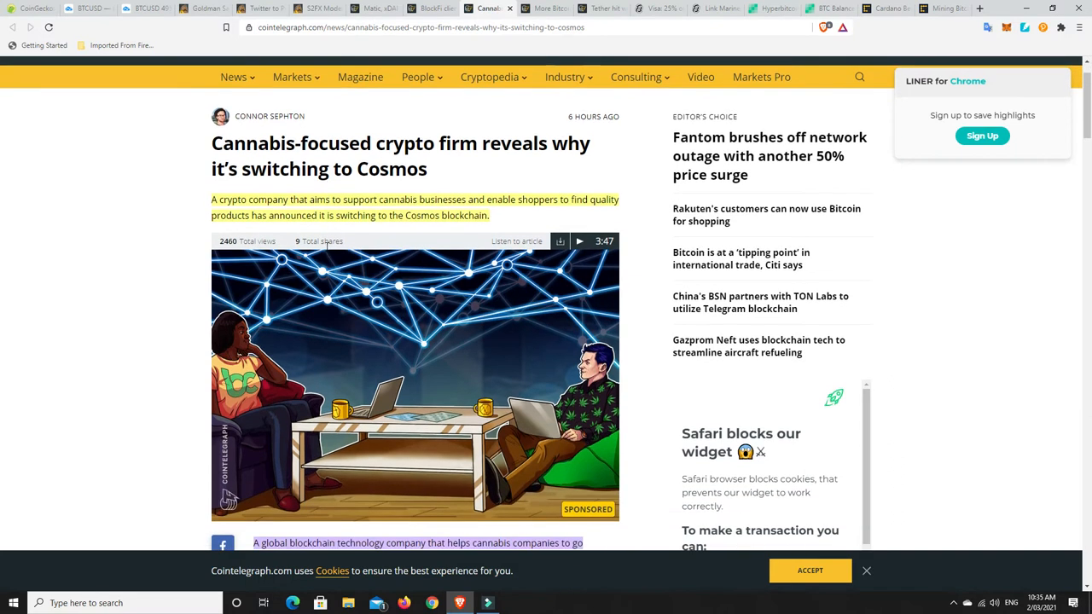
{"action": "mouse_move", "coordinate": [458, 204]}
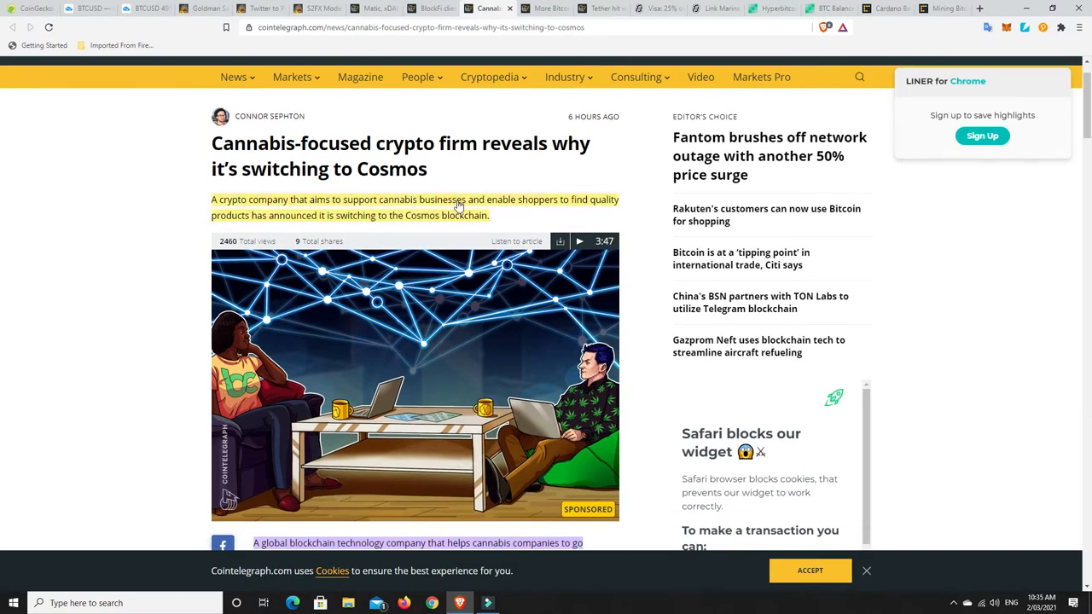
{"action": "mouse_move", "coordinate": [577, 205]}
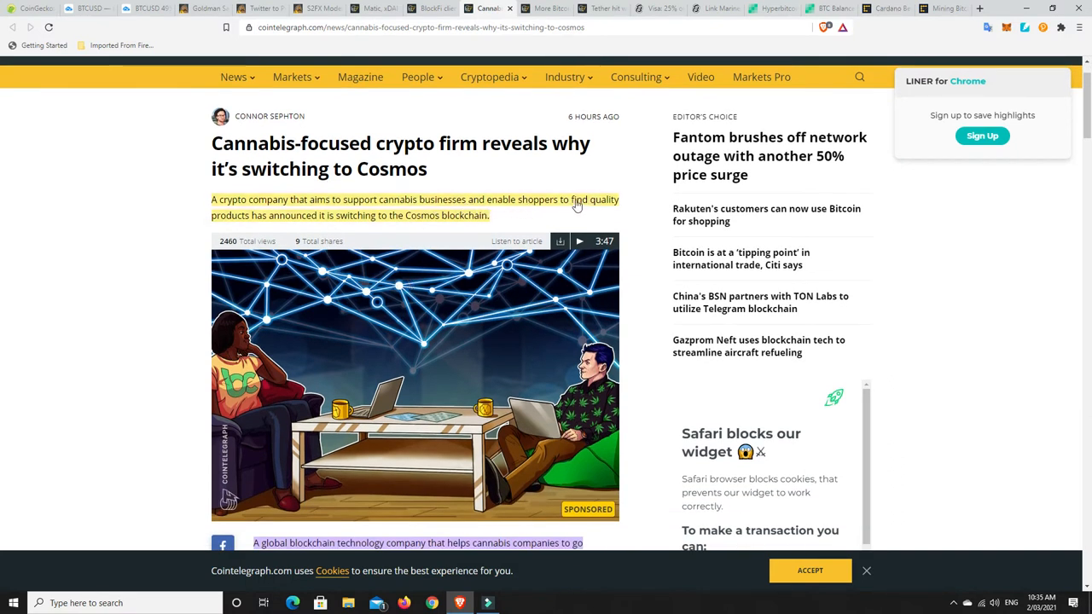
{"action": "mouse_move", "coordinate": [394, 224]}
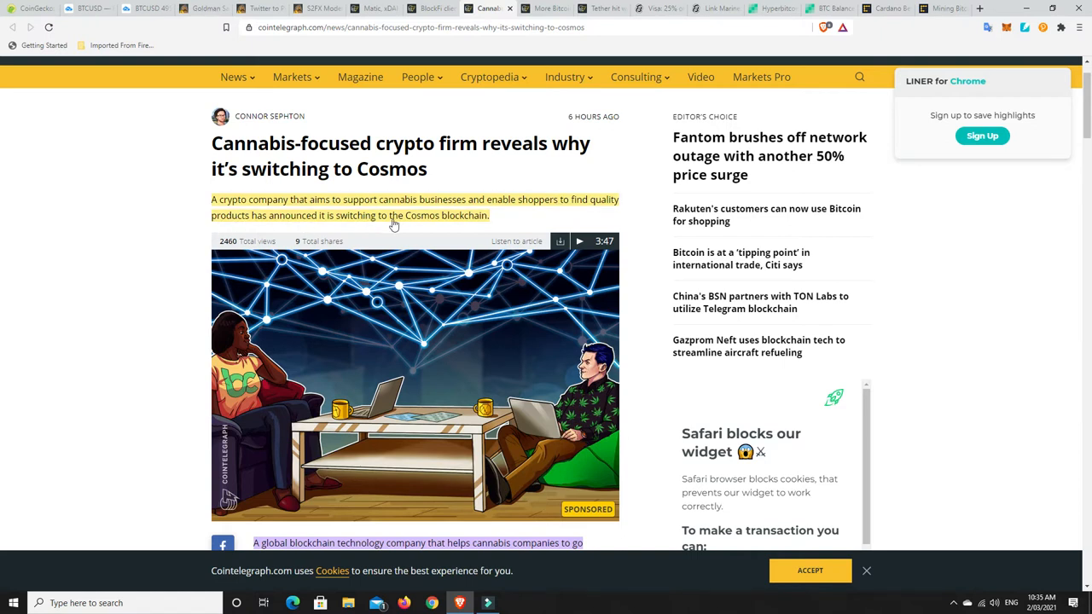
{"action": "scroll", "scroll_direction": "down", "scroll_amount": 3}
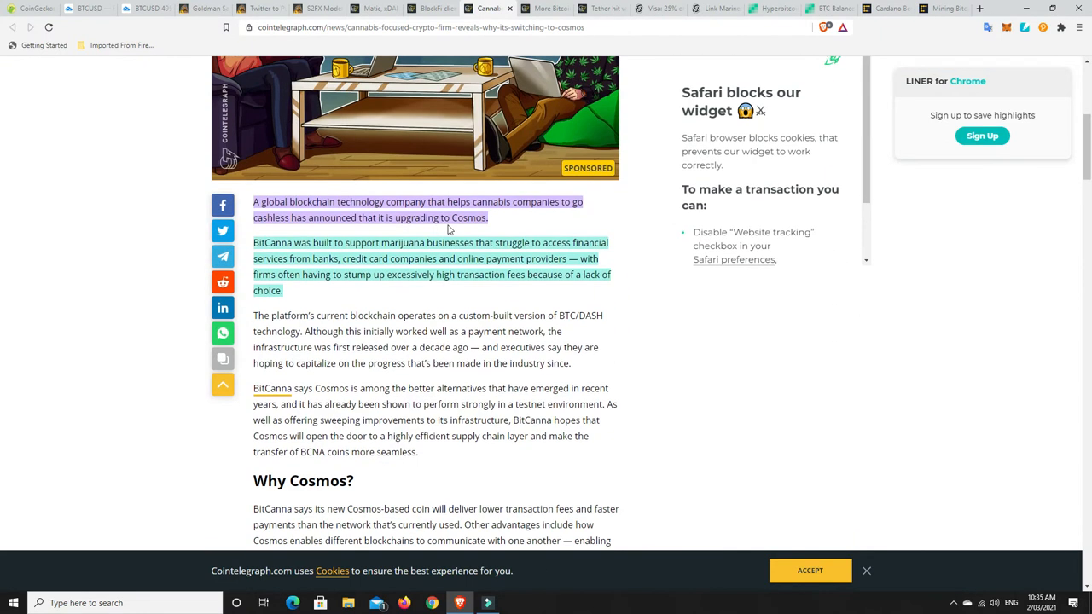
{"action": "mouse_move", "coordinate": [651, 341]}
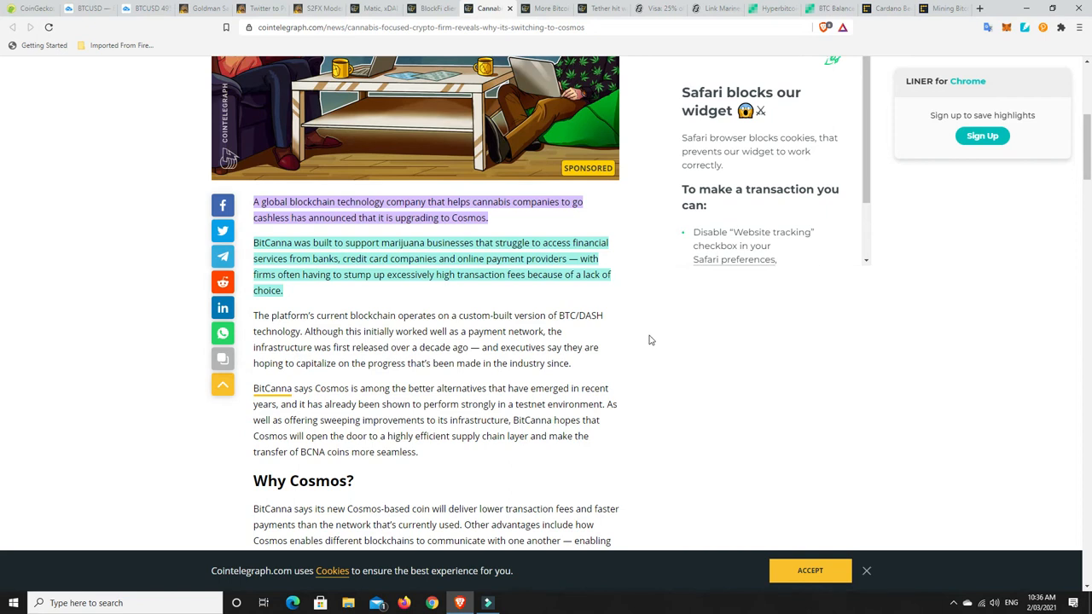
{"action": "mouse_move", "coordinate": [644, 338]}
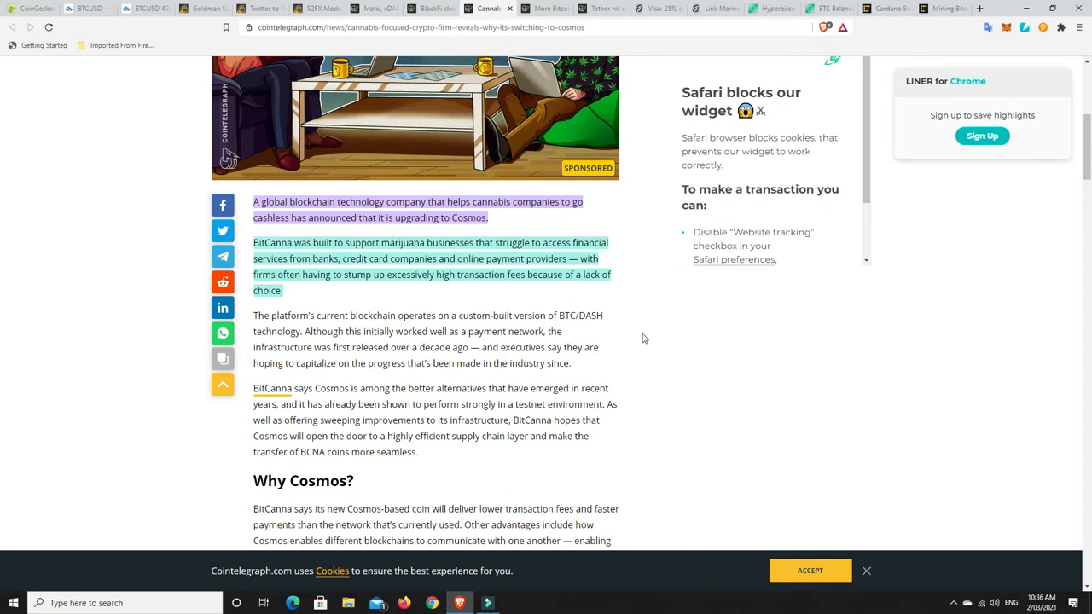
{"action": "mouse_move", "coordinate": [418, 247]}
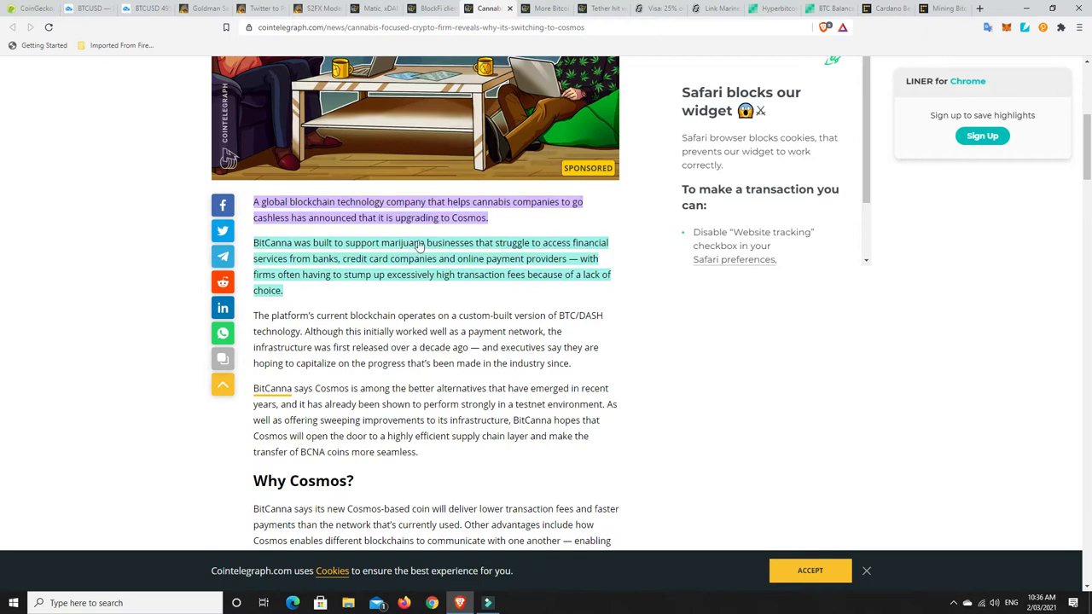
{"action": "mouse_move", "coordinate": [346, 310]}
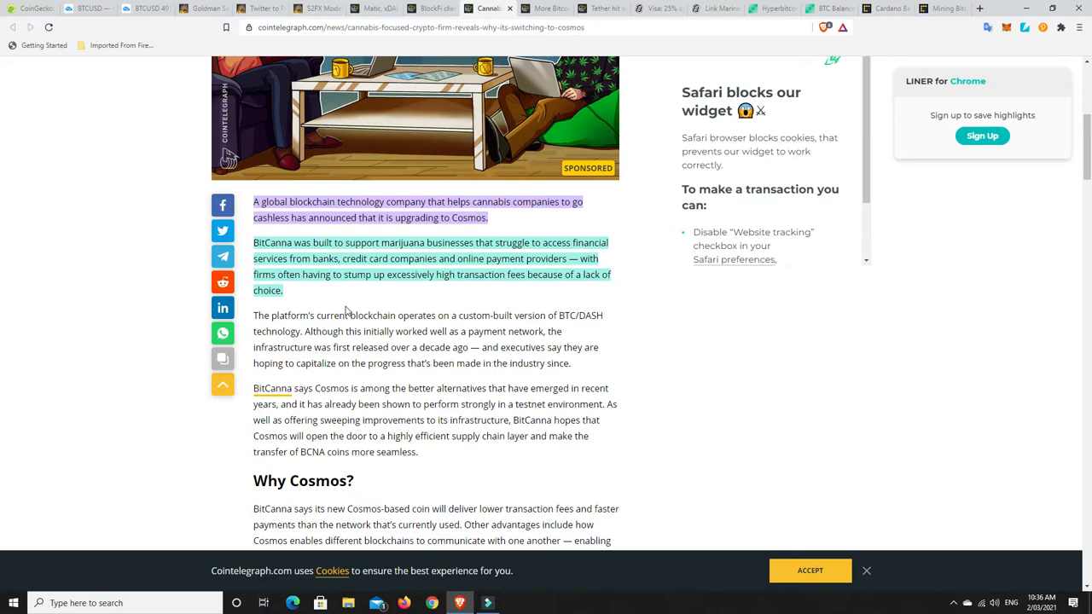
{"action": "mouse_move", "coordinate": [503, 301]}
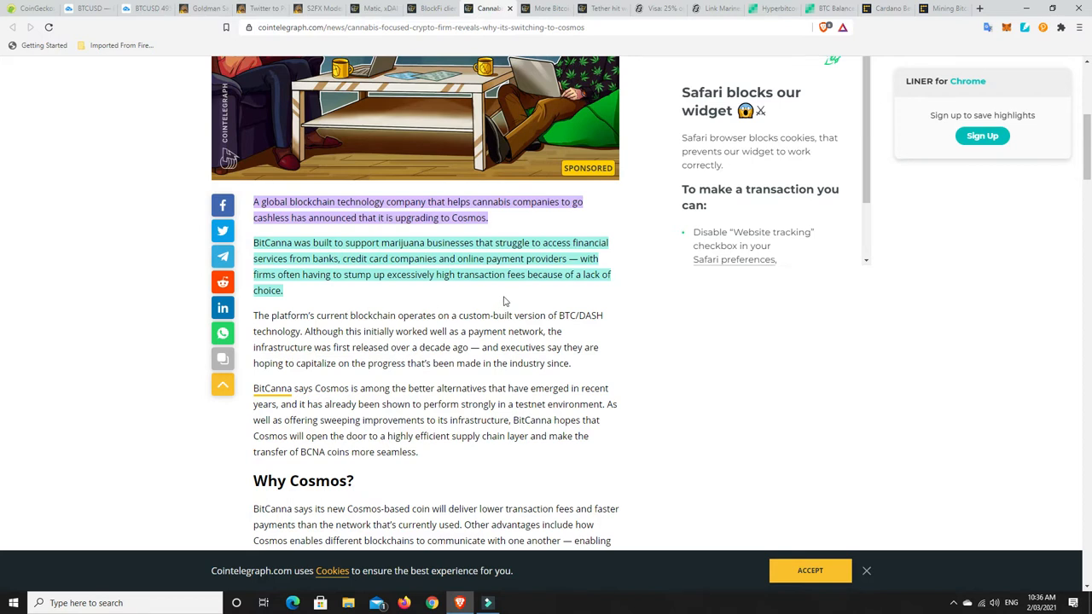
{"action": "mouse_move", "coordinate": [407, 271]}
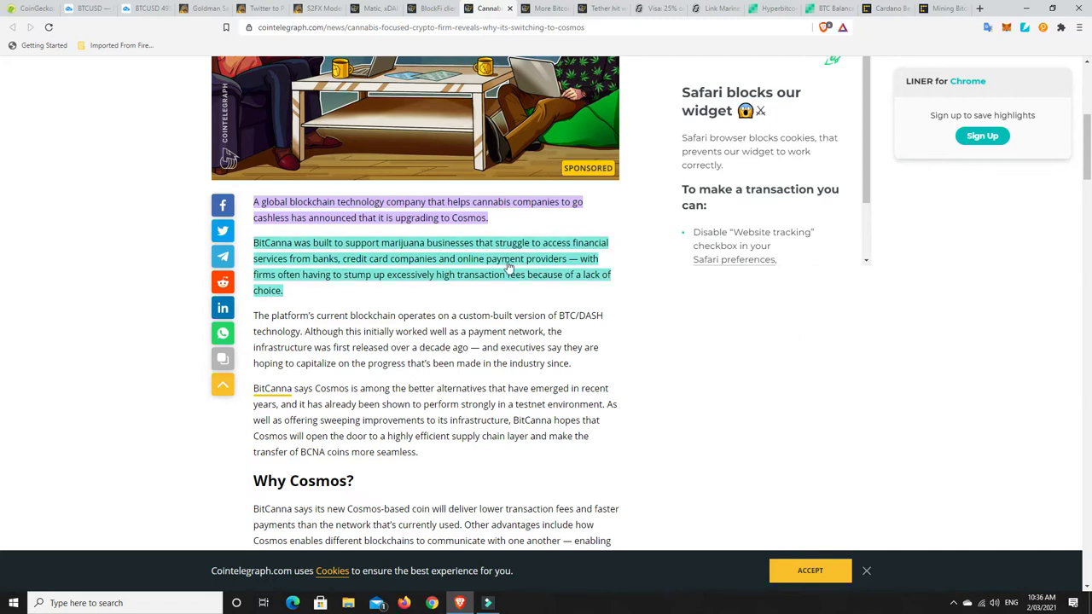
{"action": "mouse_move", "coordinate": [313, 282]}
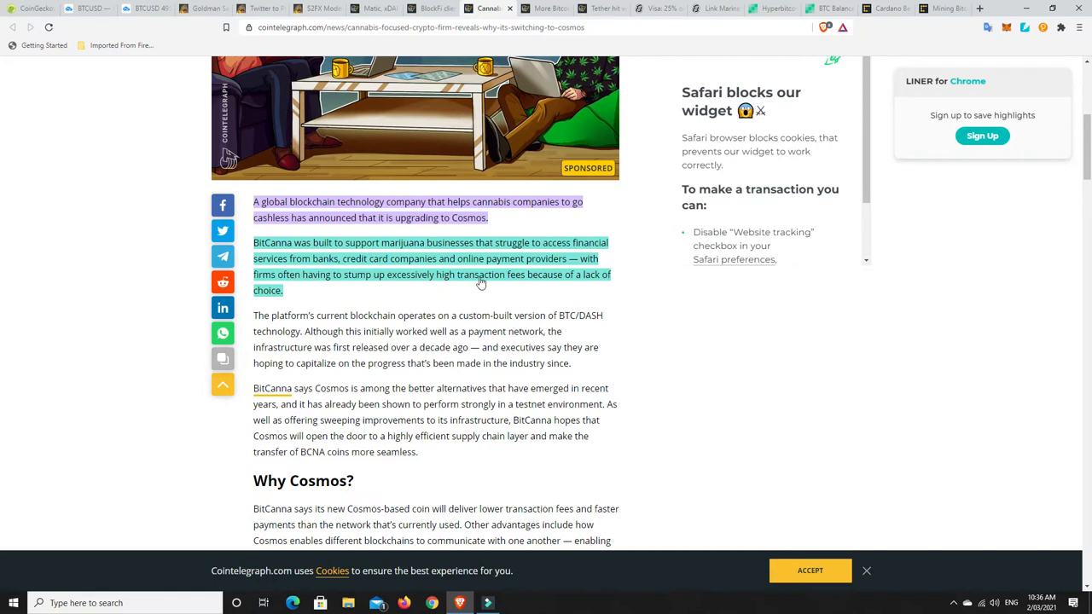
{"action": "mouse_move", "coordinate": [269, 295]}
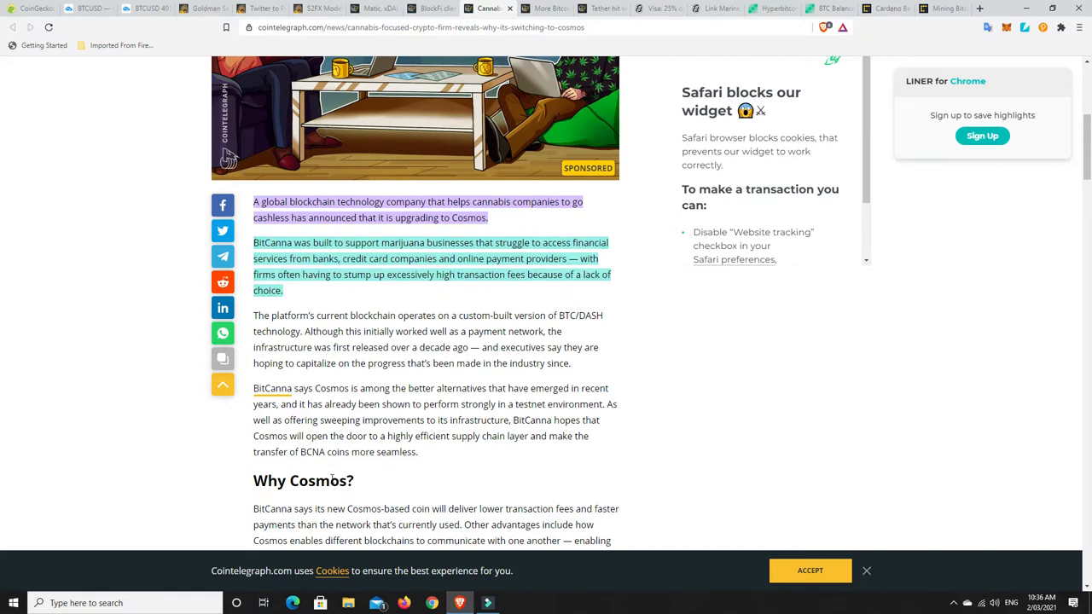
{"action": "scroll", "scroll_direction": "up", "scroll_amount": 3}
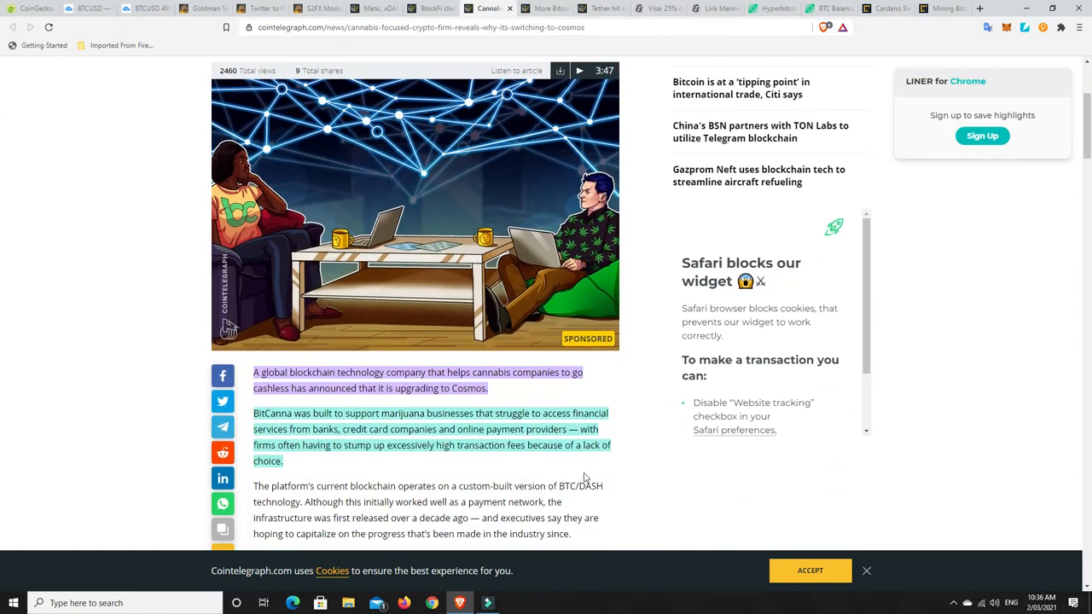
{"action": "scroll", "scroll_direction": "up", "scroll_amount": 3}
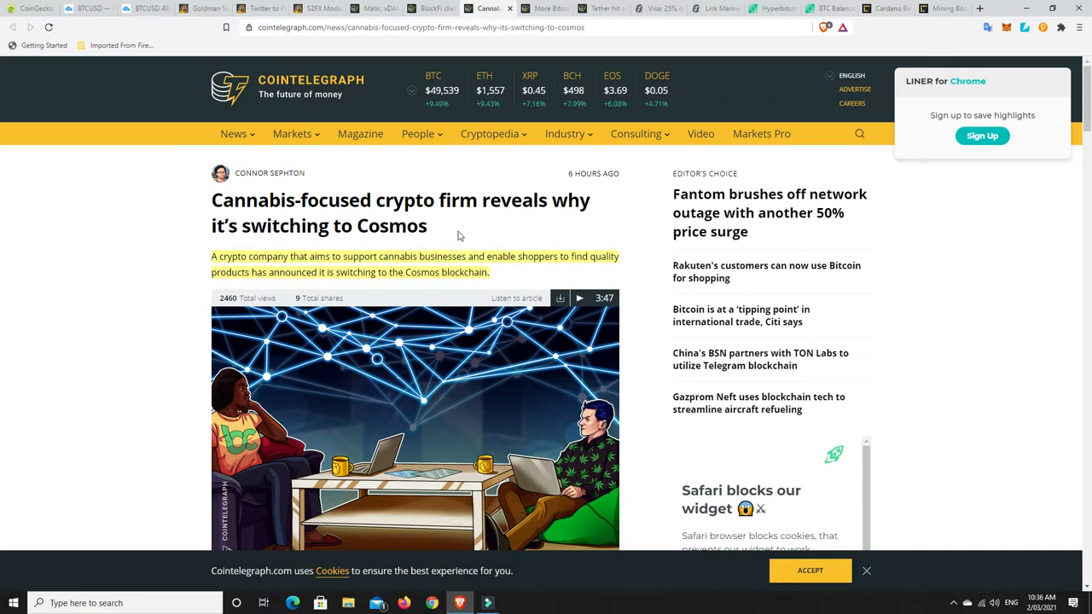
{"action": "mouse_move", "coordinate": [443, 249]}
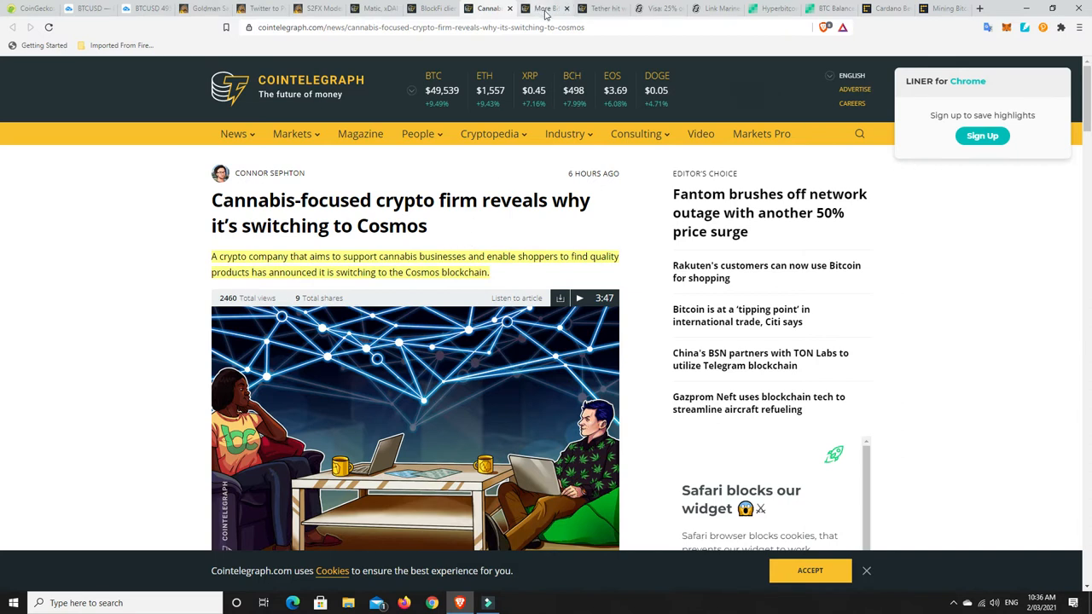
- Read the 'More Bitcoin!' article on MicroStrategy's $15 million Bitcoin purchase and Saylor's tweet
{"action": "left_click", "coordinate": [542, 7]}
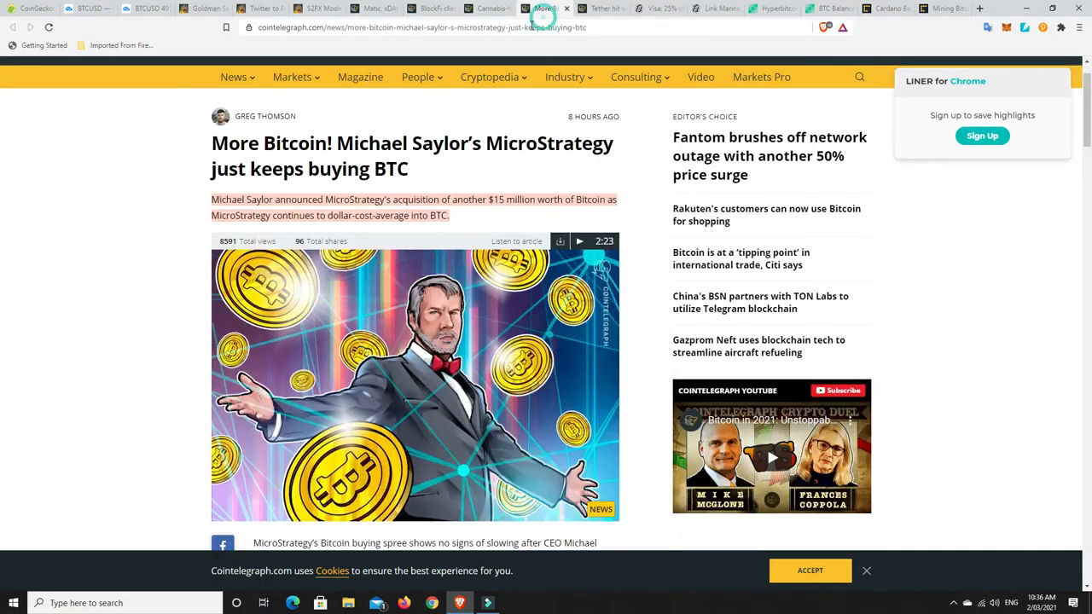
{"action": "mouse_move", "coordinate": [286, 156]}
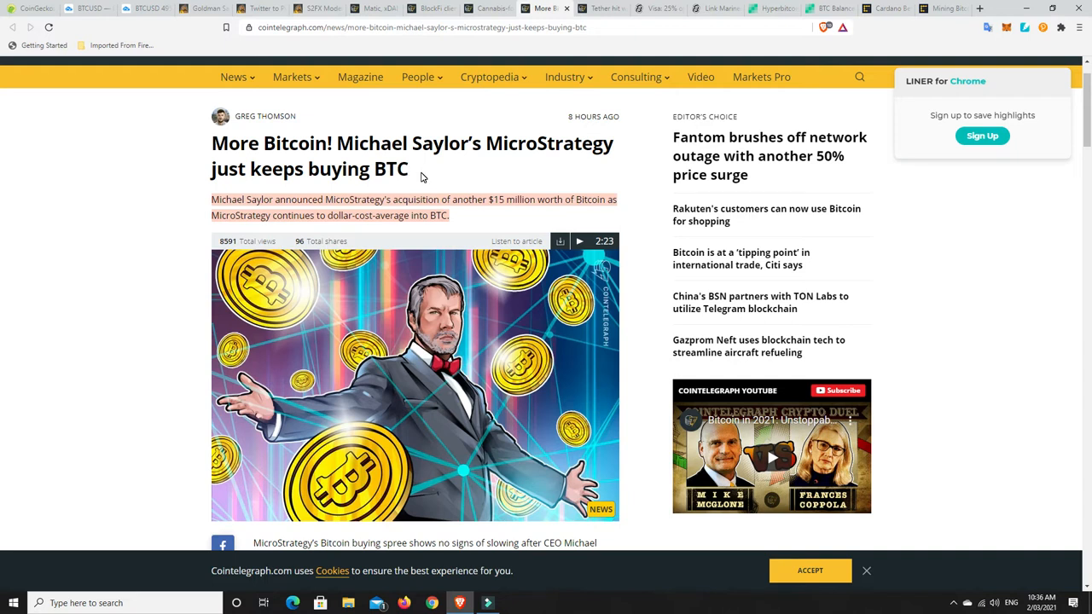
{"action": "mouse_move", "coordinate": [362, 203]}
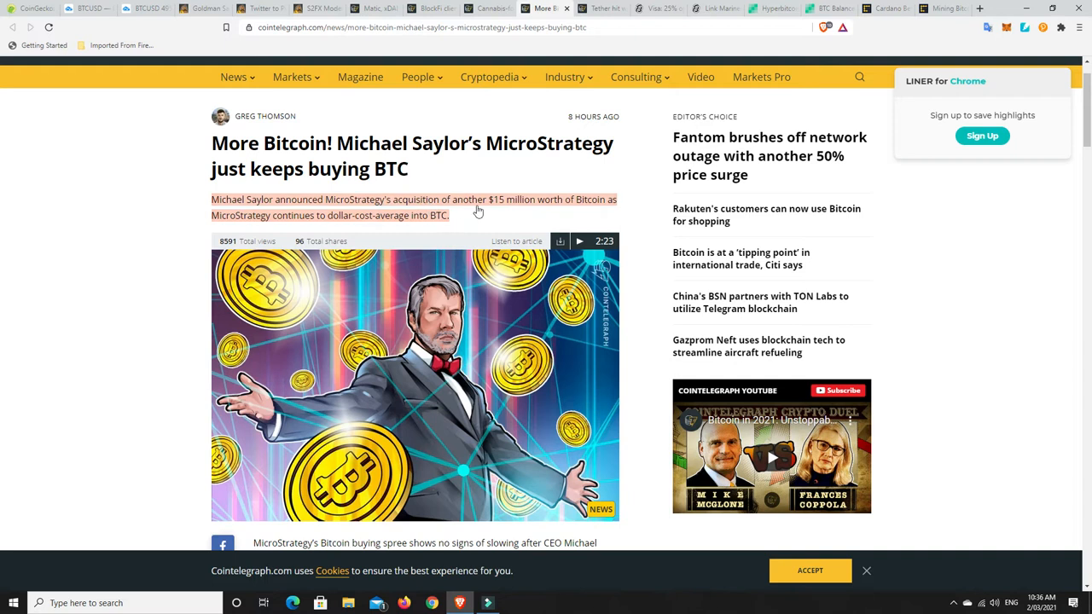
{"action": "mouse_move", "coordinate": [538, 213]}
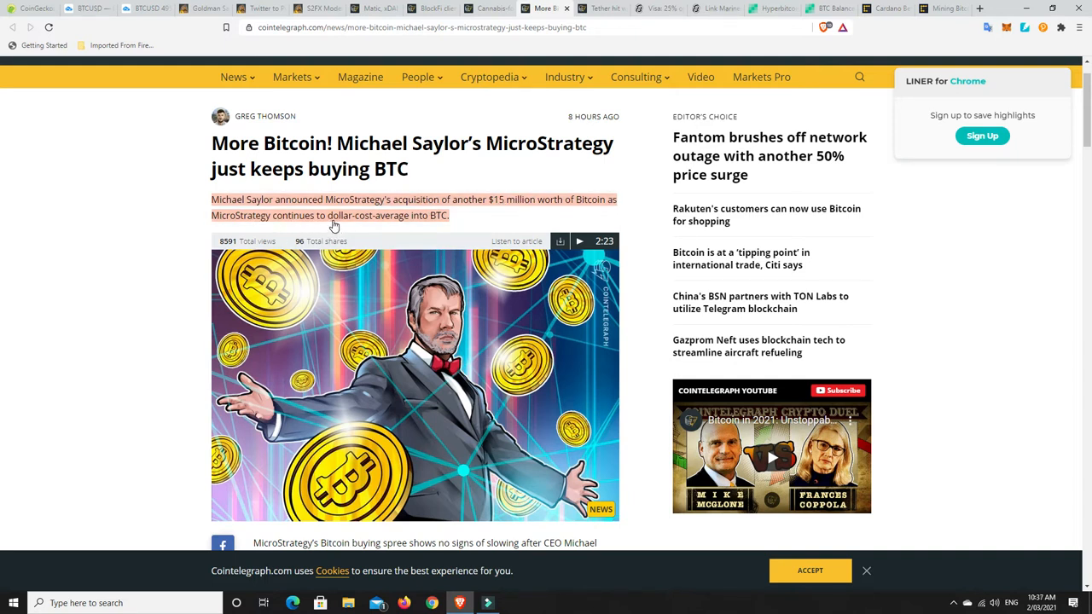
{"action": "mouse_move", "coordinate": [426, 217]}
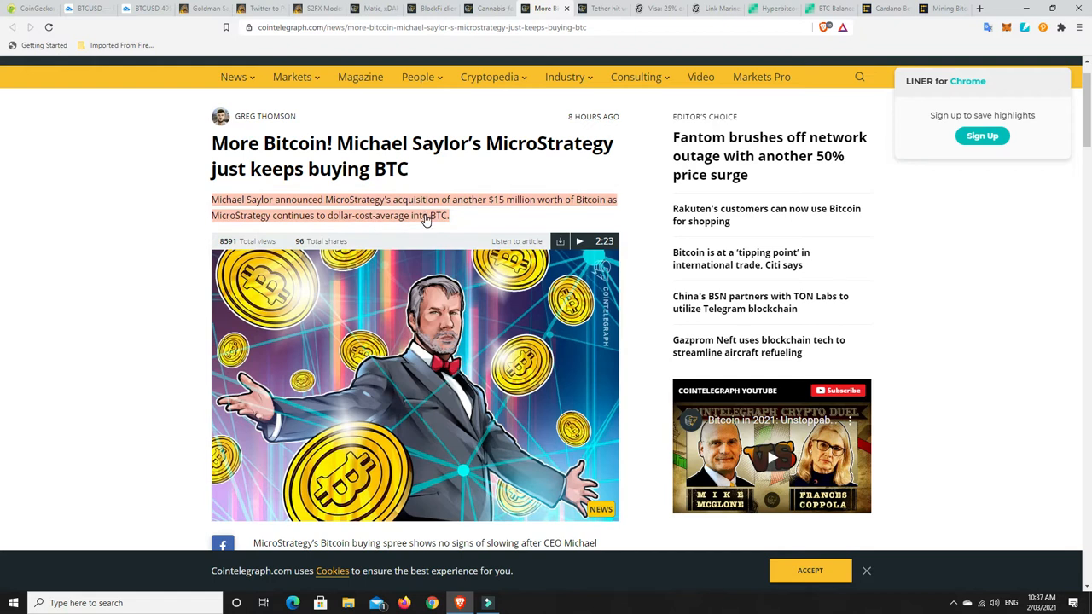
{"action": "scroll", "scroll_direction": "down", "scroll_amount": 3}
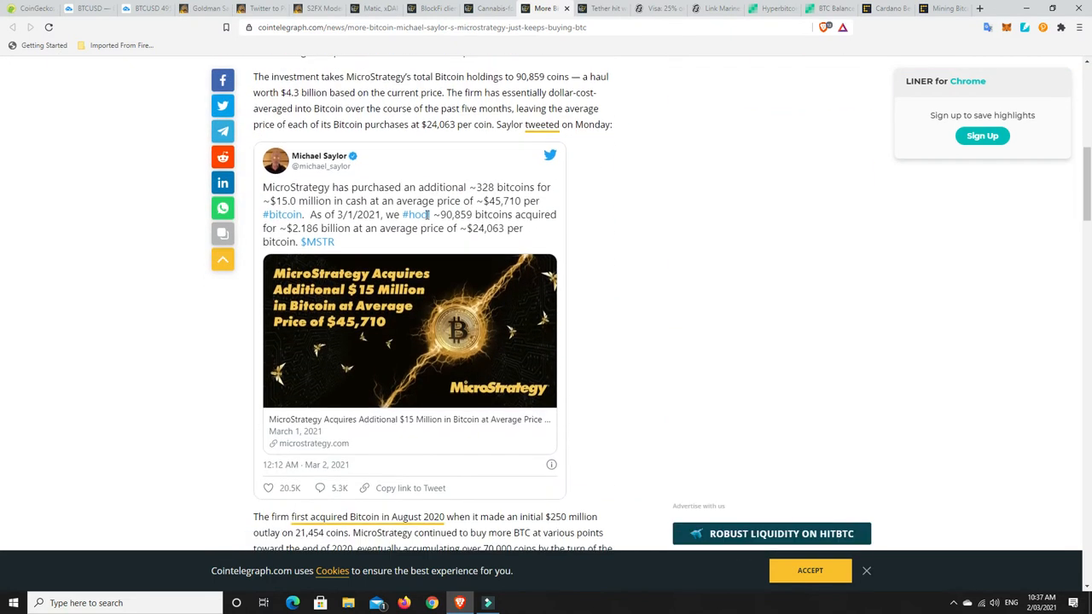
{"action": "scroll", "scroll_direction": "up", "scroll_amount": 3}
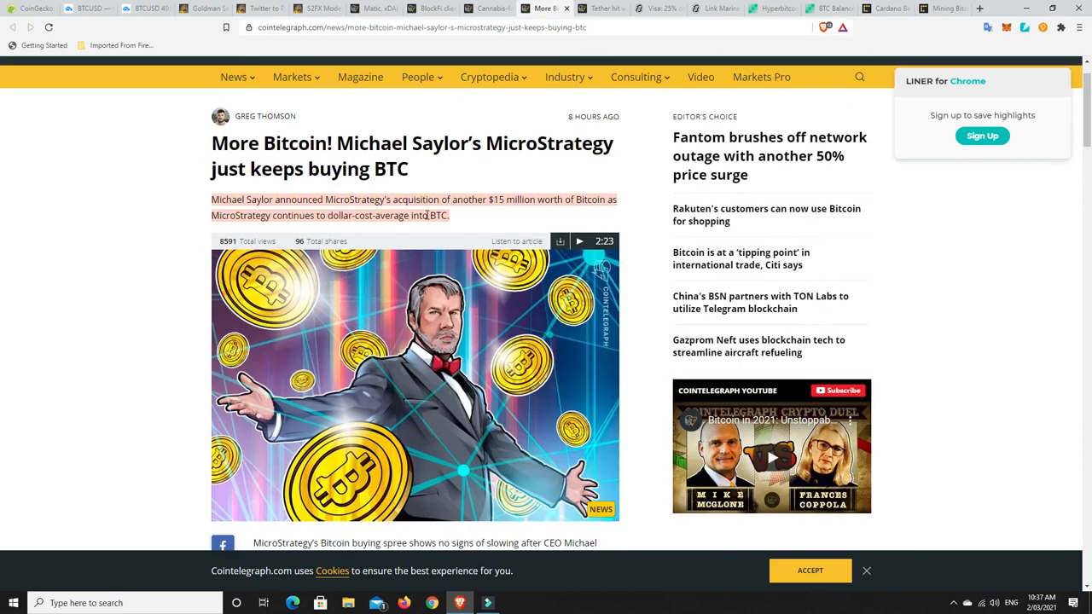
{"action": "scroll", "scroll_direction": "down", "scroll_amount": 3}
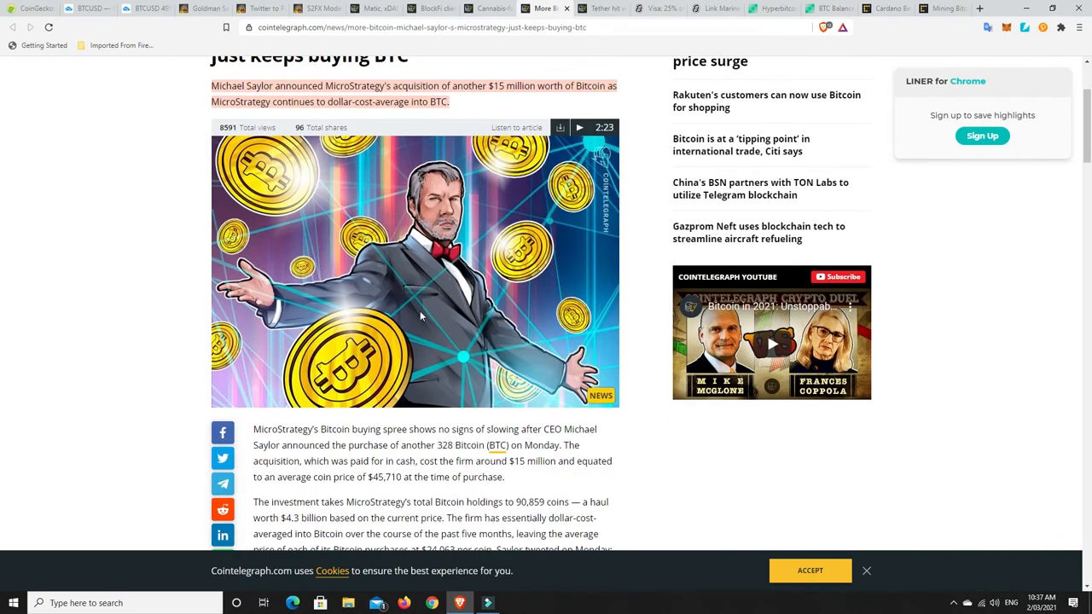
{"action": "scroll", "scroll_direction": "up", "scroll_amount": 3}
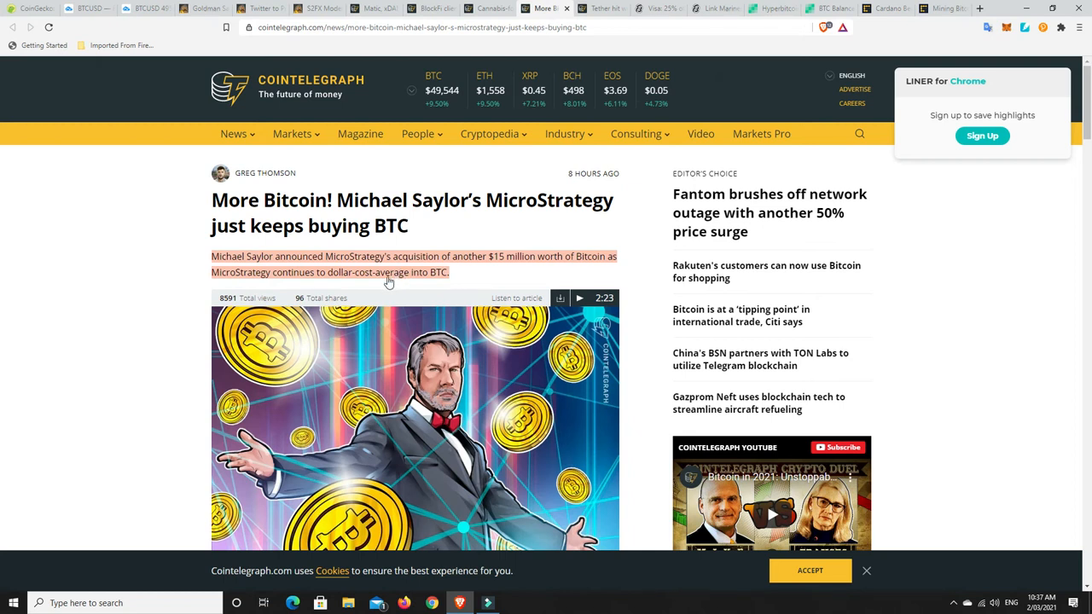
{"action": "mouse_move", "coordinate": [403, 282]}
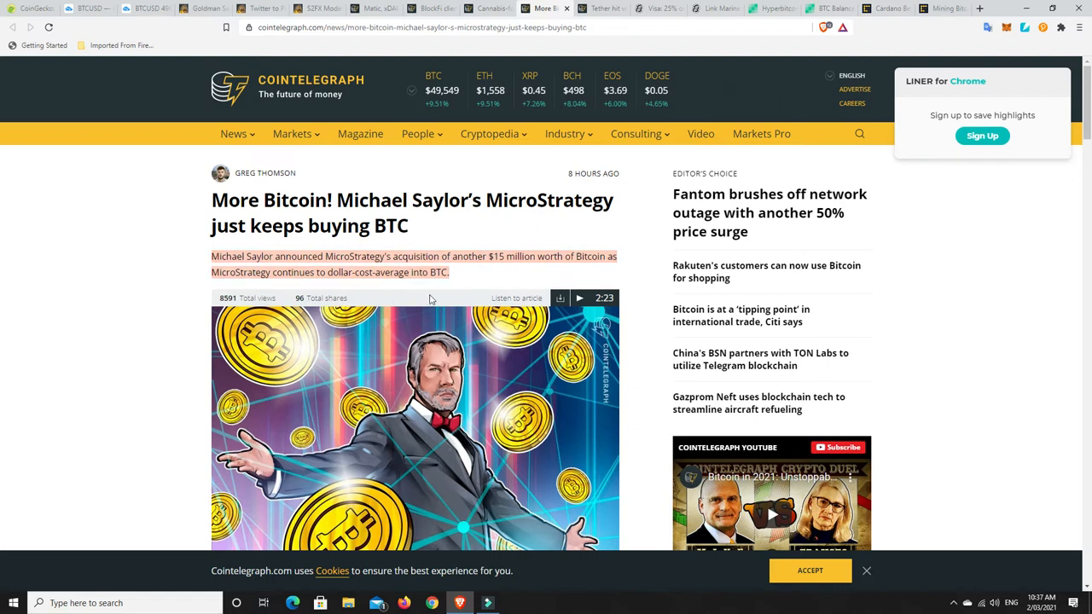
{"action": "mouse_move", "coordinate": [426, 290]}
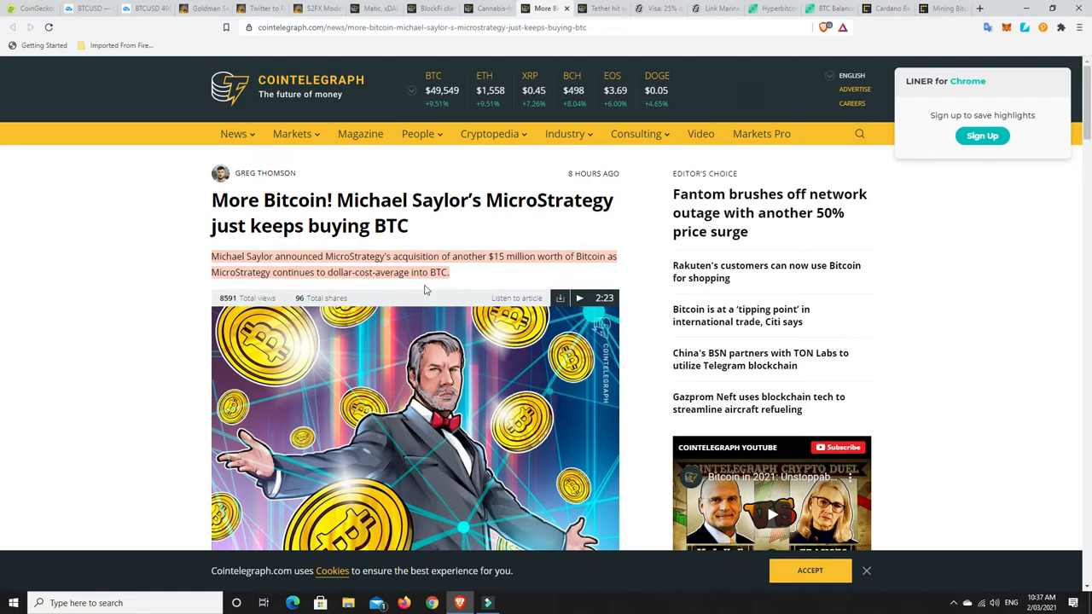
{"action": "mouse_move", "coordinate": [438, 284]}
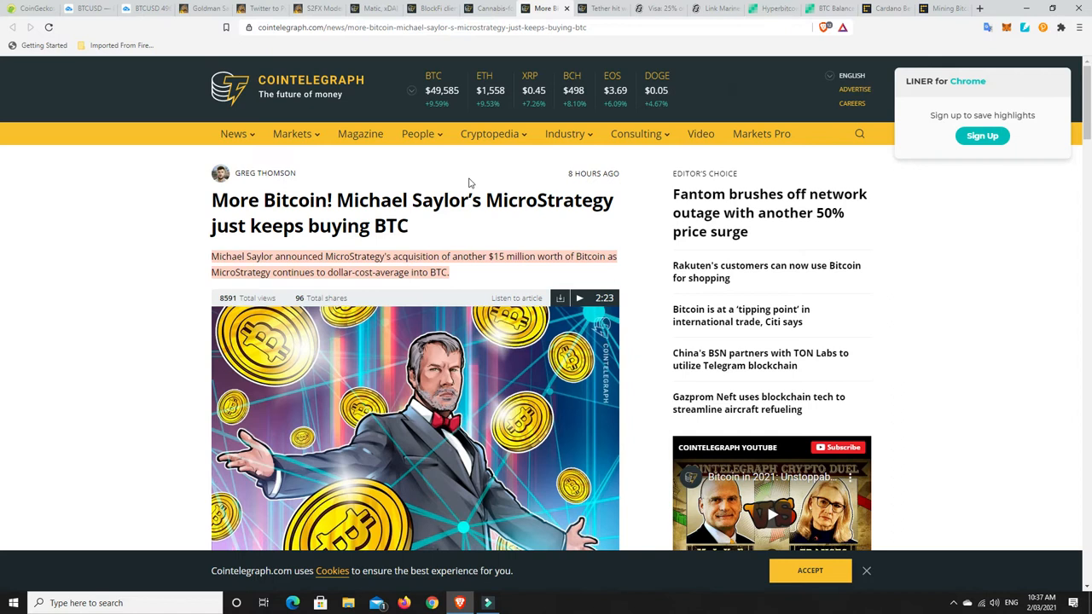
{"action": "mouse_move", "coordinate": [441, 234]}
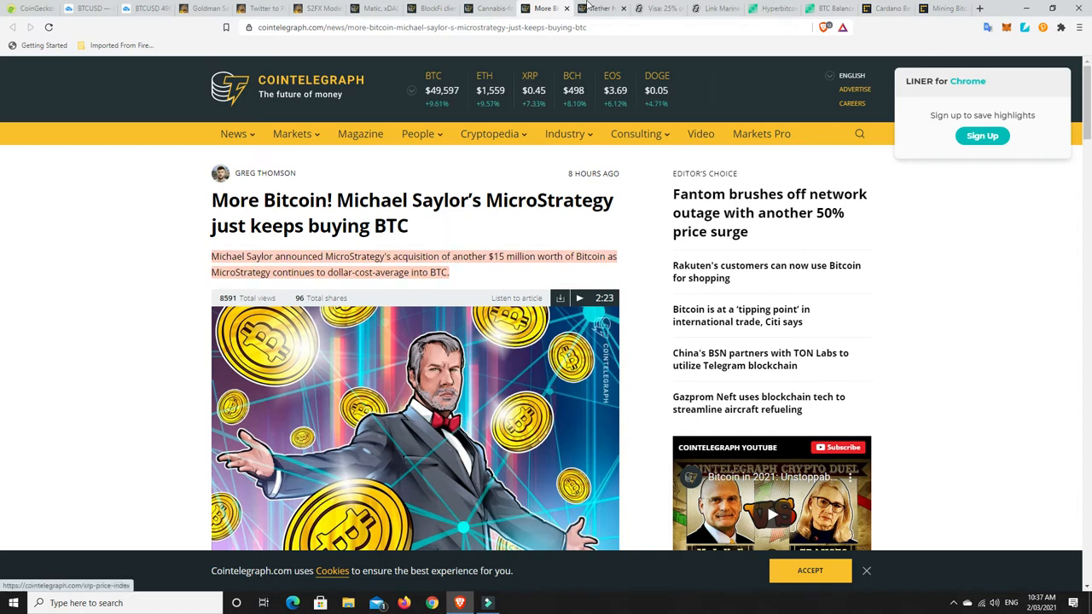
{"action": "left_click", "coordinate": [597, 7]}
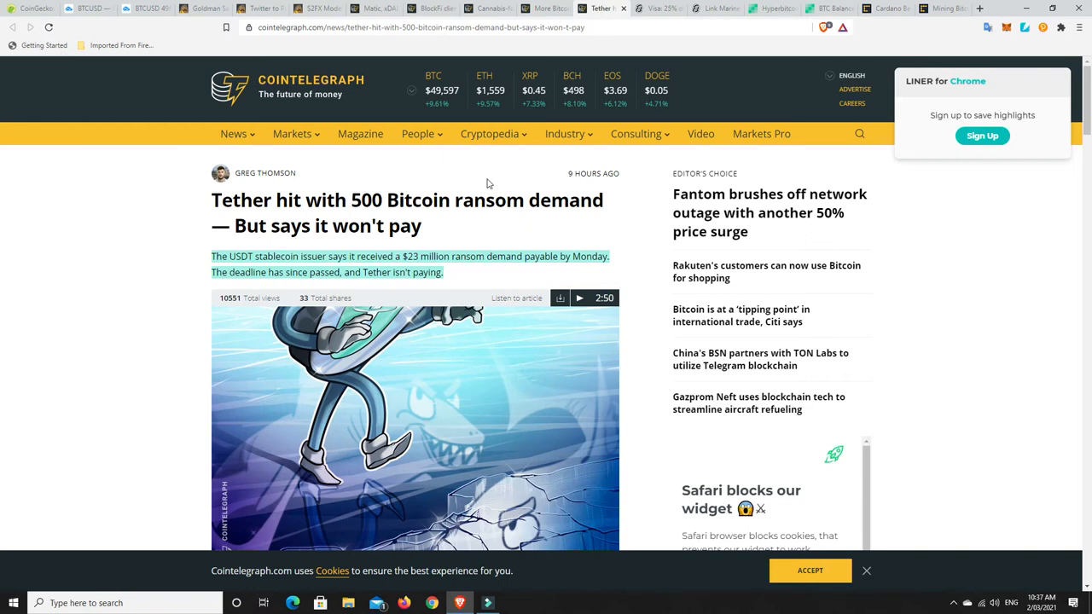
{"action": "mouse_move", "coordinate": [401, 273]}
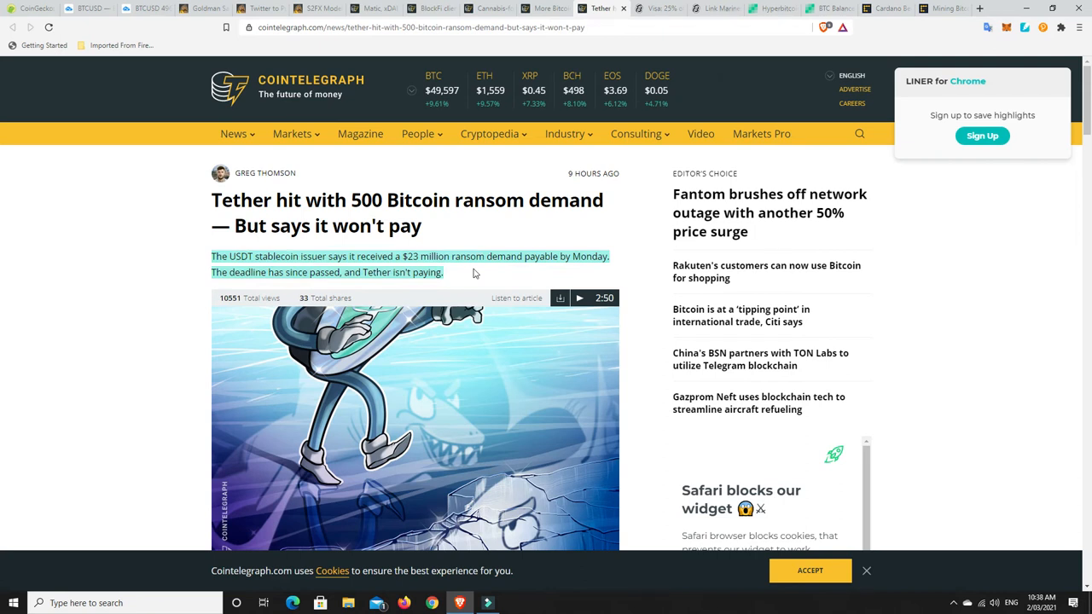
{"action": "mouse_move", "coordinate": [382, 283]}
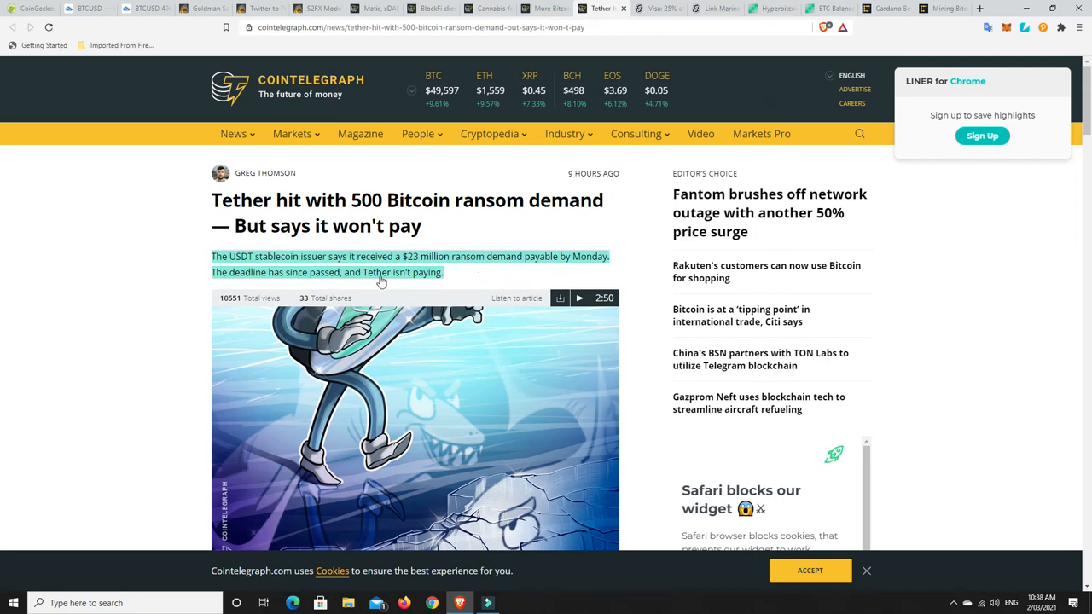
{"action": "scroll", "scroll_direction": "down", "scroll_amount": 3}
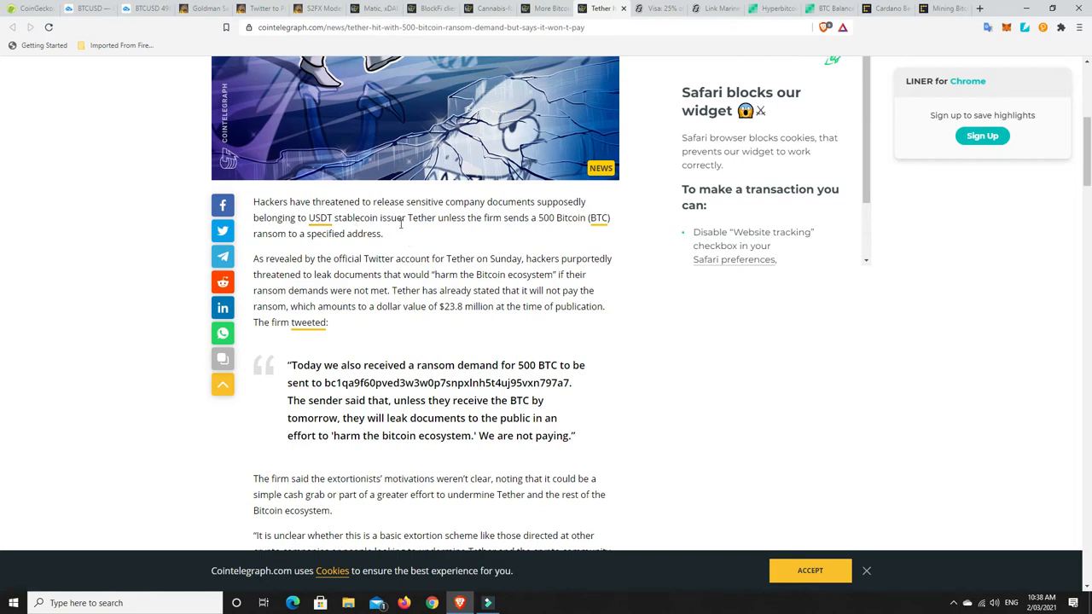
{"action": "mouse_move", "coordinate": [530, 230]}
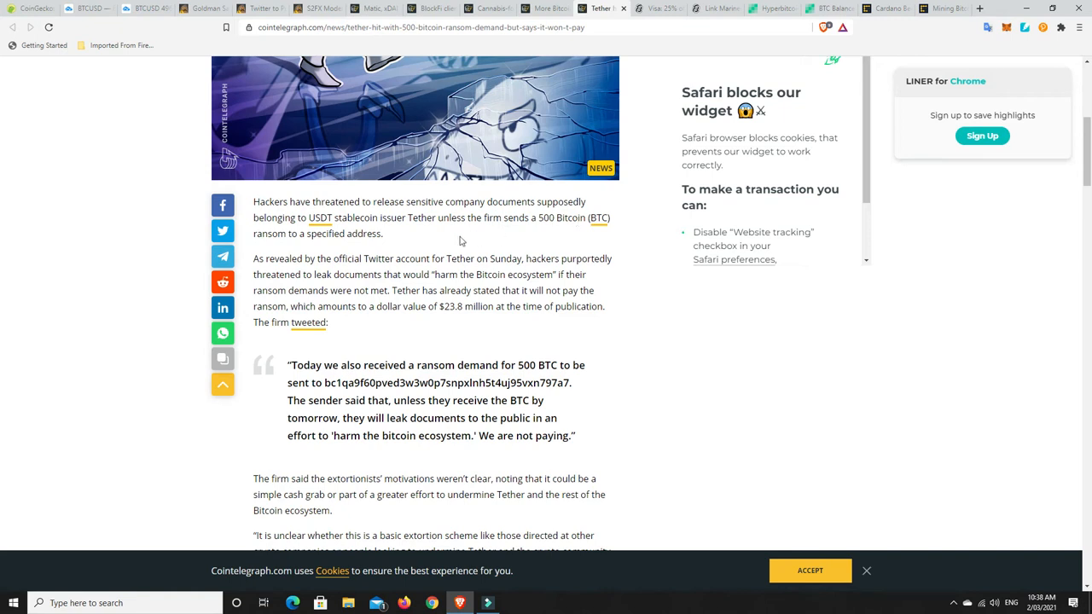
{"action": "mouse_move", "coordinate": [379, 248]}
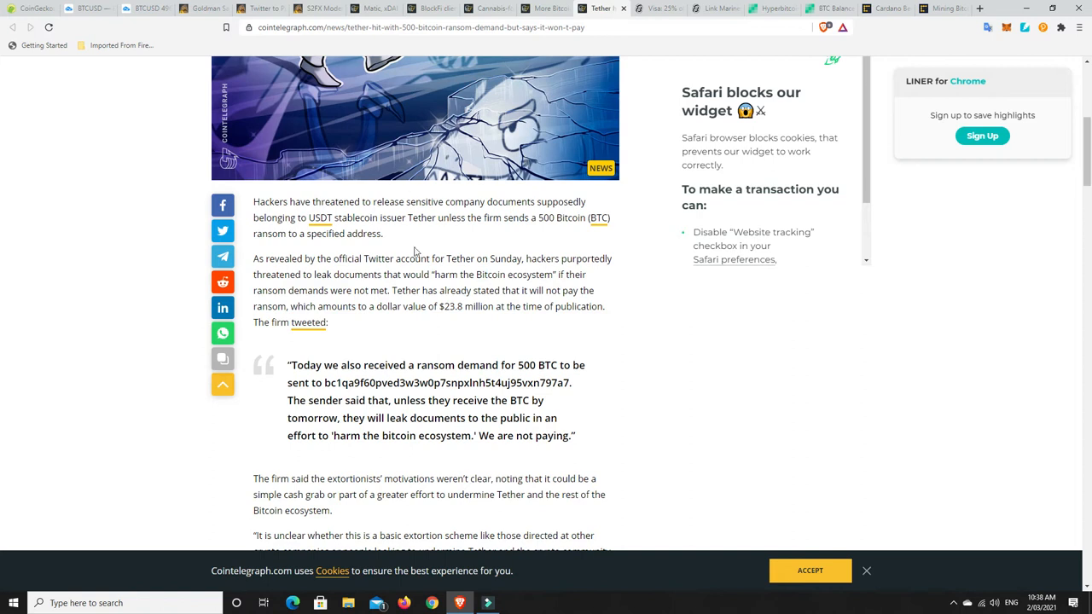
{"action": "scroll", "scroll_direction": "up", "scroll_amount": 3}
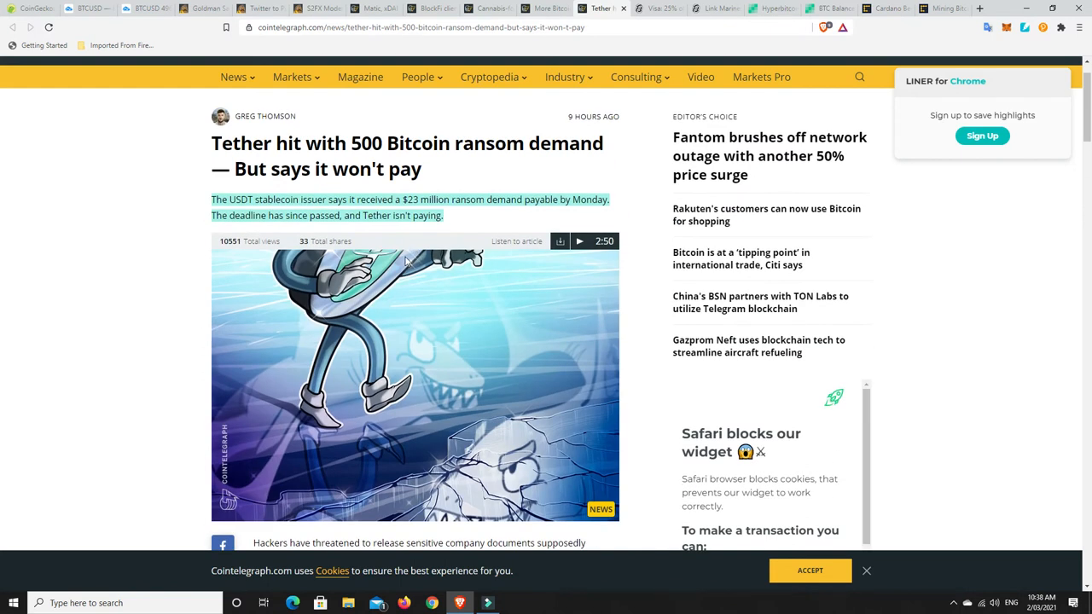
{"action": "scroll", "scroll_direction": "up", "scroll_amount": 3}
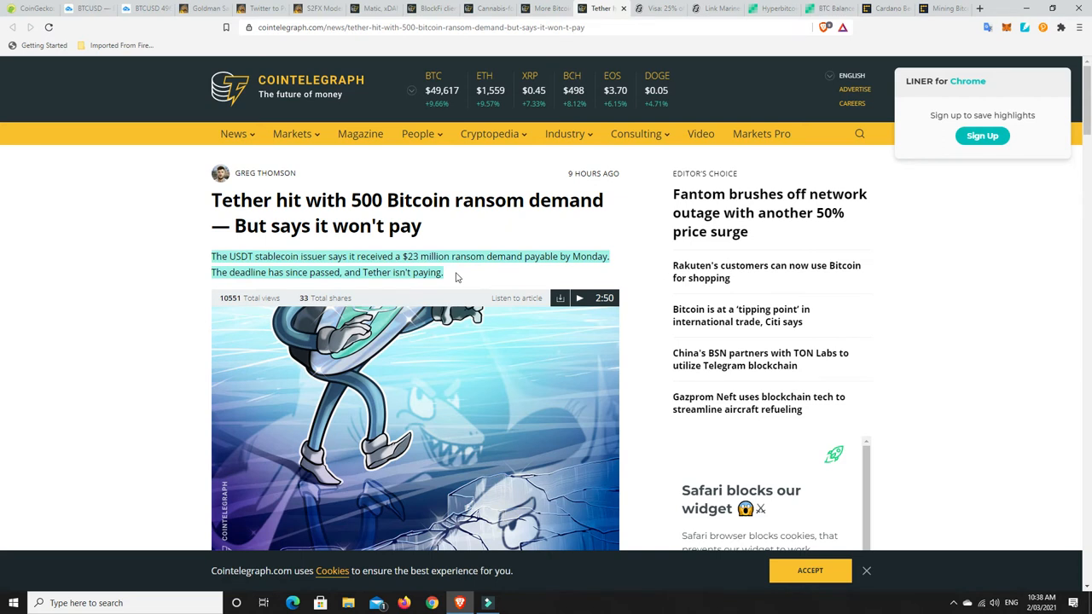
{"action": "mouse_move", "coordinate": [545, 191]}
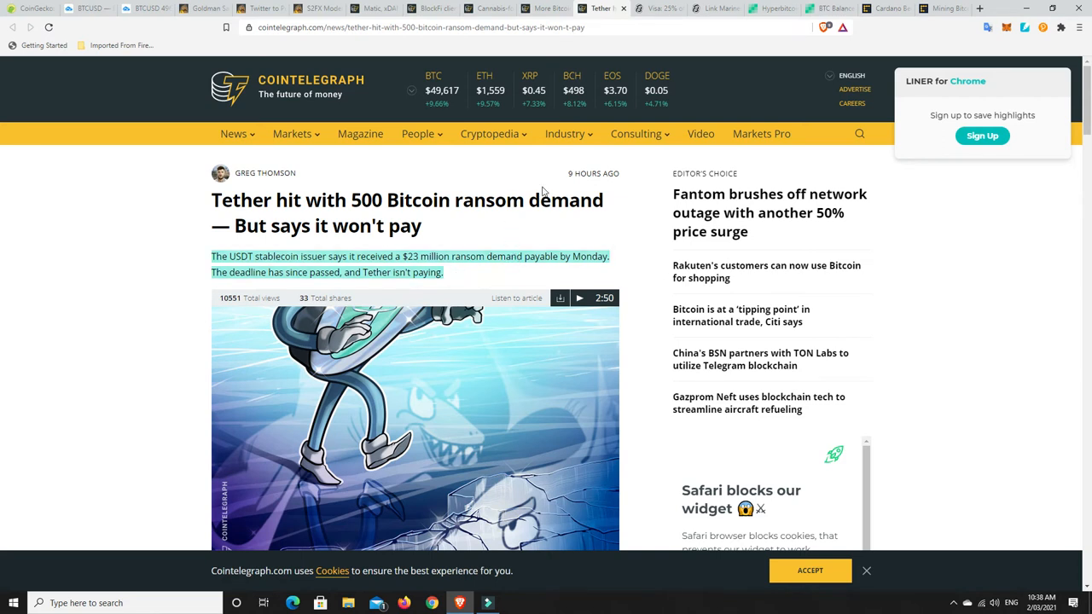
{"action": "mouse_move", "coordinate": [657, 7]}
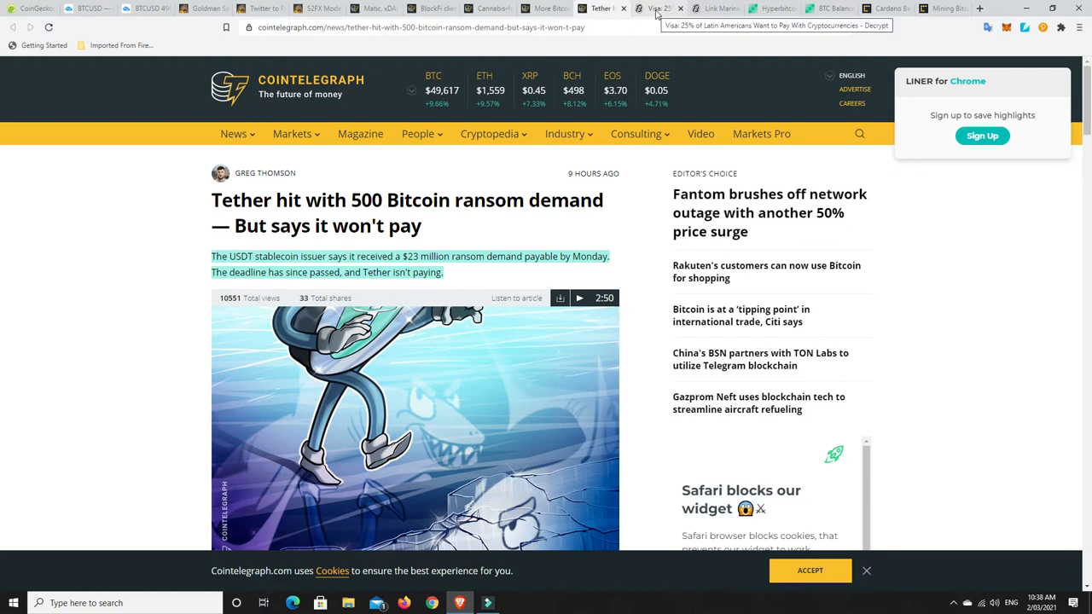
- Read the Decrypt Visa survey article on 25% of Latin Americans wanting crypto payments
{"action": "left_click", "coordinate": [658, 8]}
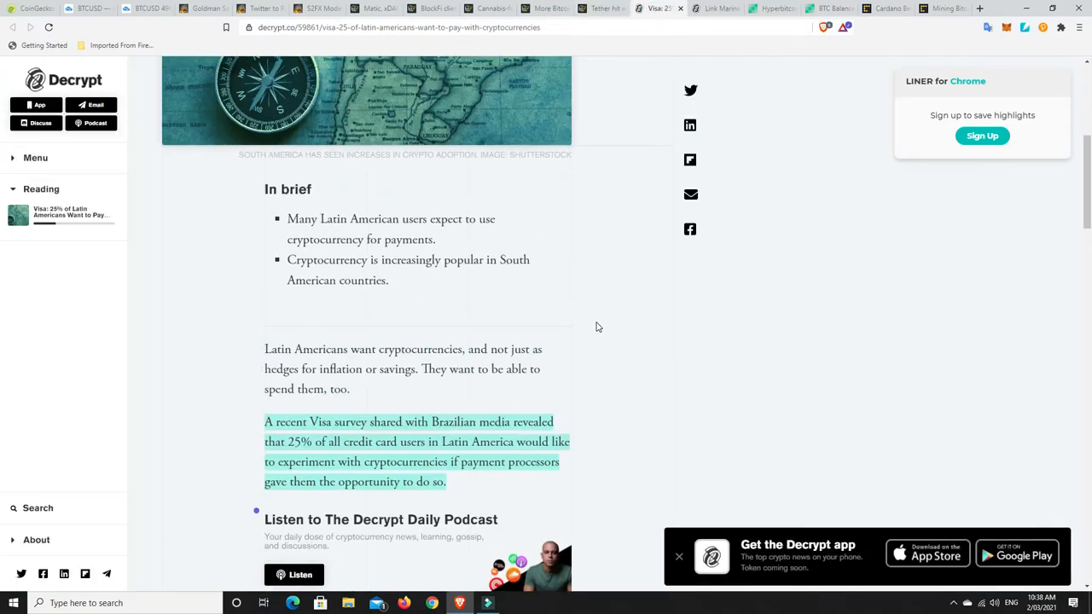
{"action": "scroll", "scroll_direction": "down", "scroll_amount": 3}
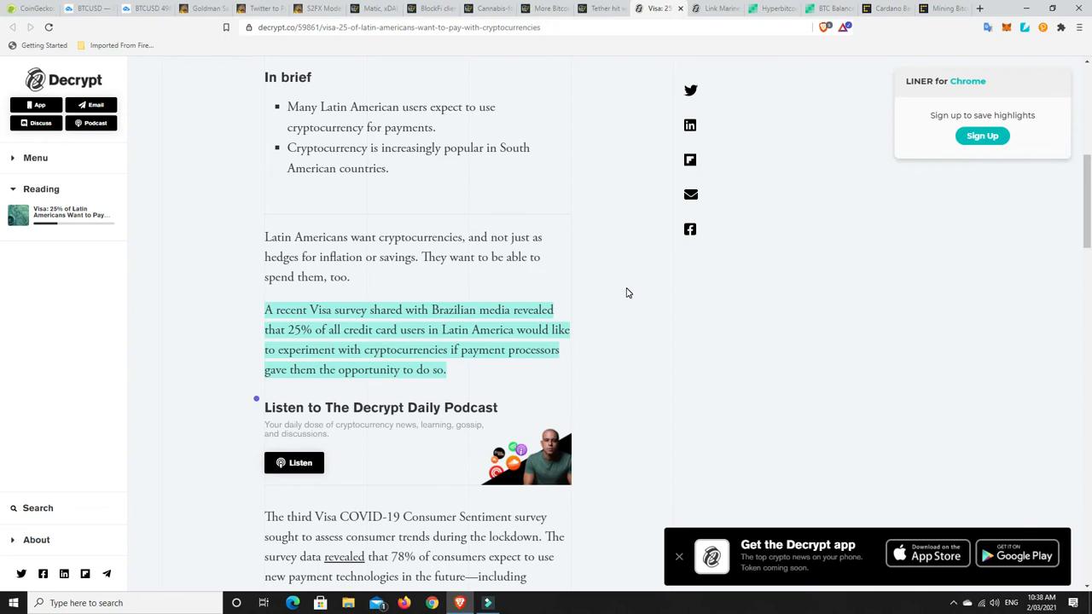
{"action": "mouse_move", "coordinate": [378, 332]}
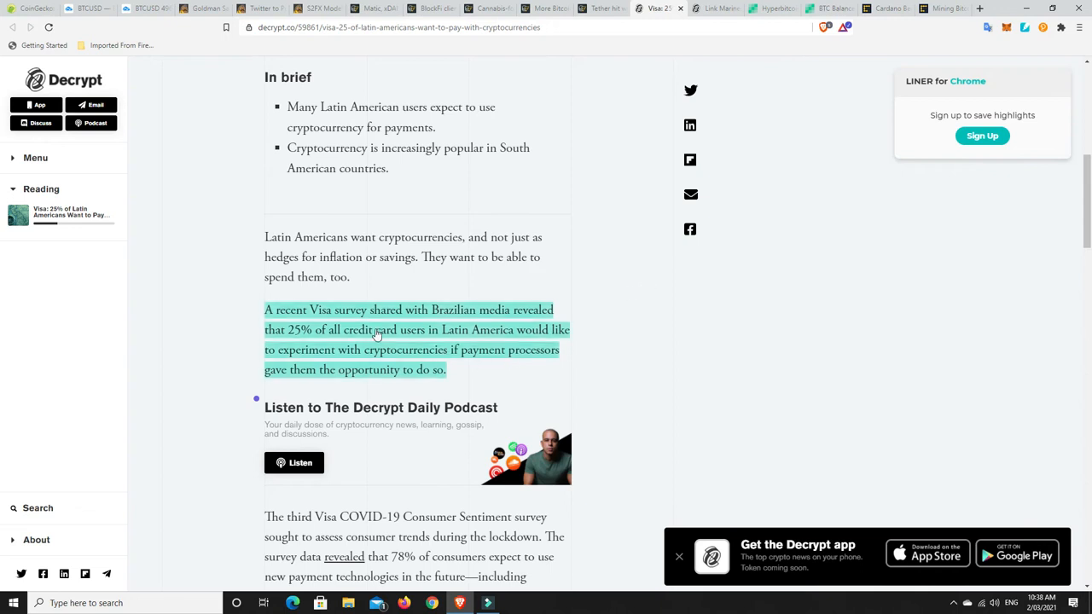
{"action": "mouse_move", "coordinate": [552, 335]}
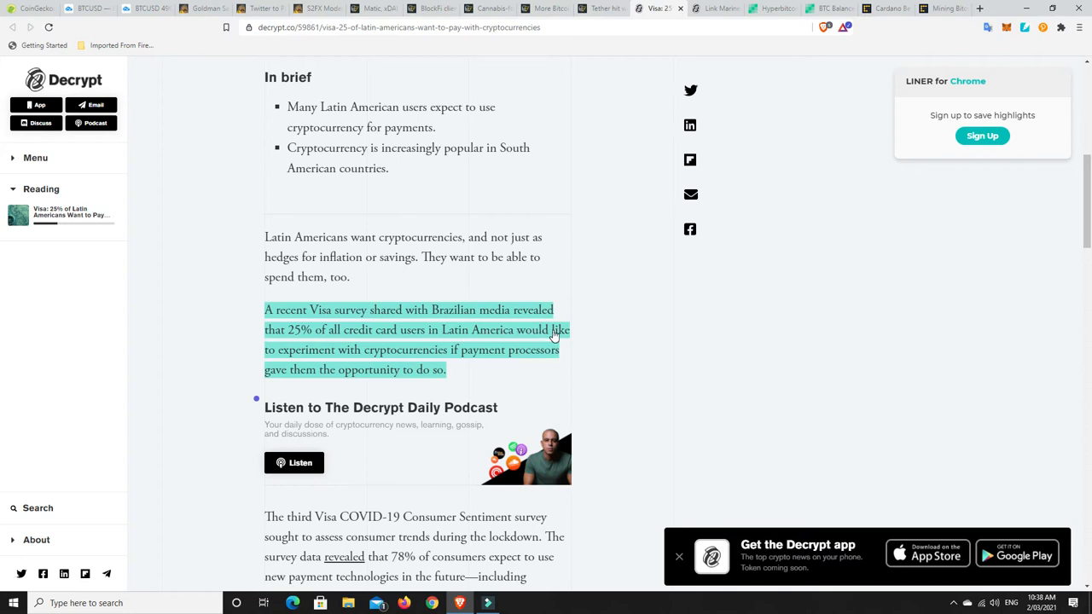
{"action": "mouse_move", "coordinate": [361, 367]}
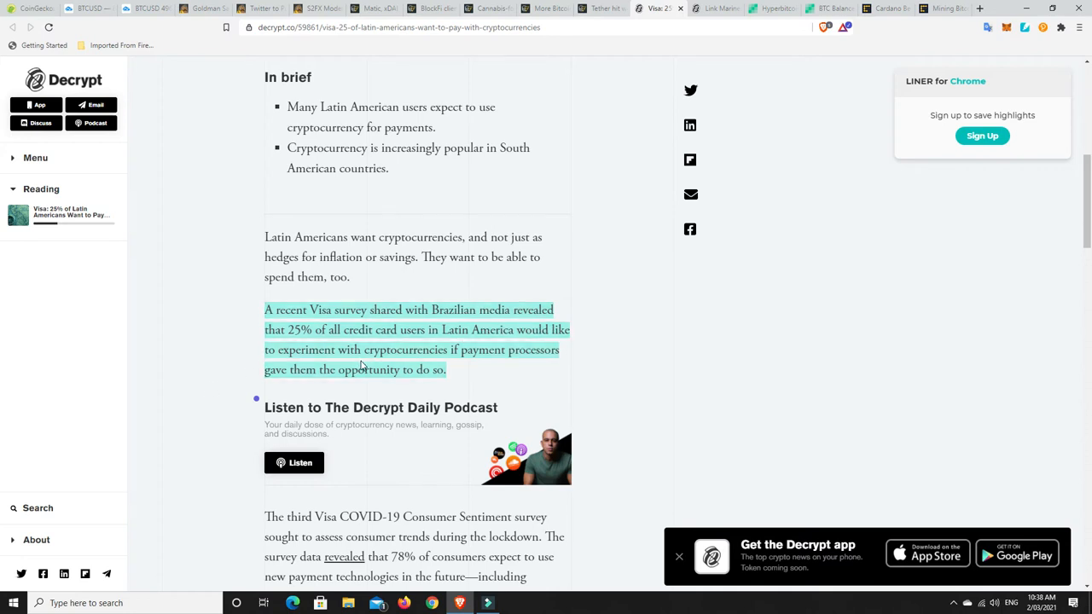
{"action": "mouse_move", "coordinate": [365, 385]}
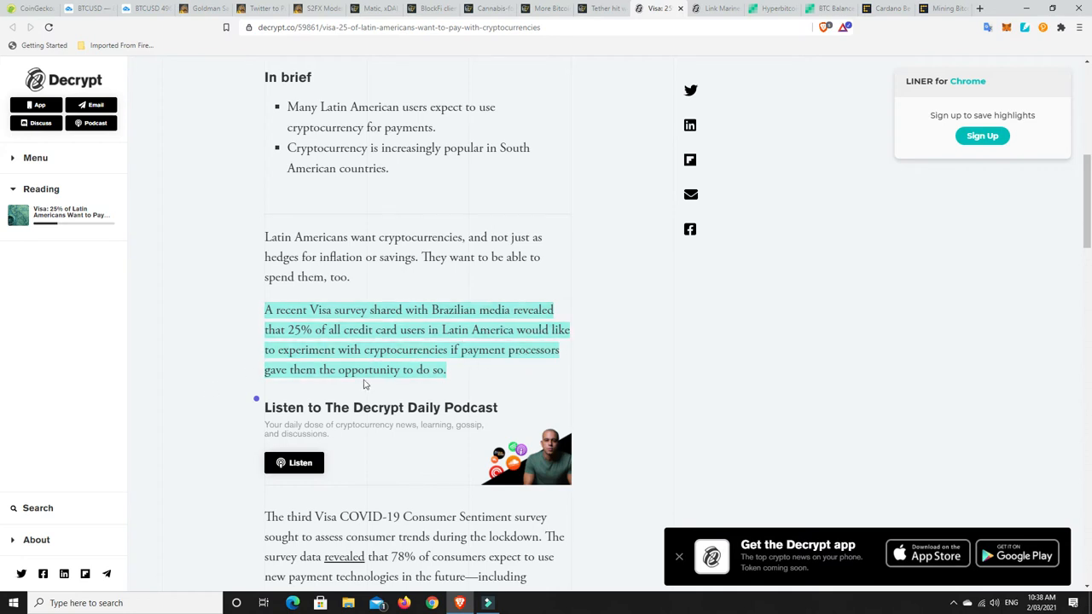
{"action": "mouse_move", "coordinate": [427, 383]}
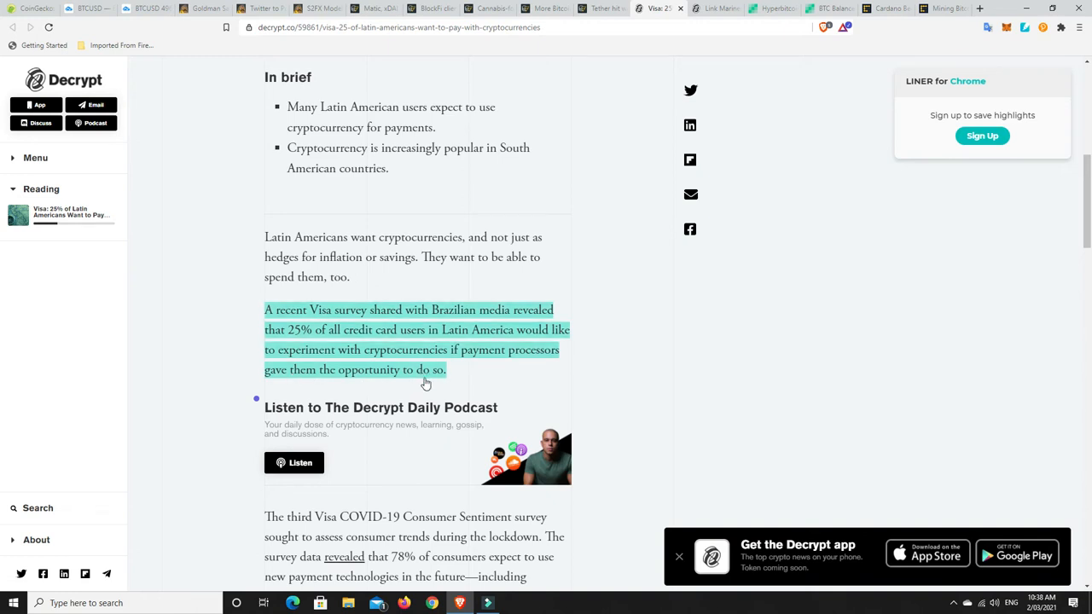
{"action": "mouse_move", "coordinate": [441, 378]}
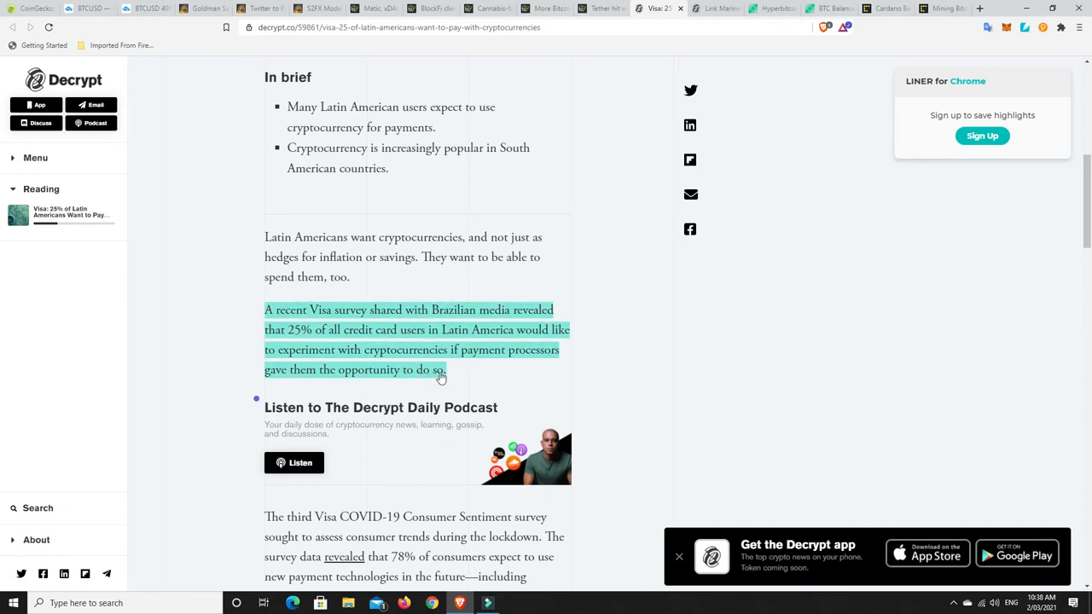
{"action": "scroll", "scroll_direction": "up", "scroll_amount": 3}
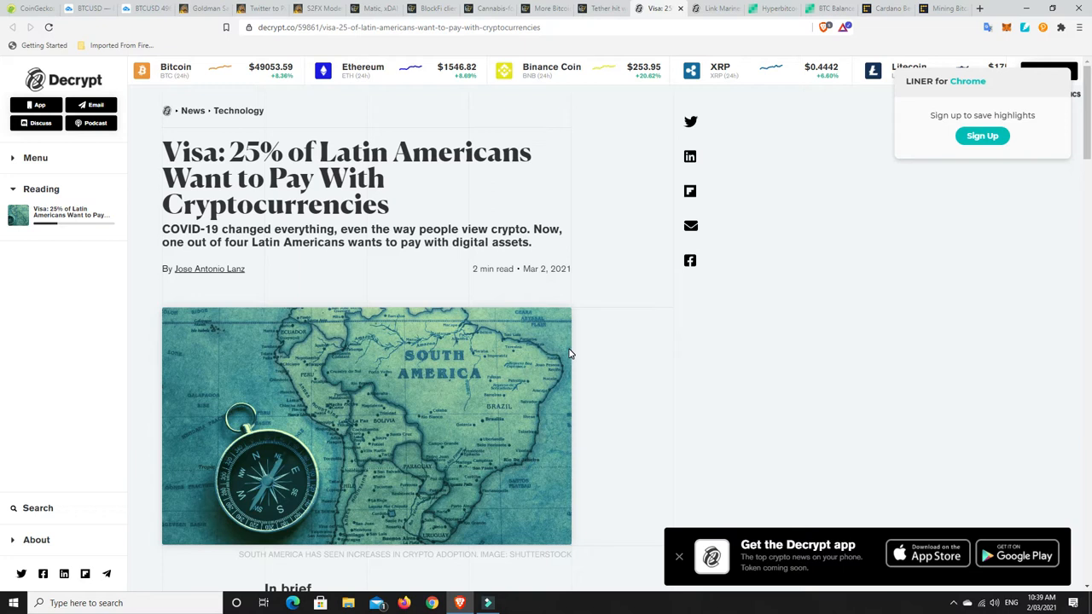
{"action": "mouse_move", "coordinate": [466, 415]}
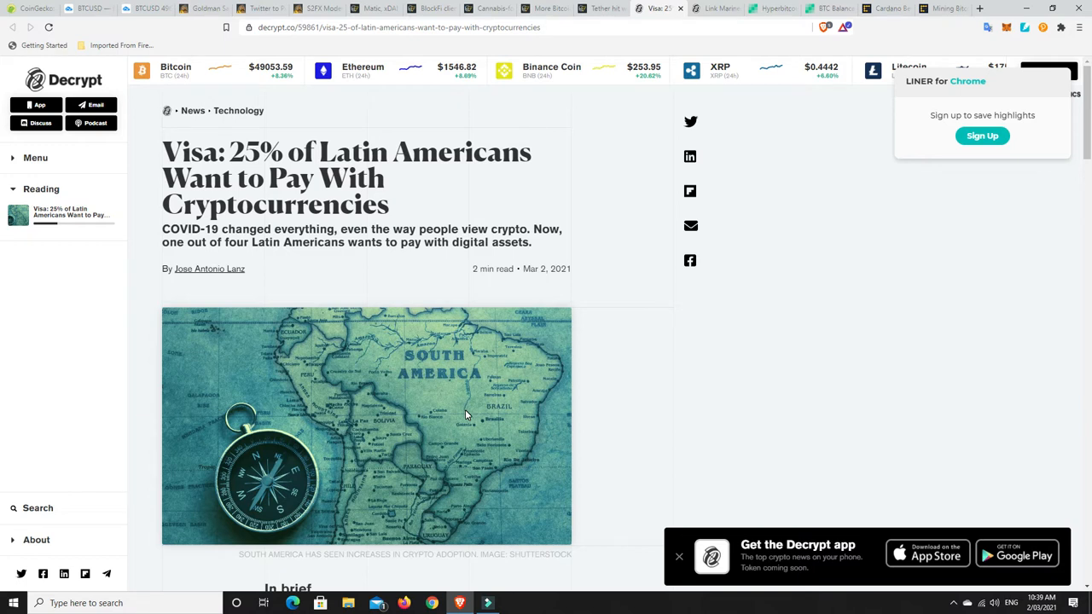
{"action": "mouse_move", "coordinate": [497, 323]}
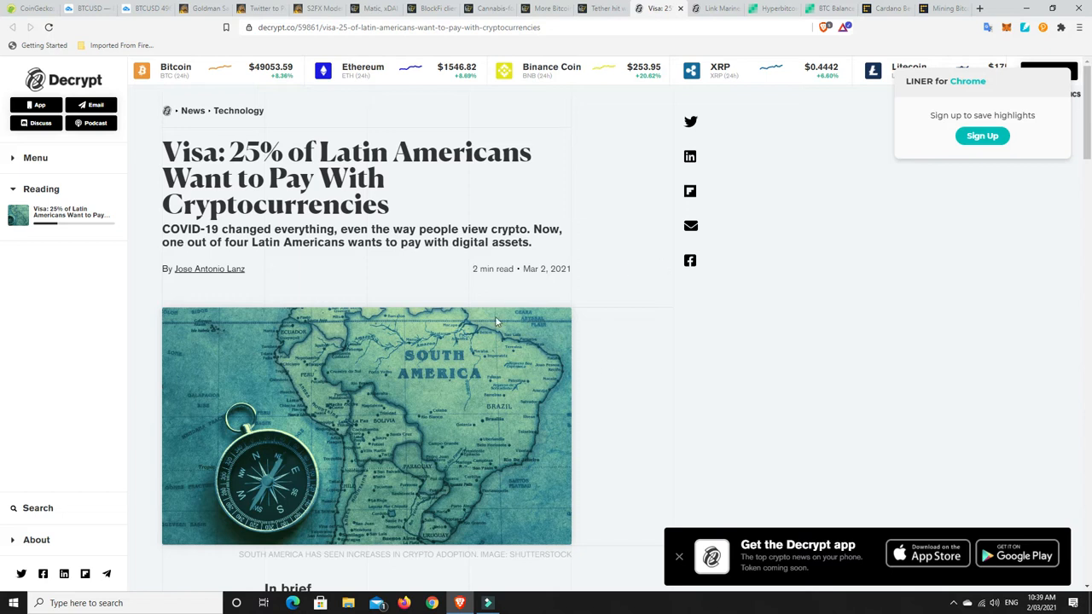
{"action": "mouse_move", "coordinate": [619, 322]}
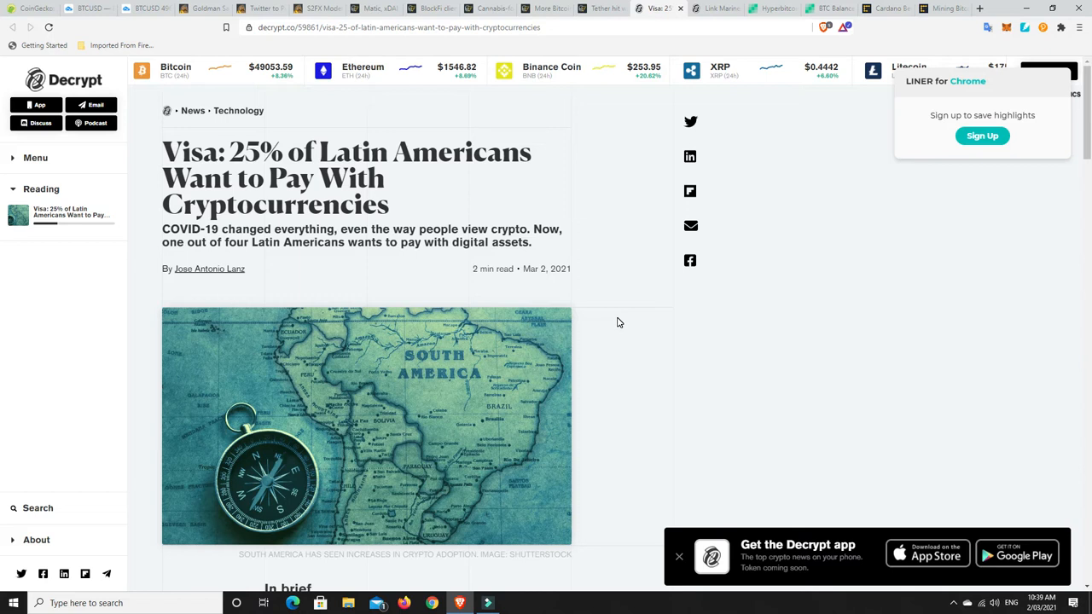
{"action": "mouse_move", "coordinate": [528, 395]}
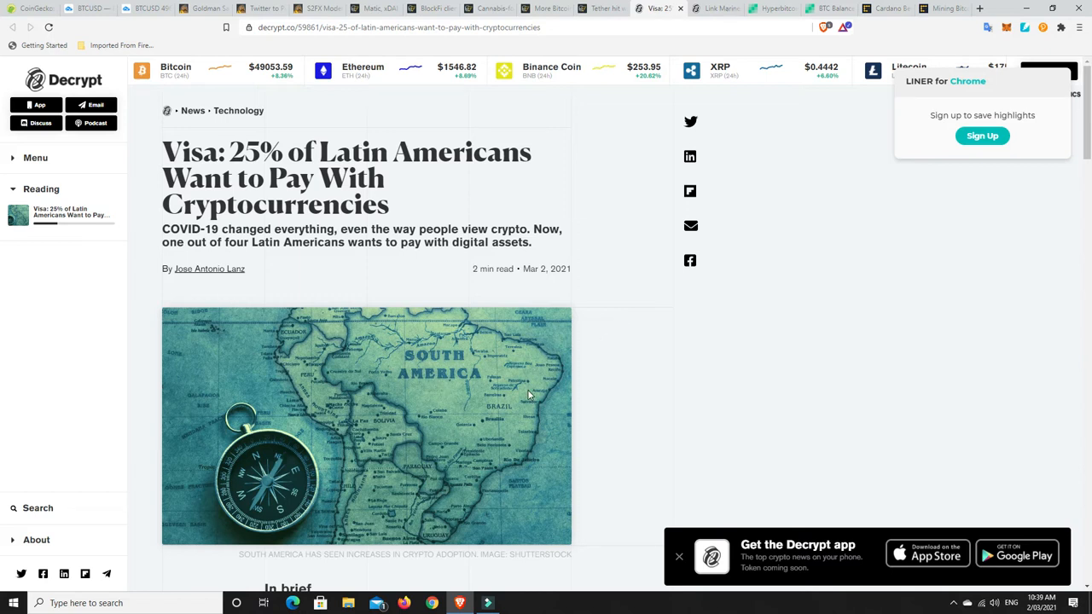
{"action": "mouse_move", "coordinate": [605, 371]}
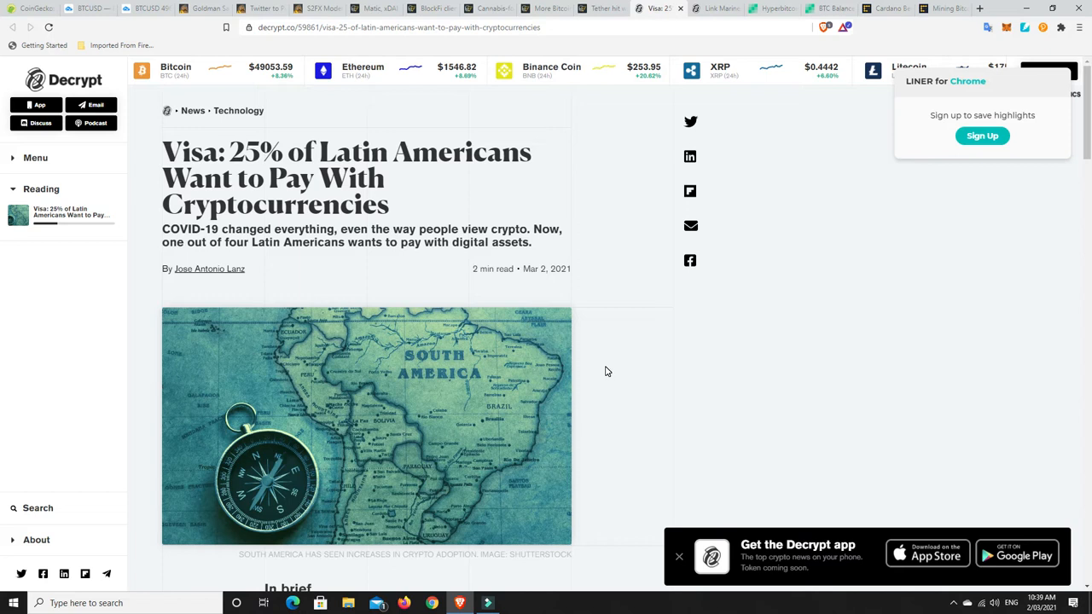
{"action": "mouse_move", "coordinate": [753, 267]}
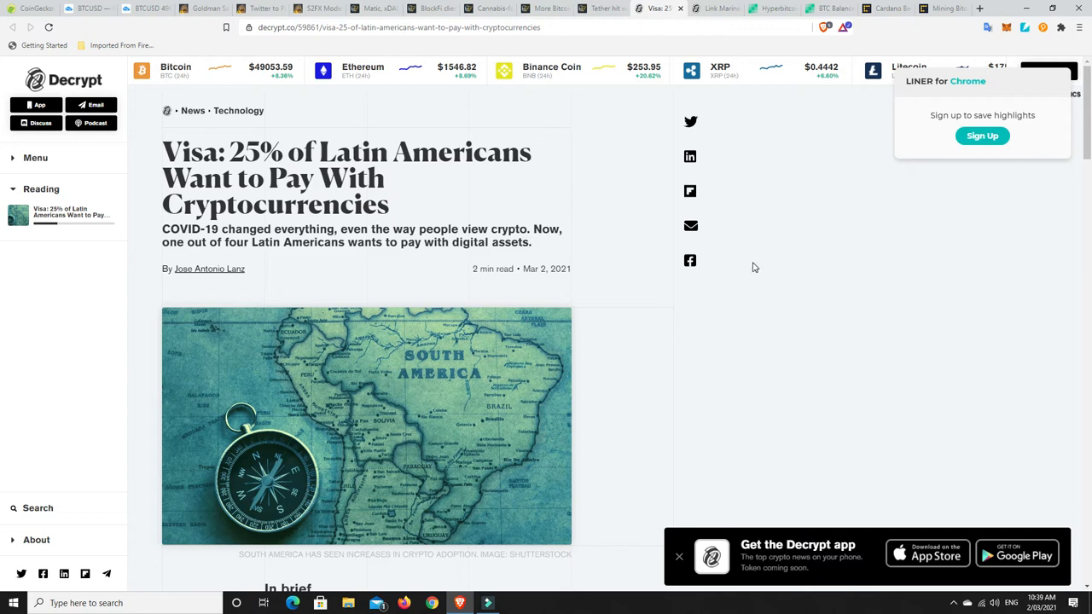
{"action": "mouse_move", "coordinate": [715, 8]}
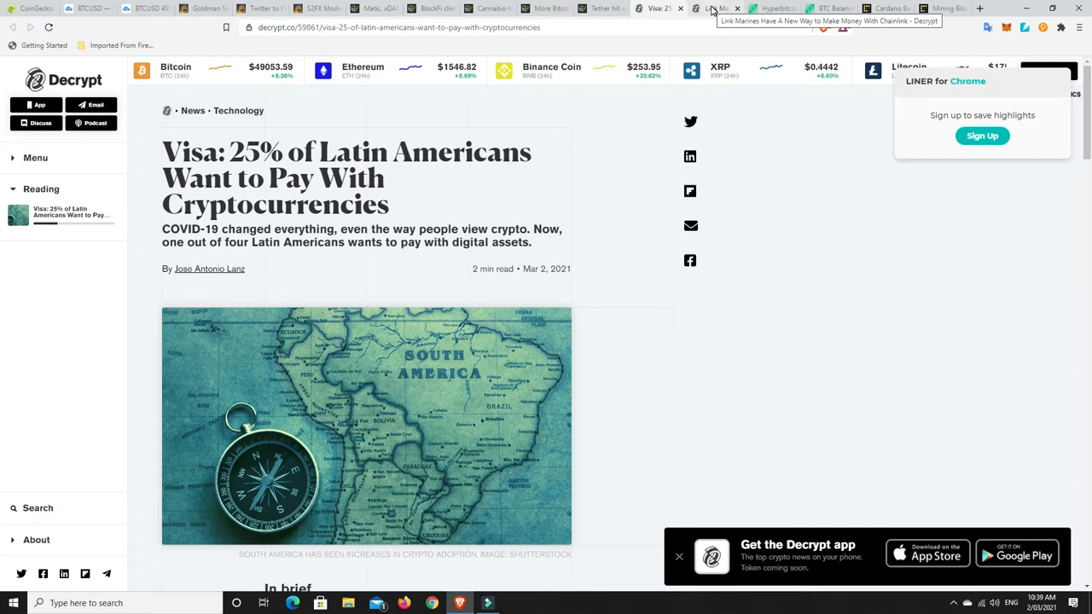
- Switch to the Decrypt tab on Link Marines earning with Chainlink via BlockFi
{"action": "left_click", "coordinate": [713, 8]}
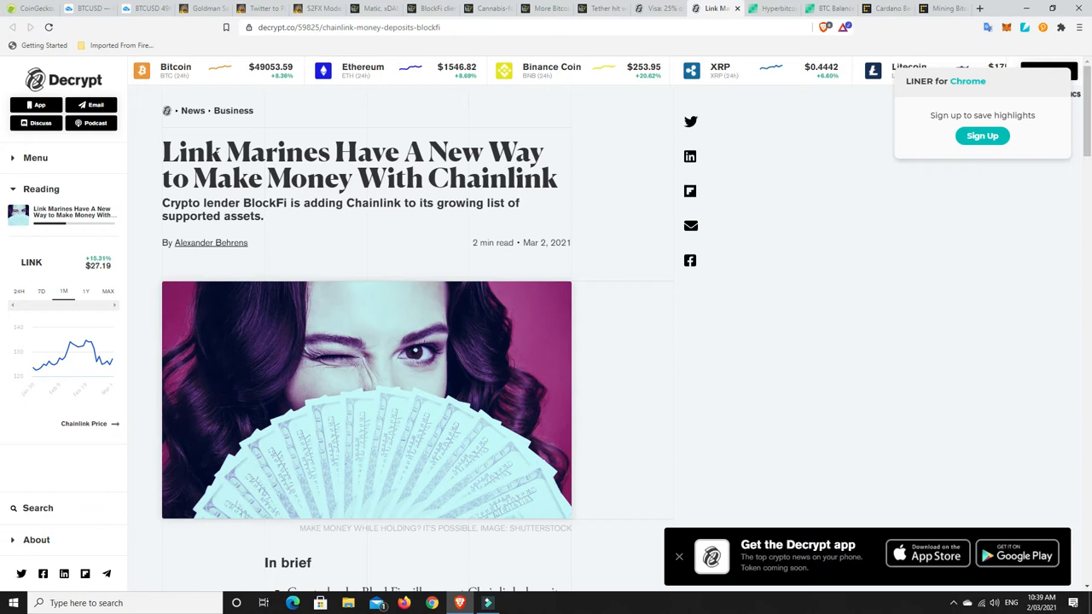
{"action": "mouse_move", "coordinate": [579, 186]}
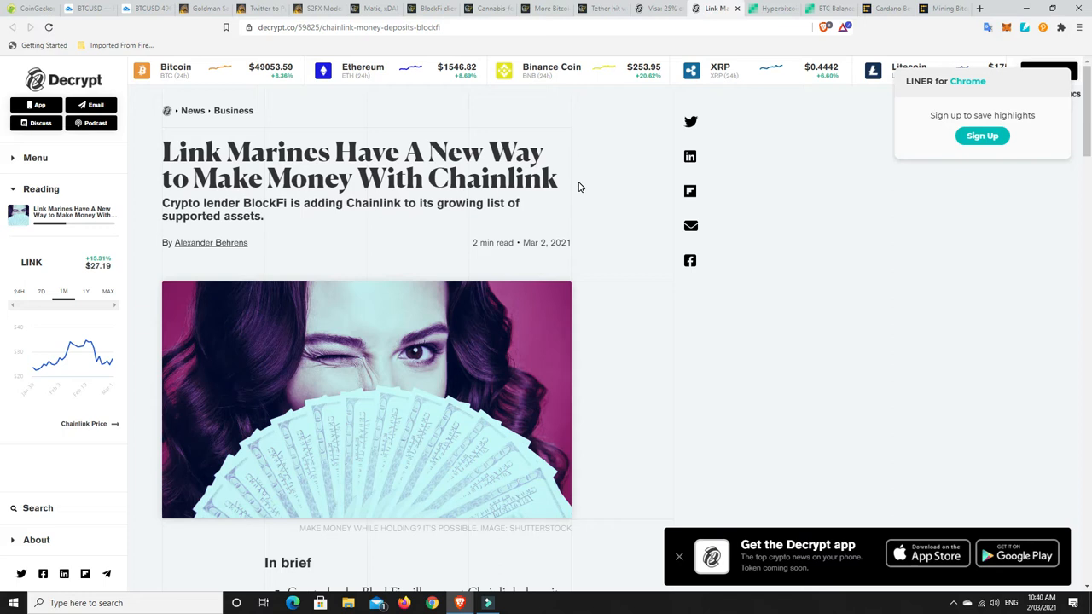
{"action": "mouse_move", "coordinate": [499, 175]}
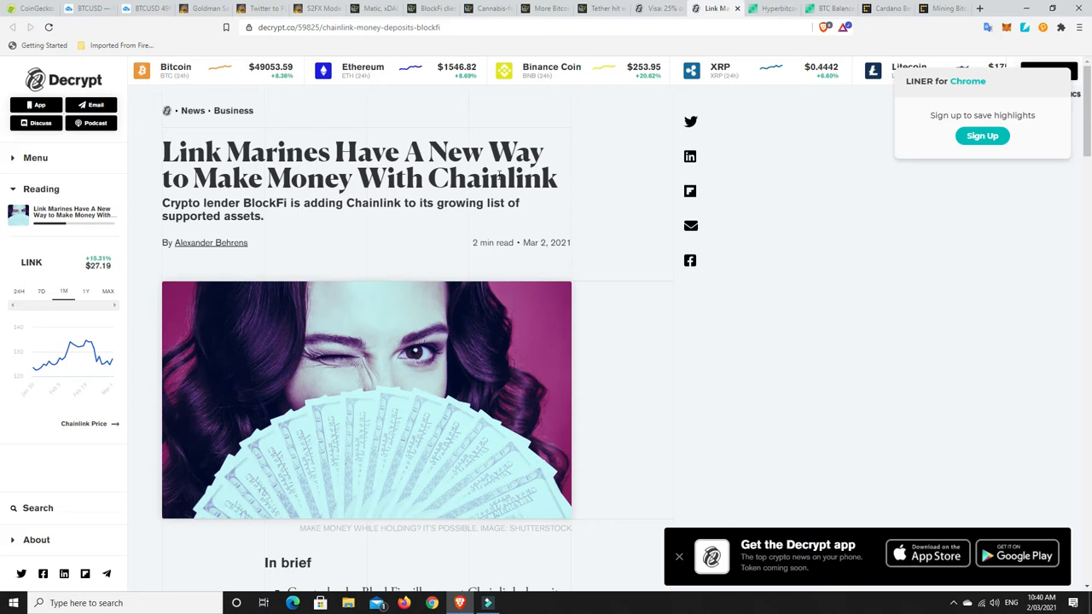
{"action": "scroll", "scroll_direction": "down", "scroll_amount": 3}
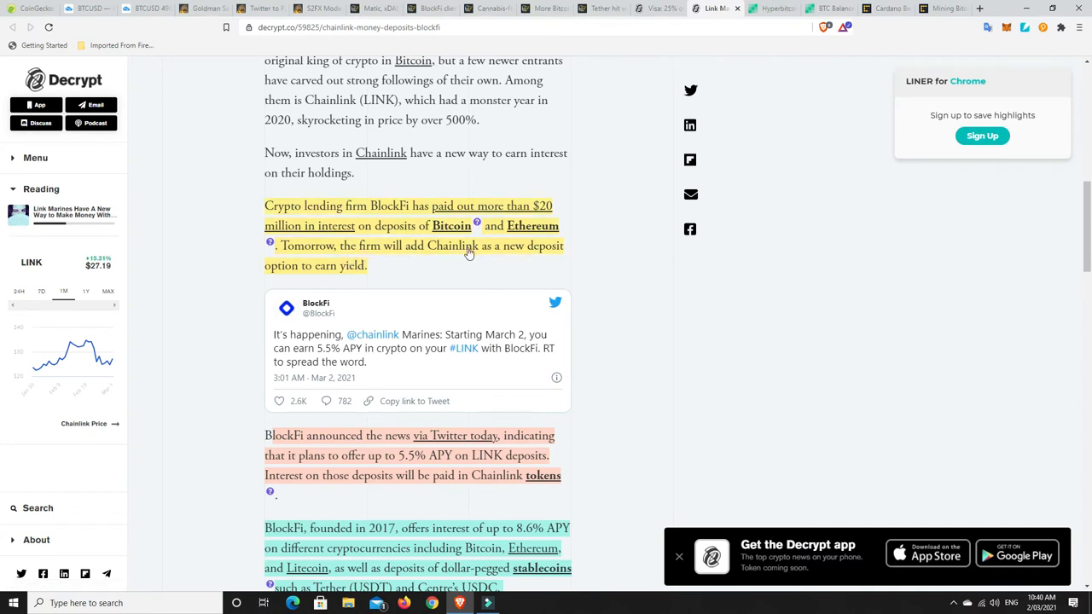
{"action": "mouse_move", "coordinate": [280, 270]}
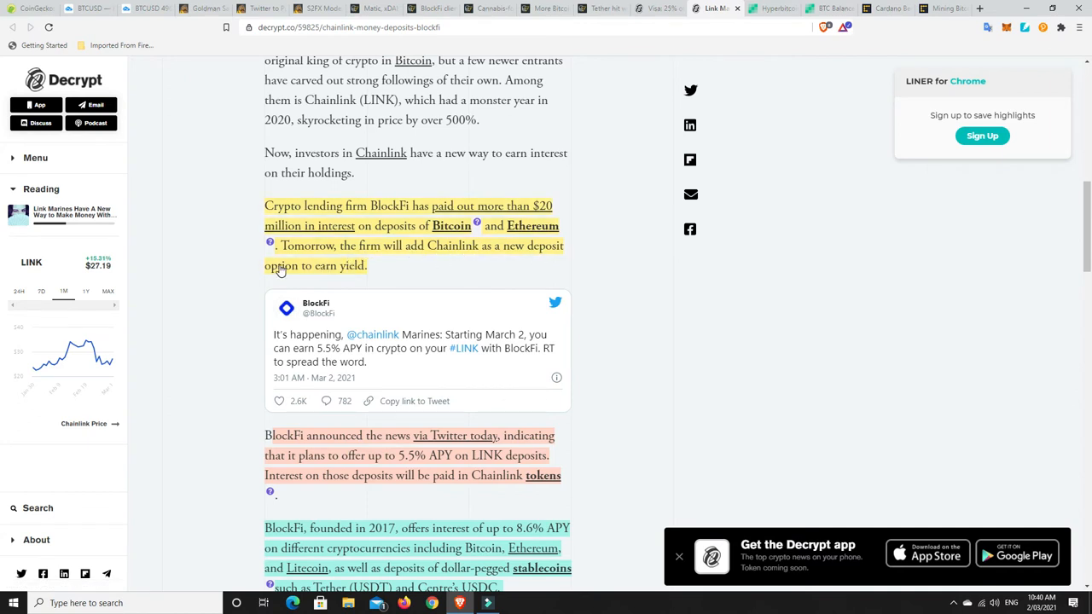
{"action": "mouse_move", "coordinate": [586, 264]}
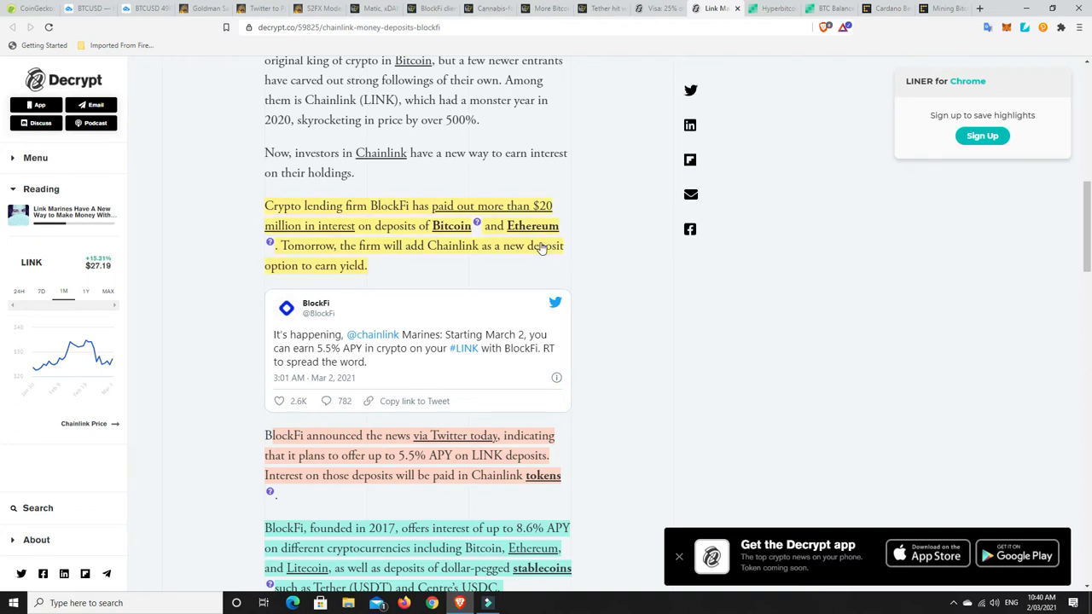
{"action": "mouse_move", "coordinate": [603, 267]}
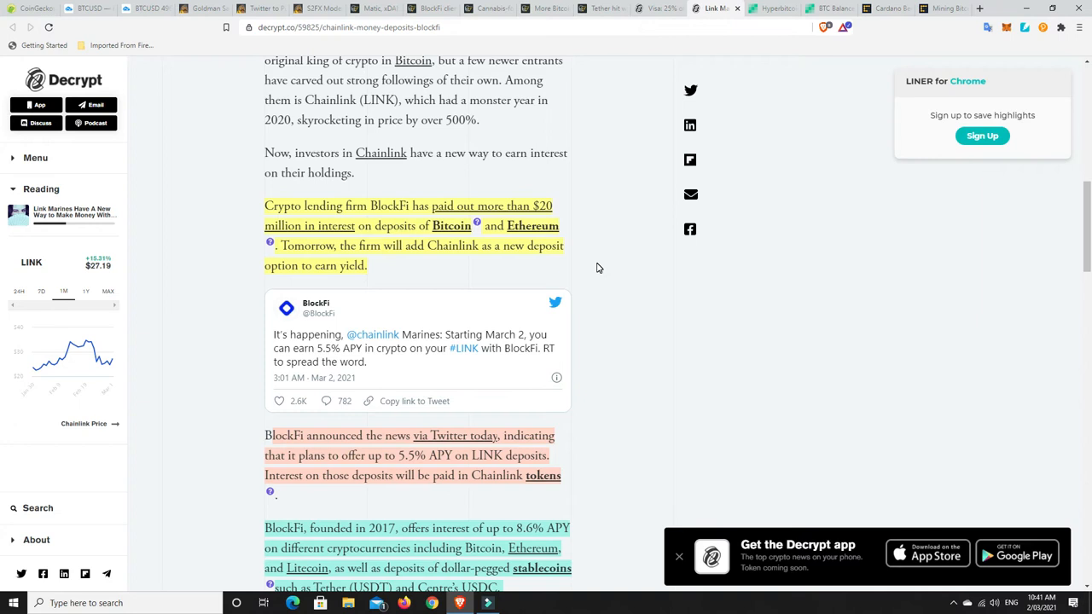
{"action": "scroll", "scroll_direction": "down", "scroll_amount": 3}
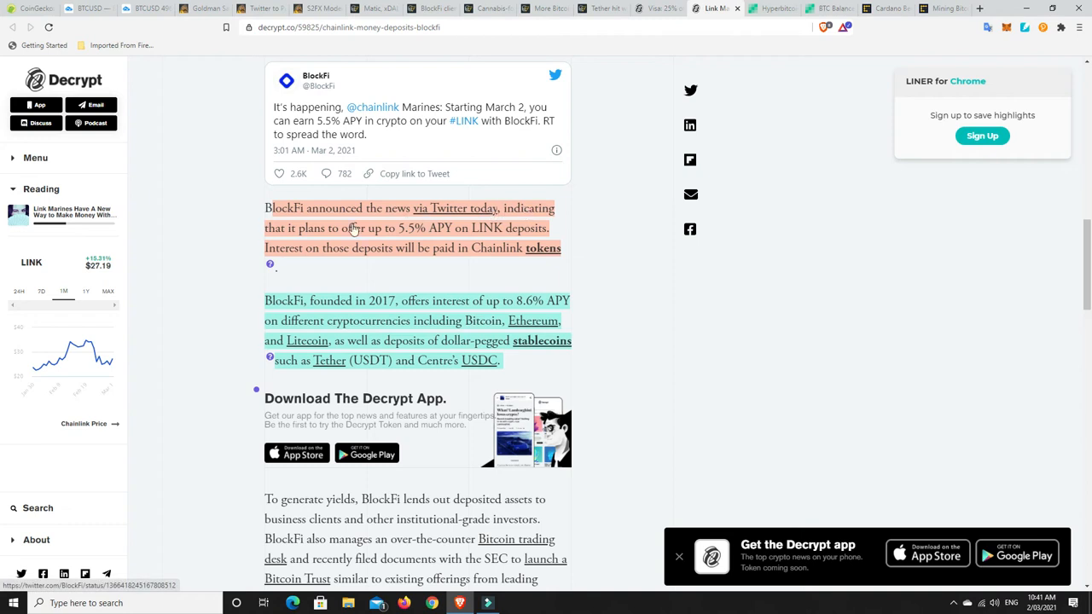
{"action": "mouse_move", "coordinate": [413, 239]}
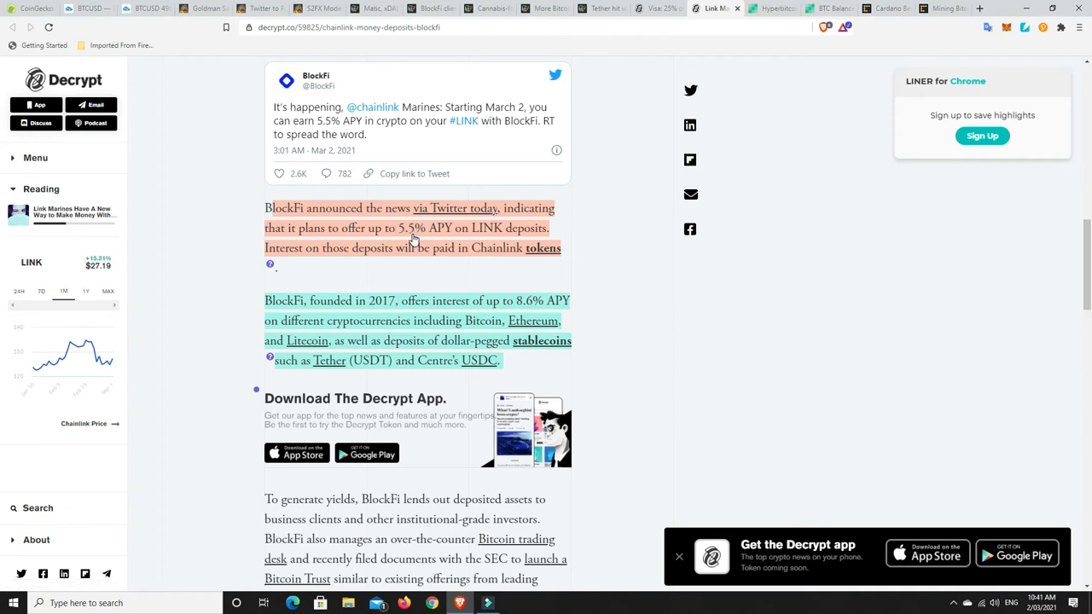
{"action": "mouse_move", "coordinate": [292, 256]}
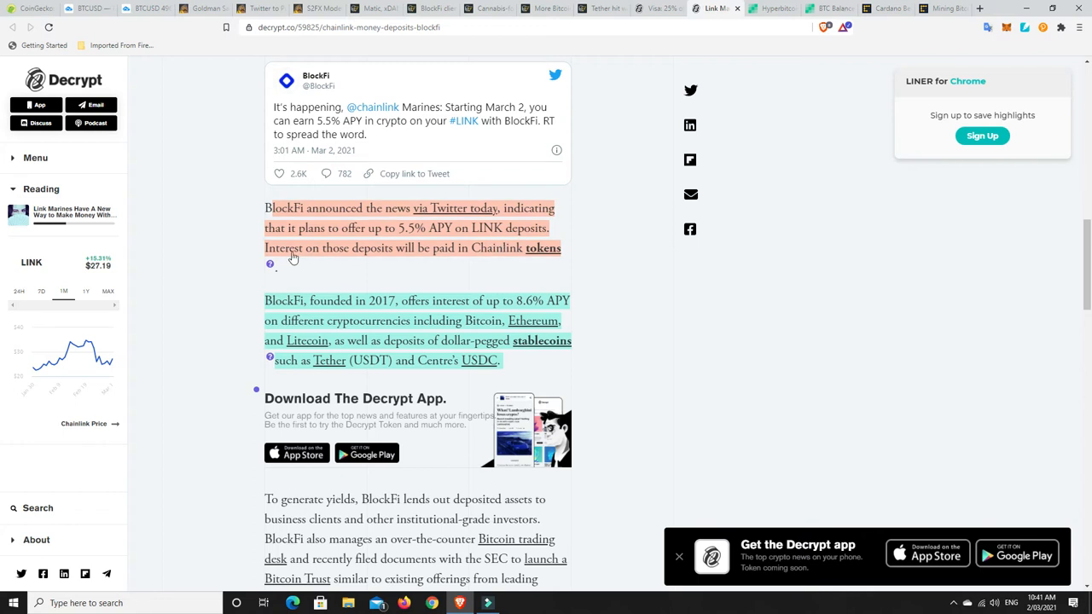
{"action": "mouse_move", "coordinate": [464, 254]}
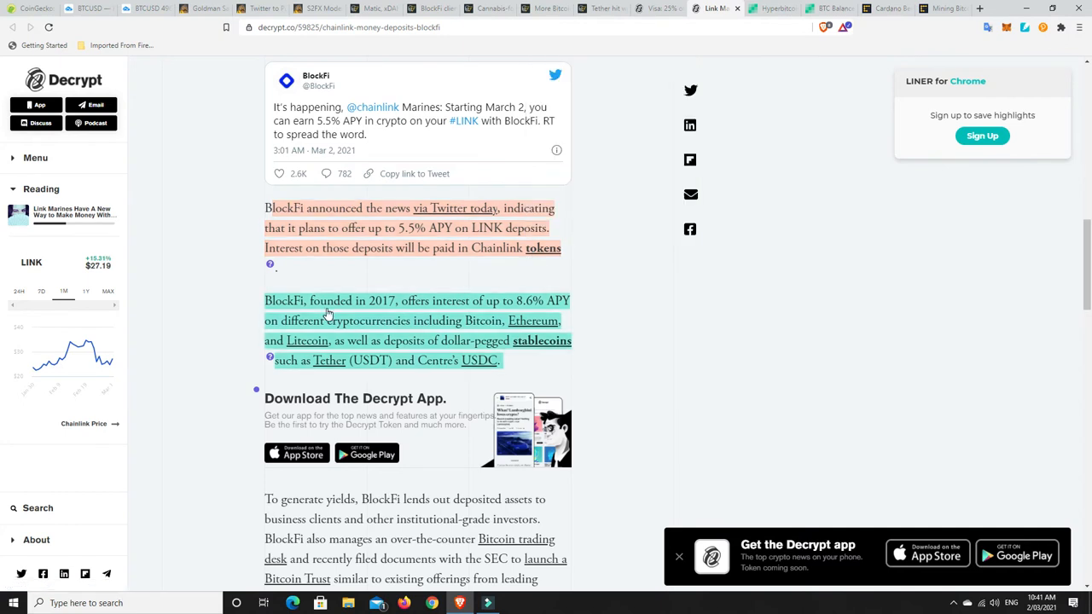
{"action": "mouse_move", "coordinate": [427, 312]}
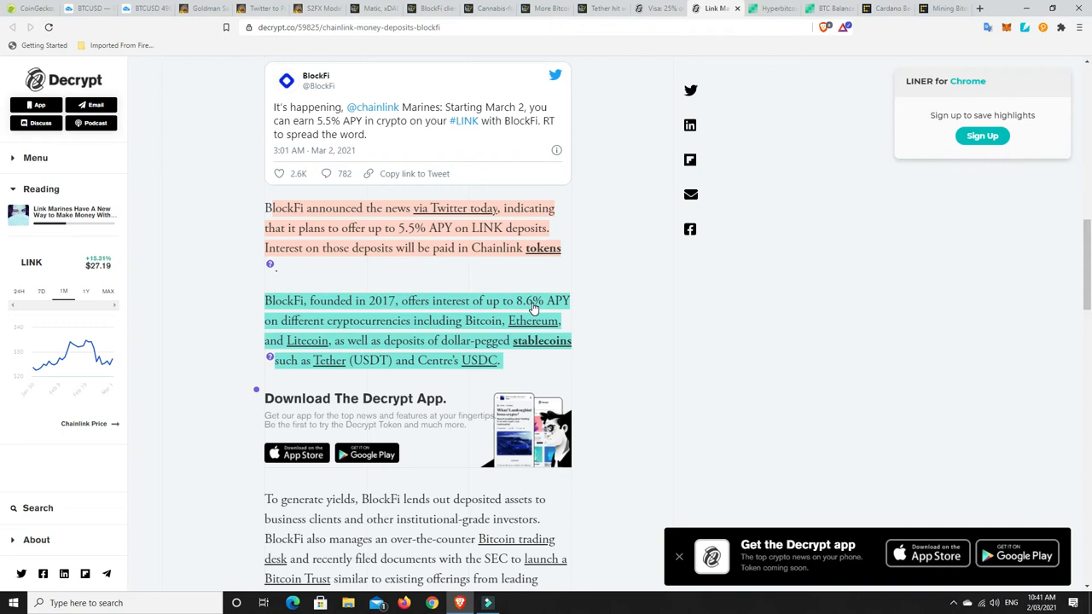
{"action": "mouse_move", "coordinate": [382, 329]}
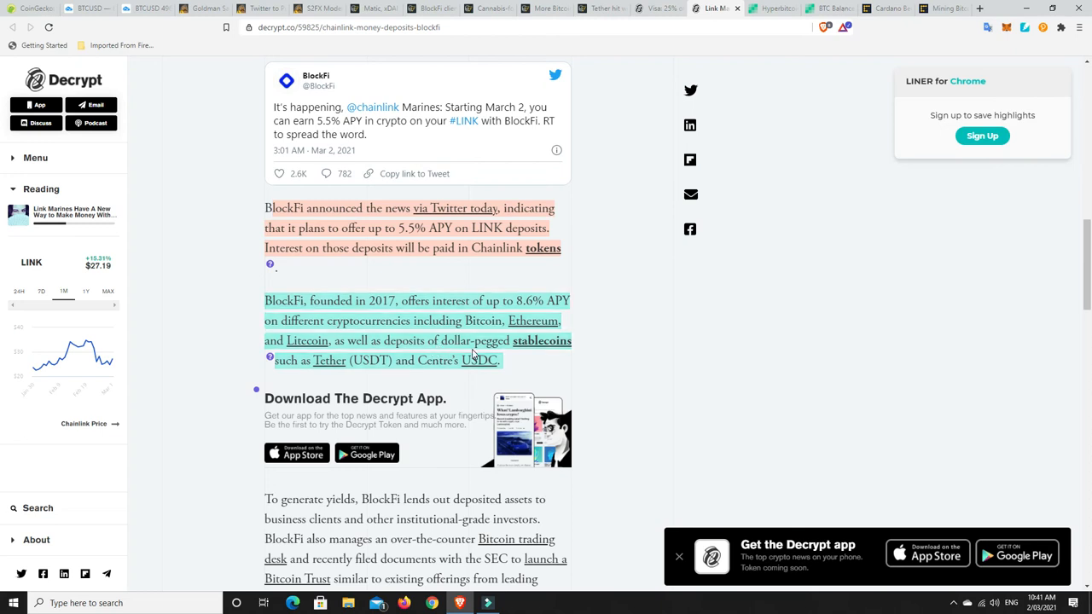
{"action": "mouse_move", "coordinate": [361, 366]}
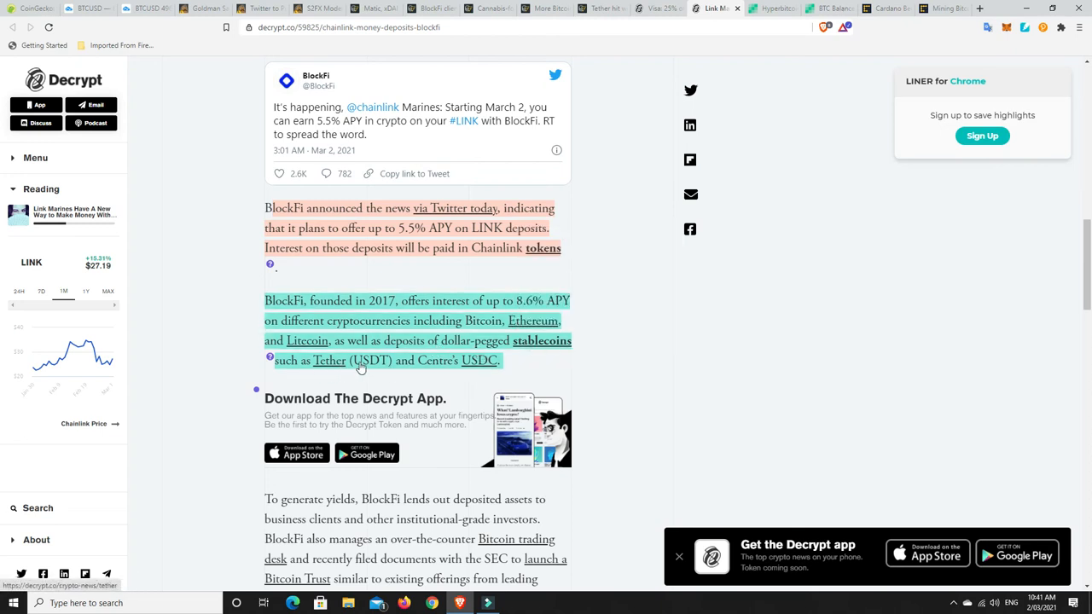
{"action": "mouse_move", "coordinate": [448, 361]}
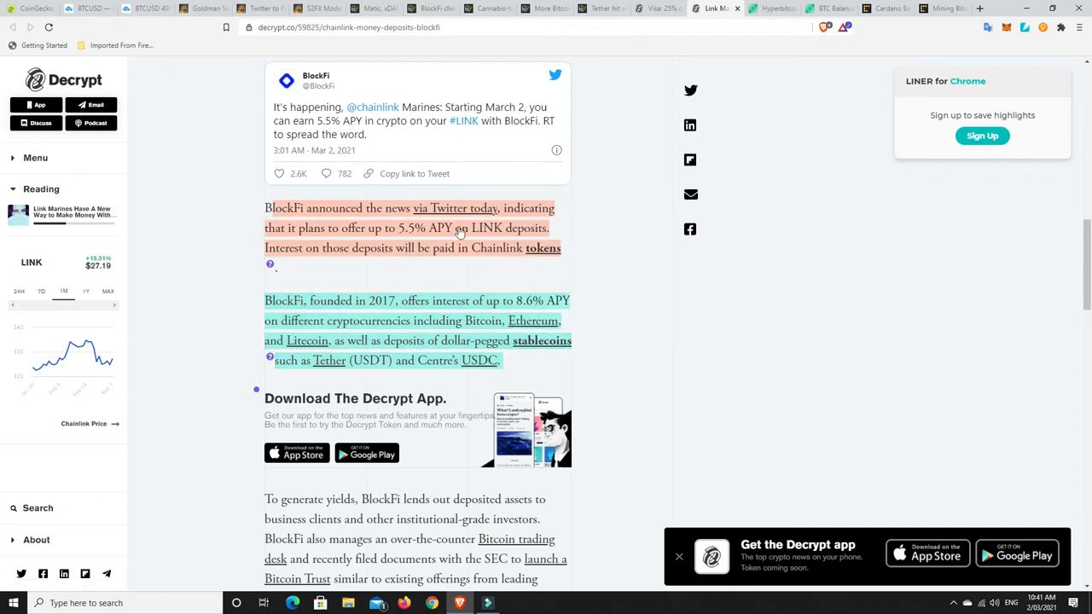
- Switch to the Cointelegraph tab about BlockFi's record February interest payments
{"action": "left_click", "coordinate": [431, 9]}
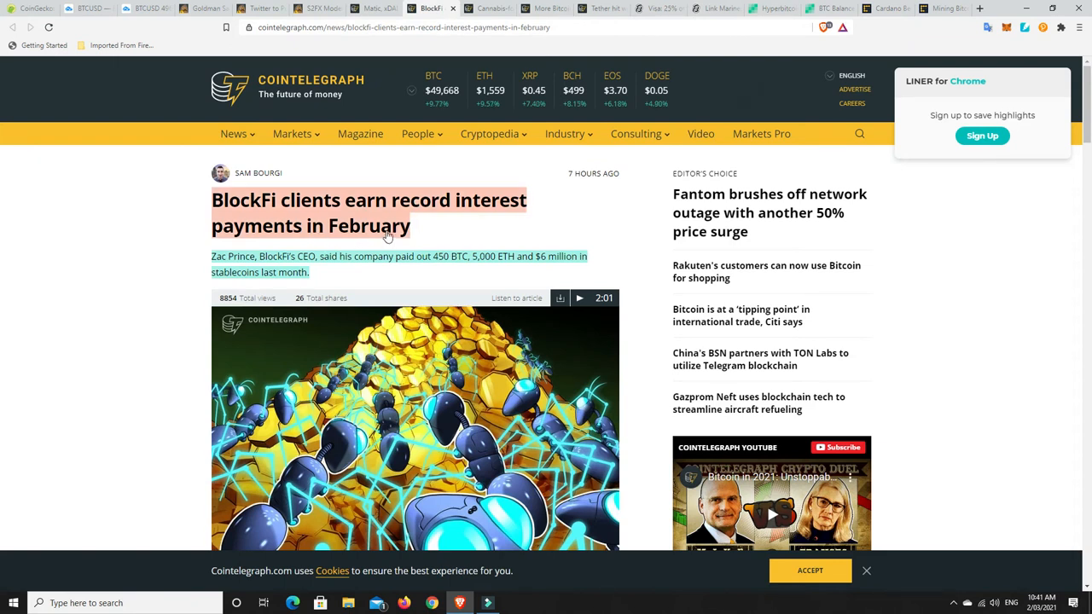
- Read through Cointelegraph's BlockFi record interest payments article and return to the top
{"action": "scroll", "scroll_direction": "down", "scroll_amount": 3}
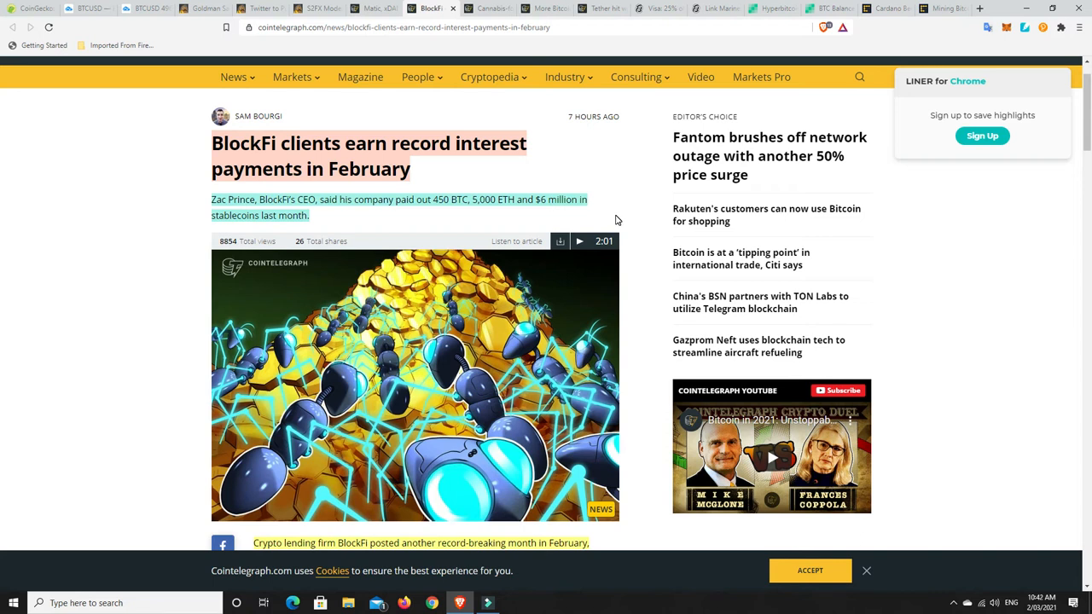
{"action": "mouse_move", "coordinate": [613, 200]}
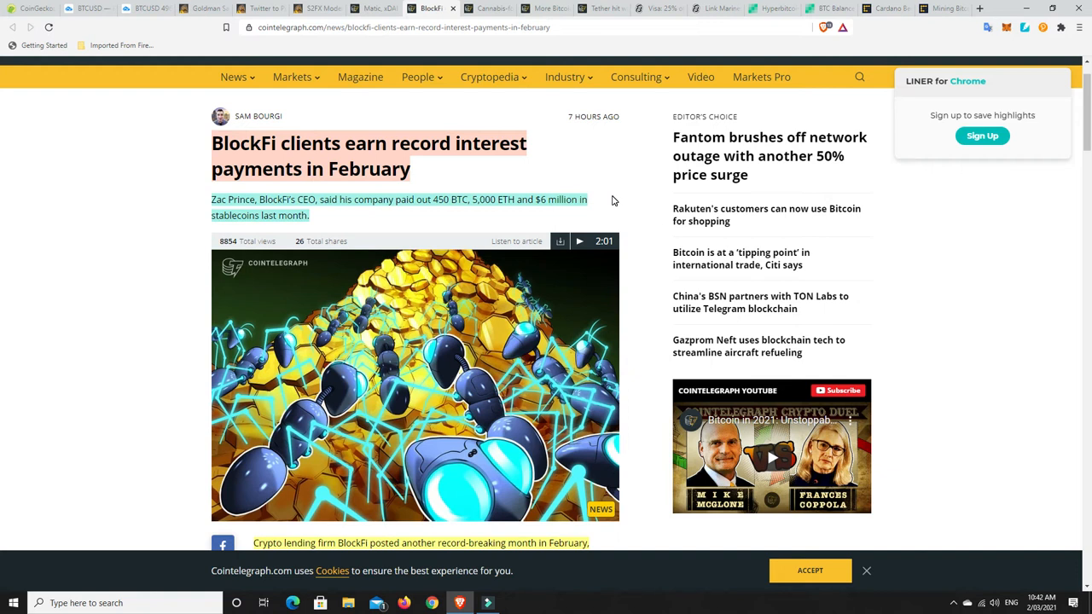
{"action": "scroll", "scroll_direction": "down", "scroll_amount": 3}
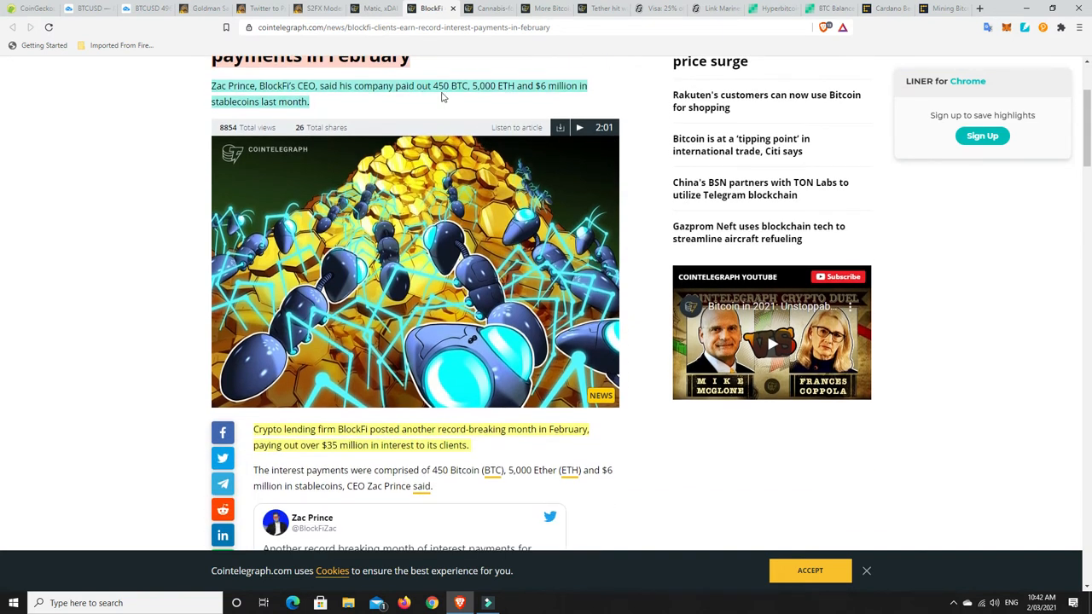
{"action": "mouse_move", "coordinate": [486, 88]}
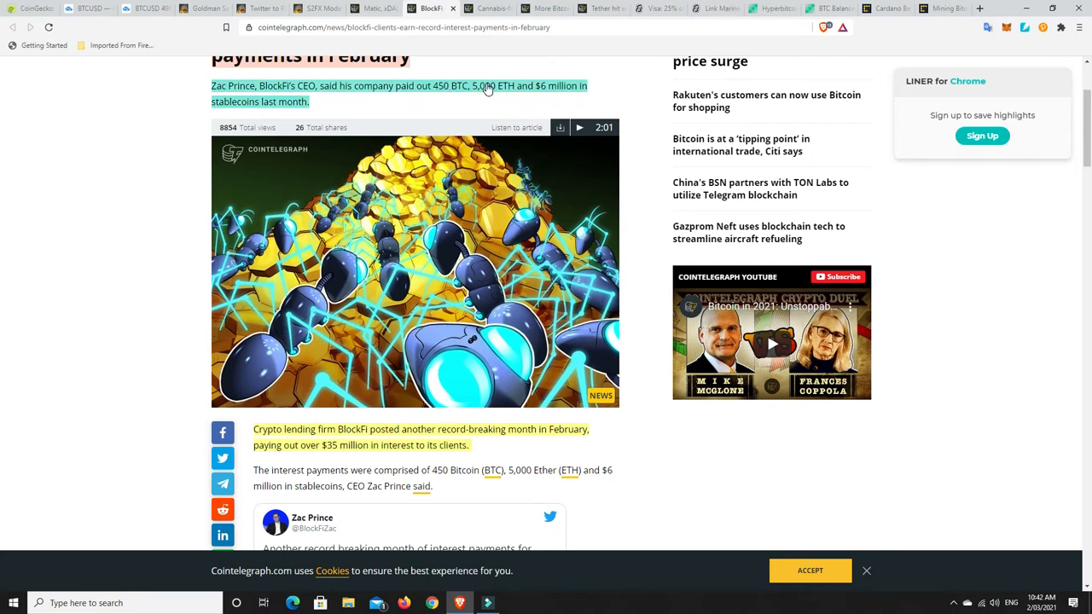
{"action": "mouse_move", "coordinate": [245, 109]}
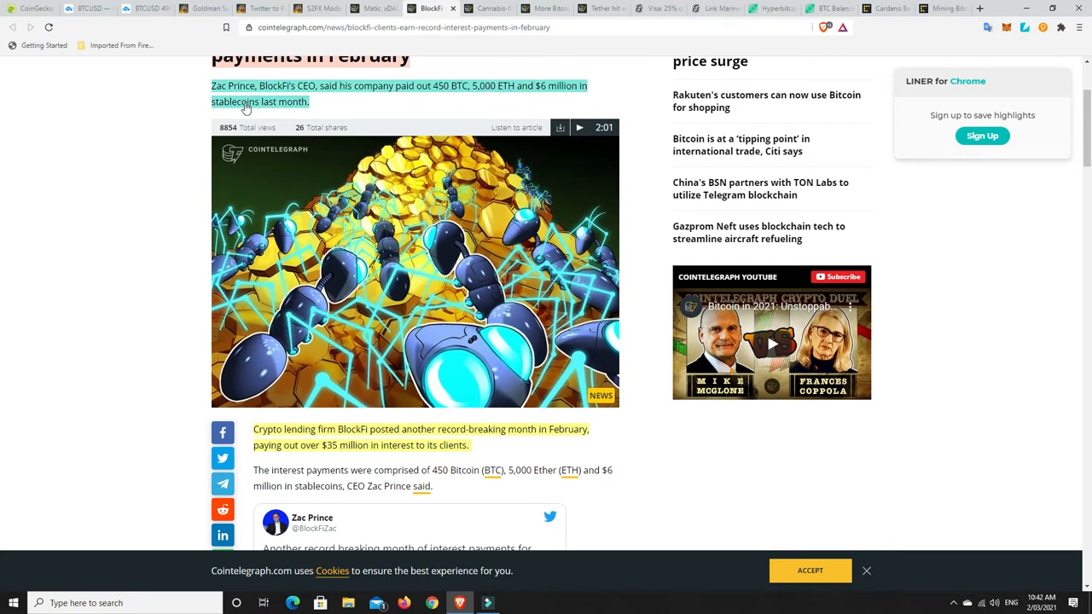
{"action": "scroll", "scroll_direction": "down", "scroll_amount": 3}
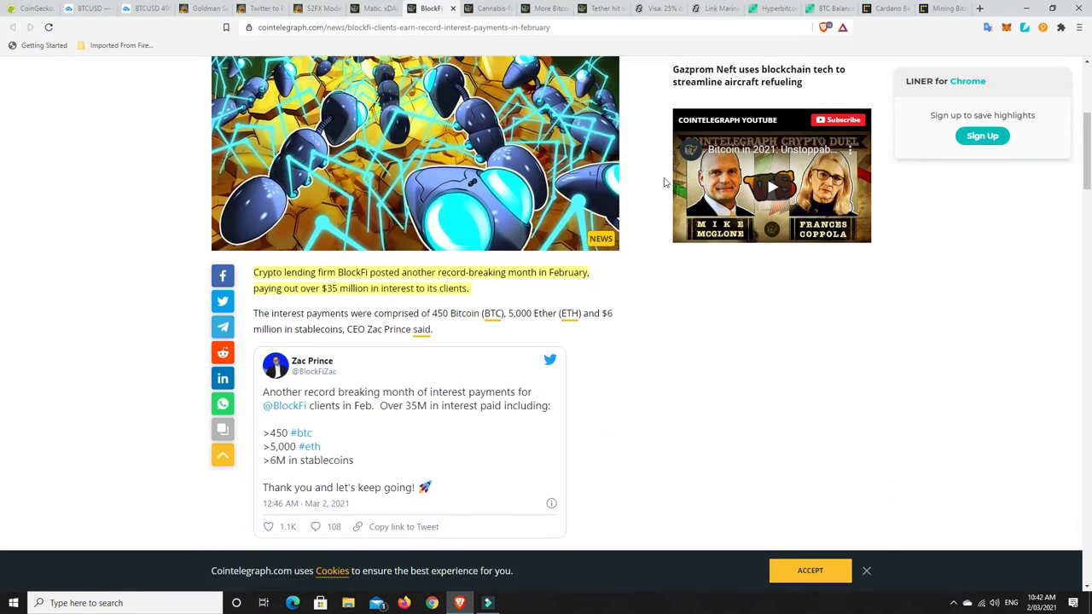
{"action": "scroll", "scroll_direction": "down", "scroll_amount": 3}
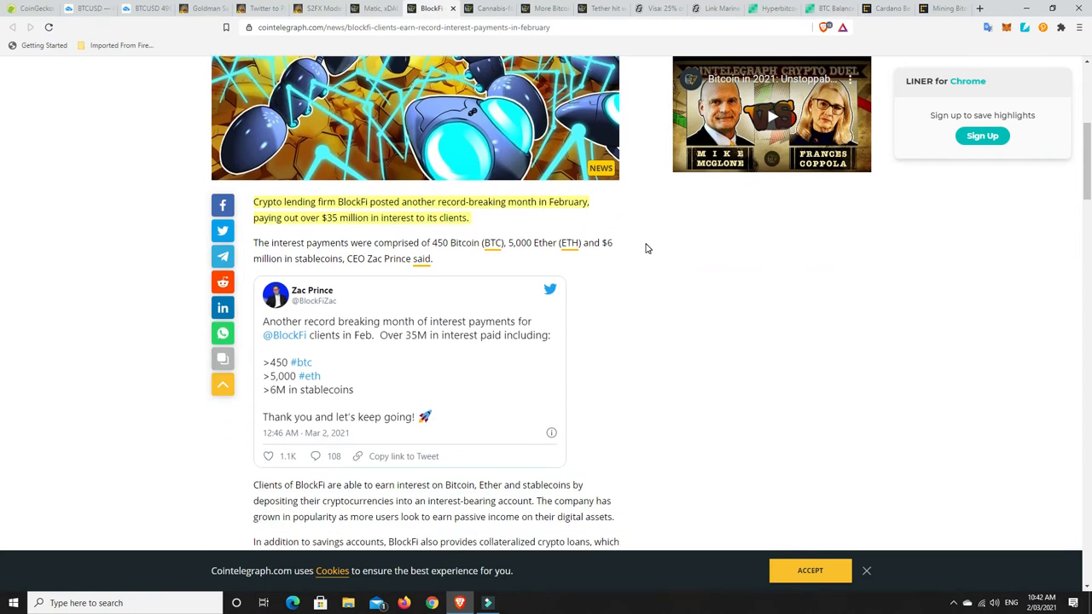
{"action": "mouse_move", "coordinate": [560, 210]}
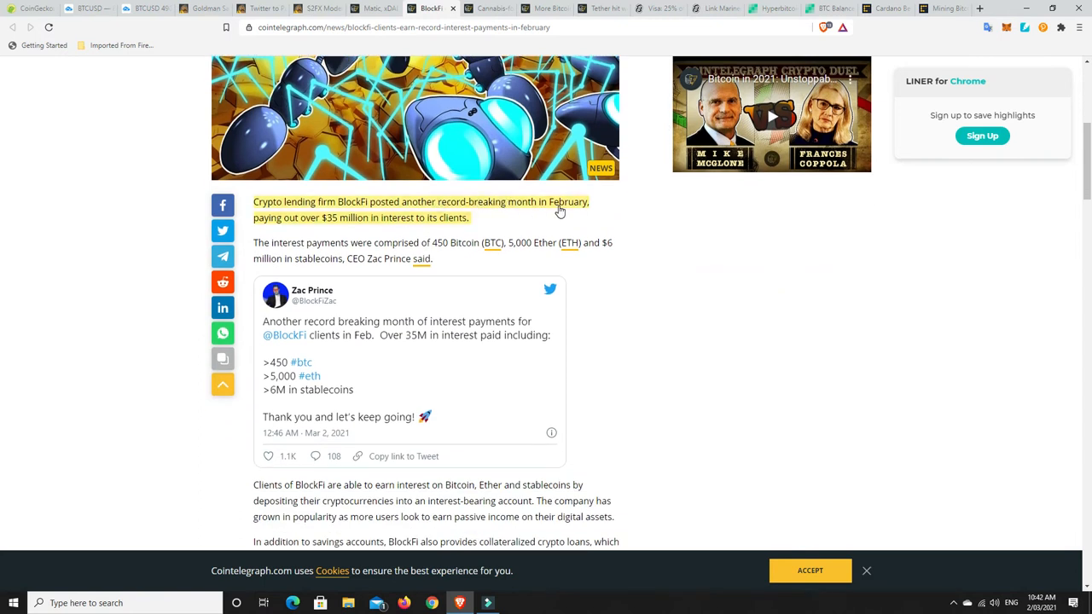
{"action": "mouse_move", "coordinate": [358, 224]}
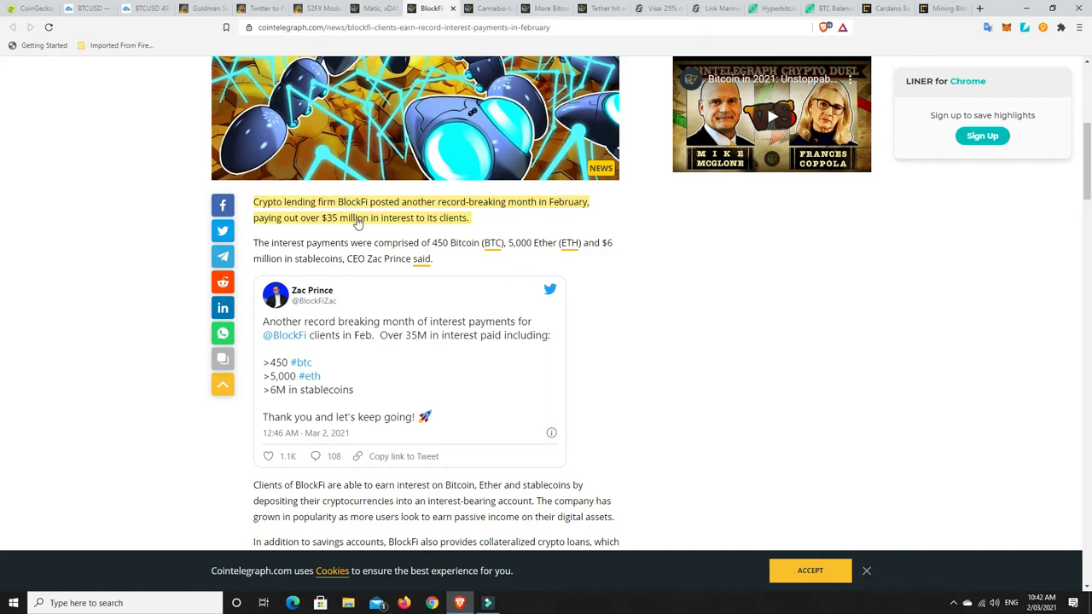
{"action": "mouse_move", "coordinate": [450, 224]}
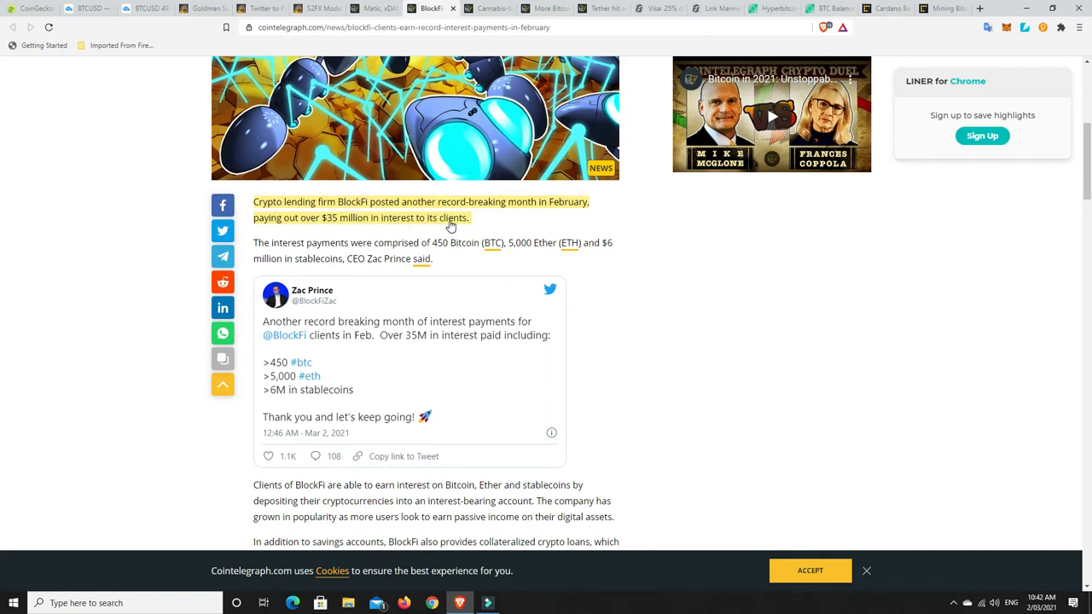
{"action": "mouse_move", "coordinate": [629, 262]}
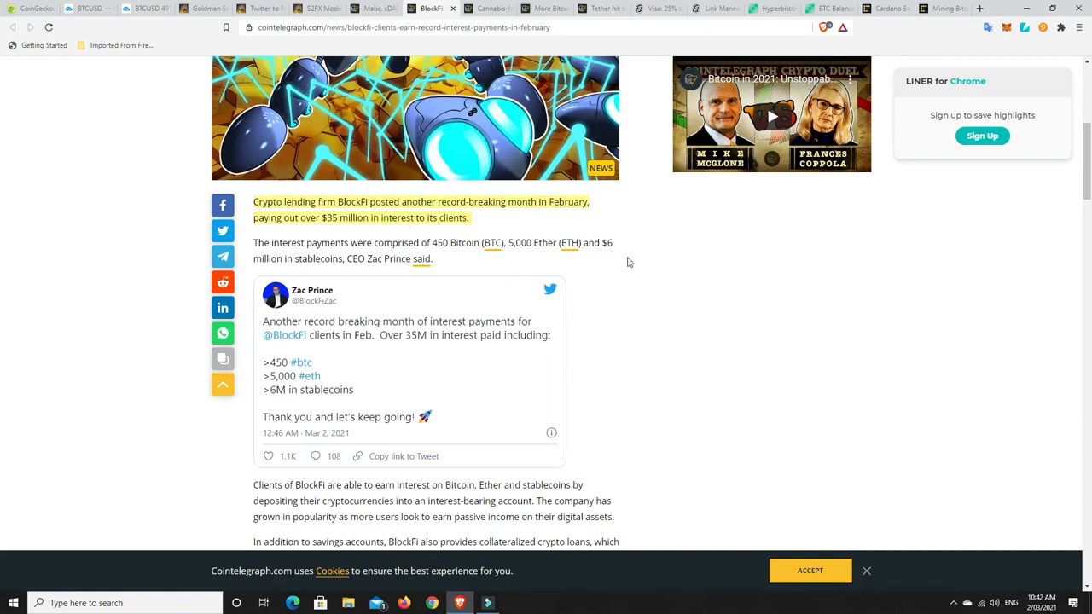
{"action": "scroll", "scroll_direction": "up", "scroll_amount": 3}
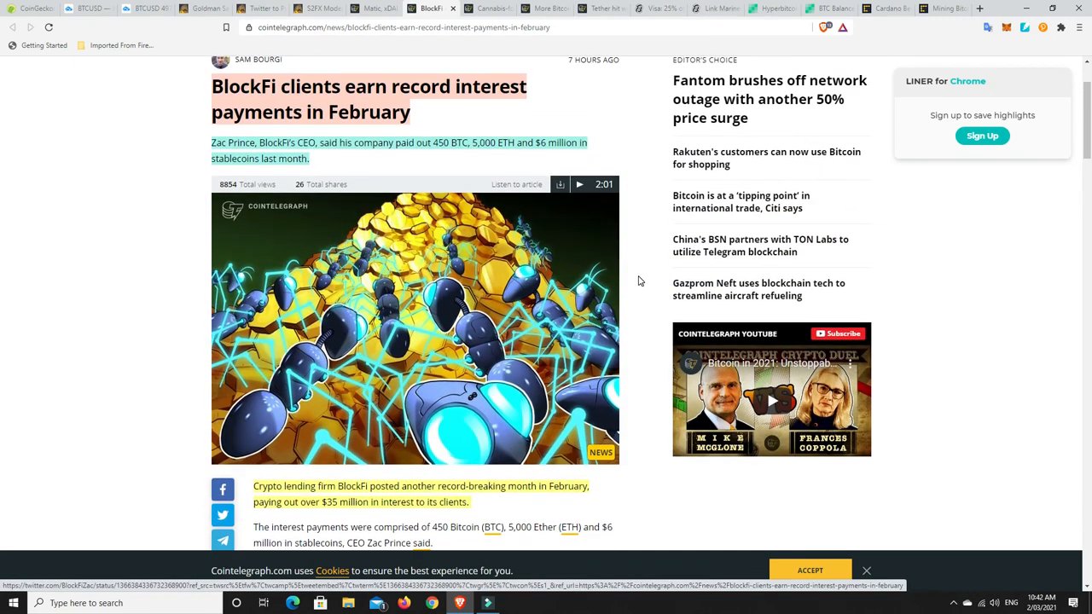
{"action": "mouse_move", "coordinate": [405, 335]}
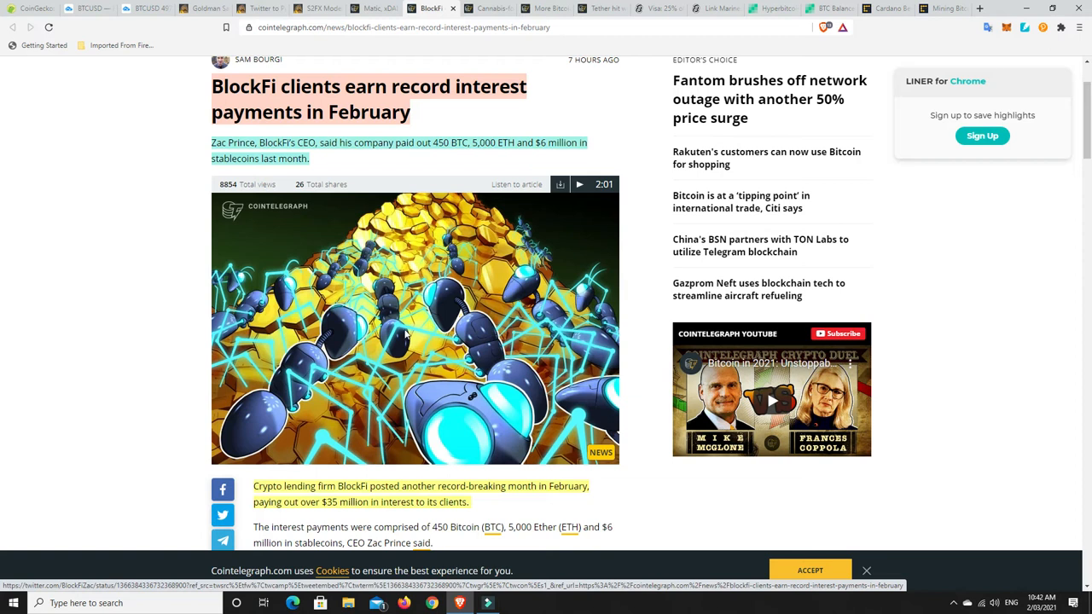
{"action": "scroll", "scroll_direction": "down", "scroll_amount": 3}
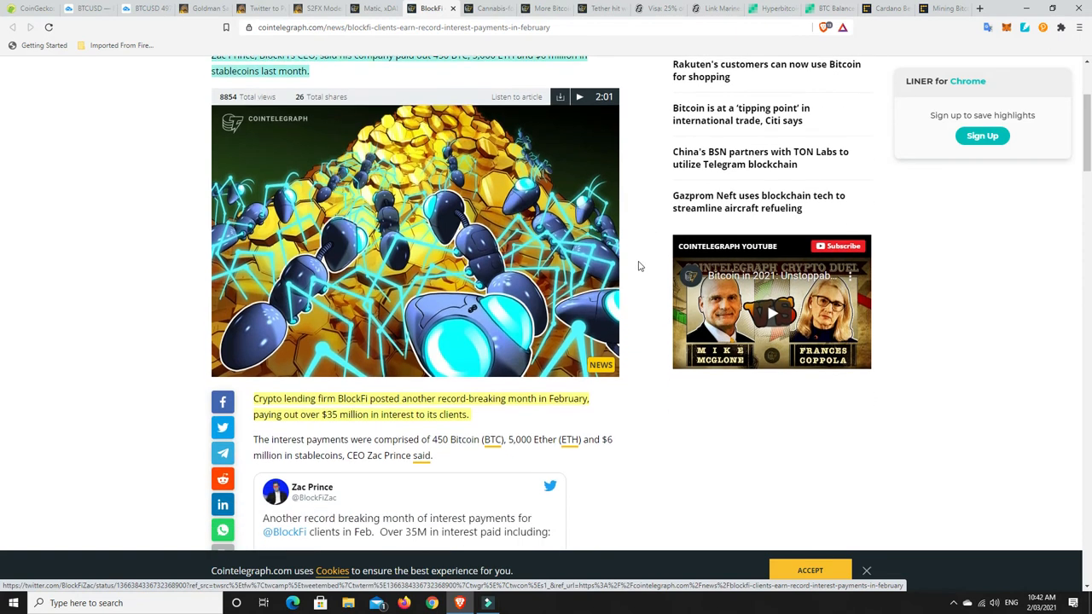
{"action": "scroll", "scroll_direction": "down", "scroll_amount": 3}
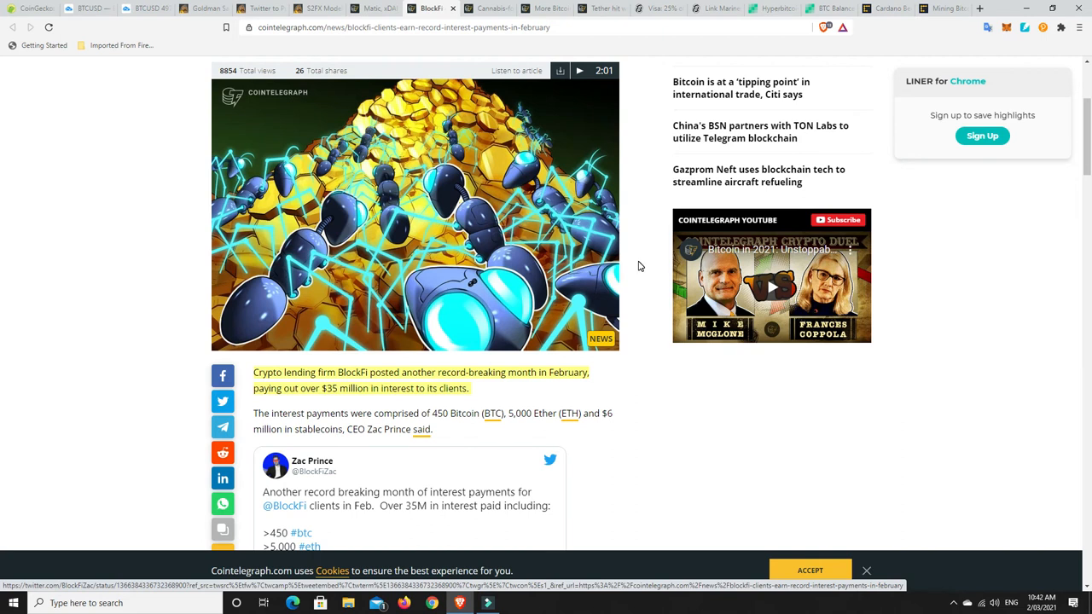
{"action": "scroll", "scroll_direction": "up", "scroll_amount": 3}
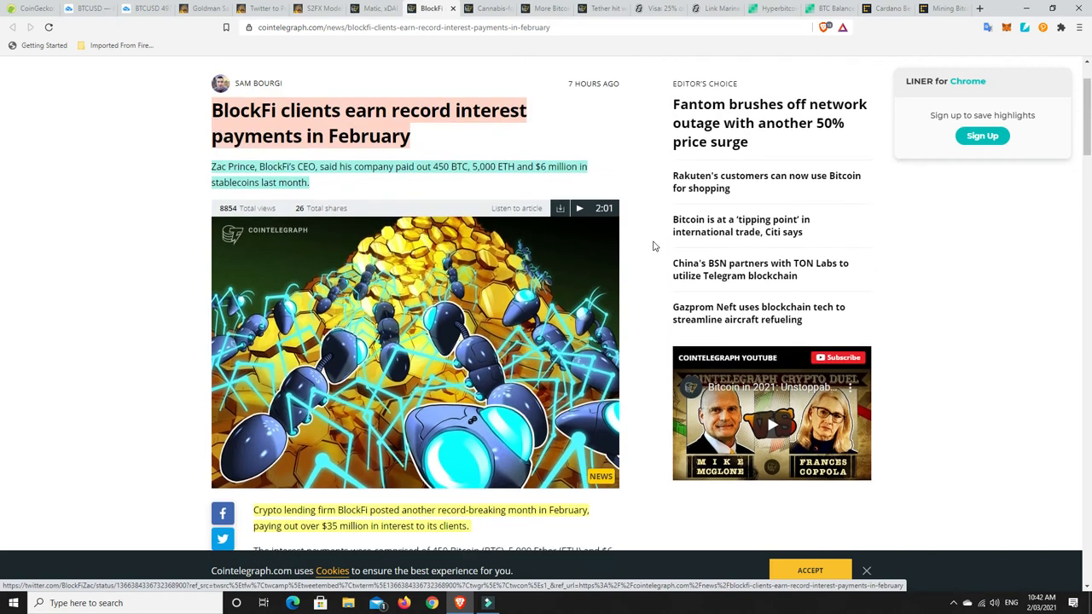
- Switch to the Bitcoin.com hyperbitcoinization article tab
{"action": "left_click", "coordinate": [550, 8]}
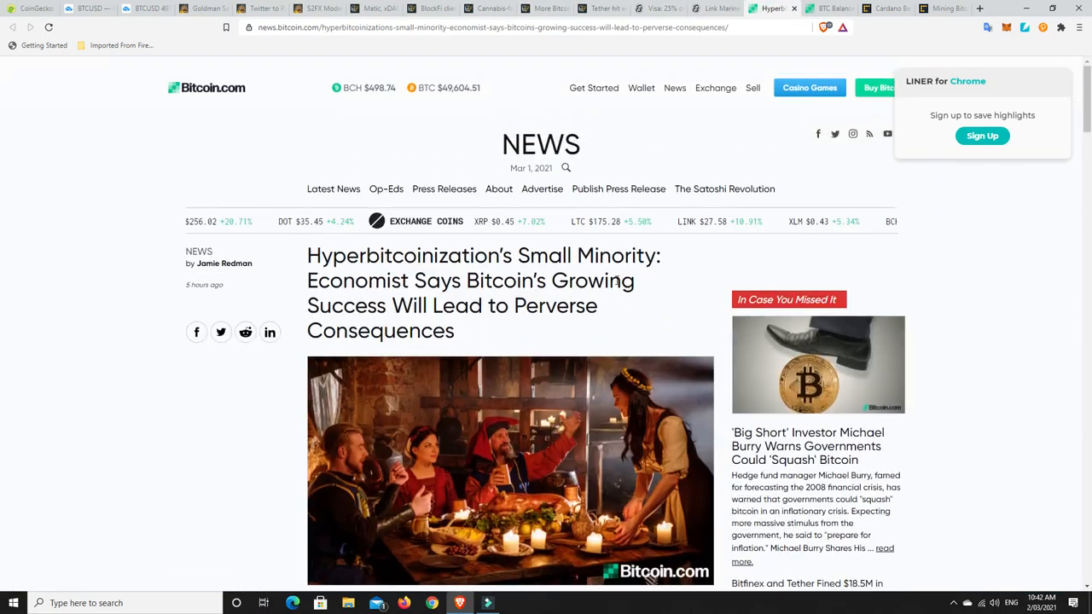
- Read past Krawisz's quote to 'The Self-Fulfilling Prophecy and Perverse Consequence' section
{"action": "scroll", "scroll_direction": "down", "scroll_amount": 3}
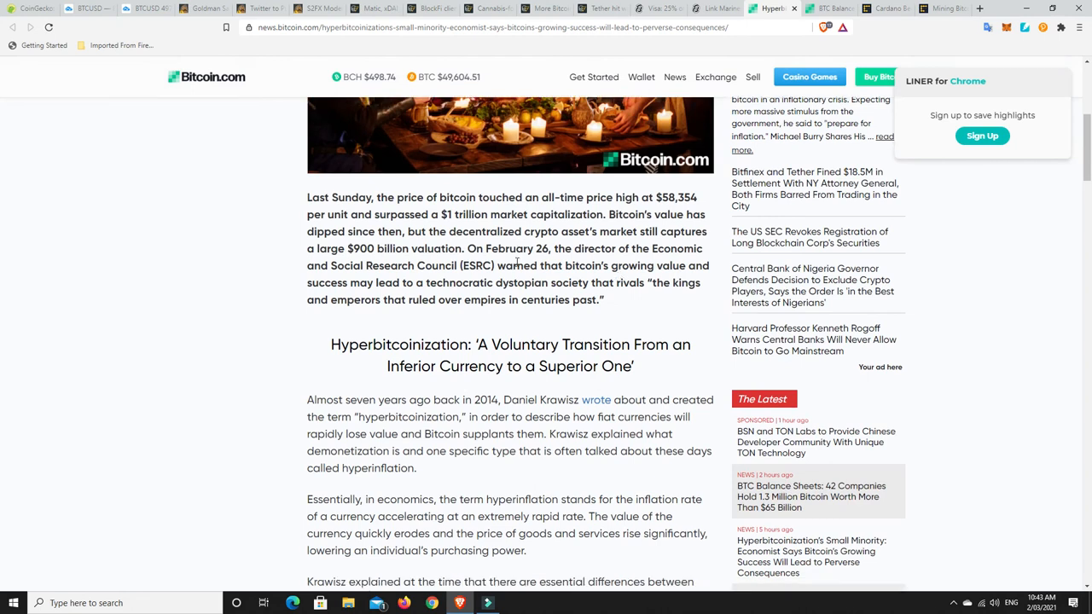
{"action": "scroll", "scroll_direction": "down", "scroll_amount": 3}
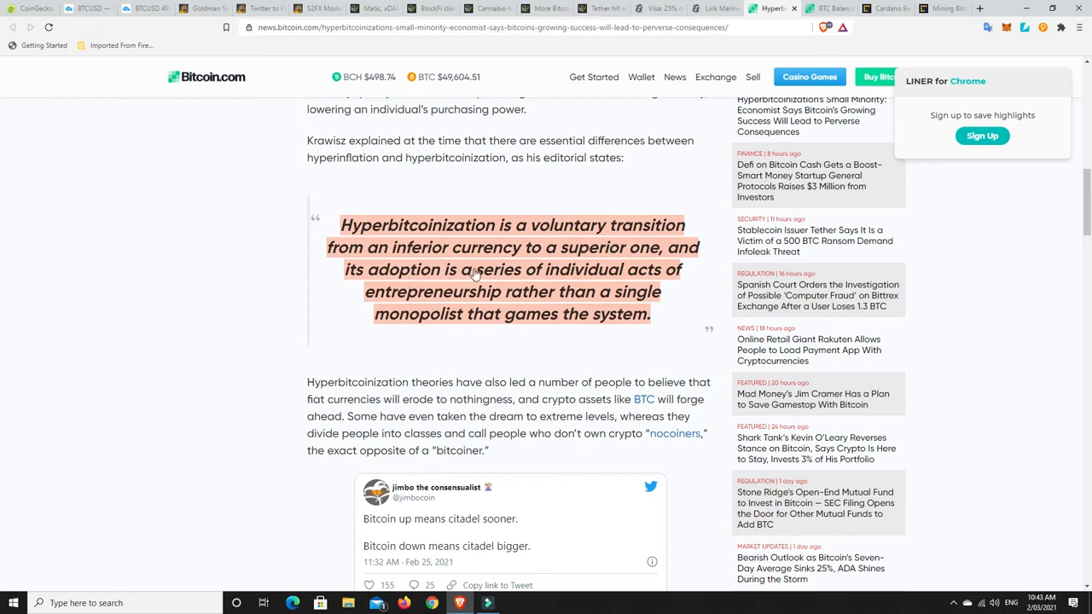
{"action": "mouse_move", "coordinate": [475, 312]}
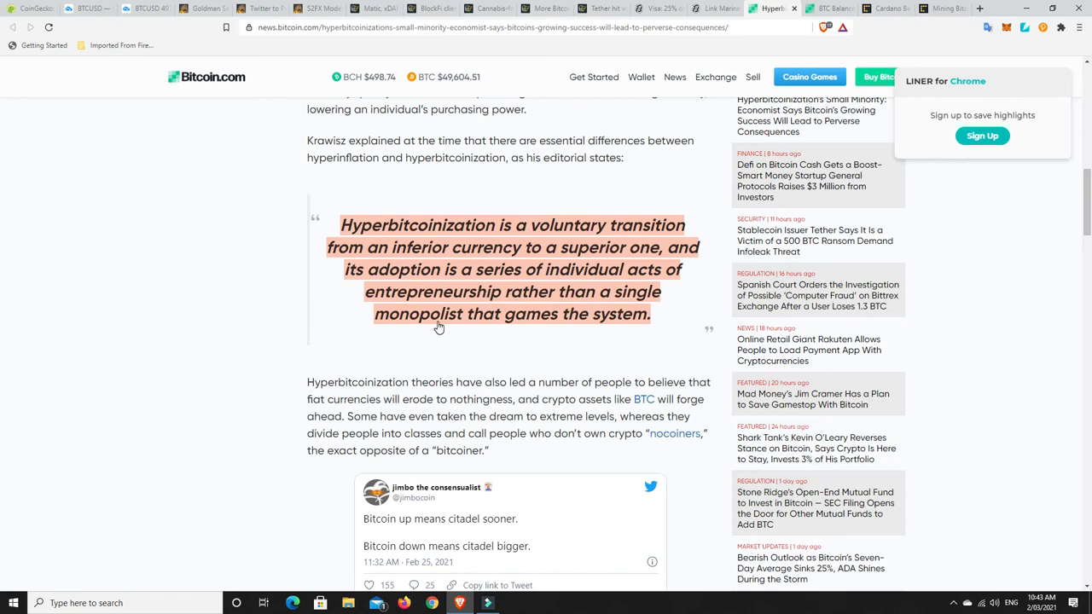
{"action": "mouse_move", "coordinate": [565, 316]}
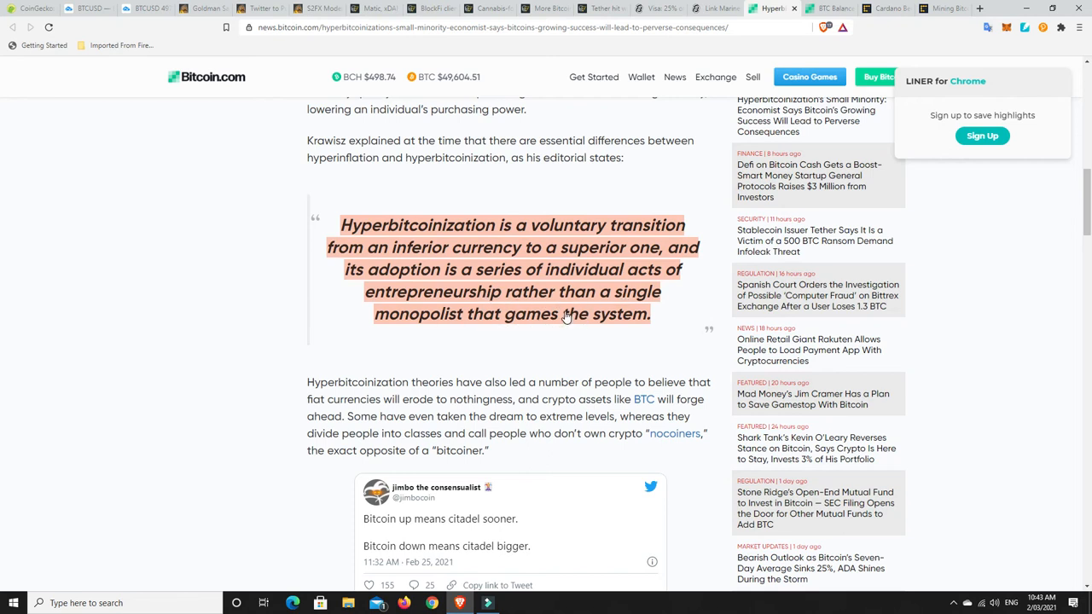
{"action": "scroll", "scroll_direction": "down", "scroll_amount": 3}
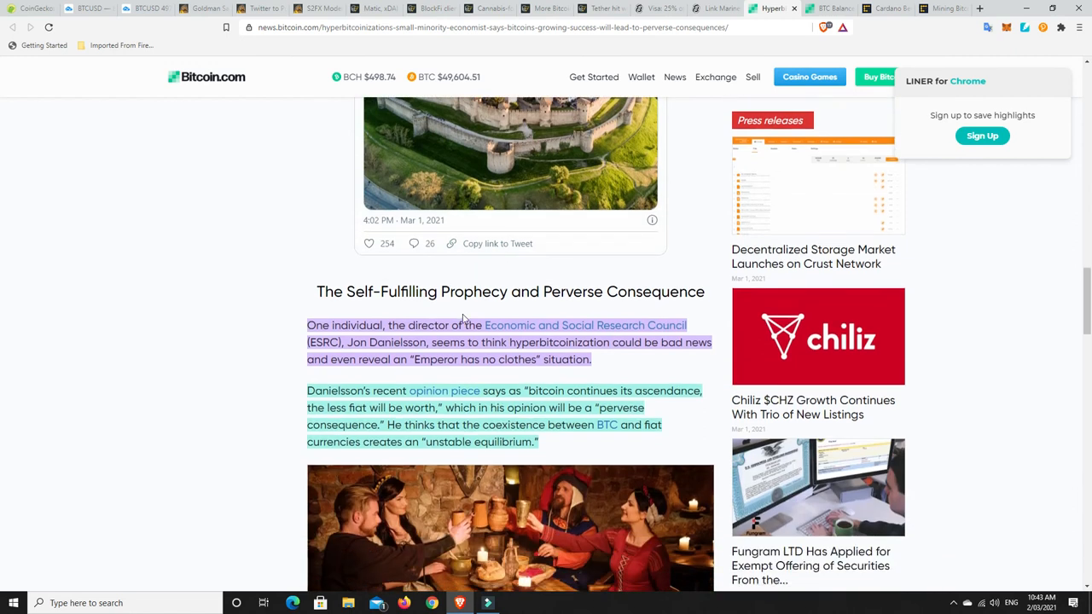
{"action": "scroll", "scroll_direction": "down", "scroll_amount": 3}
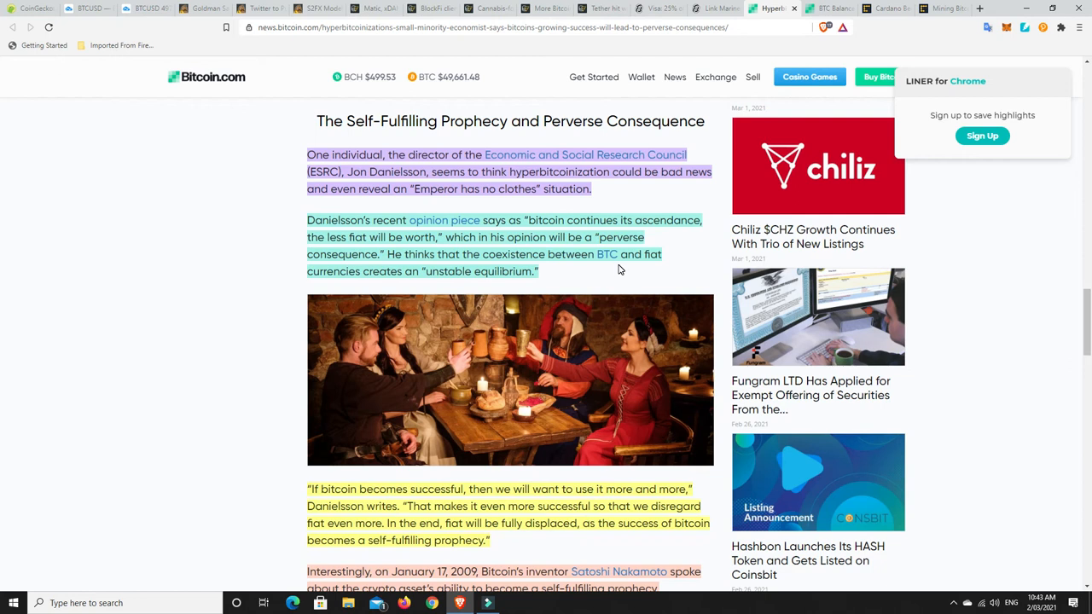
{"action": "mouse_move", "coordinate": [575, 283]}
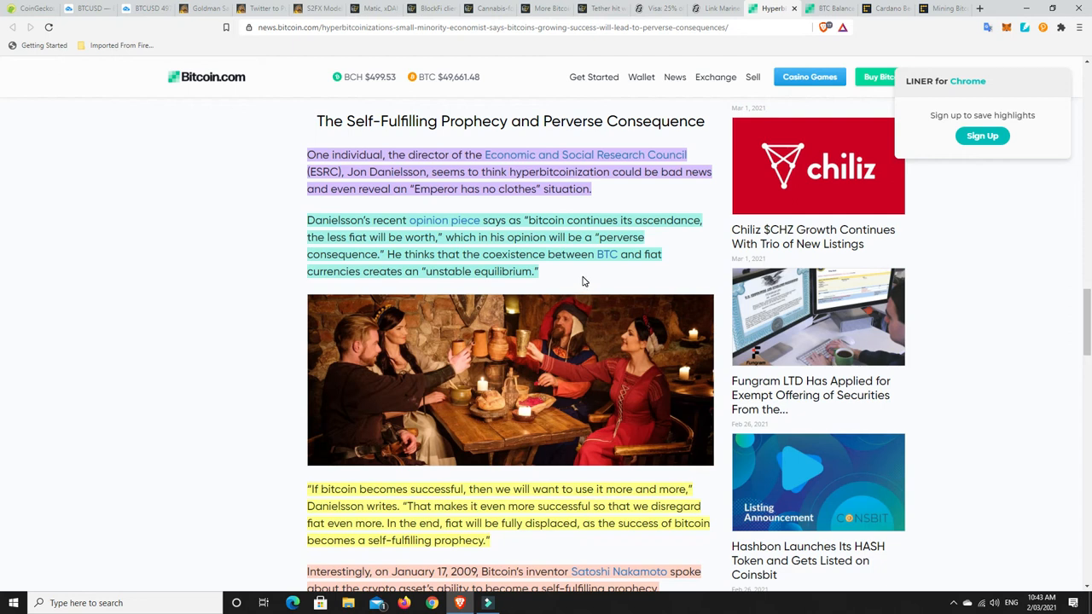
{"action": "mouse_move", "coordinate": [579, 271]}
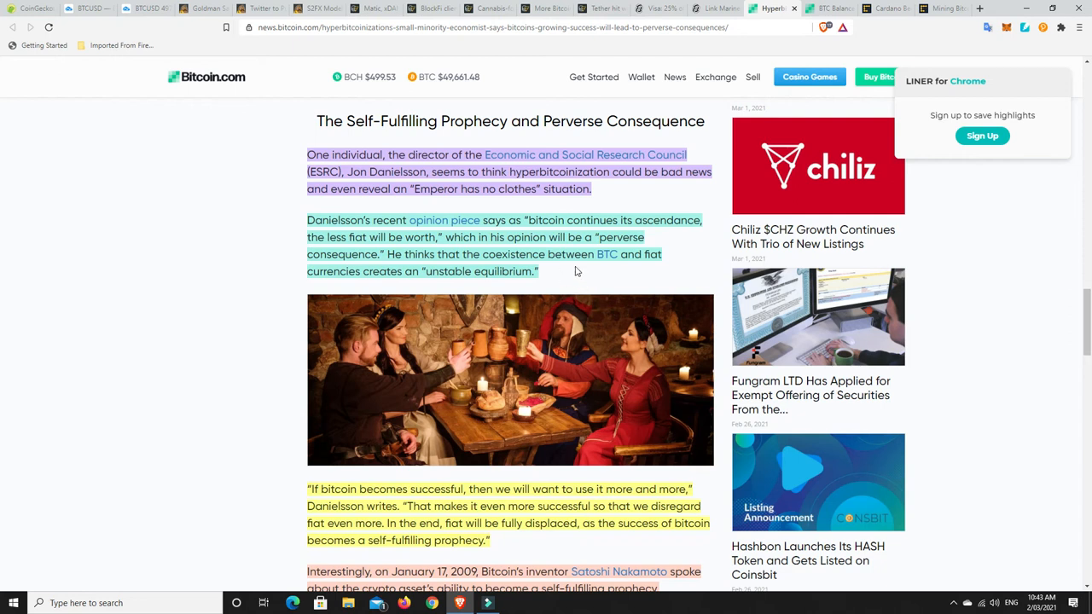
{"action": "mouse_move", "coordinate": [356, 283]}
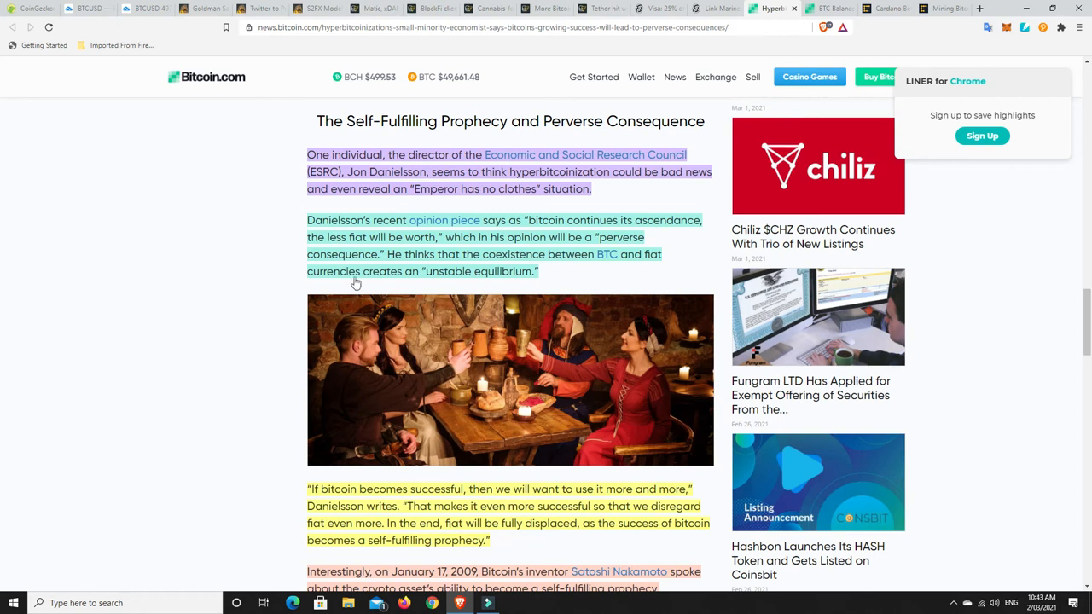
{"action": "mouse_move", "coordinate": [487, 282]}
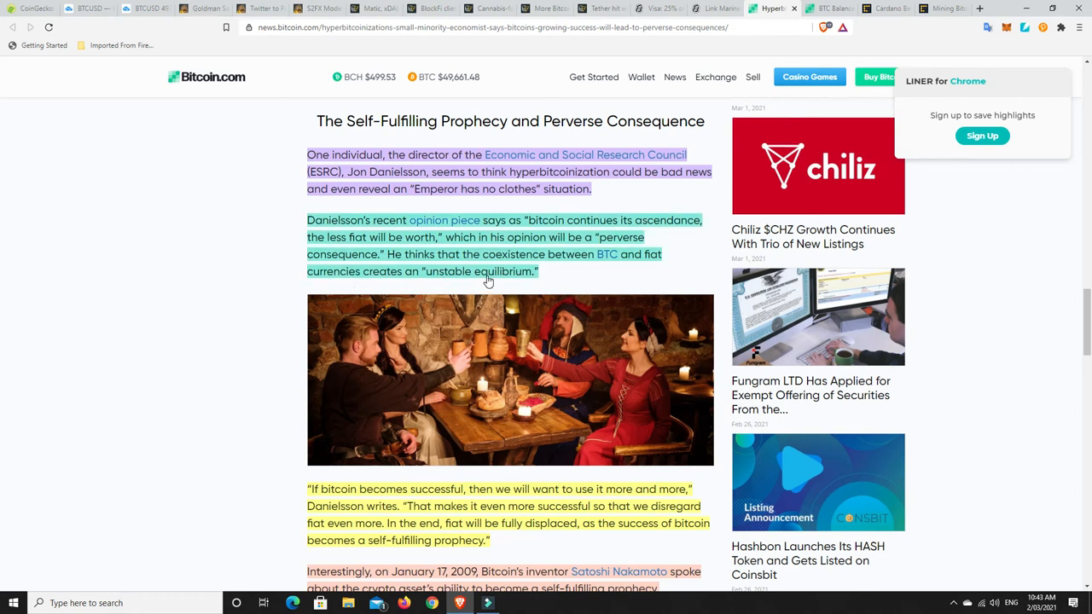
{"action": "scroll", "scroll_direction": "down", "scroll_amount": 3}
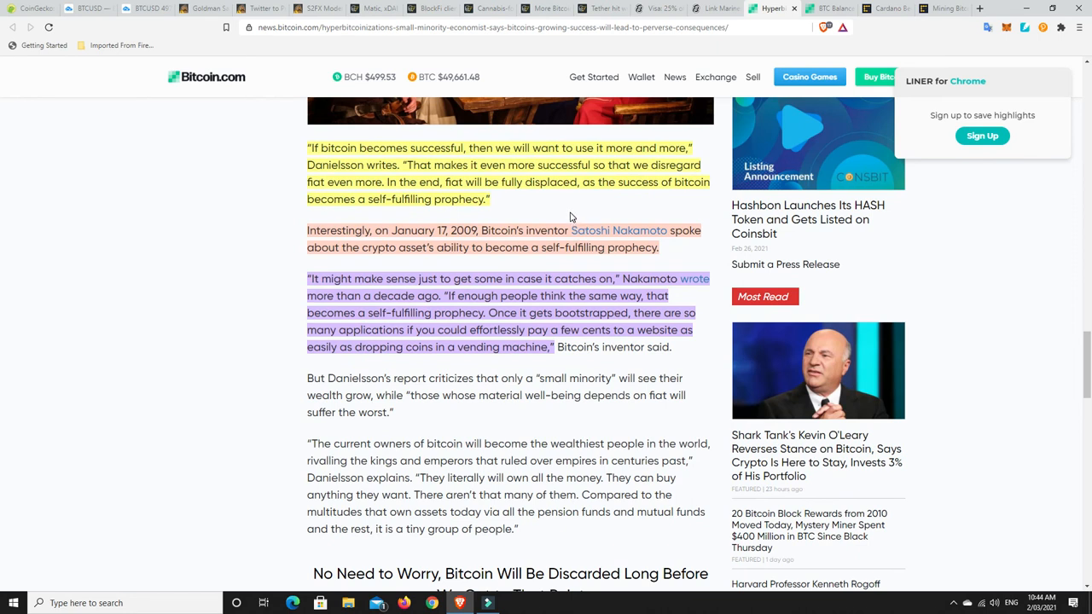
{"action": "mouse_move", "coordinate": [572, 212]}
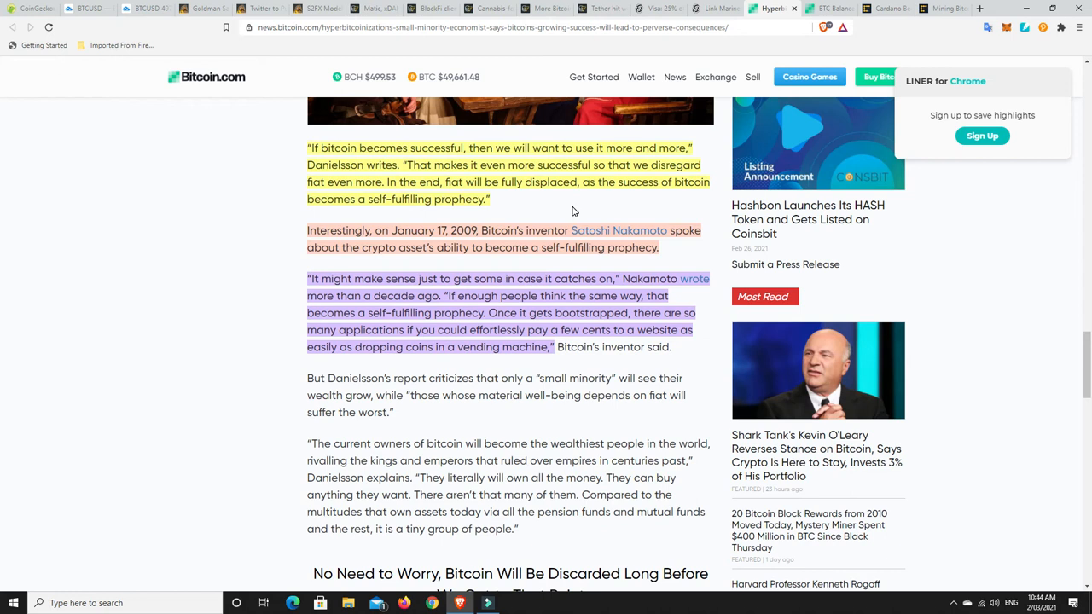
{"action": "mouse_move", "coordinate": [563, 202]}
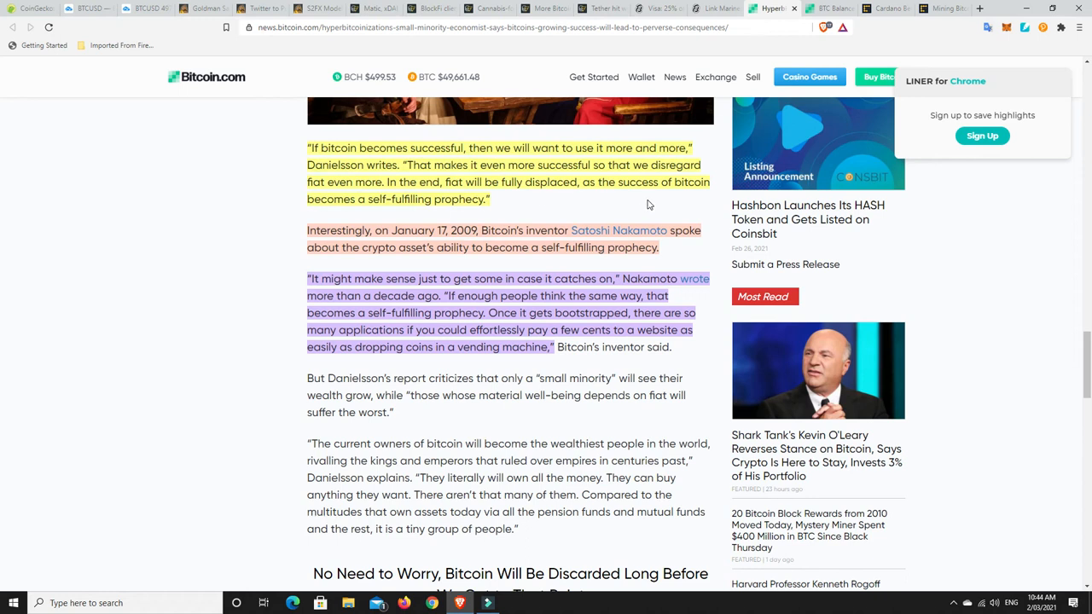
{"action": "mouse_move", "coordinate": [403, 212]}
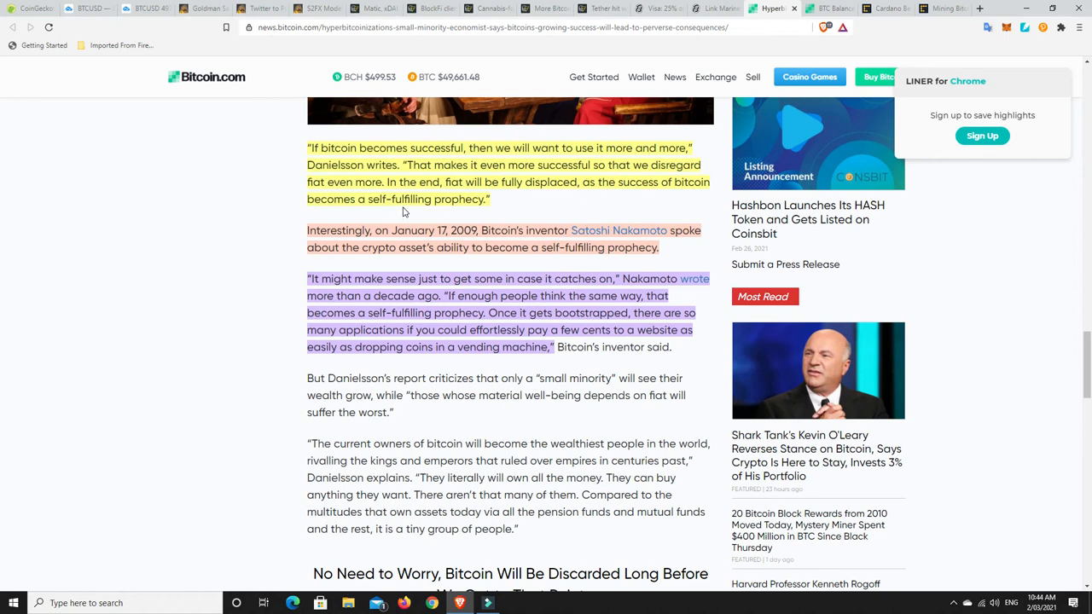
{"action": "mouse_move", "coordinate": [494, 209]}
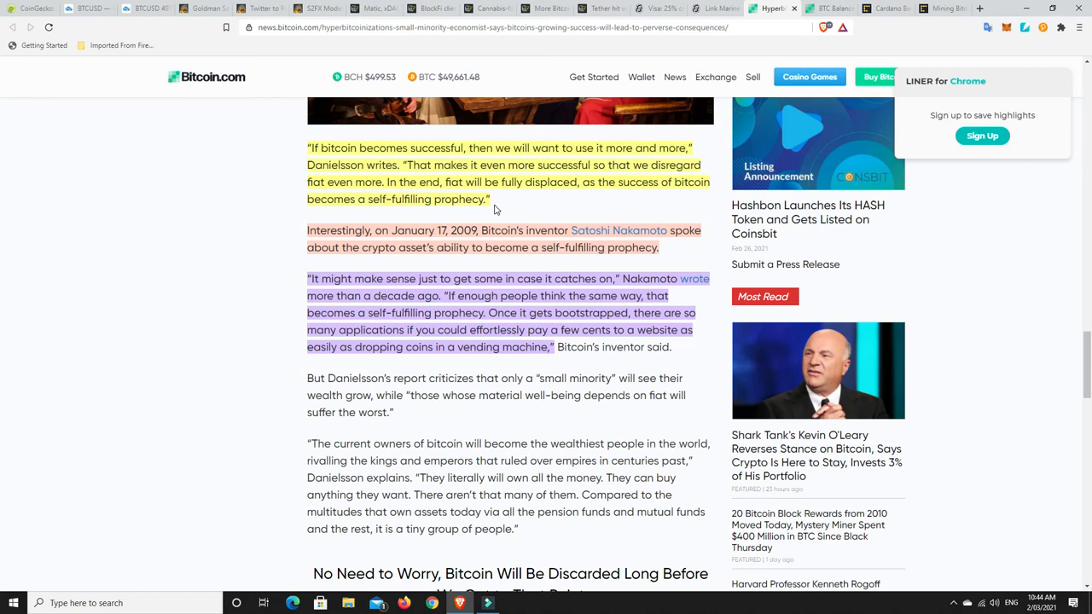
{"action": "mouse_move", "coordinate": [418, 190]}
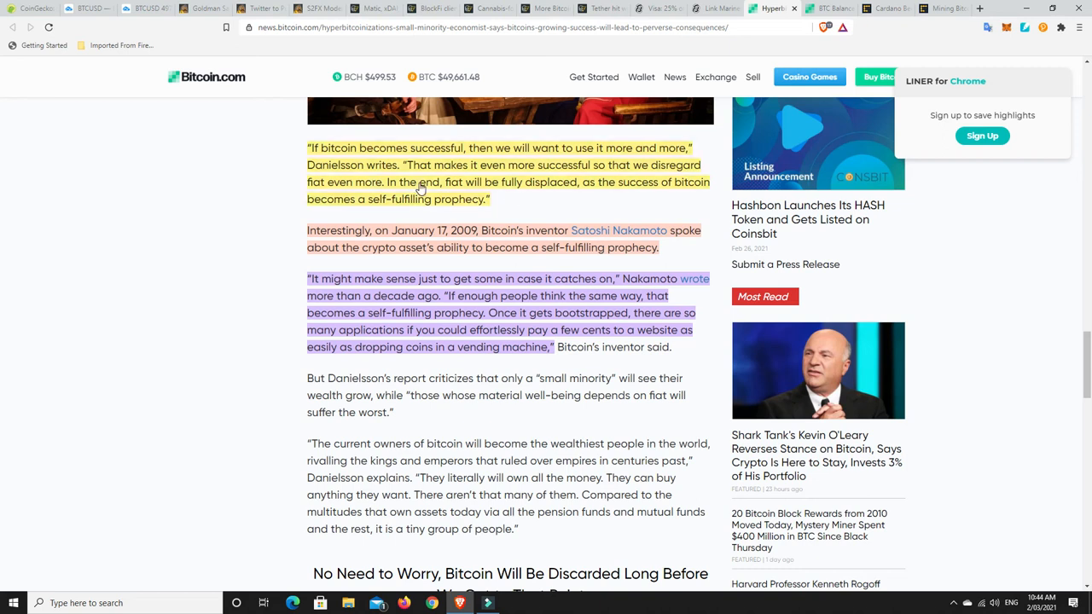
{"action": "mouse_move", "coordinate": [466, 187]}
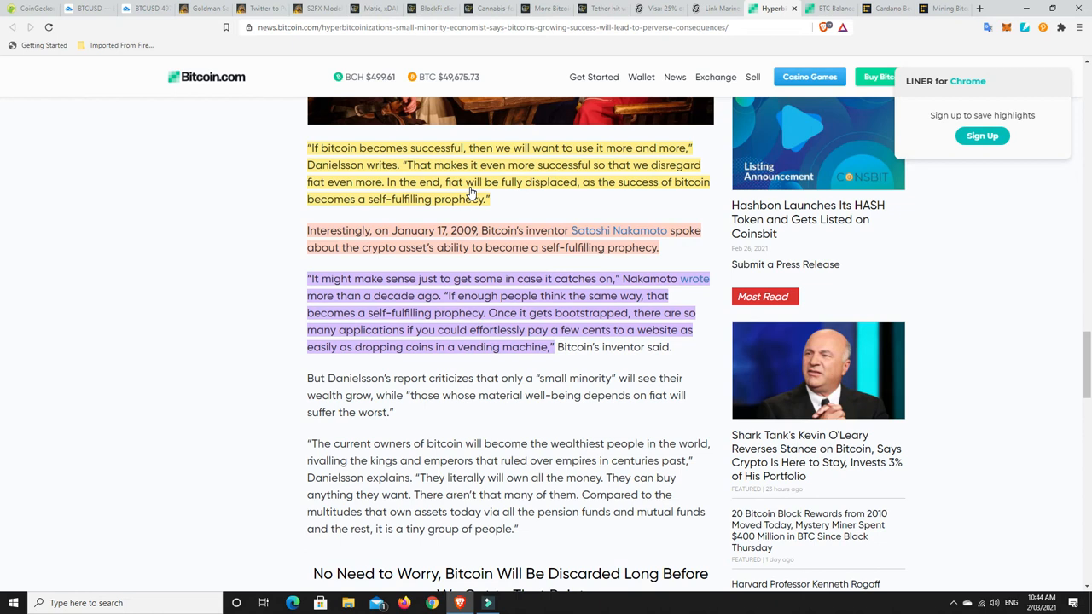
{"action": "mouse_move", "coordinate": [492, 187]}
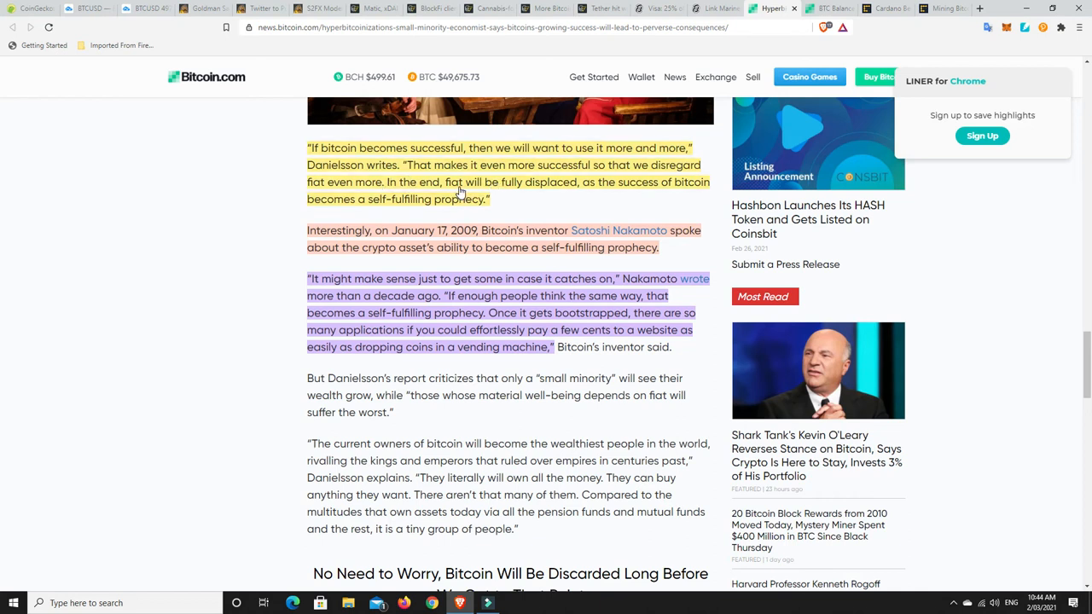
{"action": "mouse_move", "coordinate": [516, 209]}
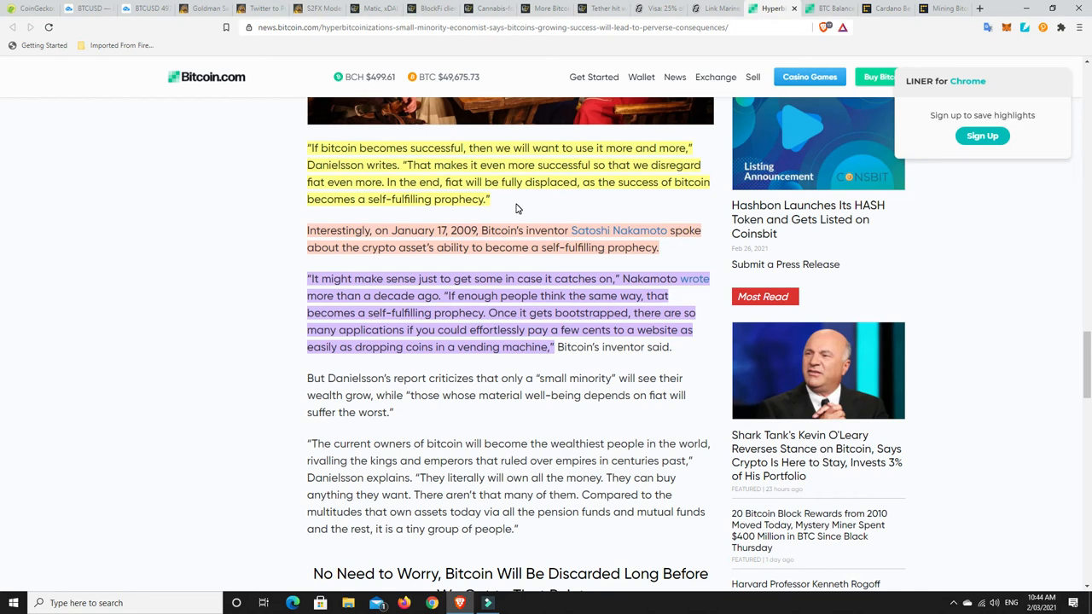
{"action": "mouse_move", "coordinate": [418, 263]}
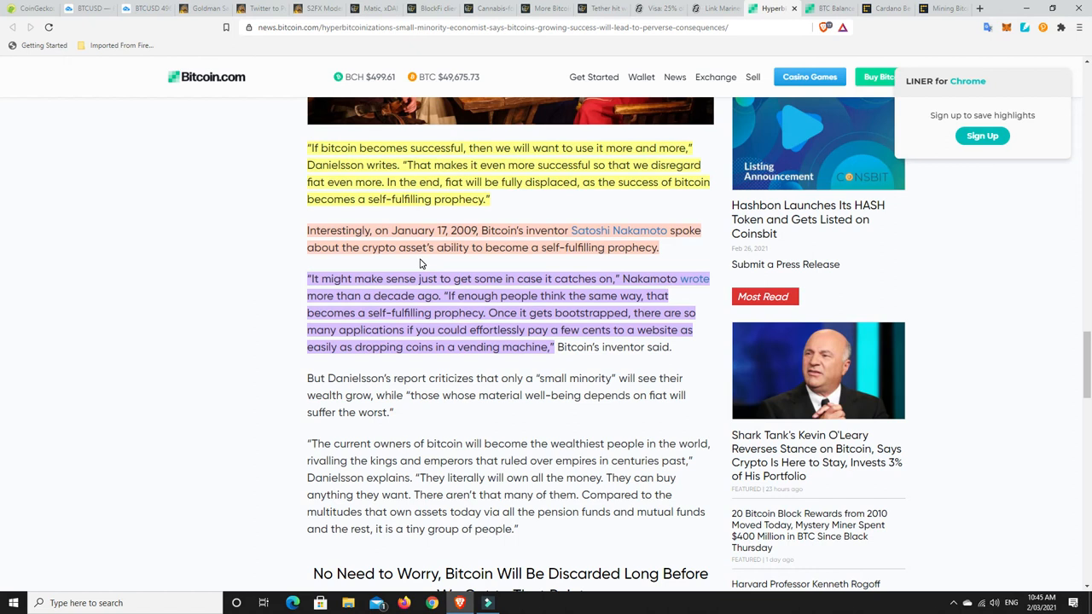
{"action": "mouse_move", "coordinate": [555, 258]}
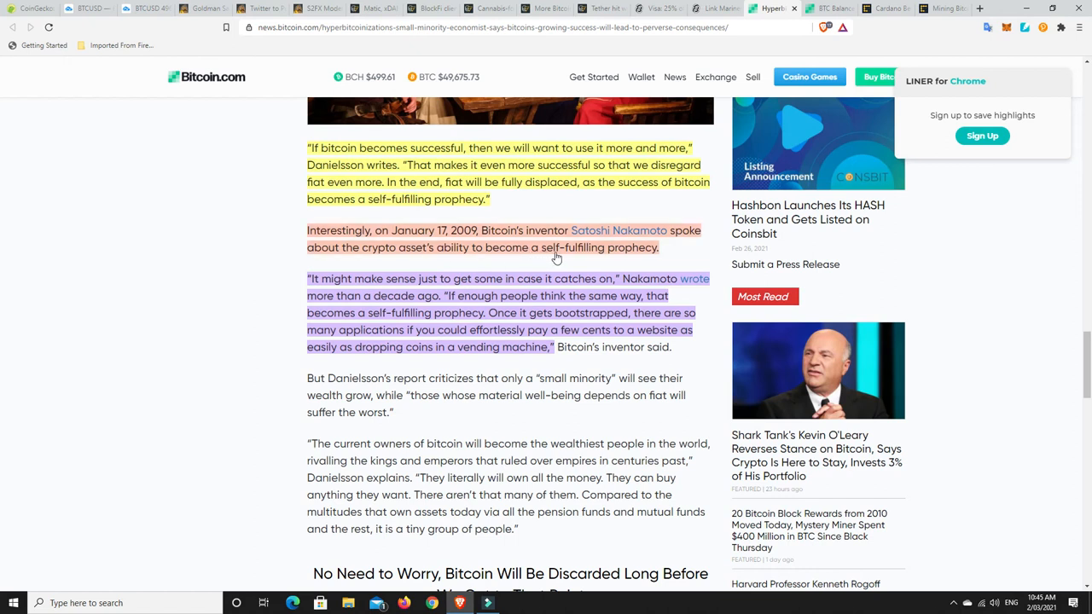
{"action": "mouse_move", "coordinate": [631, 256]}
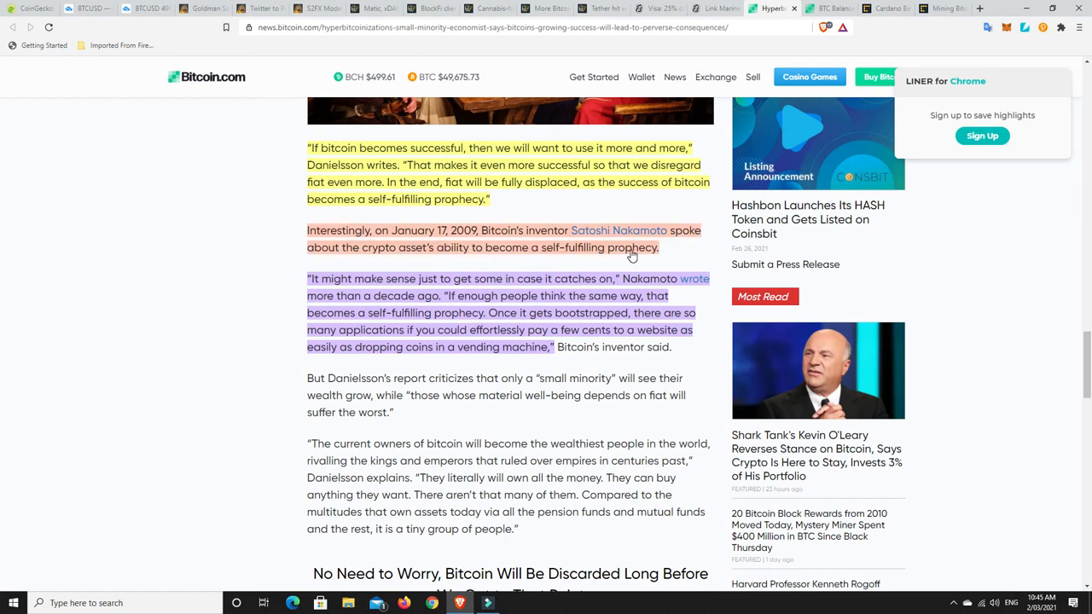
{"action": "scroll", "scroll_direction": "down", "scroll_amount": 3}
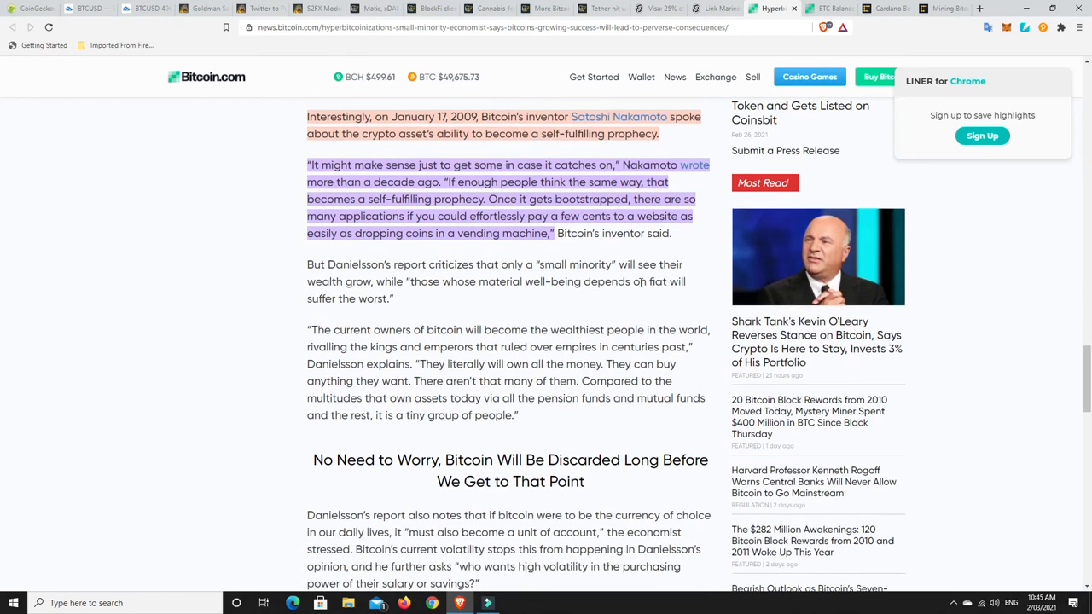
{"action": "mouse_move", "coordinate": [712, 277]}
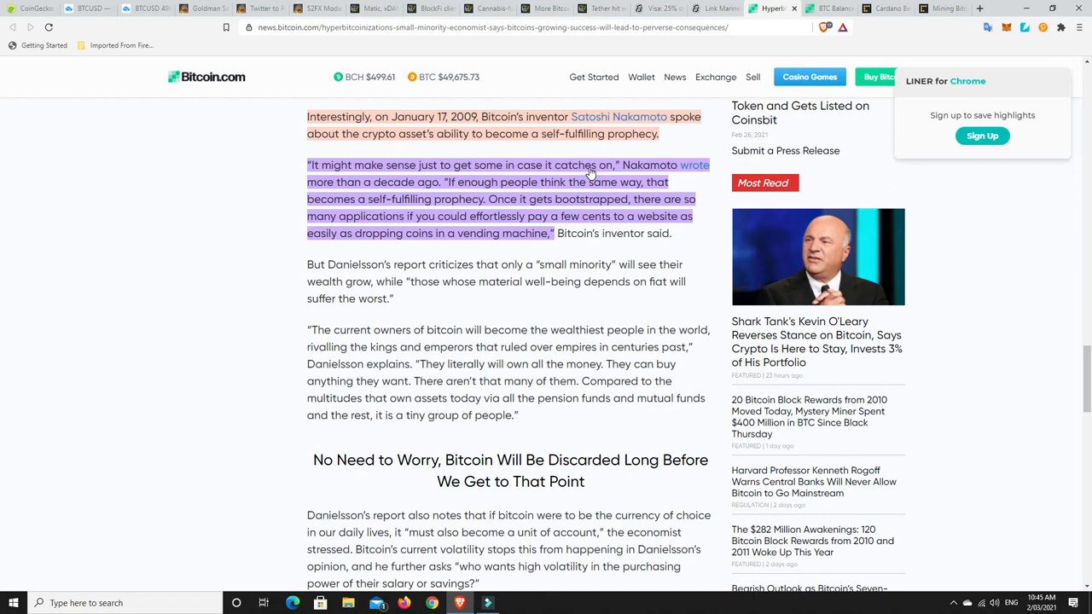
{"action": "mouse_move", "coordinate": [582, 186]}
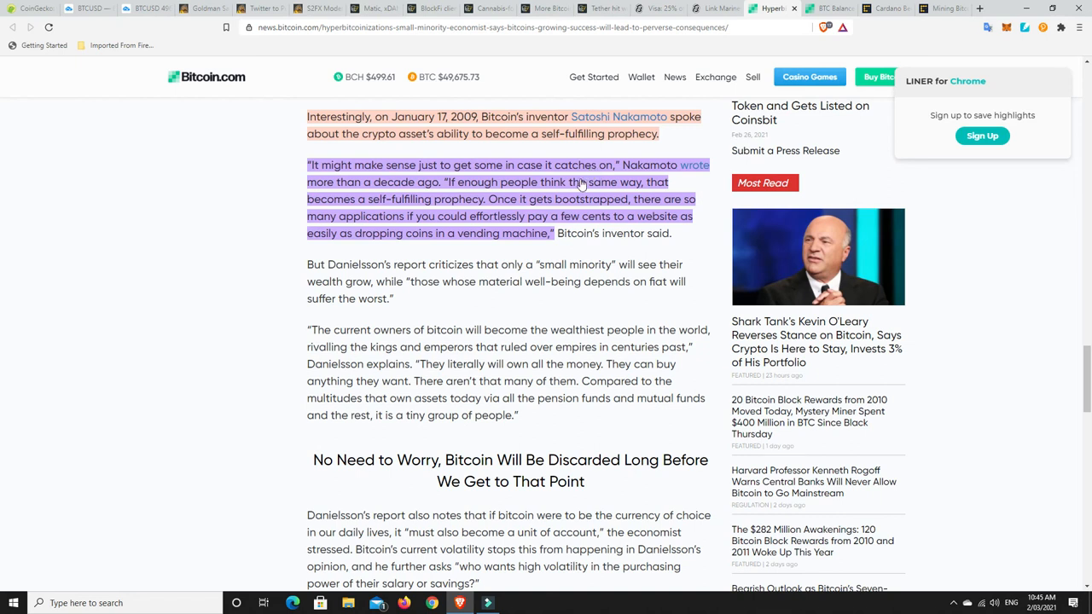
{"action": "mouse_move", "coordinate": [415, 203]}
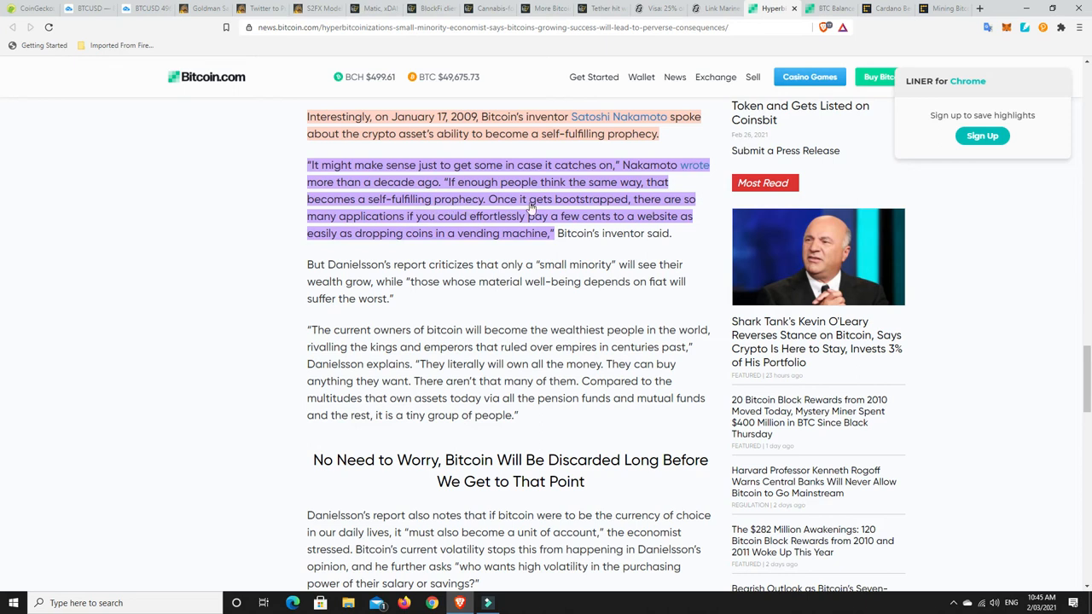
{"action": "mouse_move", "coordinate": [452, 224]}
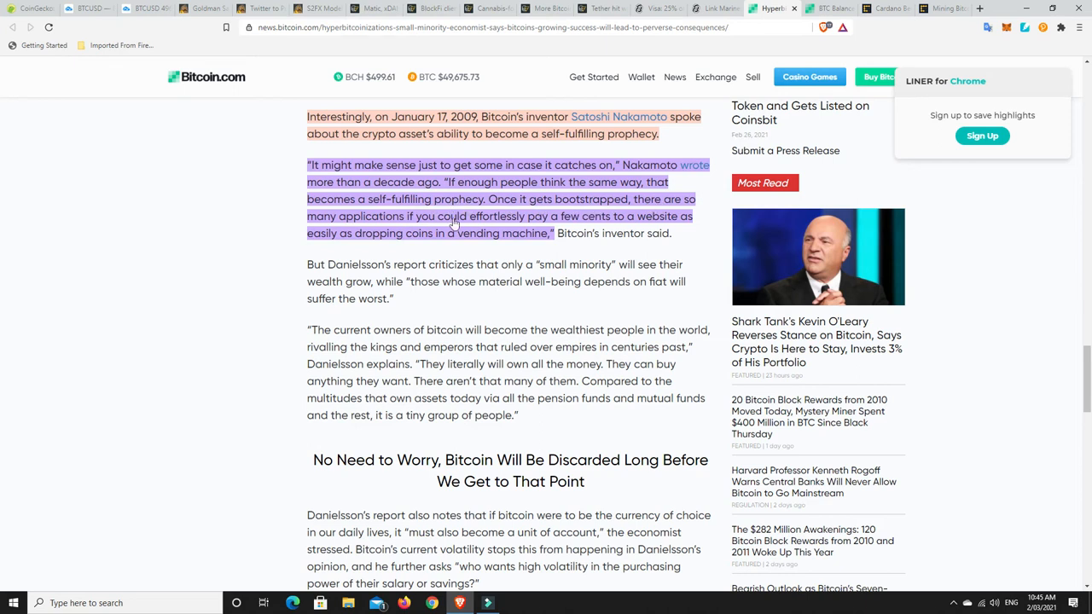
{"action": "mouse_move", "coordinate": [468, 229]}
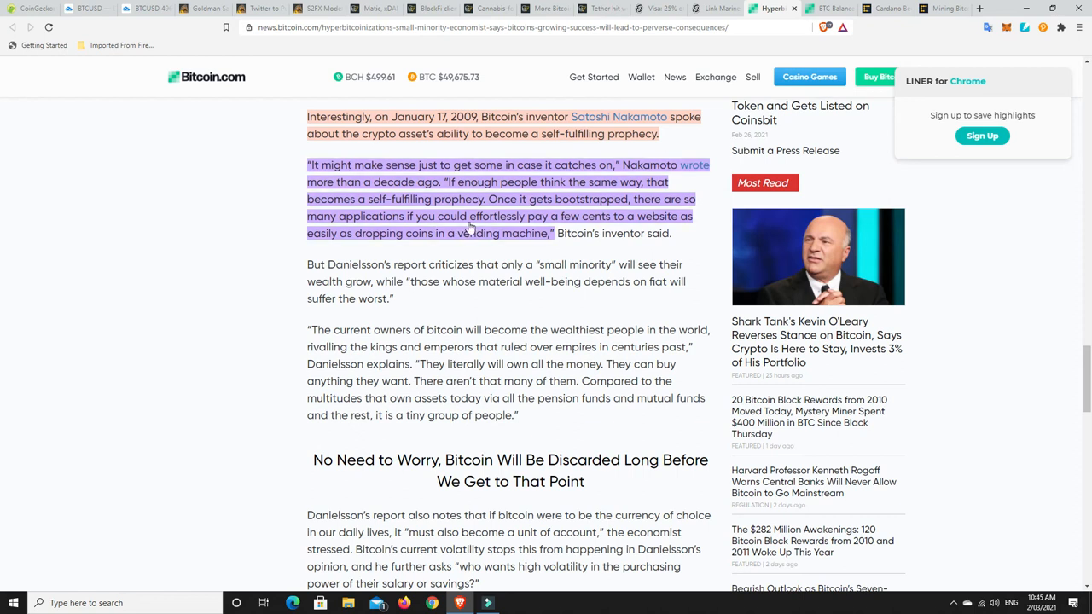
{"action": "mouse_move", "coordinate": [635, 224]}
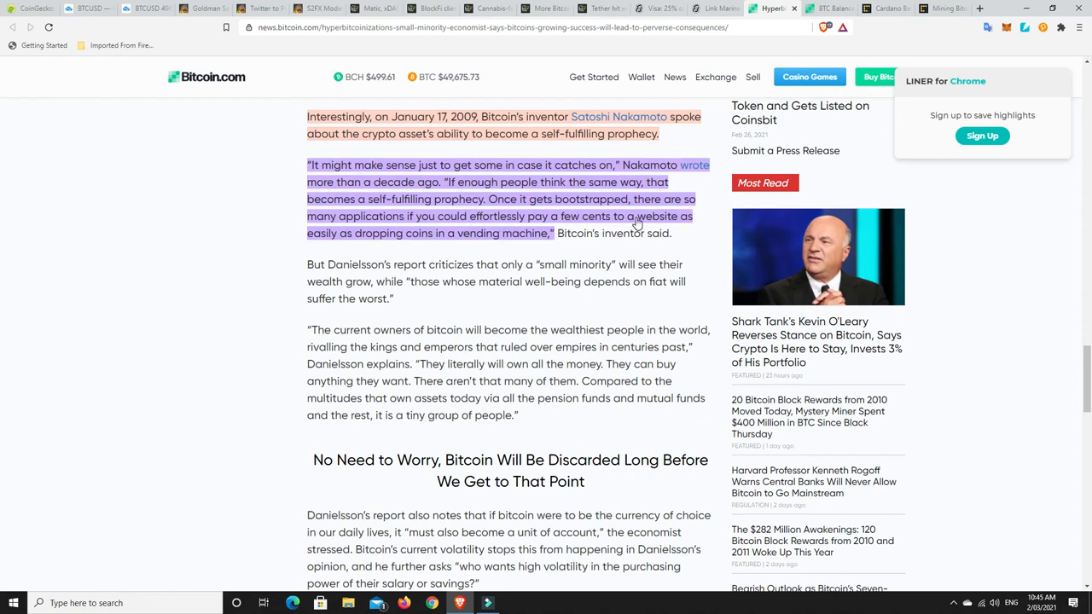
{"action": "mouse_move", "coordinate": [432, 241]}
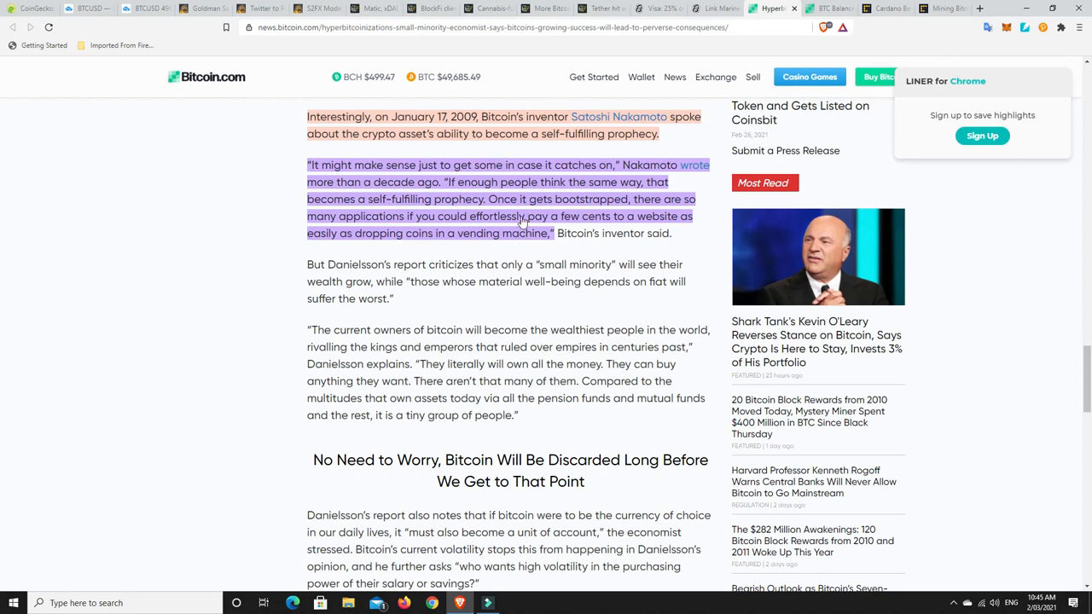
{"action": "scroll", "scroll_direction": "up", "scroll_amount": 3}
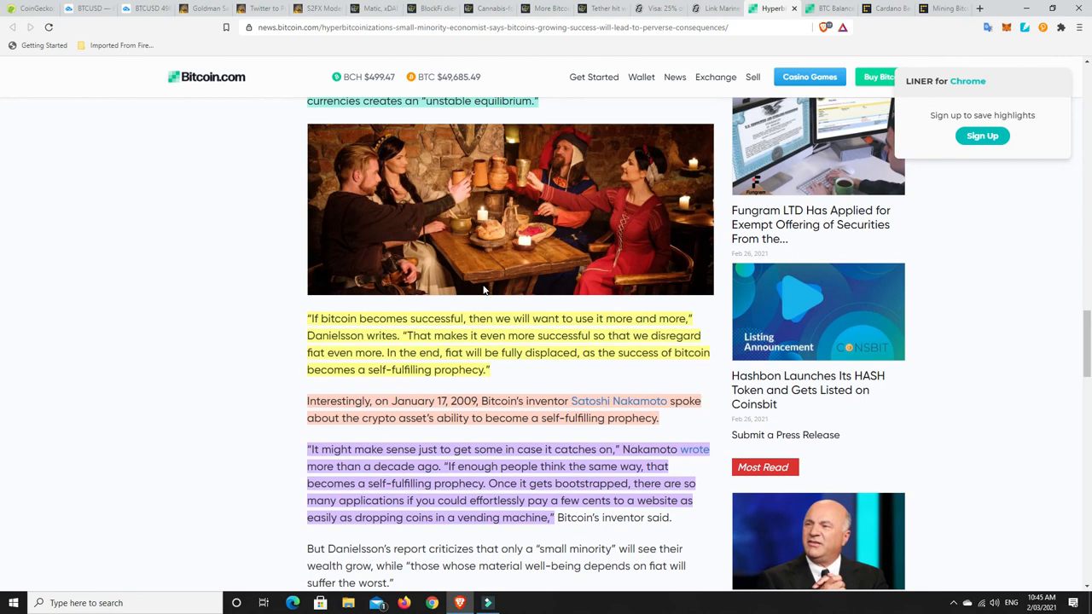
{"action": "scroll", "scroll_direction": "up", "scroll_amount": 3}
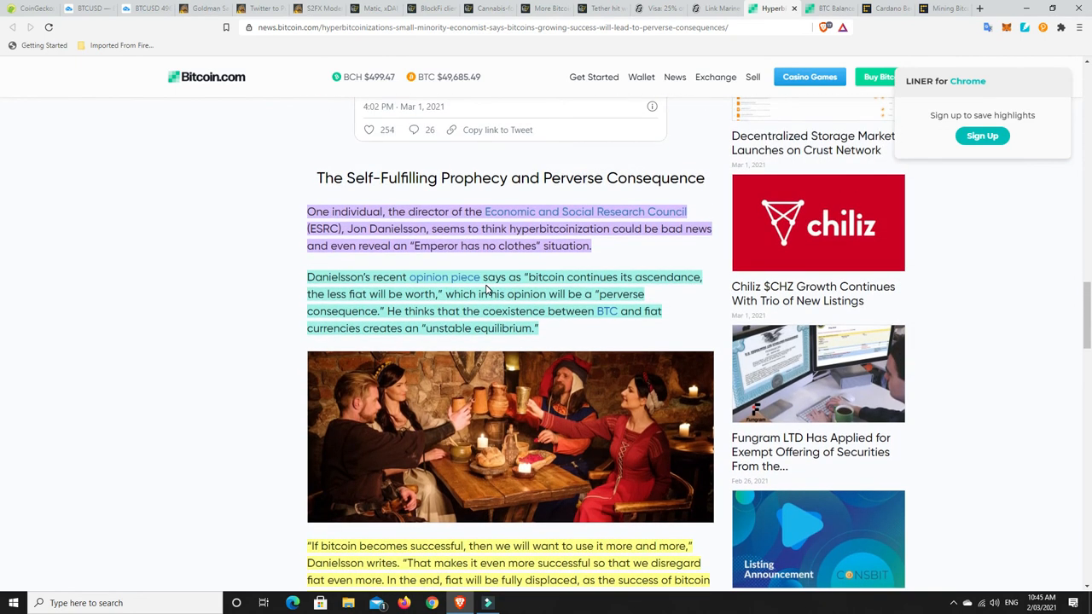
{"action": "mouse_move", "coordinate": [4, 303]}
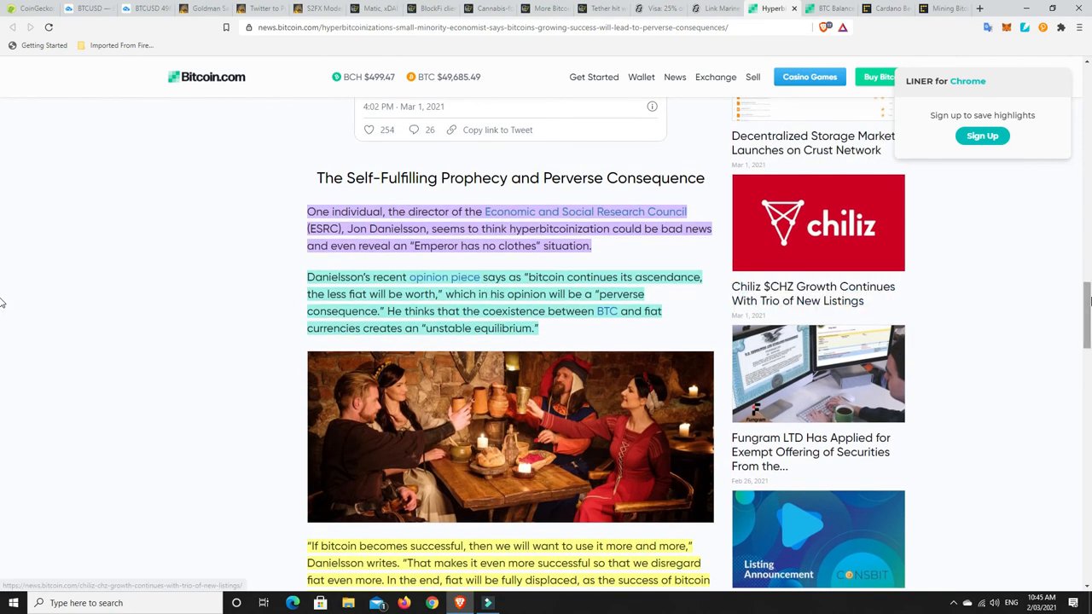
{"action": "scroll", "scroll_direction": "up", "scroll_amount": 3}
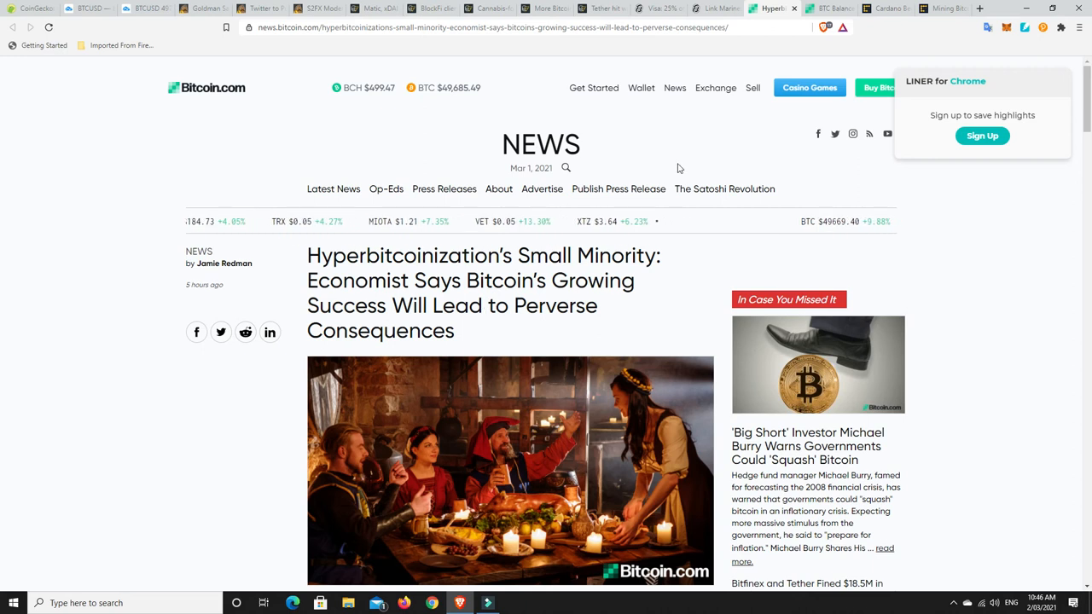
{"action": "left_click", "coordinate": [827, 9]}
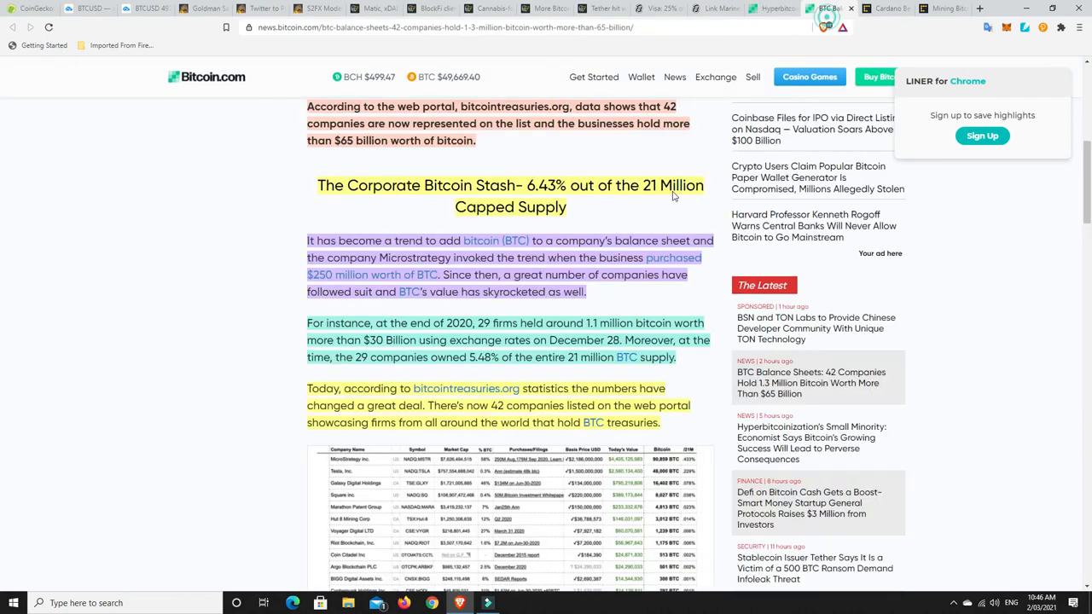
{"action": "scroll", "scroll_direction": "up", "scroll_amount": 3}
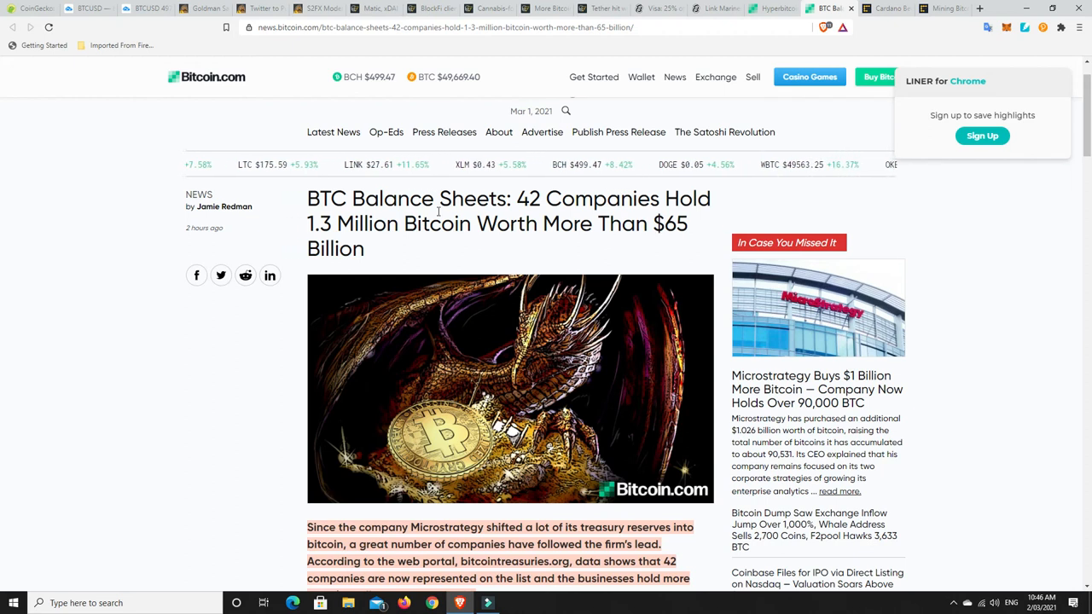
{"action": "scroll", "scroll_direction": "down", "scroll_amount": 3}
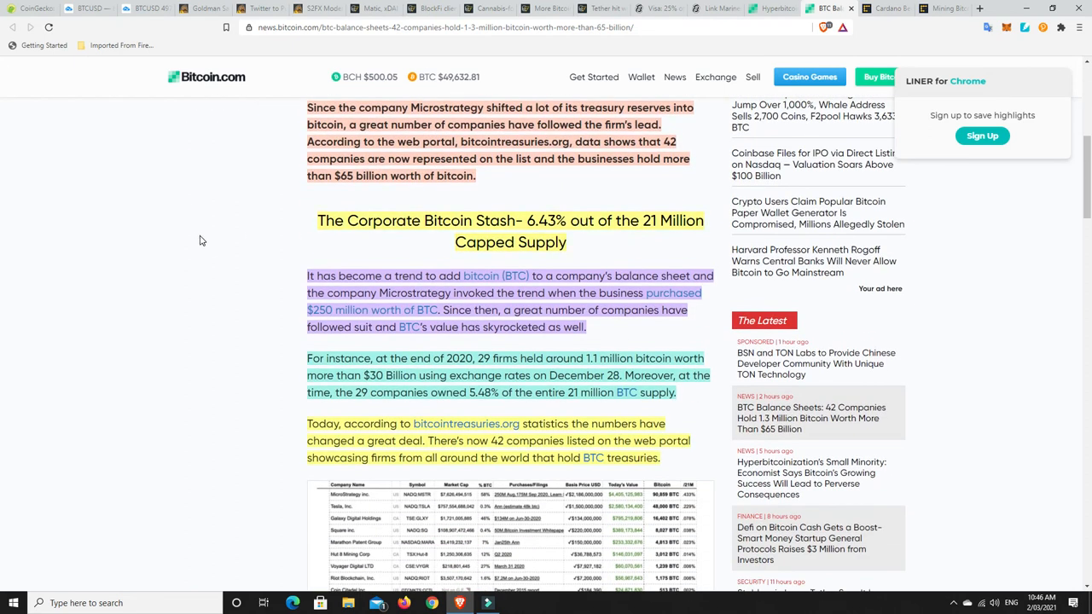
{"action": "mouse_move", "coordinate": [221, 233]}
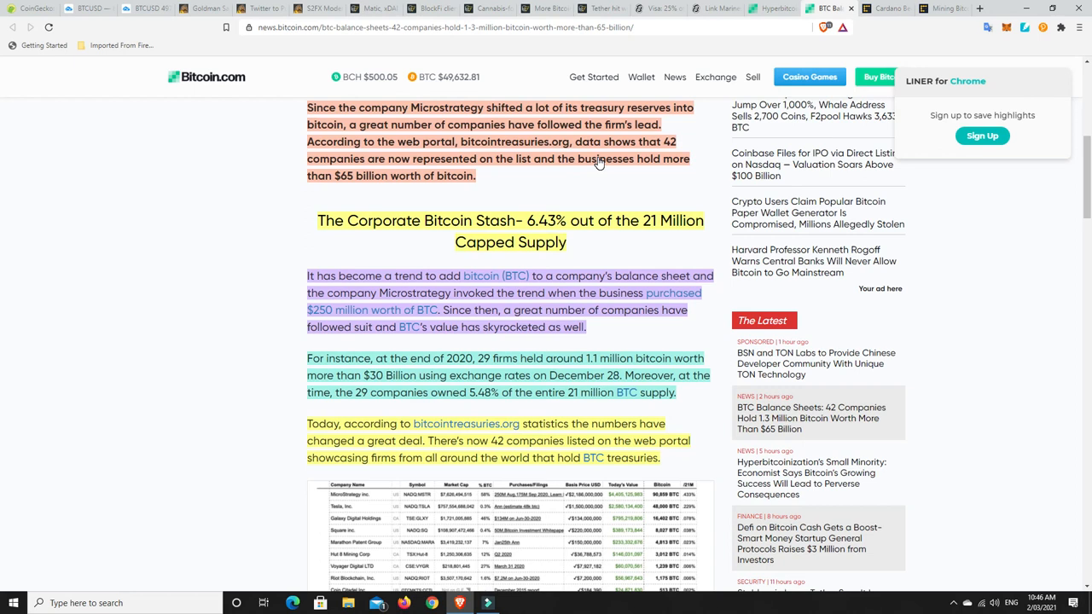
{"action": "mouse_move", "coordinate": [554, 176]}
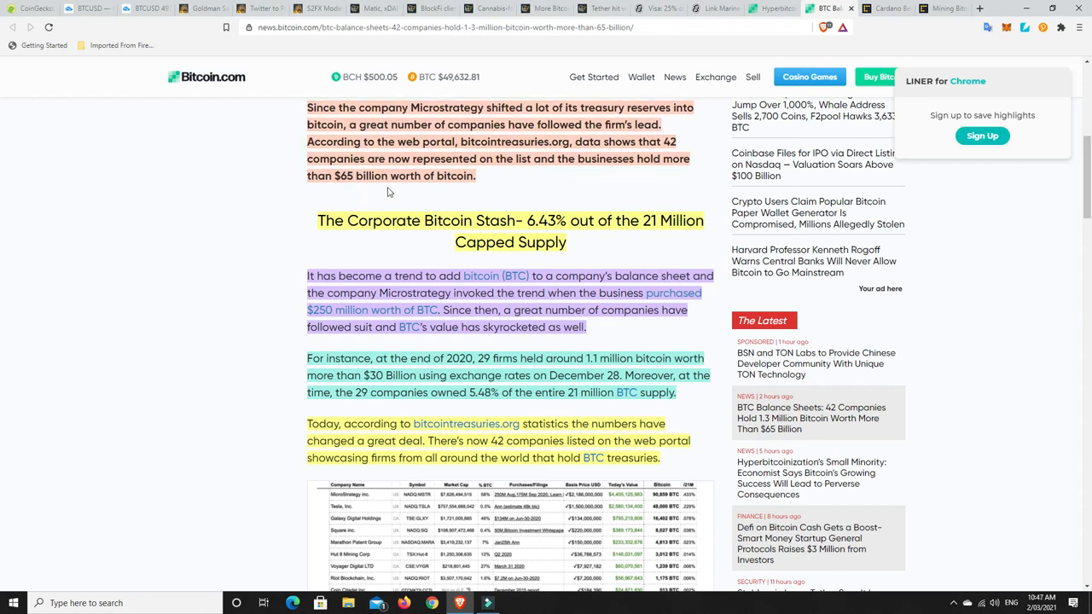
{"action": "mouse_move", "coordinate": [571, 176]}
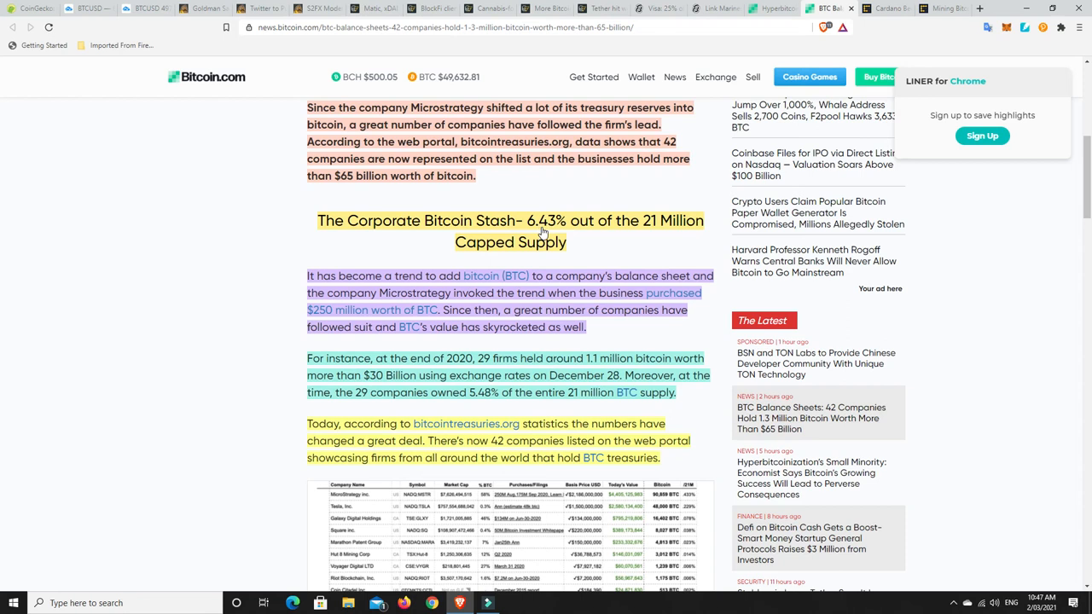
{"action": "mouse_move", "coordinate": [547, 254]}
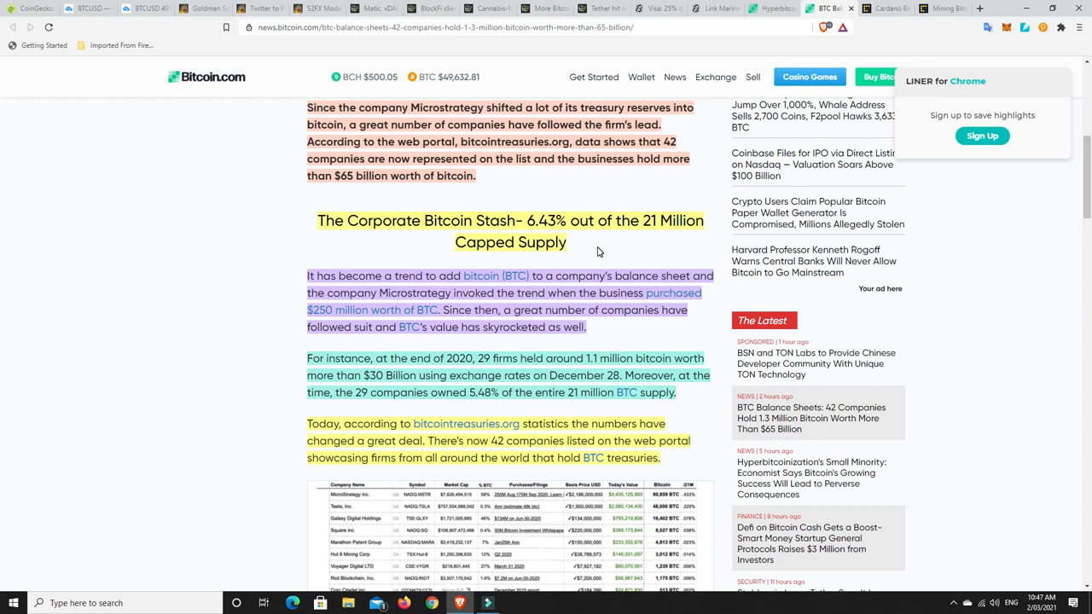
- Scroll to the bitcointreasuries.org company holdings table in the BTC balance sheets article
{"action": "scroll", "scroll_direction": "down", "scroll_amount": 3}
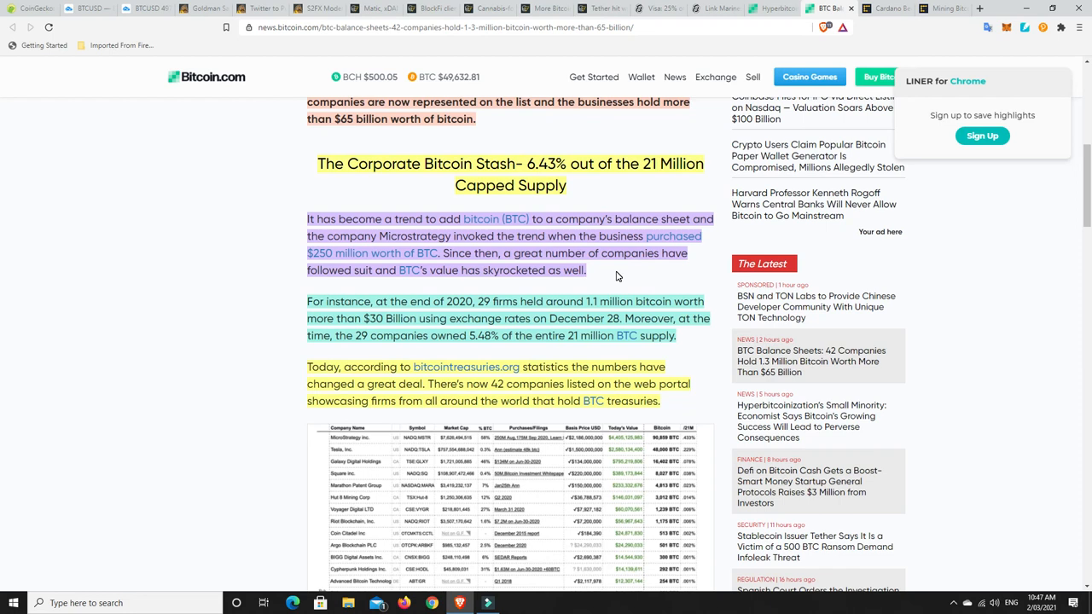
{"action": "mouse_move", "coordinate": [560, 284]}
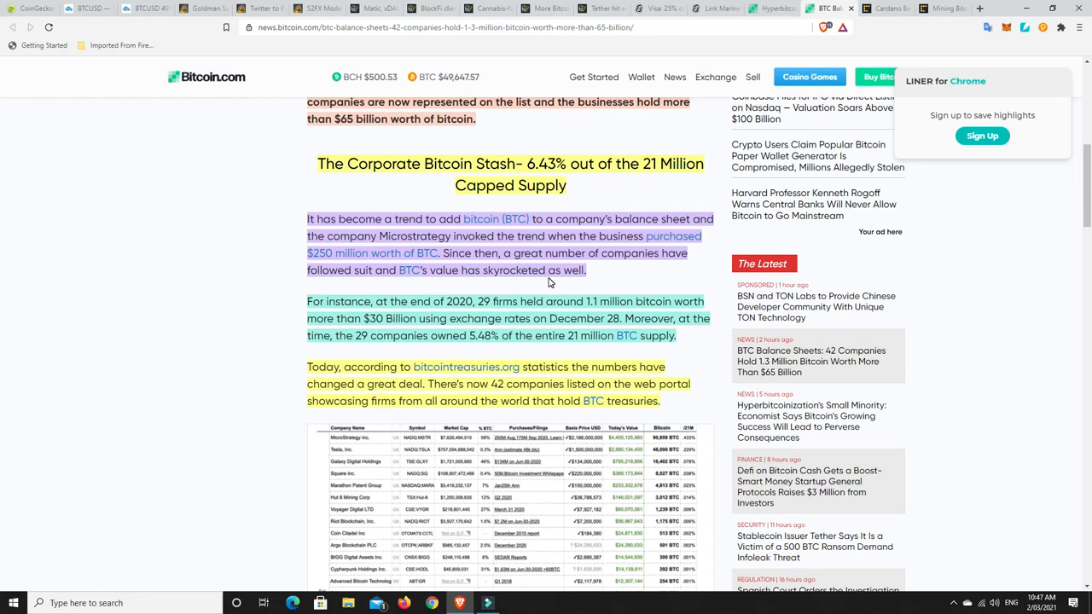
{"action": "mouse_move", "coordinate": [536, 289]}
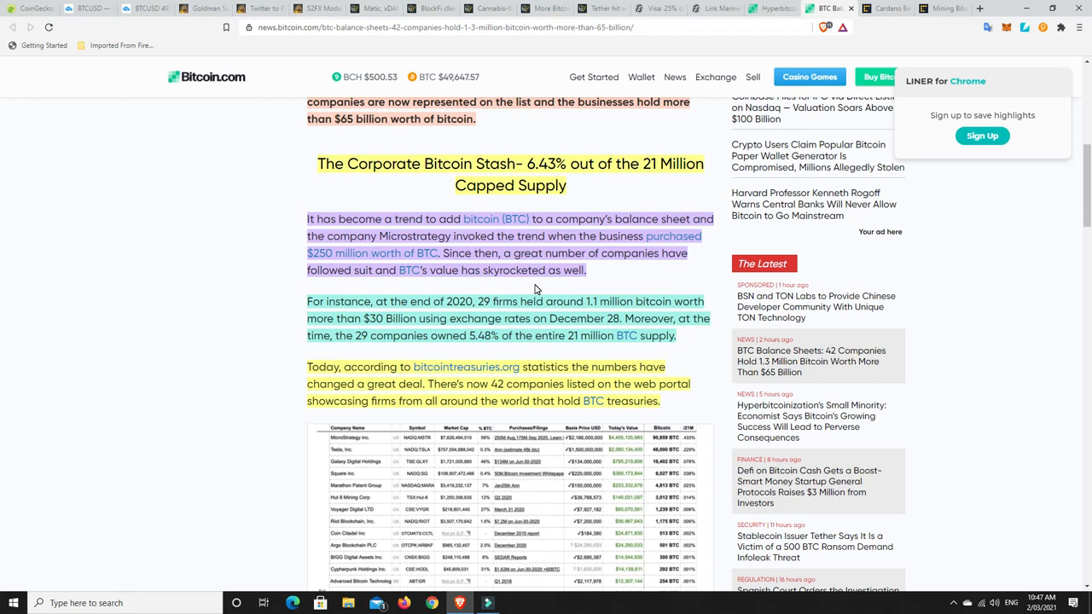
- Reveal more holdings table rows, down to Hive Blockchain
{"action": "scroll", "scroll_direction": "down", "scroll_amount": 3}
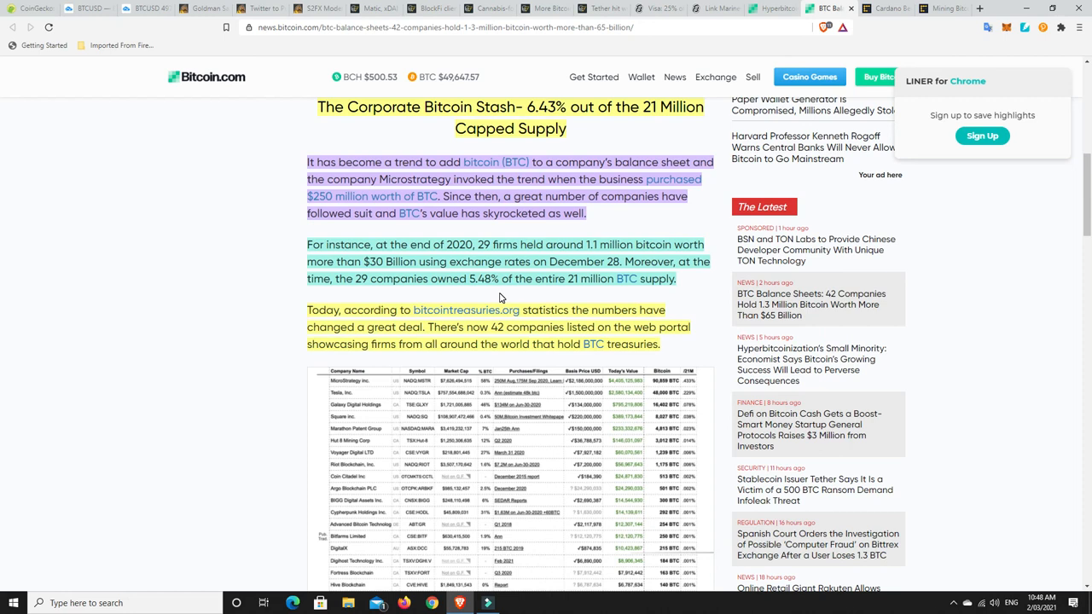
{"action": "mouse_move", "coordinate": [477, 296]}
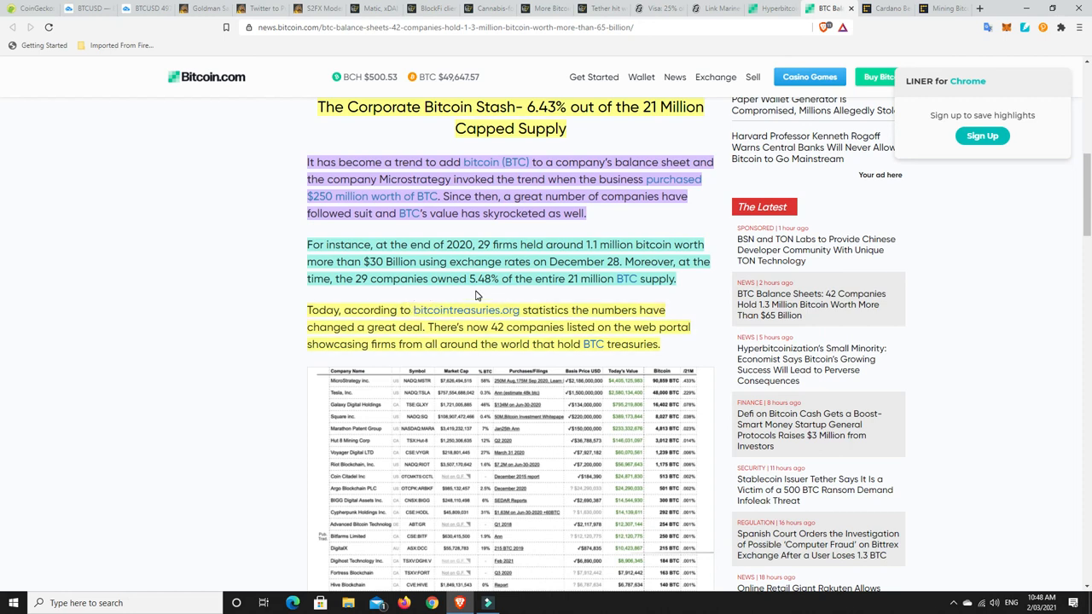
{"action": "mouse_move", "coordinate": [601, 301]}
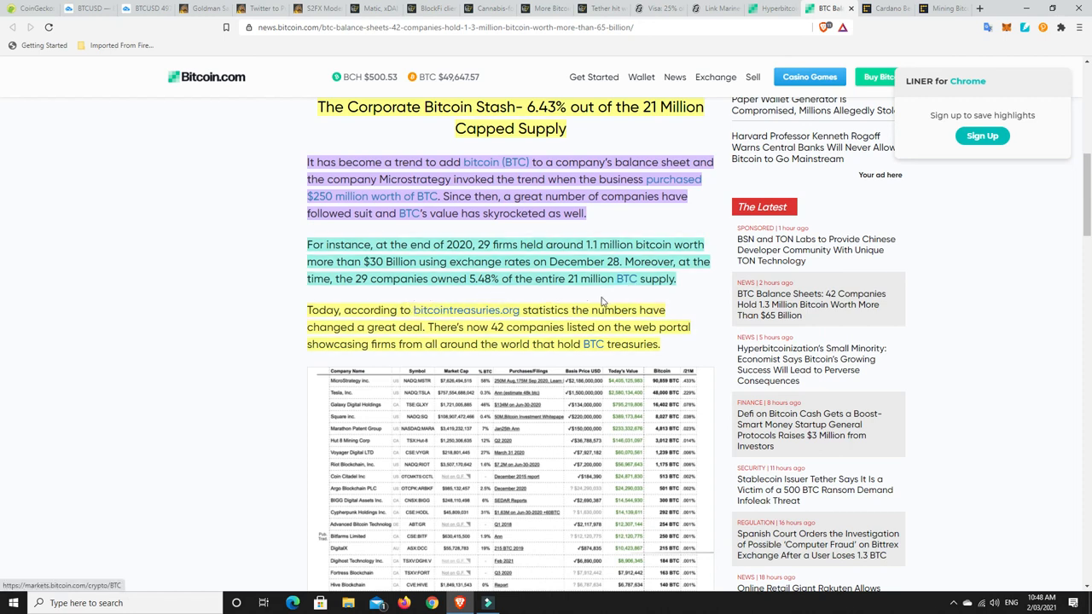
{"action": "mouse_move", "coordinate": [701, 291]}
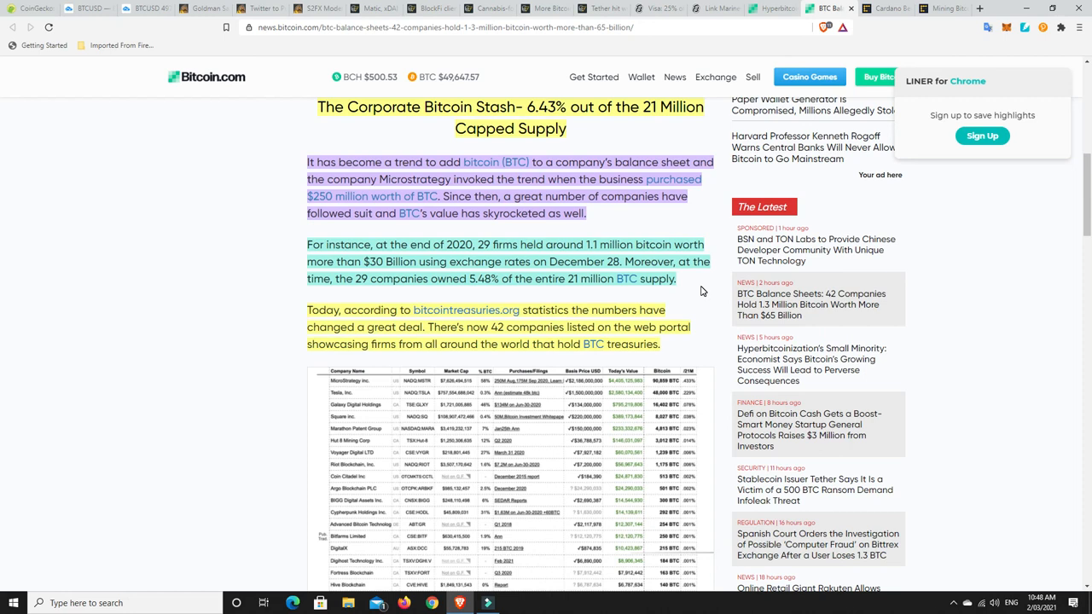
{"action": "mouse_move", "coordinate": [531, 335]}
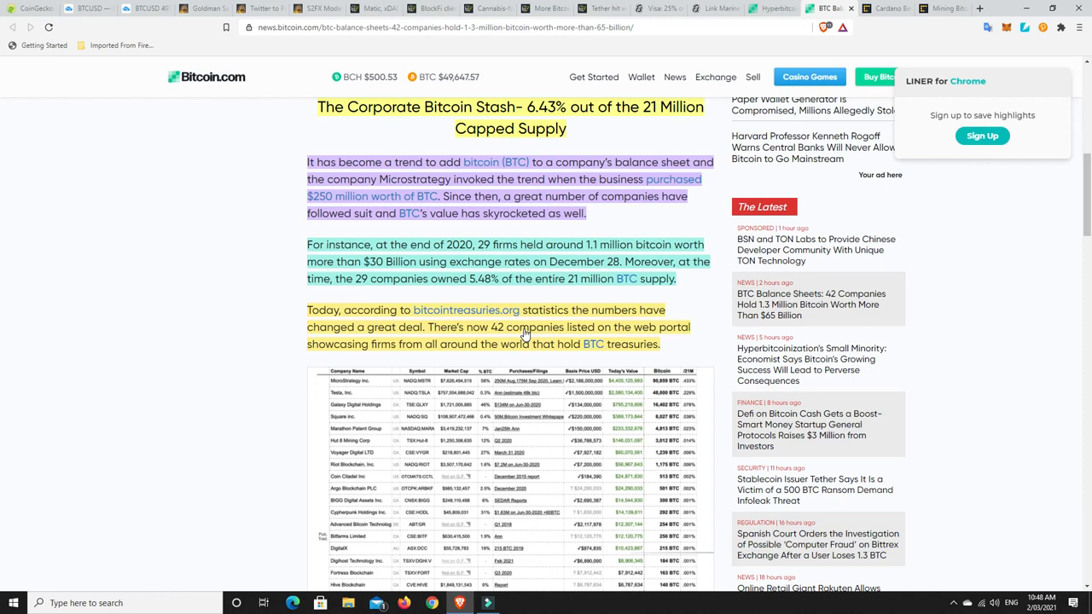
{"action": "mouse_move", "coordinate": [390, 362]}
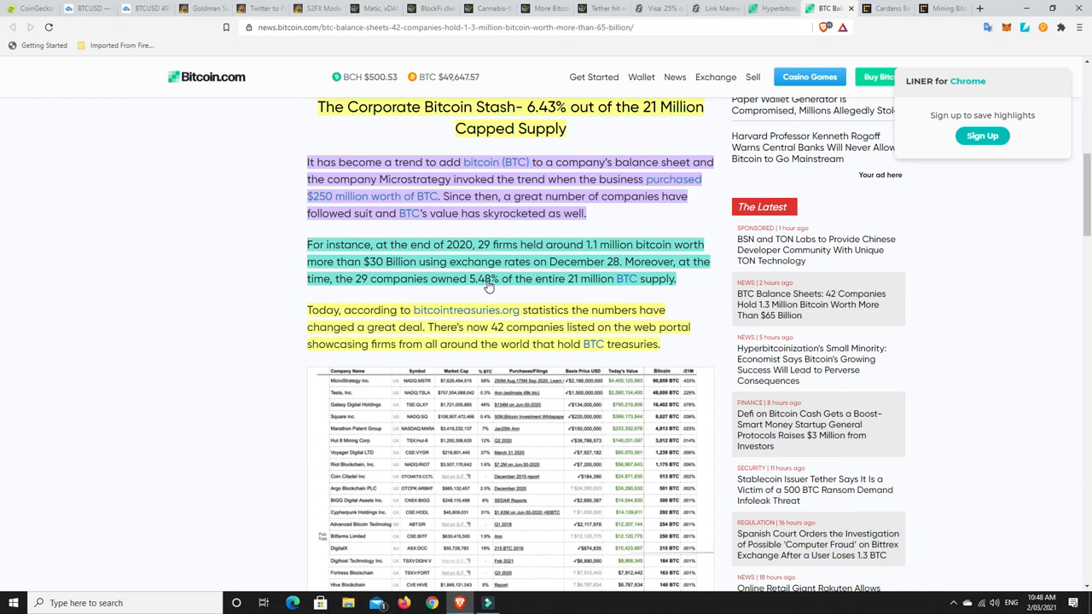
{"action": "mouse_move", "coordinate": [478, 287]}
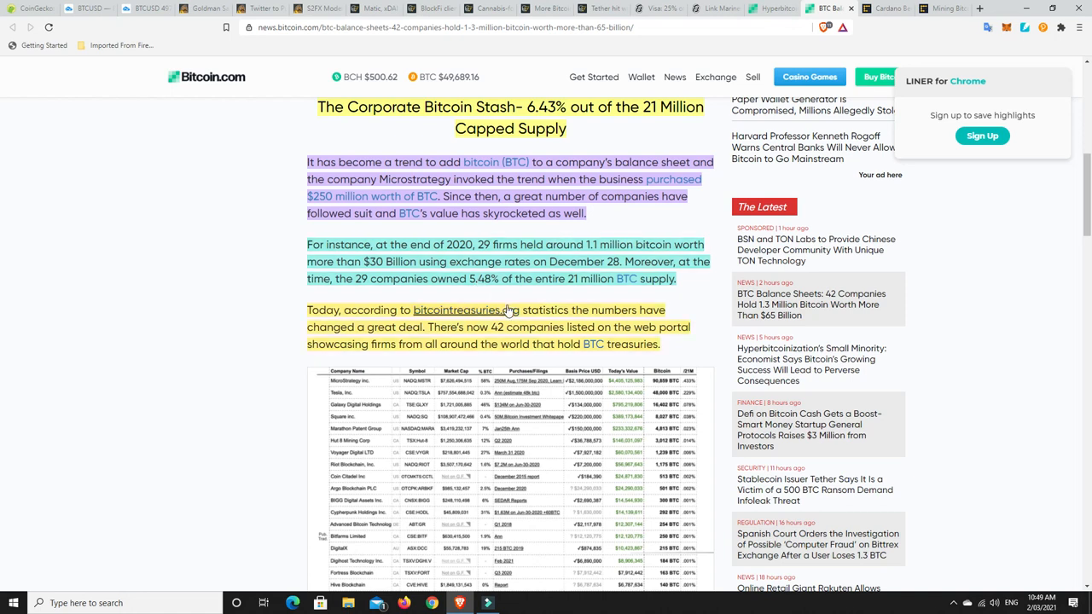
- Open CoinDesk's Cardano 'Mary' hard fork article and return to its opening lines
{"action": "left_click", "coordinate": [883, 8]}
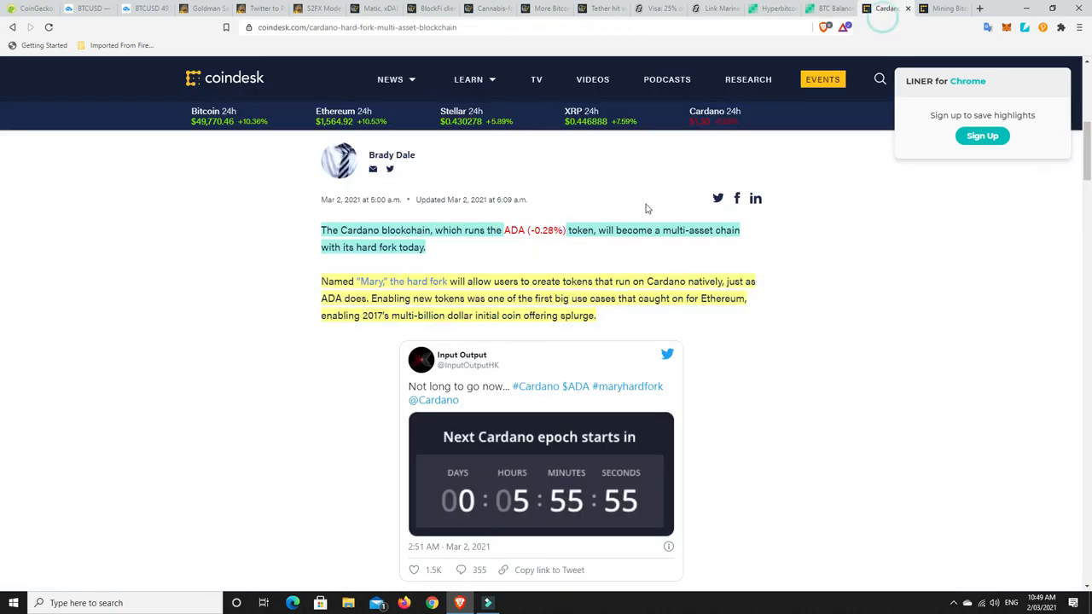
{"action": "mouse_move", "coordinate": [849, 327]}
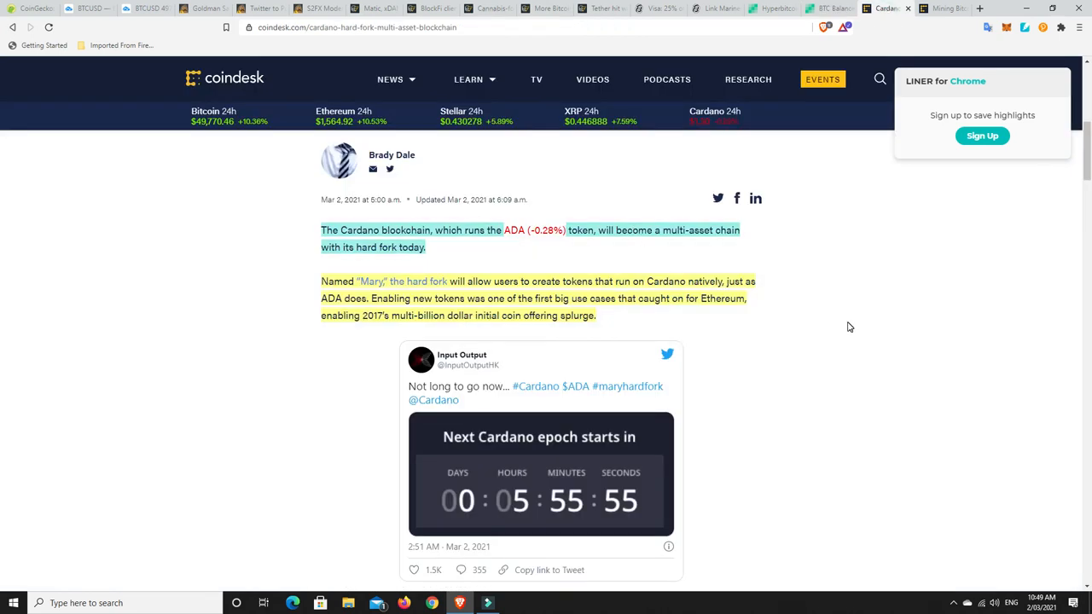
{"action": "mouse_move", "coordinate": [646, 235]}
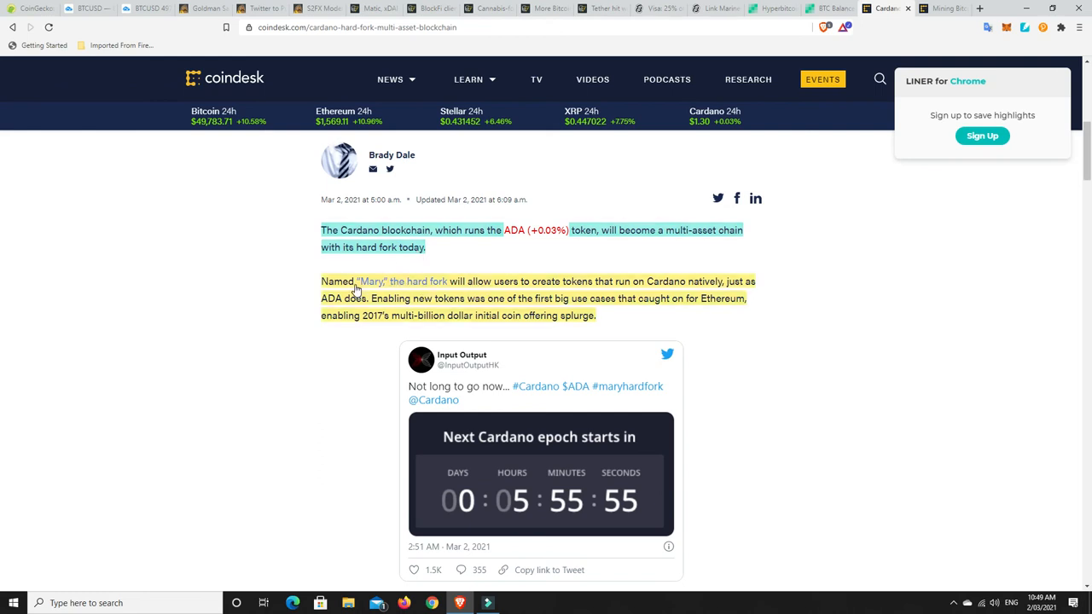
{"action": "mouse_move", "coordinate": [502, 289]}
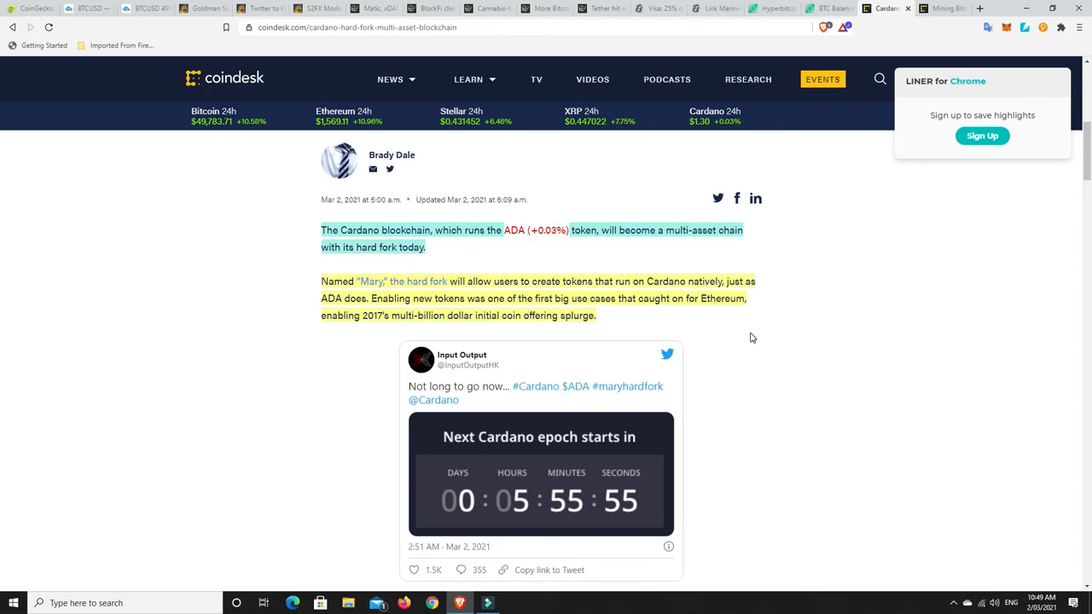
{"action": "mouse_move", "coordinate": [737, 339]}
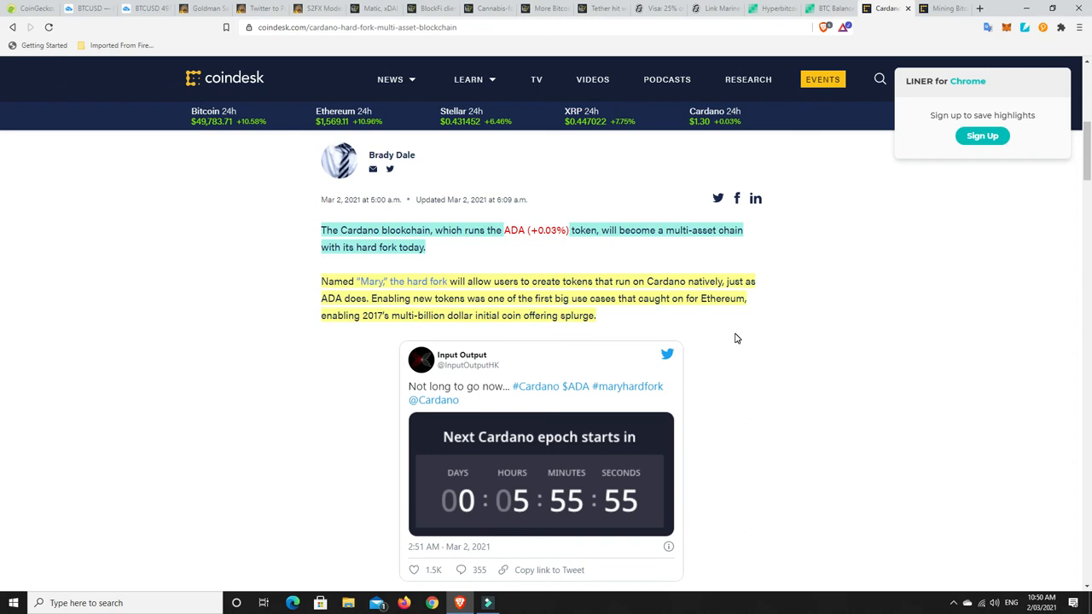
{"action": "mouse_move", "coordinate": [675, 318]}
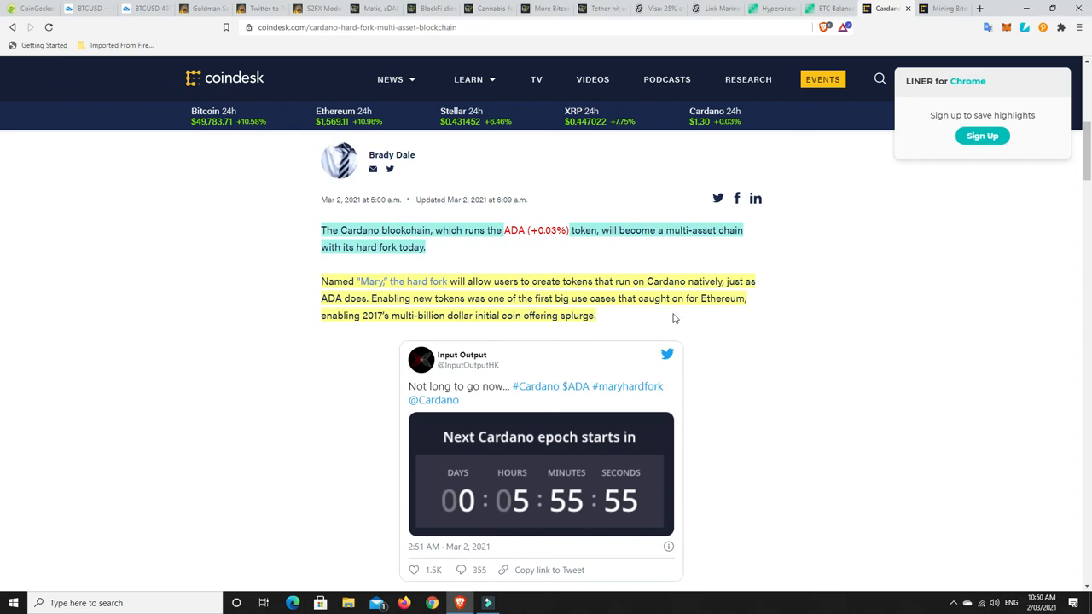
{"action": "mouse_move", "coordinate": [384, 325]}
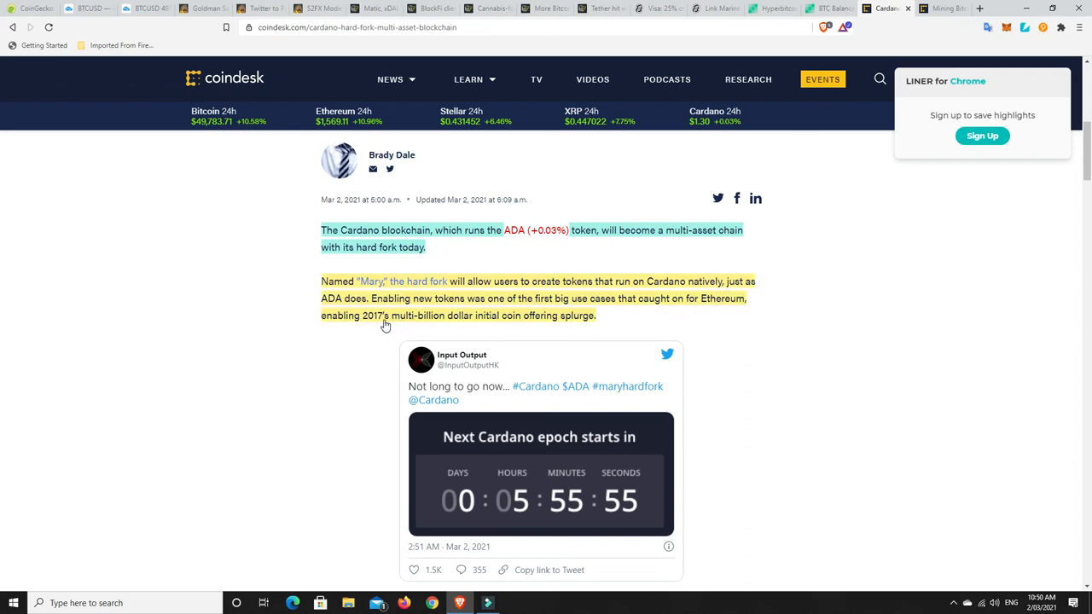
{"action": "mouse_move", "coordinate": [501, 320]}
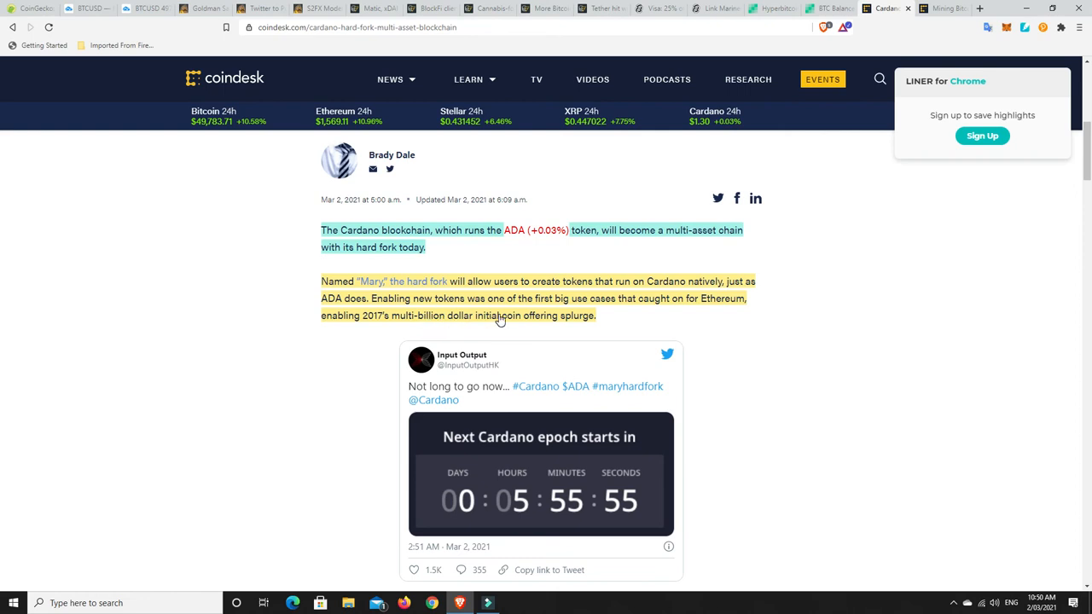
{"action": "mouse_move", "coordinate": [597, 317]}
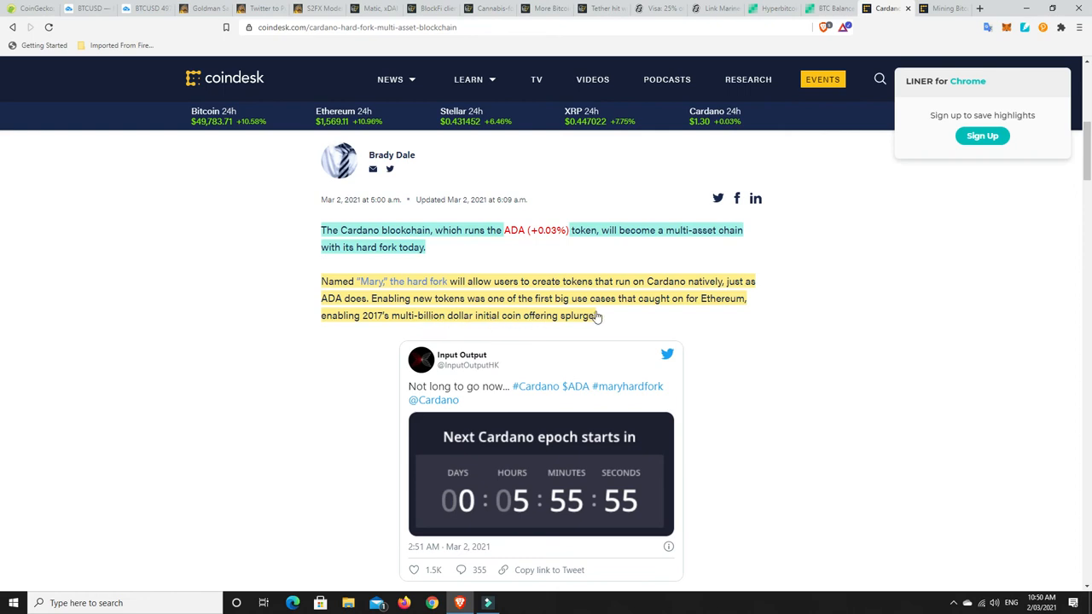
{"action": "mouse_move", "coordinate": [784, 318]}
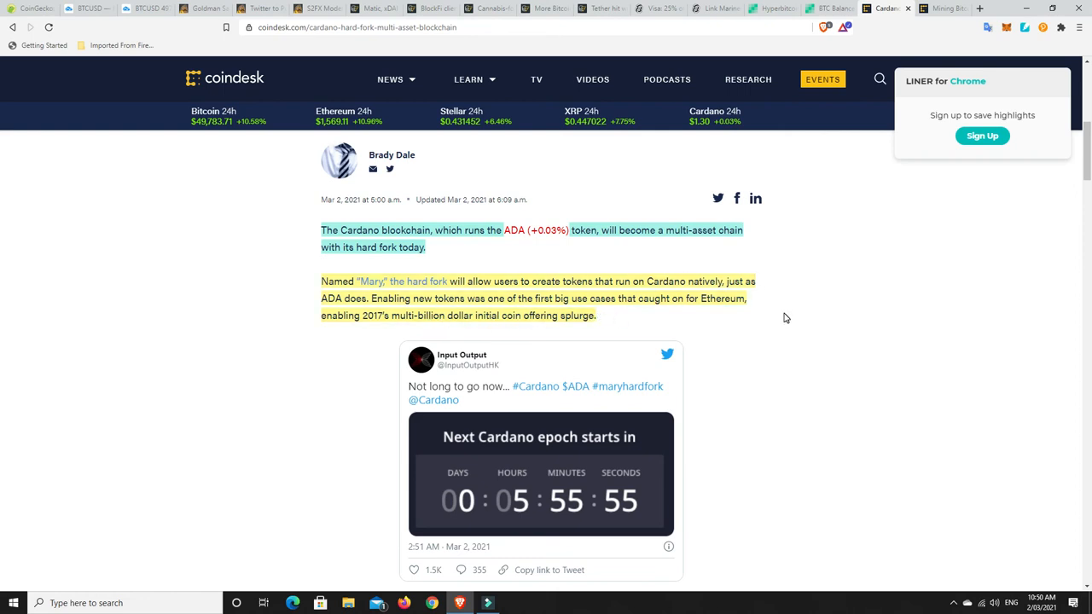
{"action": "scroll", "scroll_direction": "up", "scroll_amount": 3}
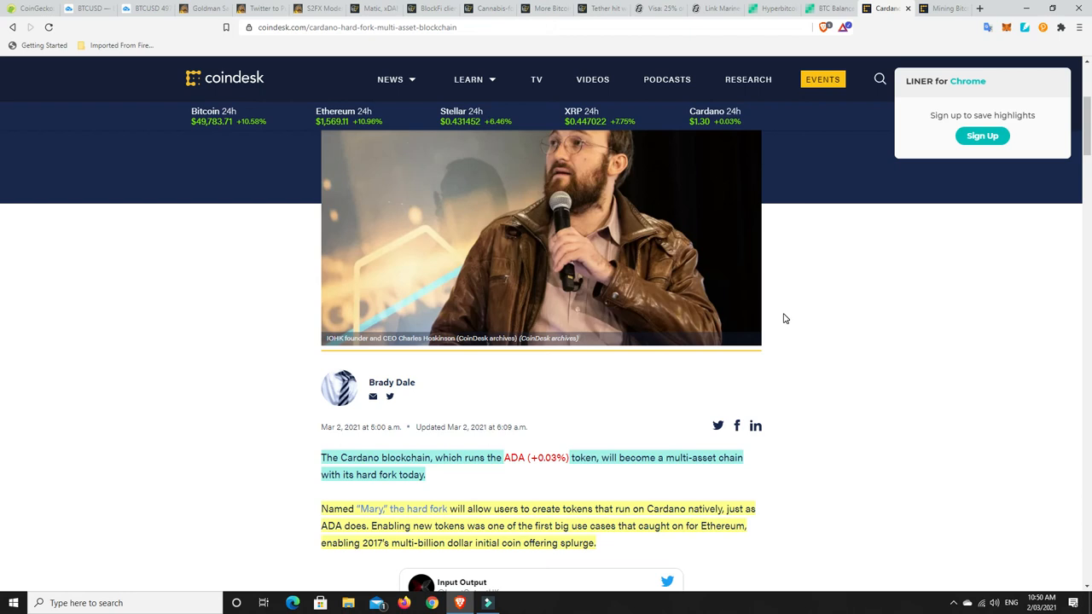
{"action": "scroll", "scroll_direction": "up", "scroll_amount": 3}
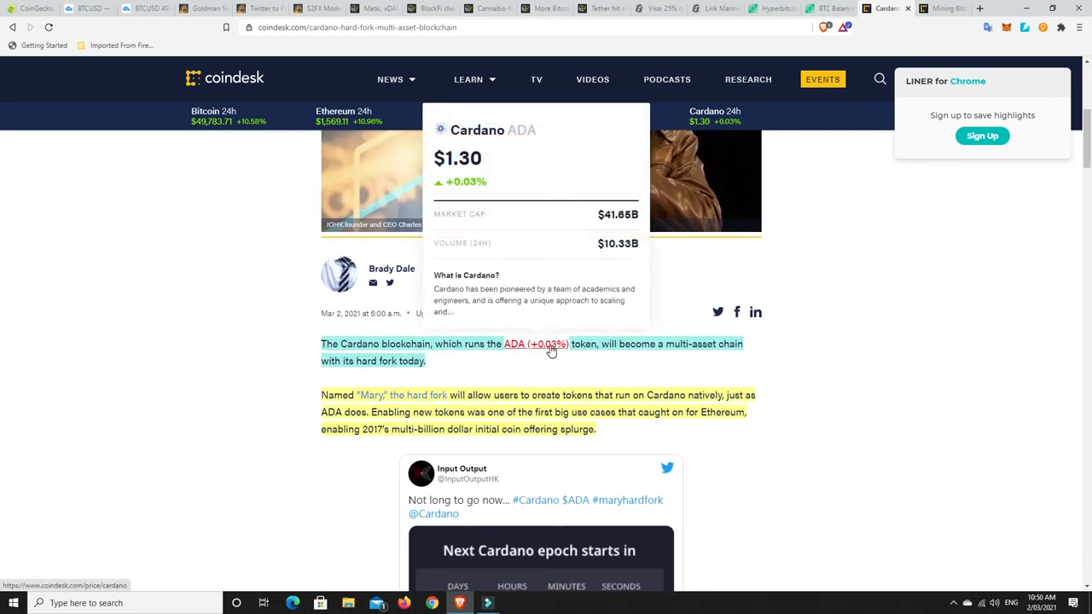
{"action": "mouse_move", "coordinate": [901, 340]}
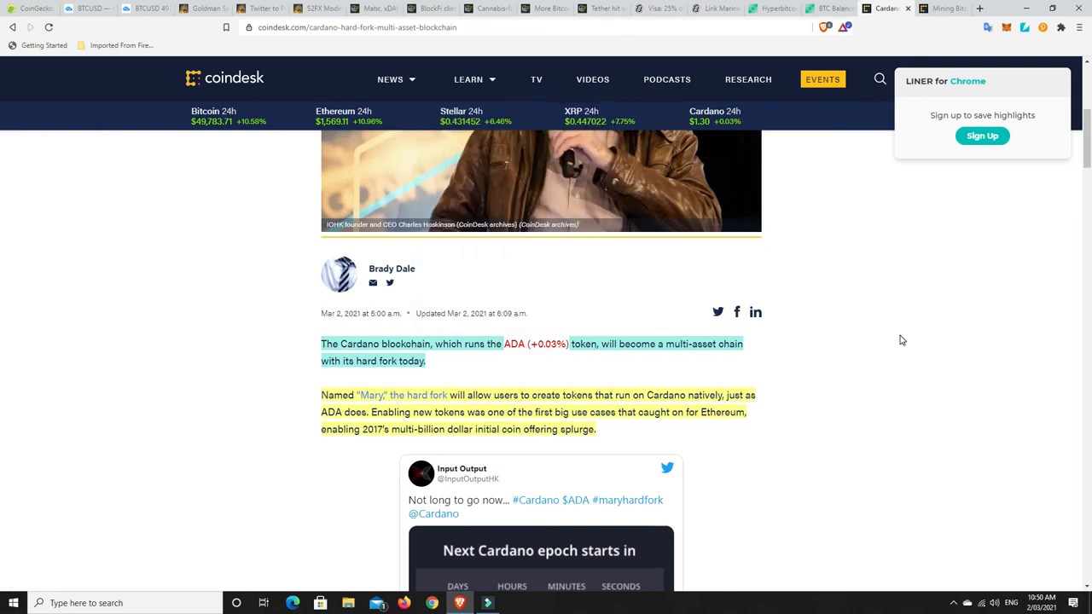
{"action": "mouse_move", "coordinate": [879, 343]}
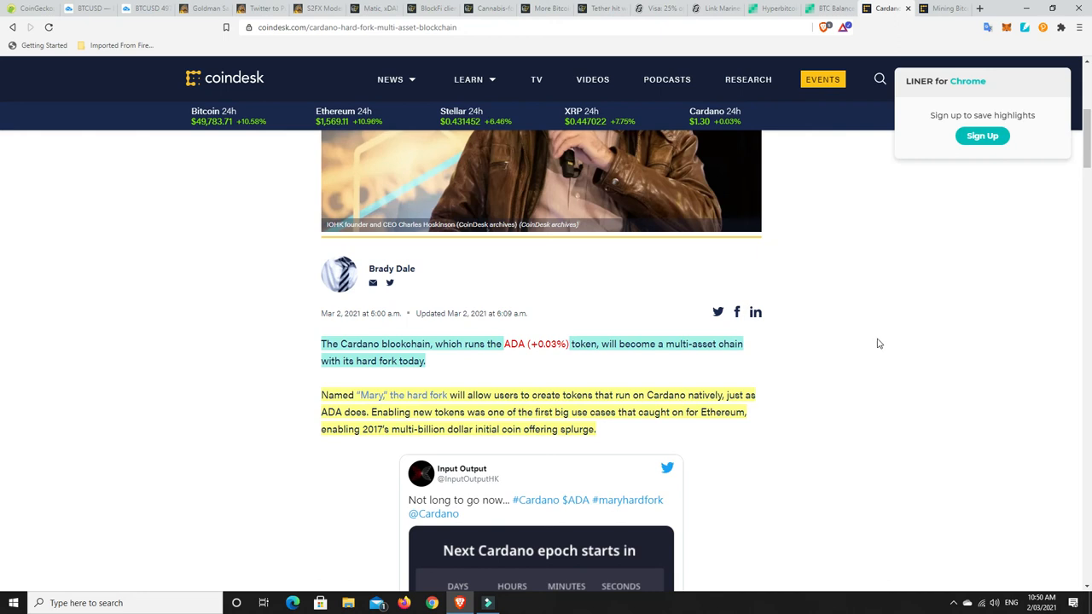
{"action": "mouse_move", "coordinate": [426, 372]}
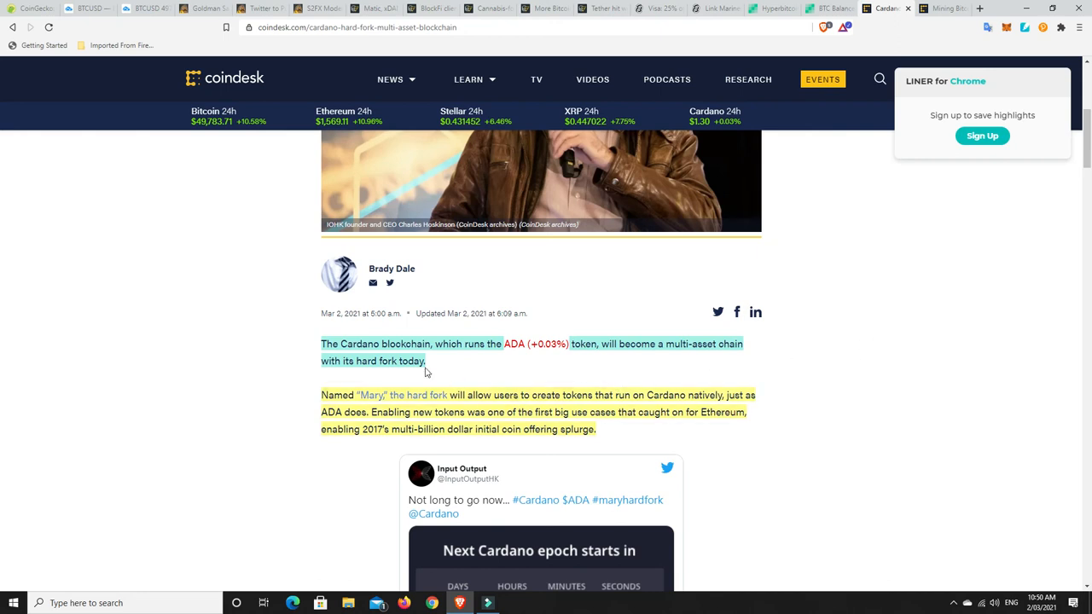
{"action": "mouse_move", "coordinate": [541, 370]}
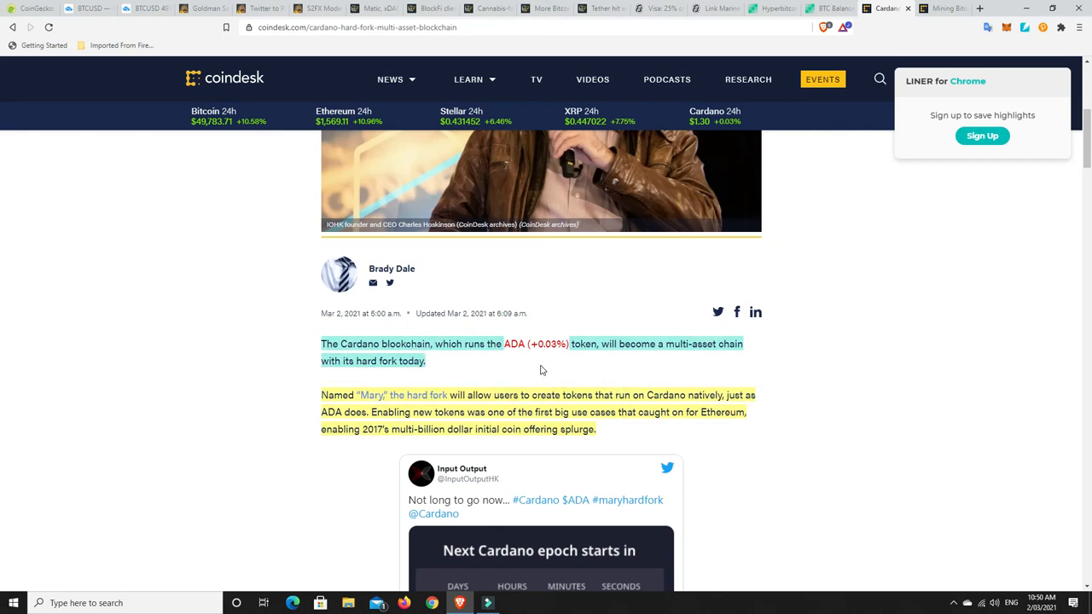
{"action": "mouse_move", "coordinate": [546, 367]}
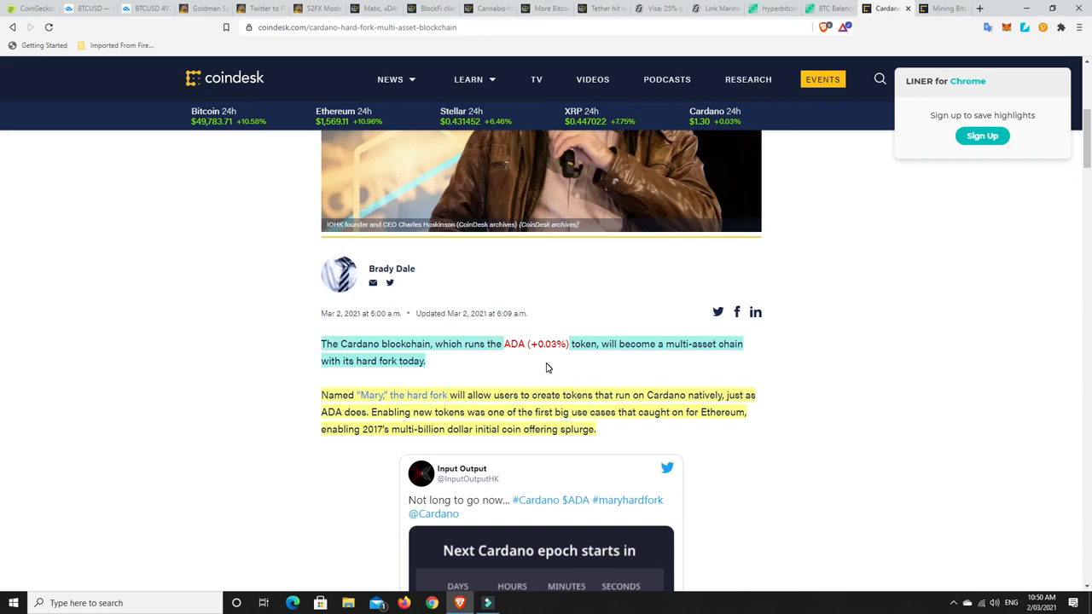
{"action": "mouse_move", "coordinate": [868, 246]}
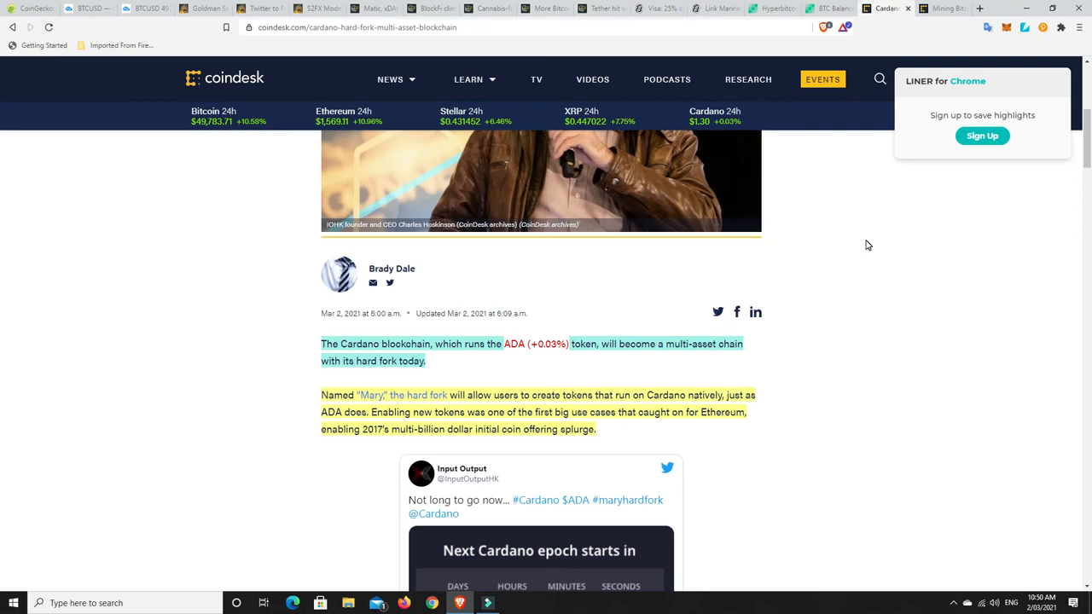
{"action": "mouse_move", "coordinate": [861, 249]}
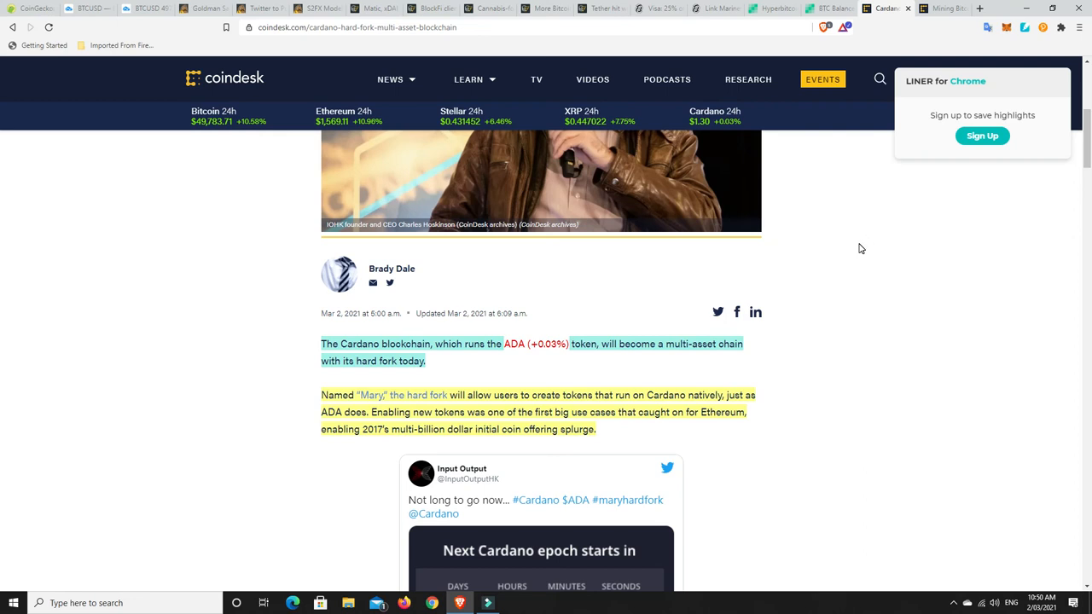
{"action": "mouse_move", "coordinate": [938, 9]}
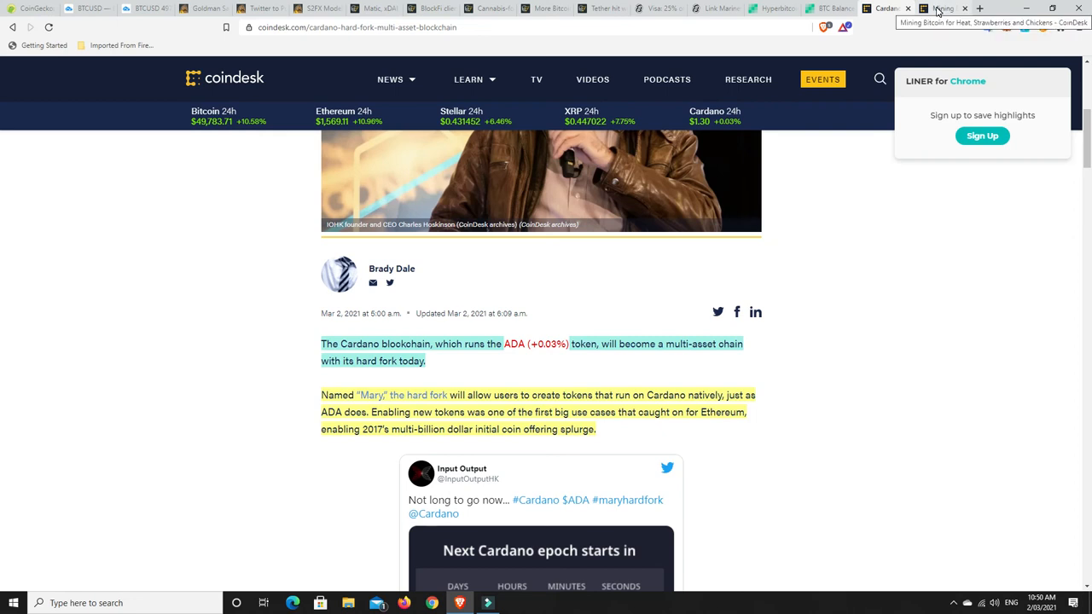
- Switch to CoinDesk's 'Mining Bitcoin for Heat, Strawberries and Chickens' tab
{"action": "left_click", "coordinate": [938, 8]}
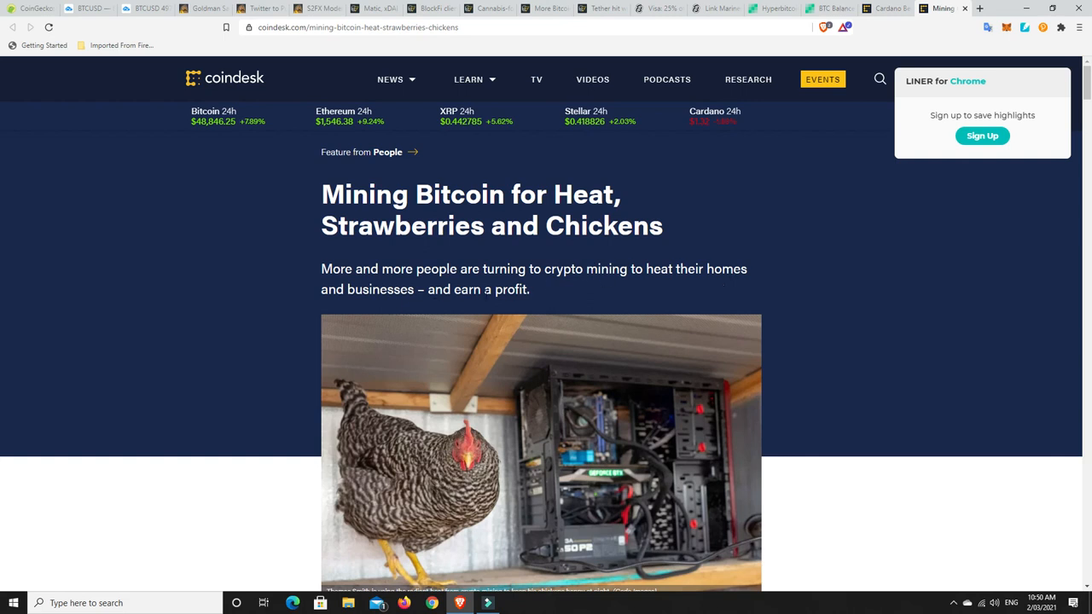
{"action": "mouse_move", "coordinate": [534, 296]}
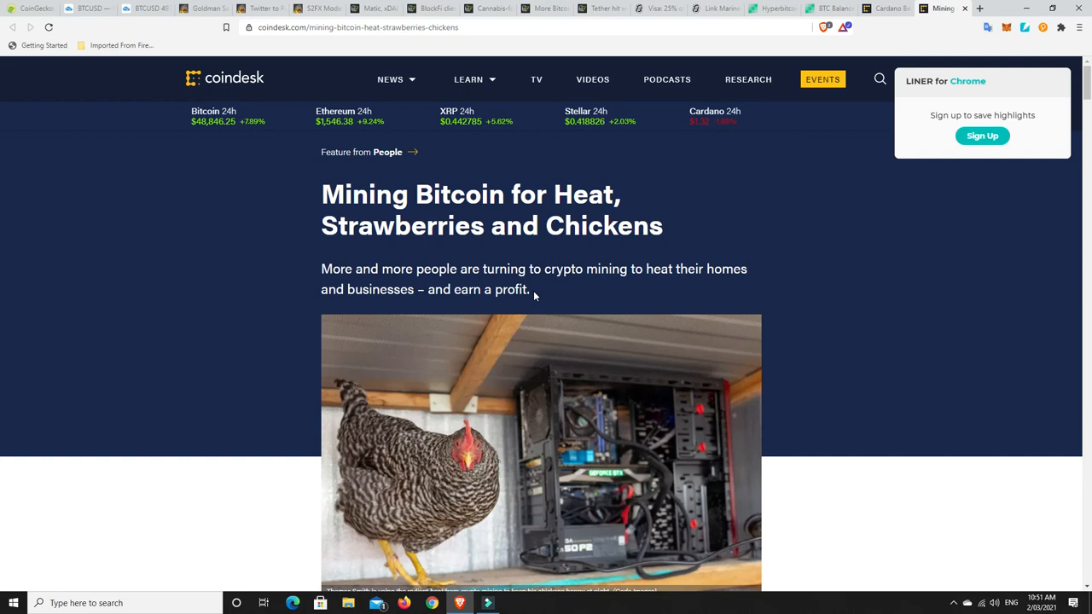
- Scroll to the Le Caveau à Légumes strawberry farm paragraphs in Neuville, Quebec
{"action": "scroll", "scroll_direction": "down", "scroll_amount": 3}
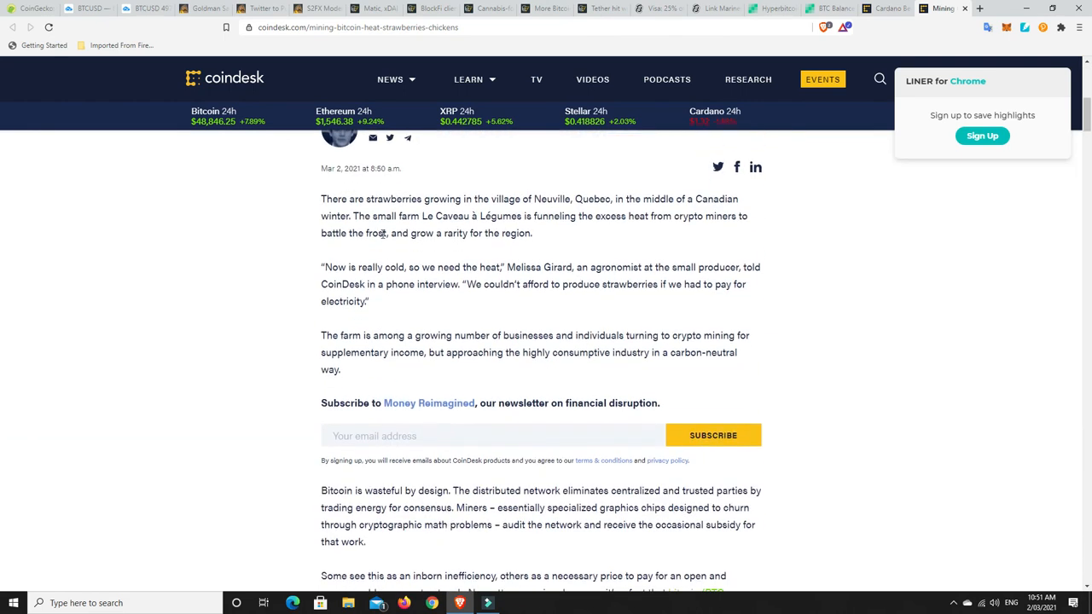
{"action": "mouse_move", "coordinate": [550, 210]}
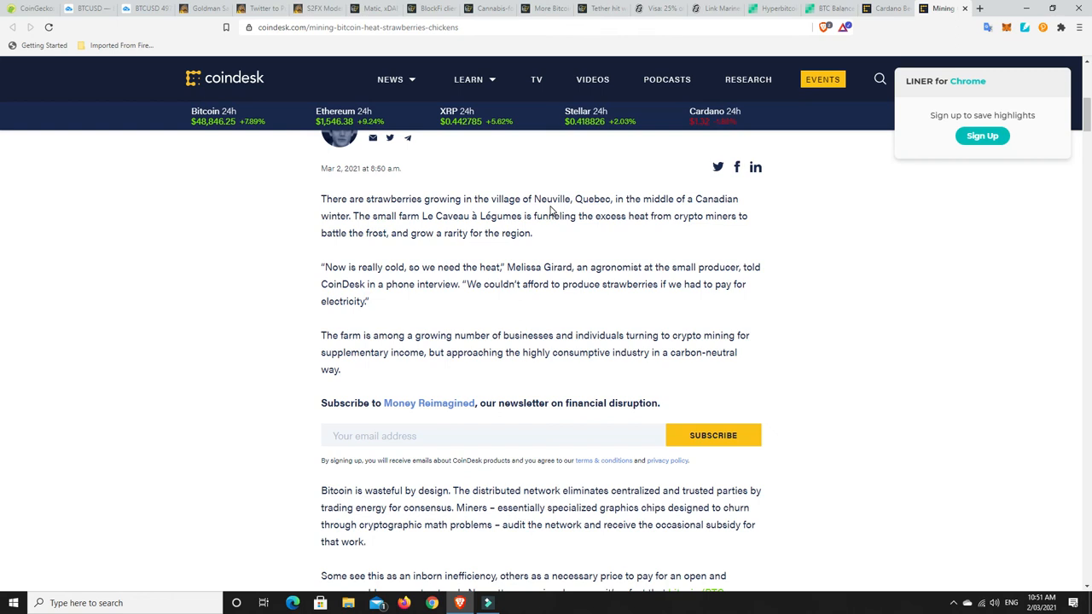
{"action": "mouse_move", "coordinate": [603, 206]}
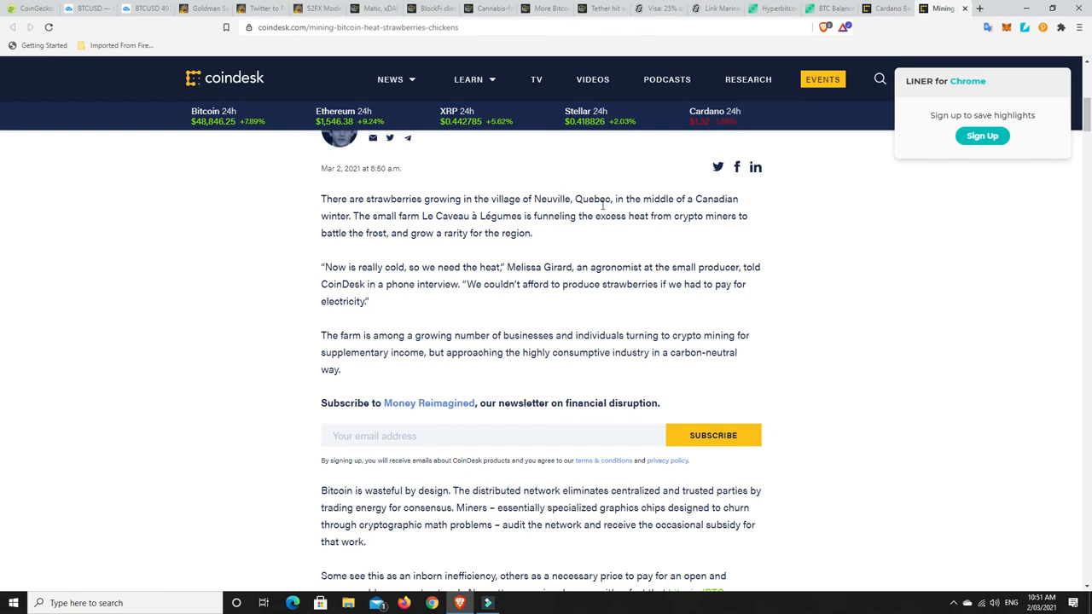
{"action": "mouse_move", "coordinate": [427, 228]}
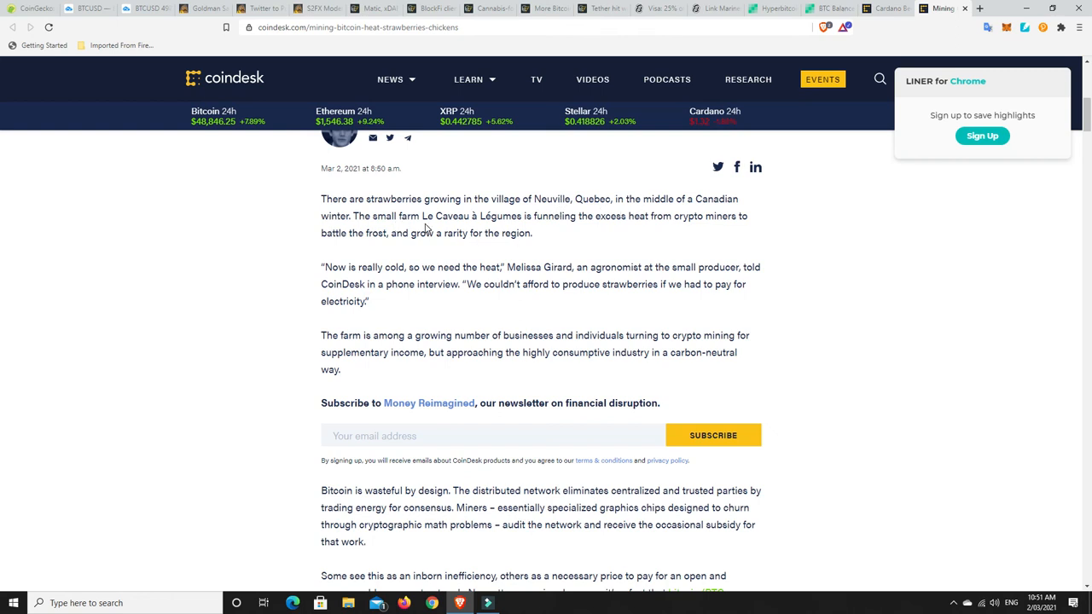
{"action": "mouse_move", "coordinate": [546, 235]}
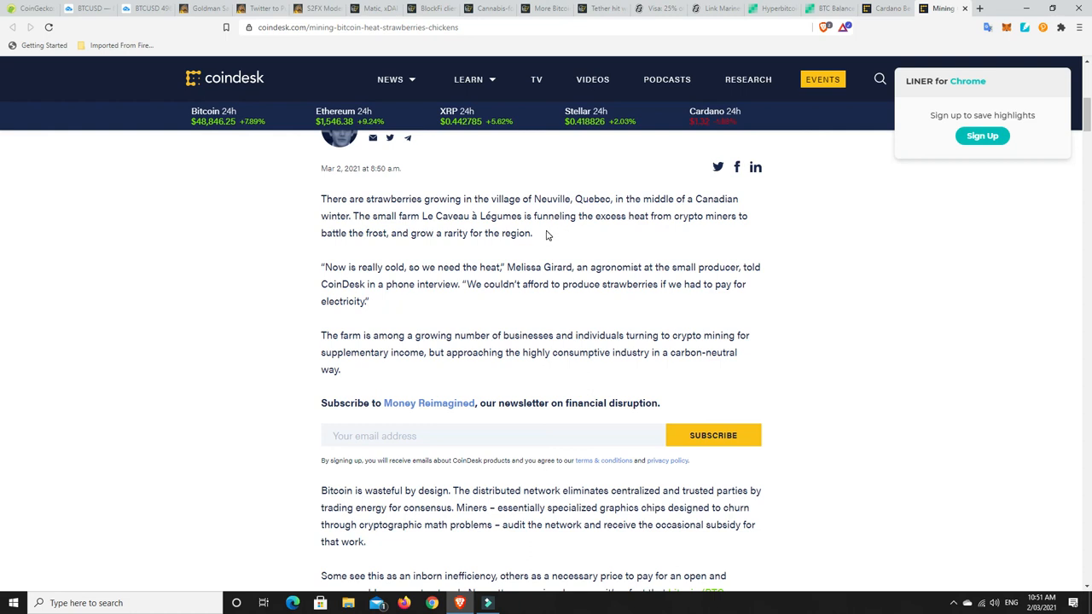
{"action": "mouse_move", "coordinate": [691, 216]}
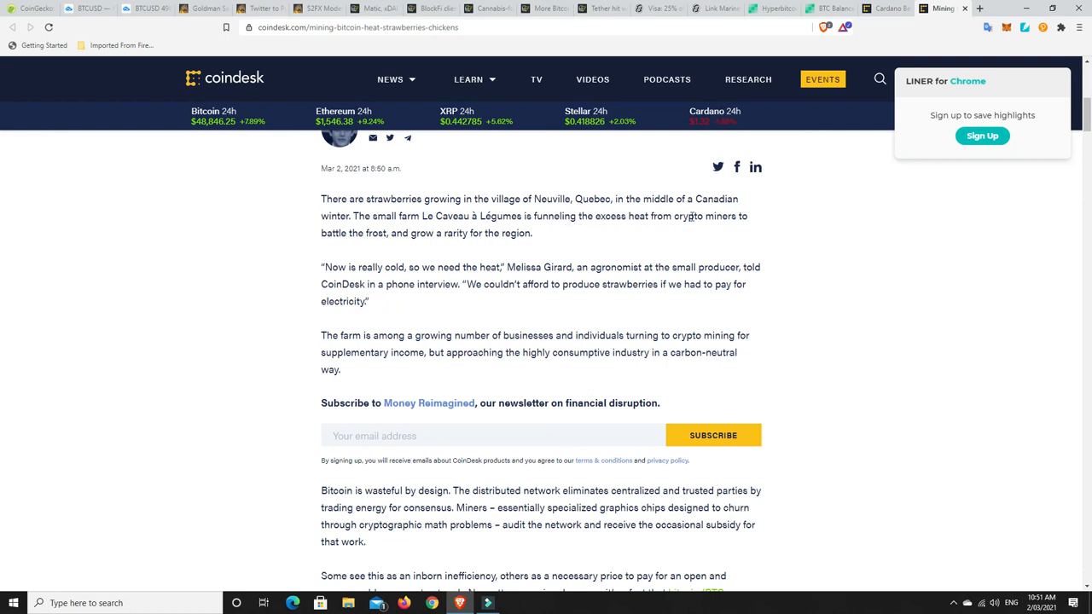
{"action": "mouse_move", "coordinate": [435, 229]}
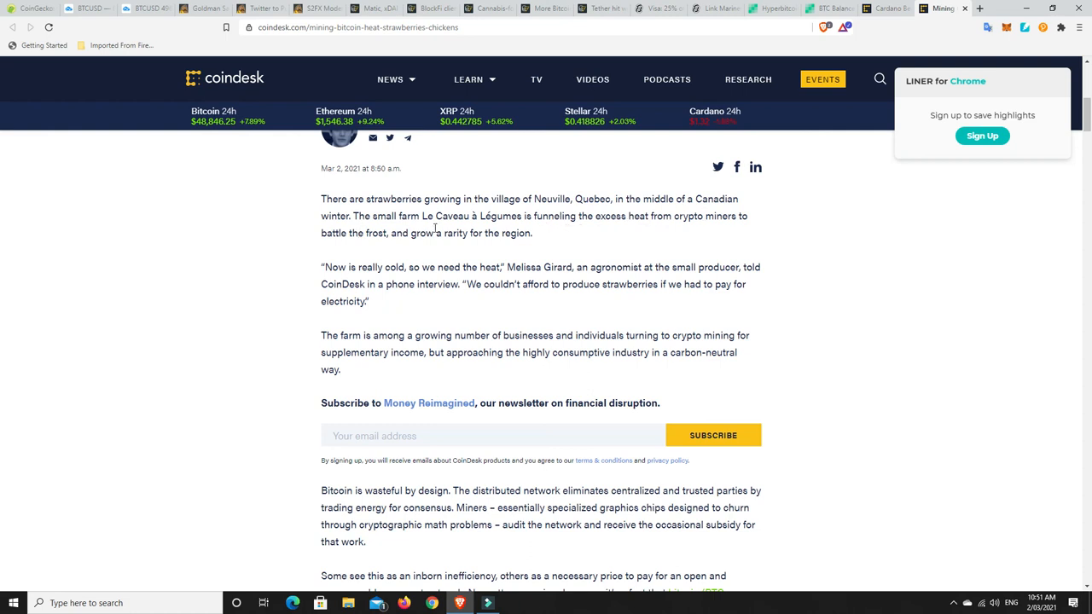
{"action": "mouse_move", "coordinate": [538, 237]}
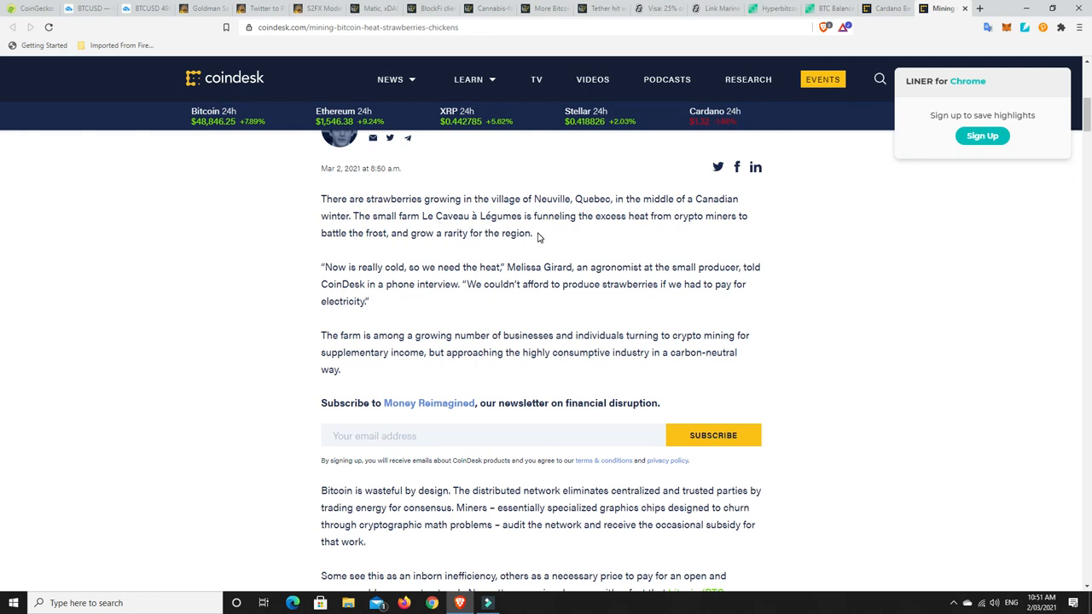
{"action": "mouse_move", "coordinate": [606, 240]}
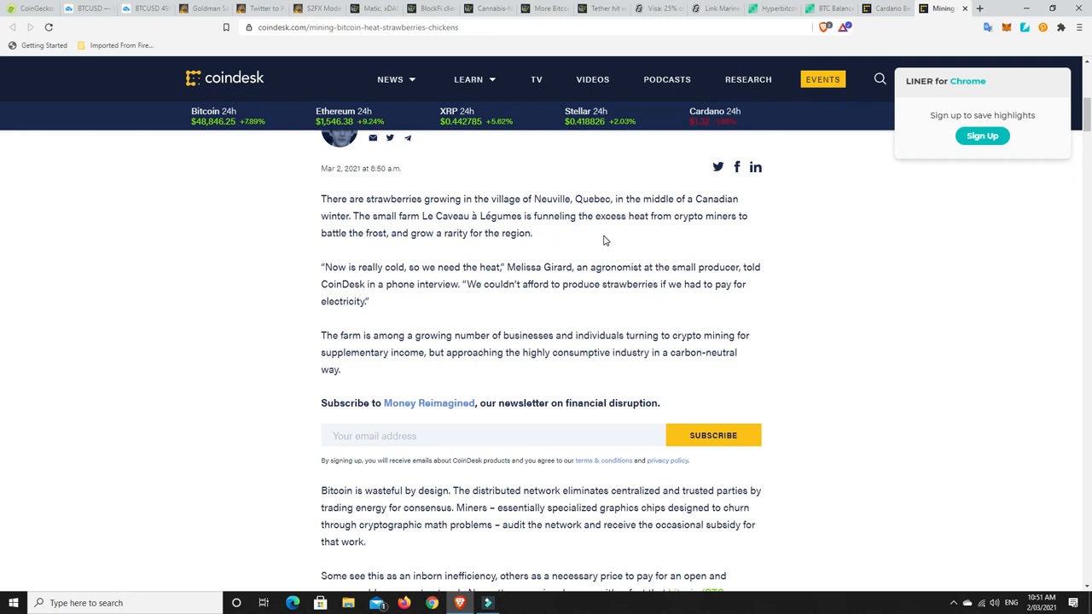
{"action": "mouse_move", "coordinate": [740, 359]}
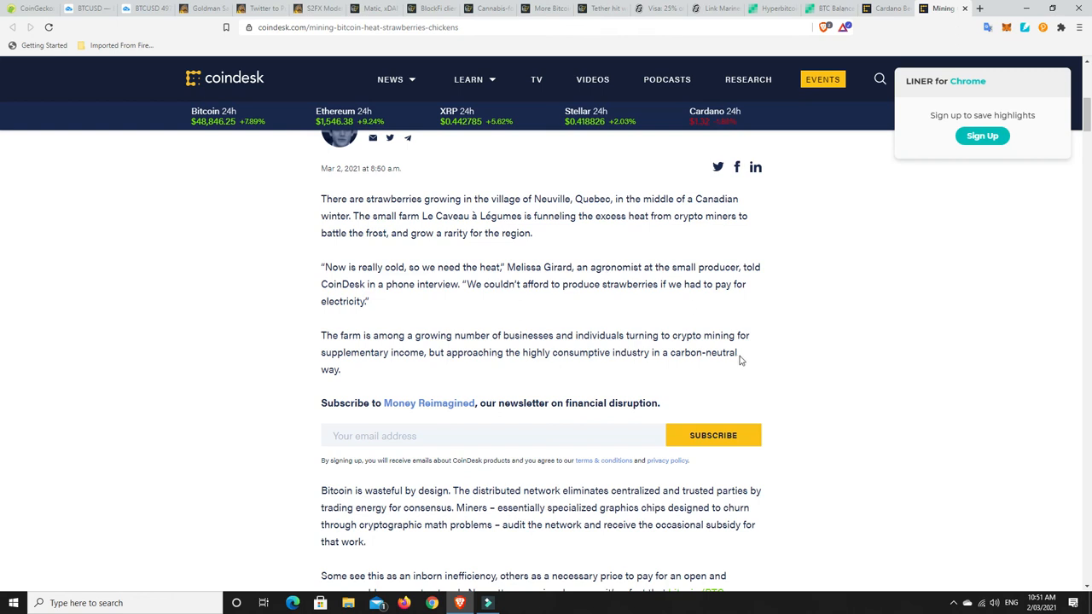
{"action": "mouse_move", "coordinate": [754, 353]}
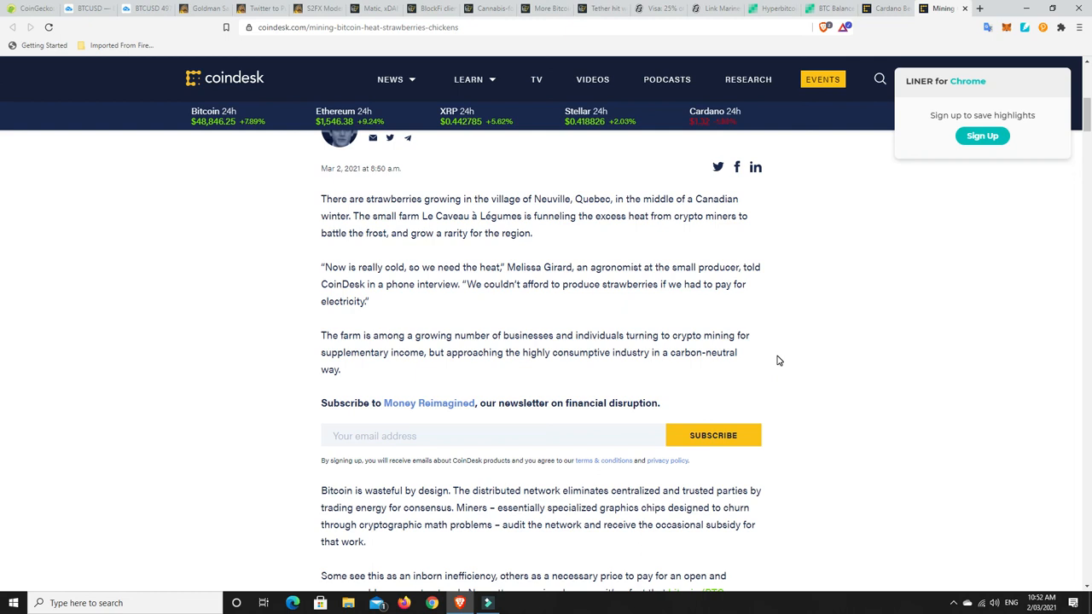
- Scroll back to the mining feature's headline and chicken-beside-mining-rig photo
{"action": "scroll", "scroll_direction": "up", "scroll_amount": 3}
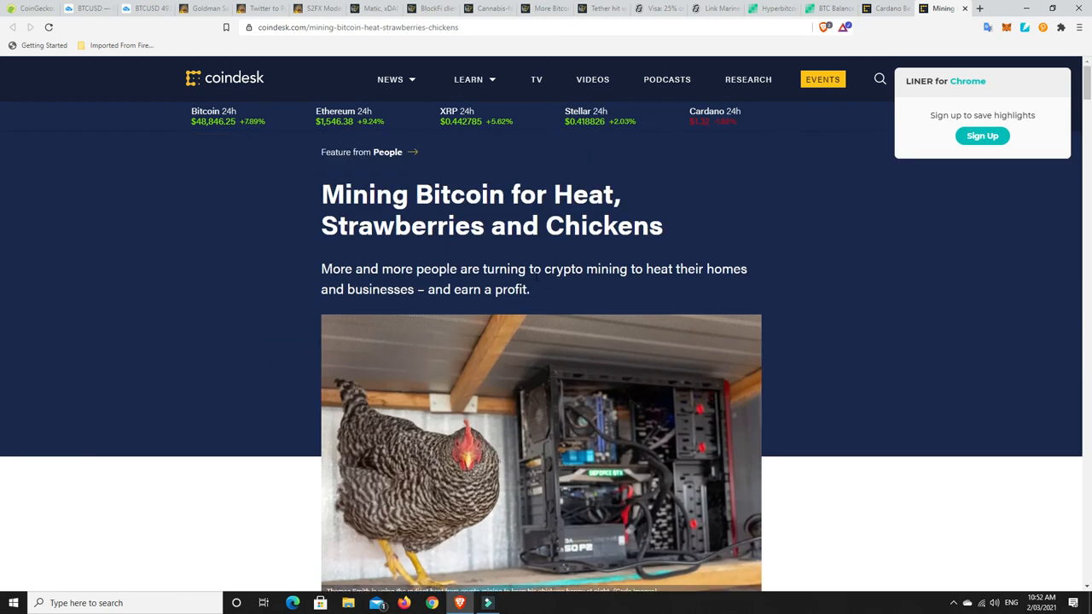
{"action": "scroll", "scroll_direction": "down", "scroll_amount": 3}
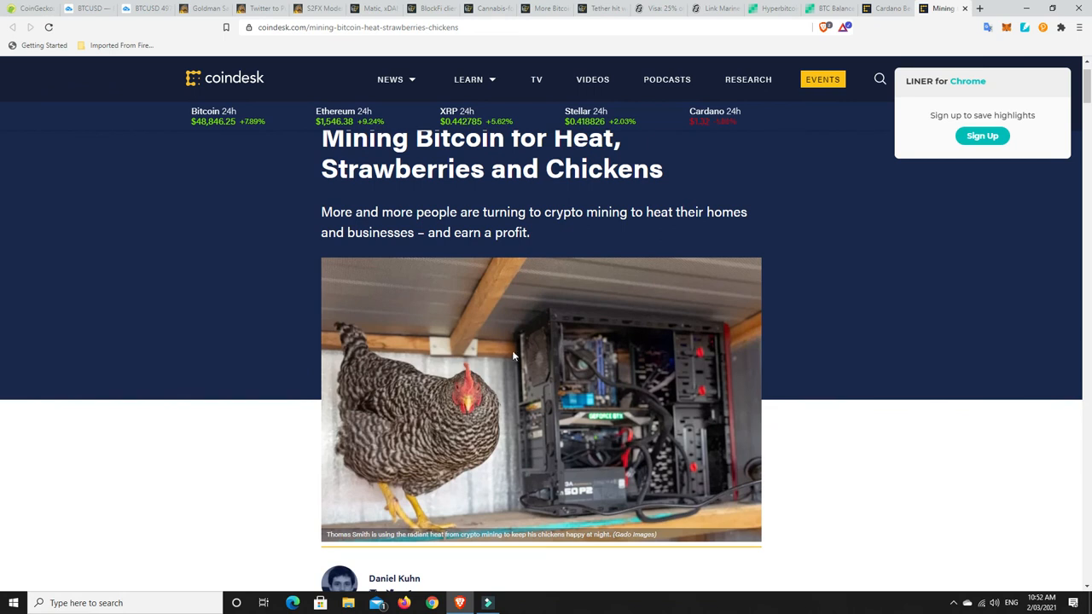
{"action": "mouse_move", "coordinate": [793, 464]}
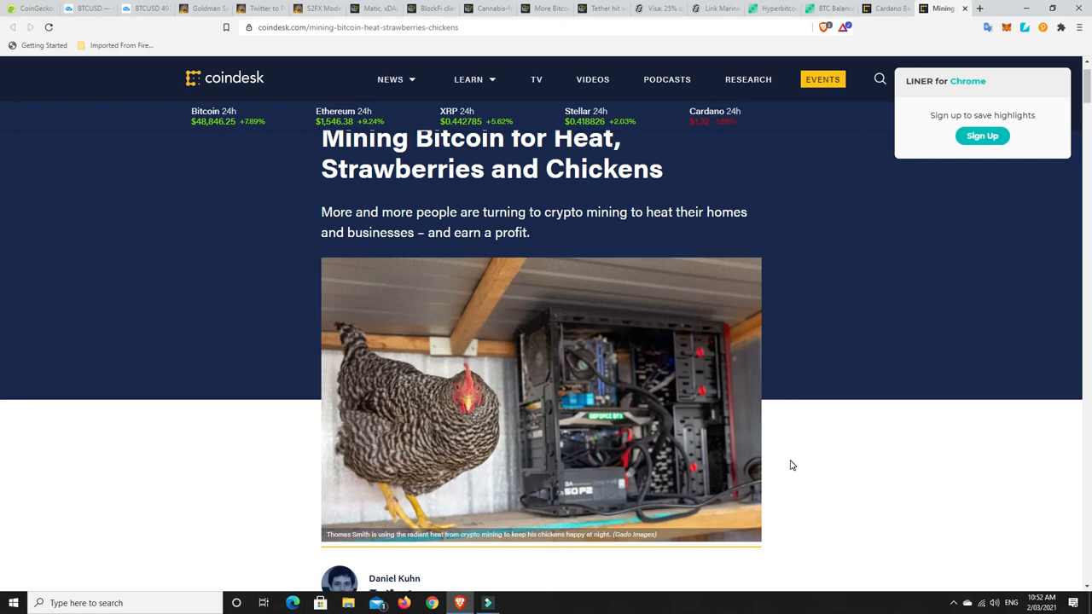
{"action": "mouse_move", "coordinate": [606, 376]}
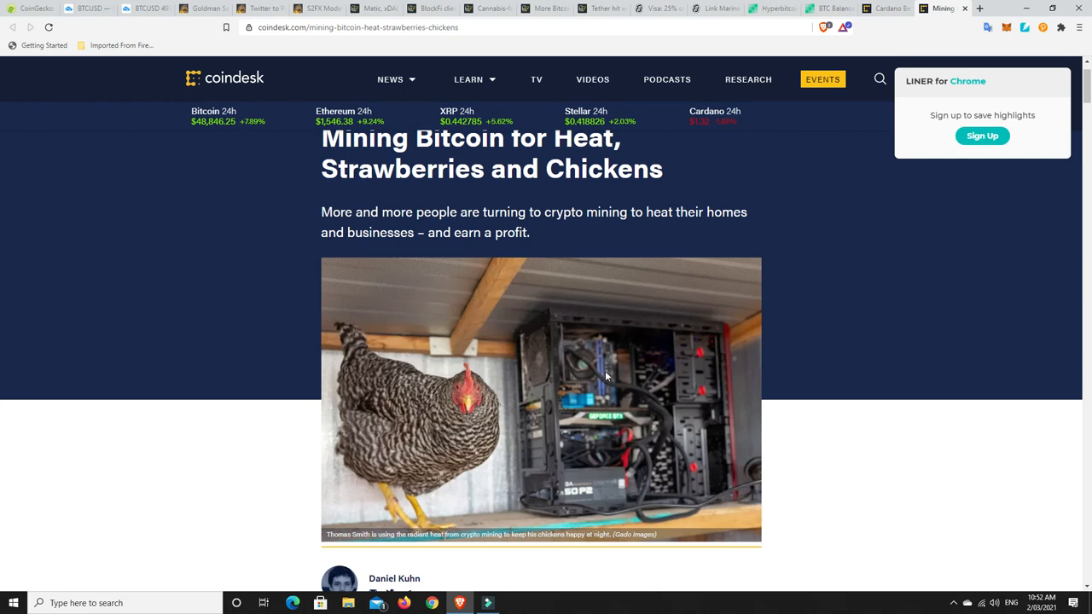
{"action": "mouse_move", "coordinate": [818, 445]}
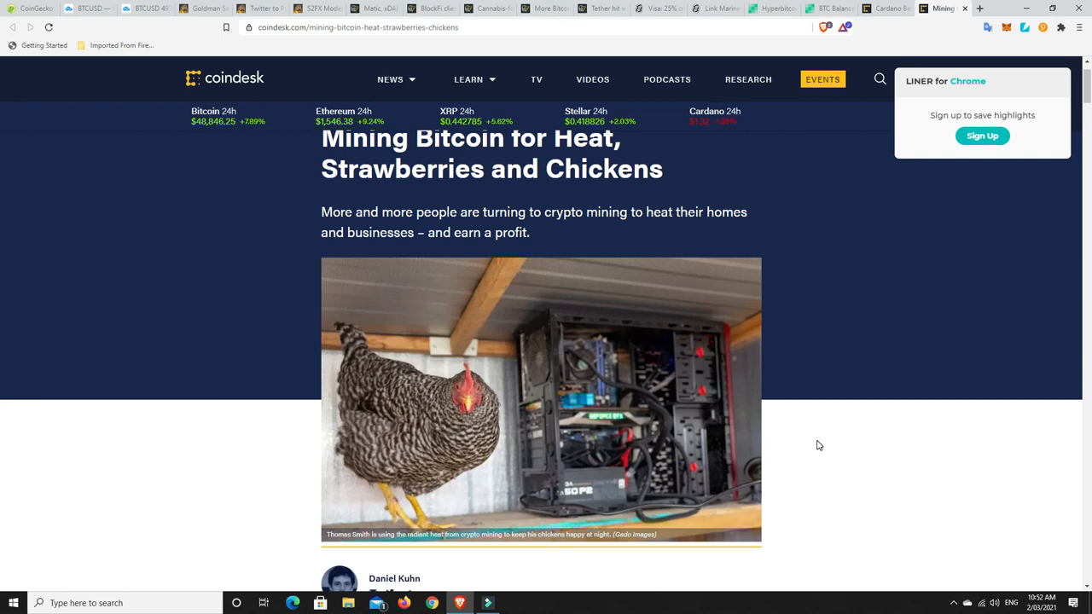
{"action": "mouse_move", "coordinate": [794, 449]}
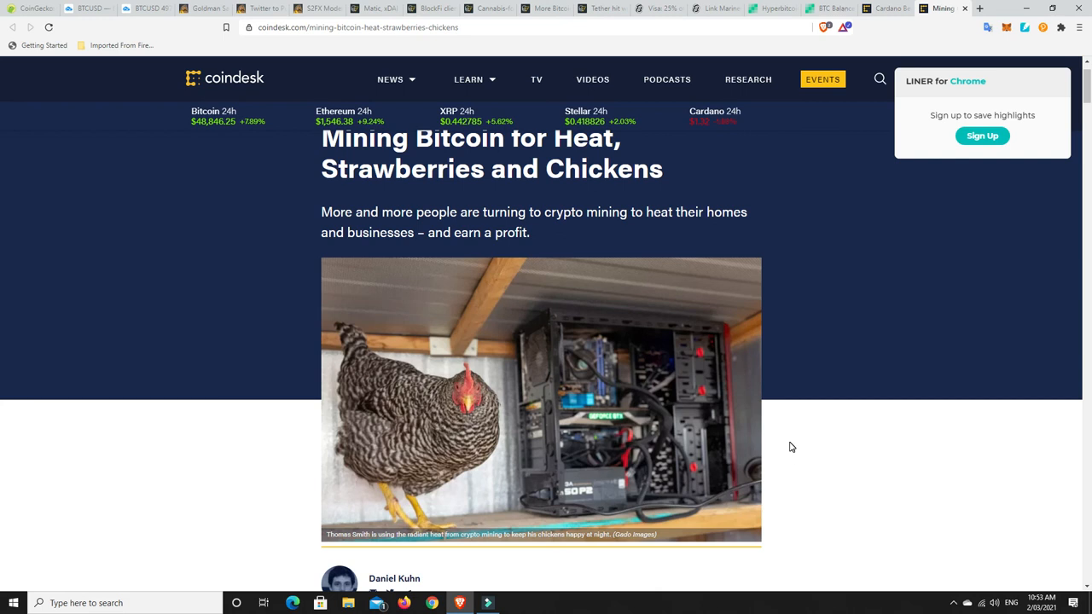
{"action": "mouse_move", "coordinate": [796, 455]}
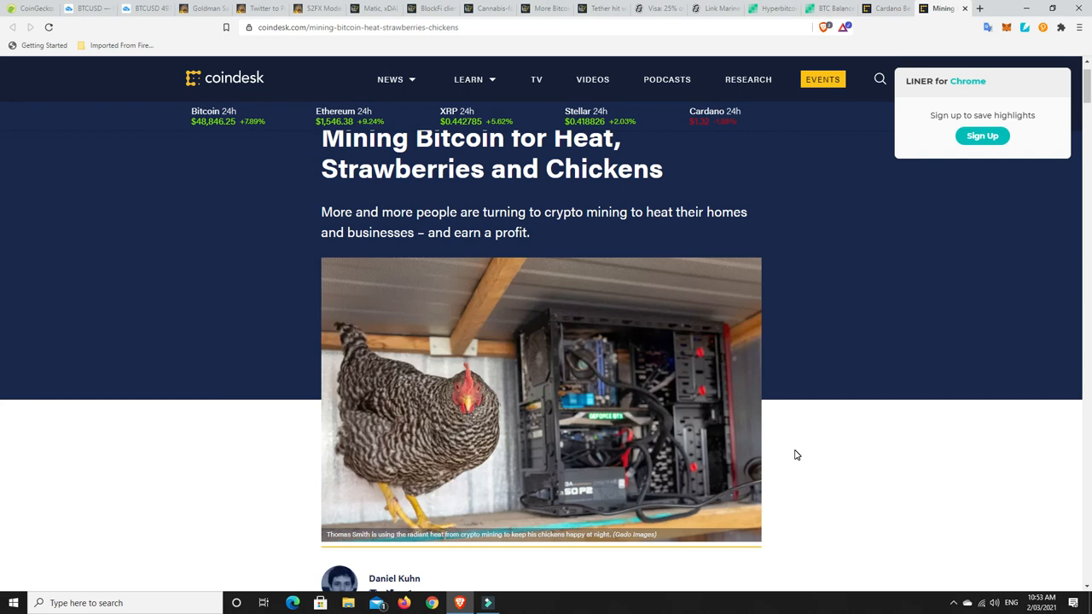
{"action": "mouse_move", "coordinate": [608, 425]}
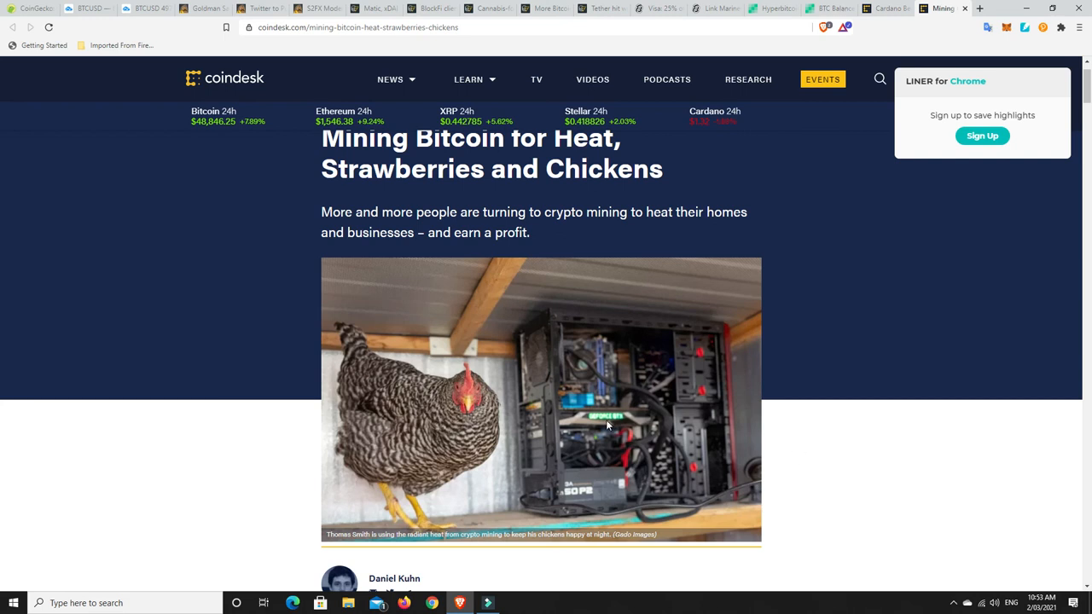
- Return to the TradingView BTCUSD daily chart showing the falling trendline near $49,700
{"action": "left_click", "coordinate": [145, 8]}
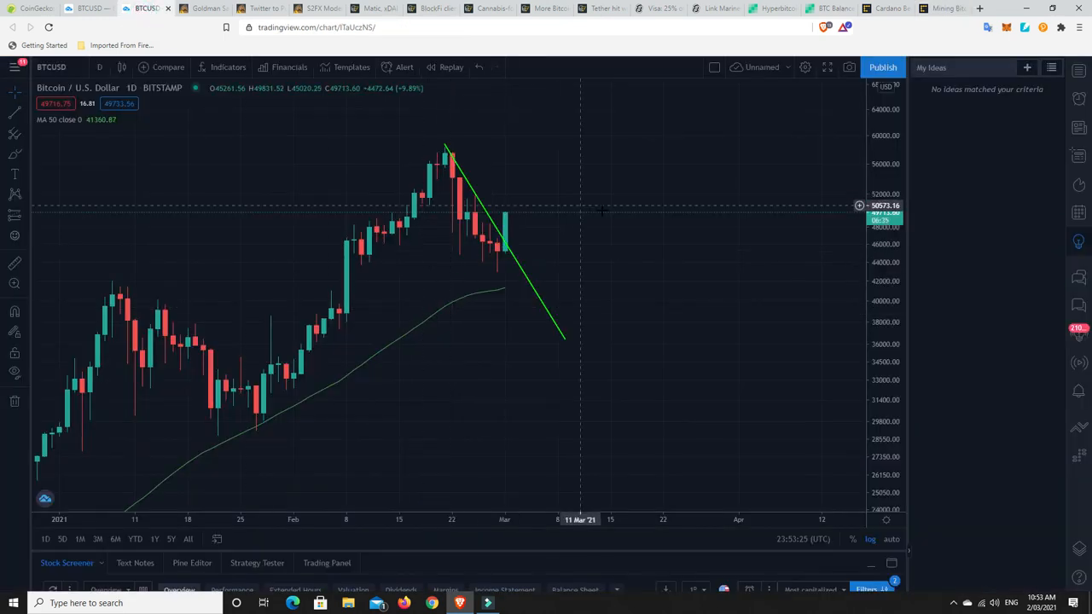
{"action": "mouse_move", "coordinate": [506, 218]}
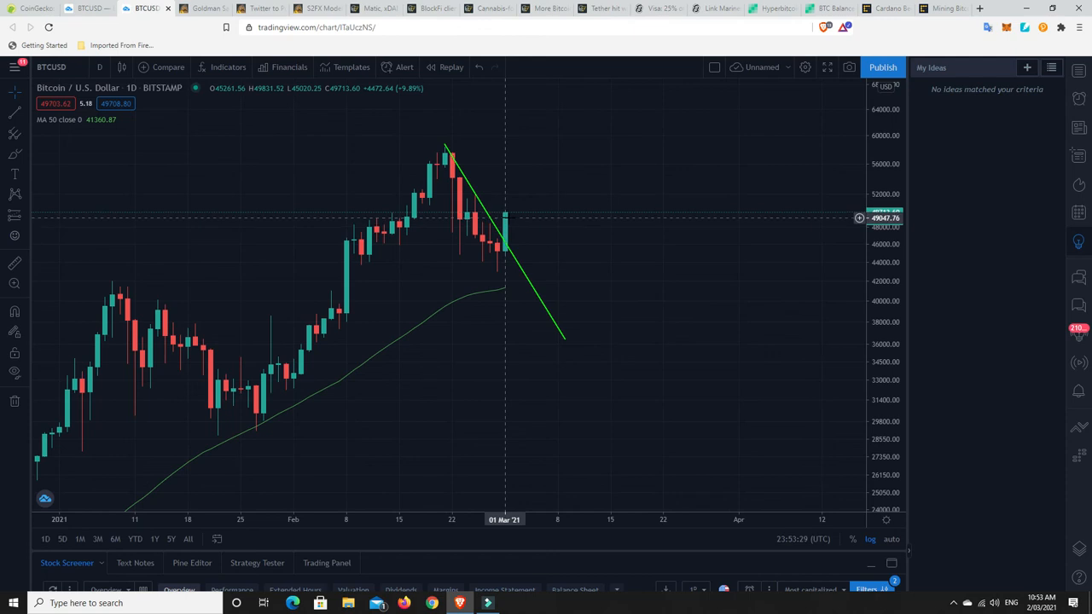
{"action": "mouse_move", "coordinate": [534, 281]}
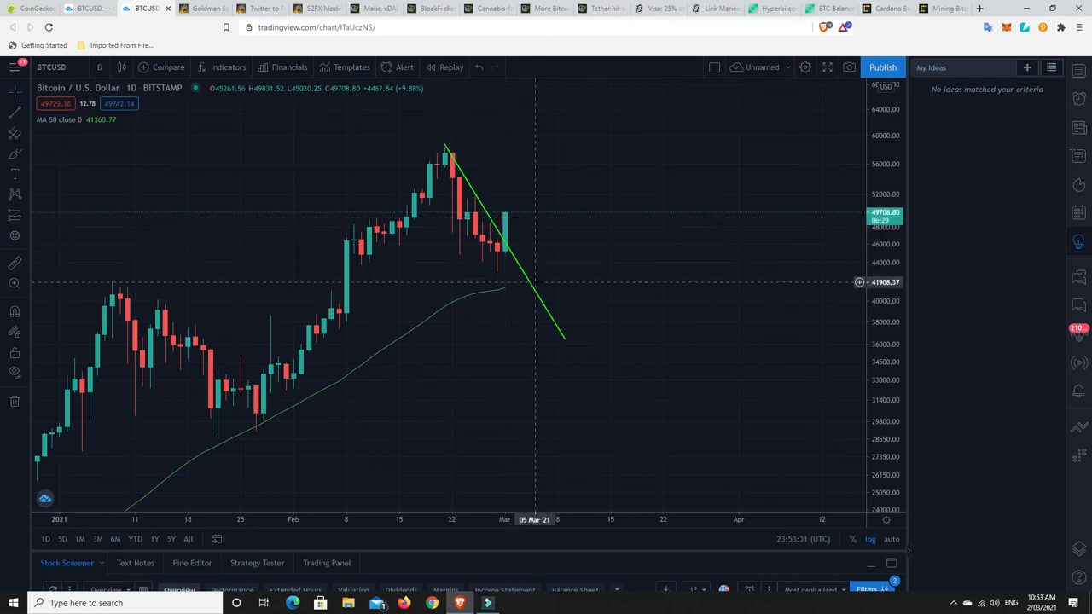
{"action": "mouse_move", "coordinate": [535, 288]}
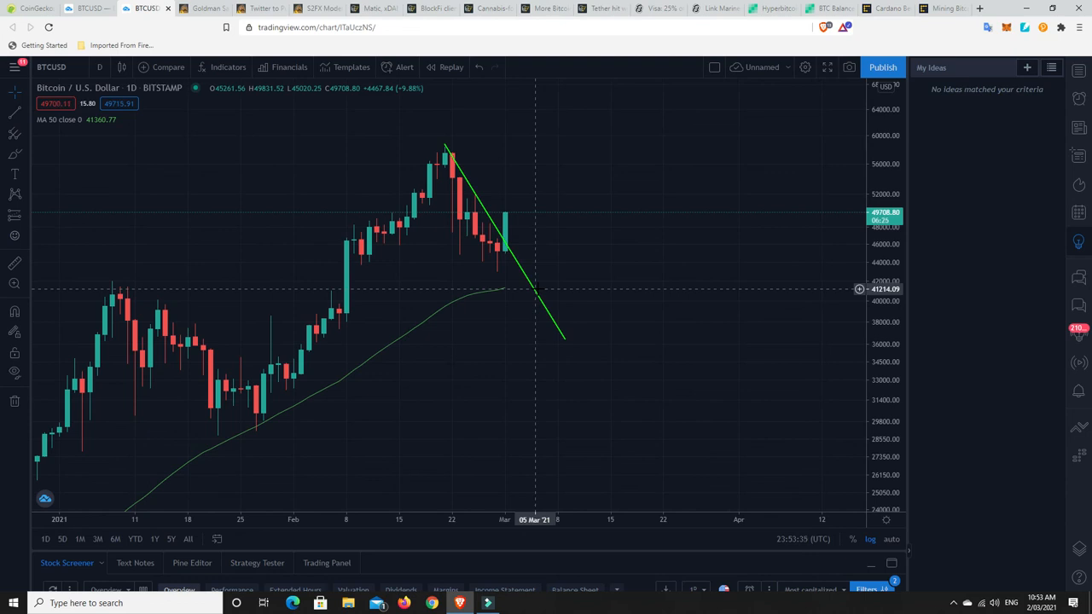
{"action": "mouse_move", "coordinate": [609, 163]}
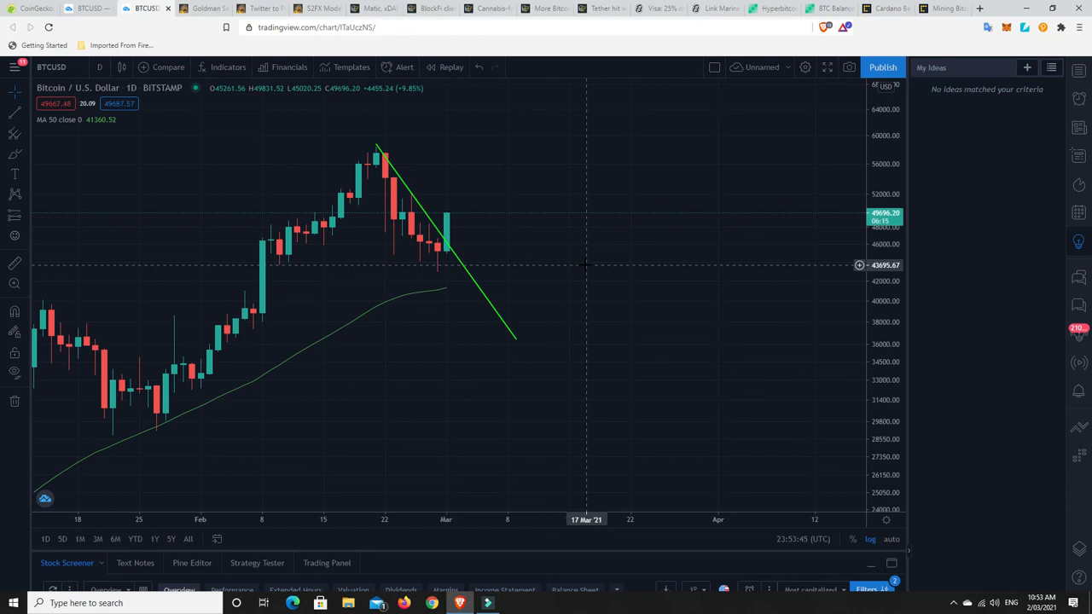
{"action": "mouse_move", "coordinate": [445, 225]}
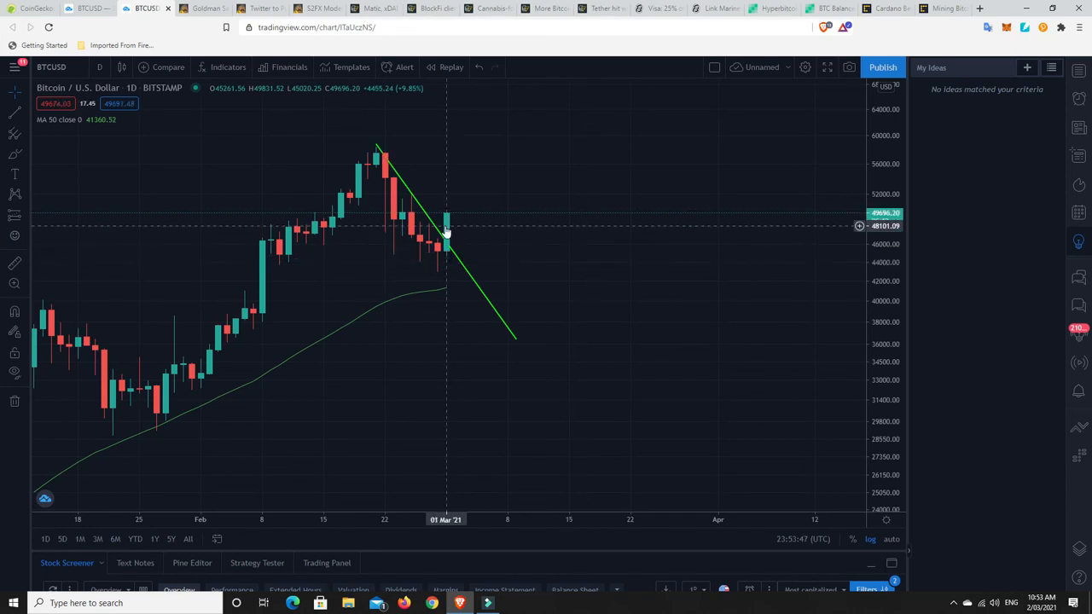